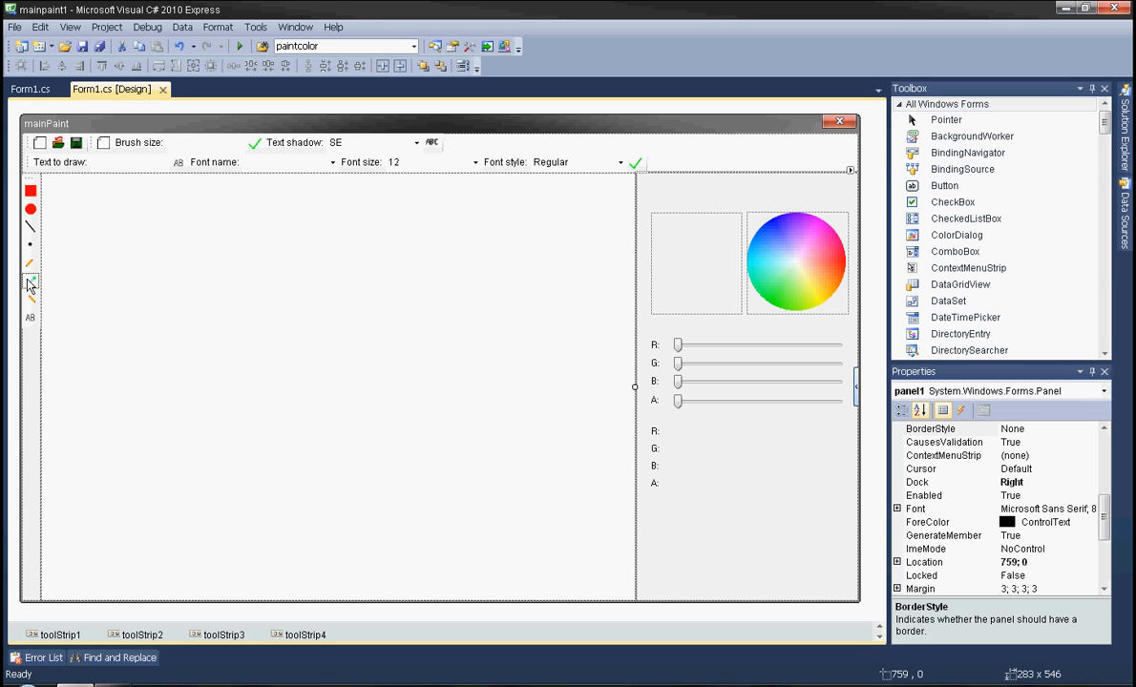
mouse_move(156, 214)
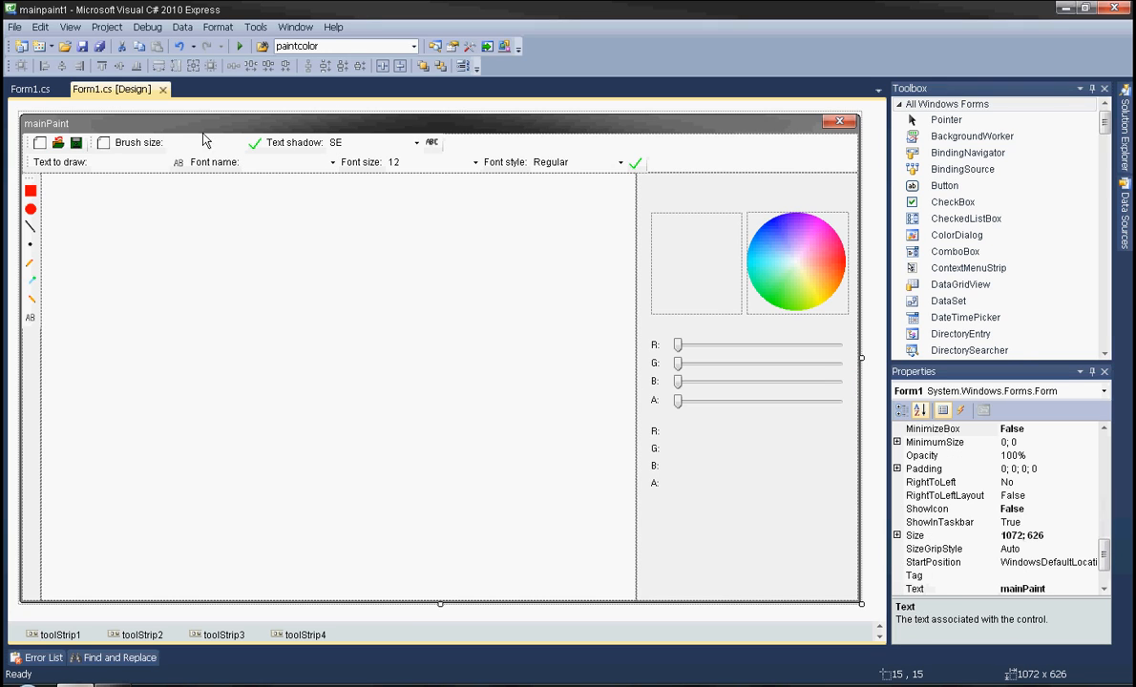
Add pictureBox1.Refresh(); inside the toolStripButton4_Click handler.
click(103, 141)
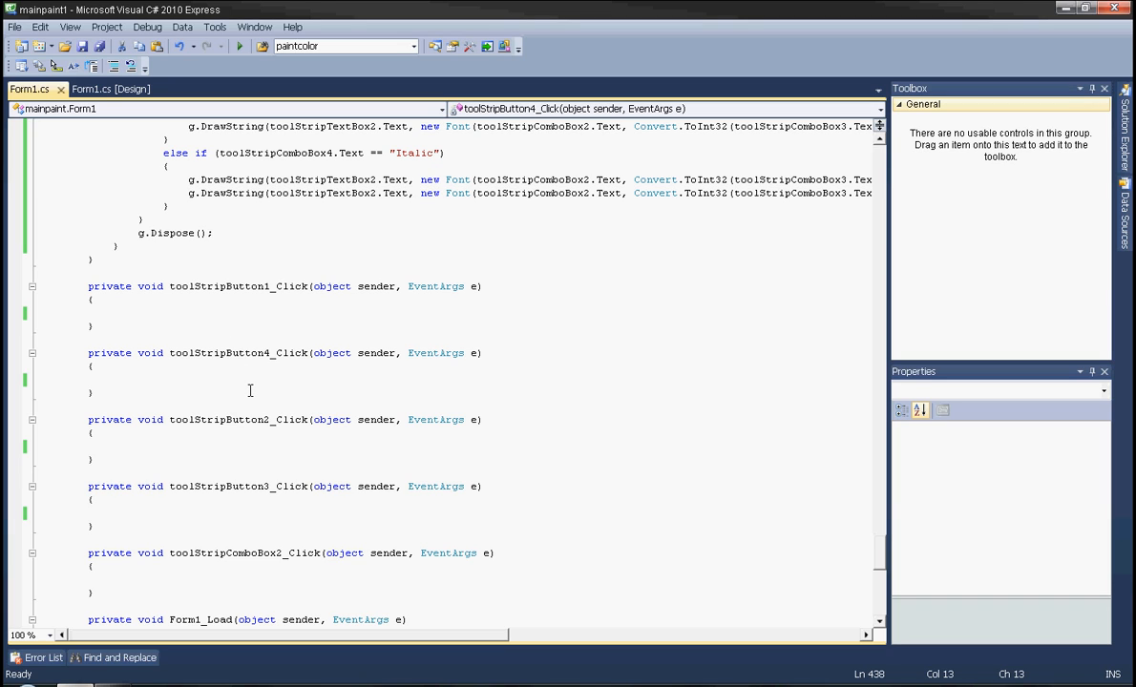
text(pic)
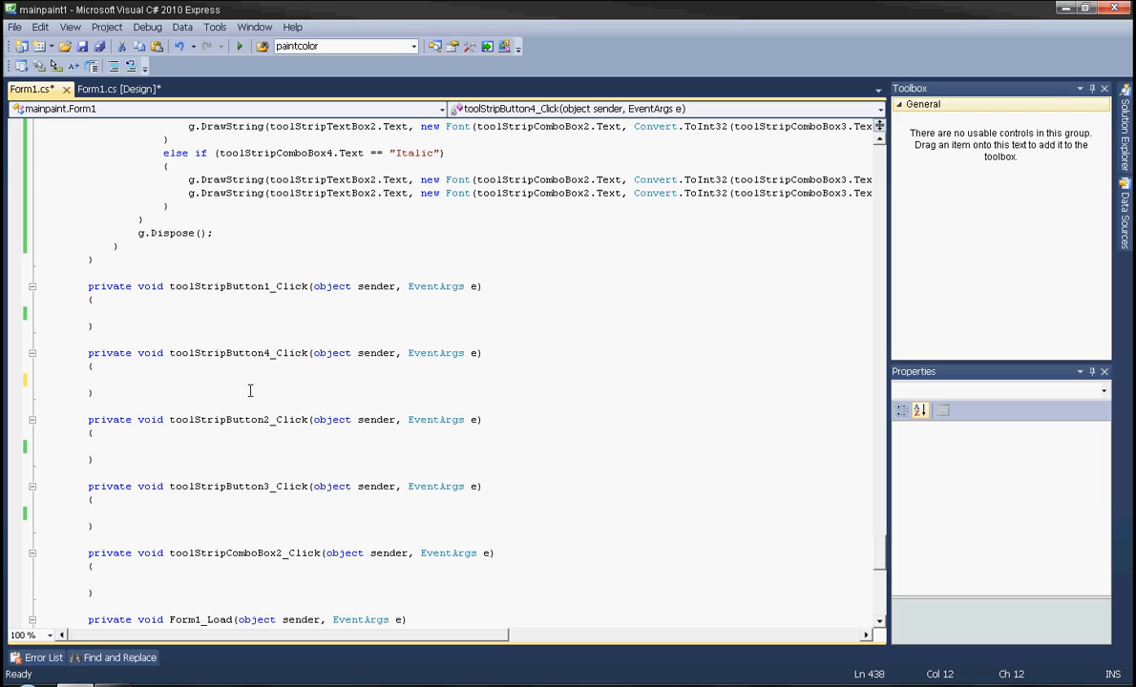
click(107, 378)
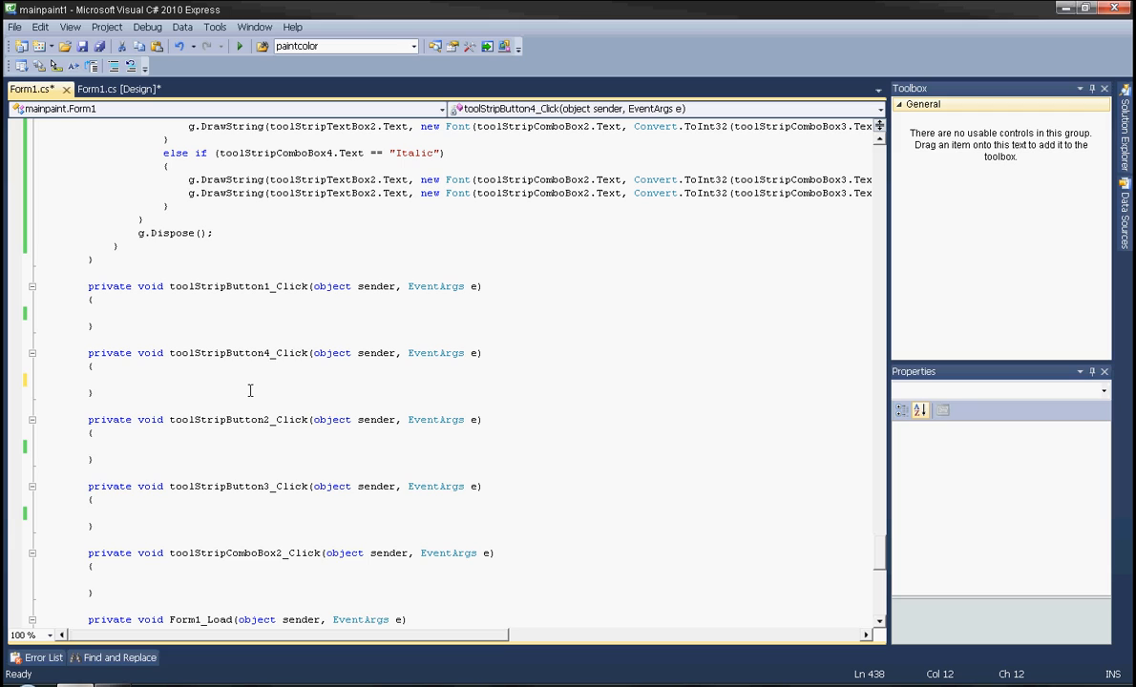
click(106, 378)
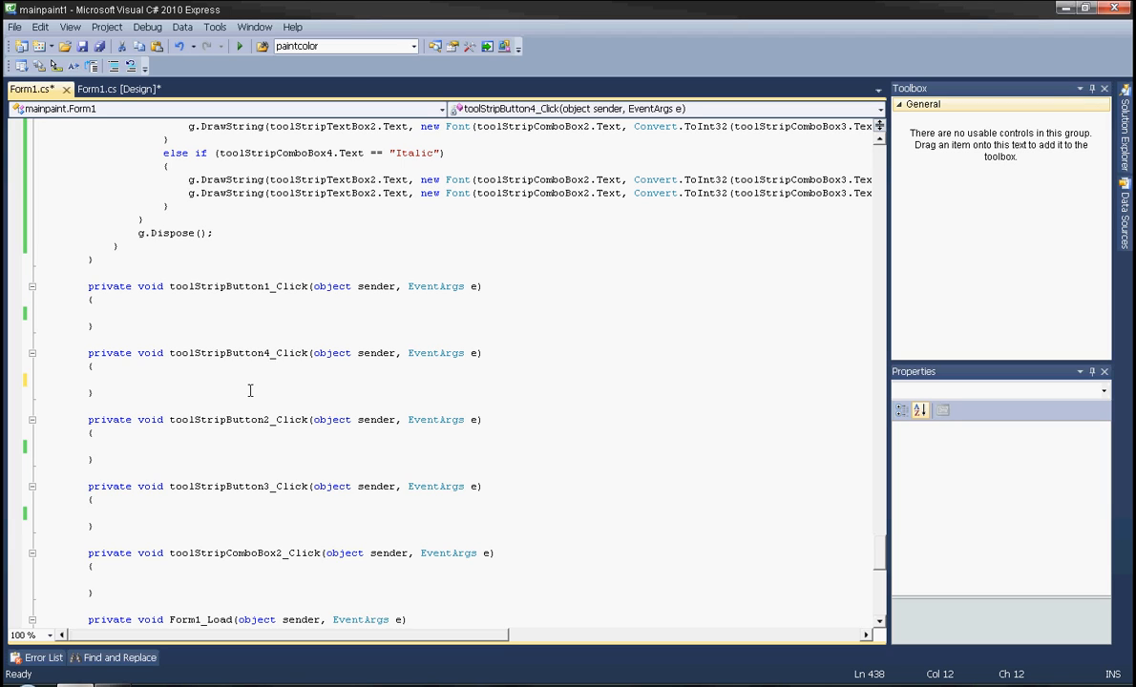
text(pictu)
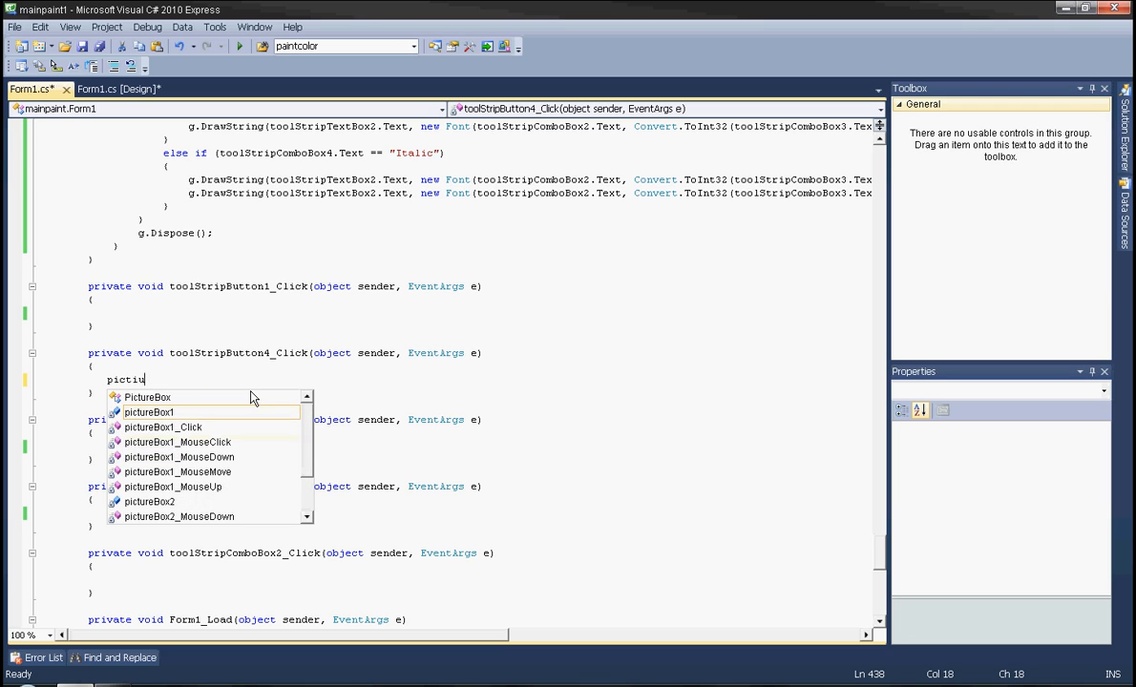
text(pictureBox1.)
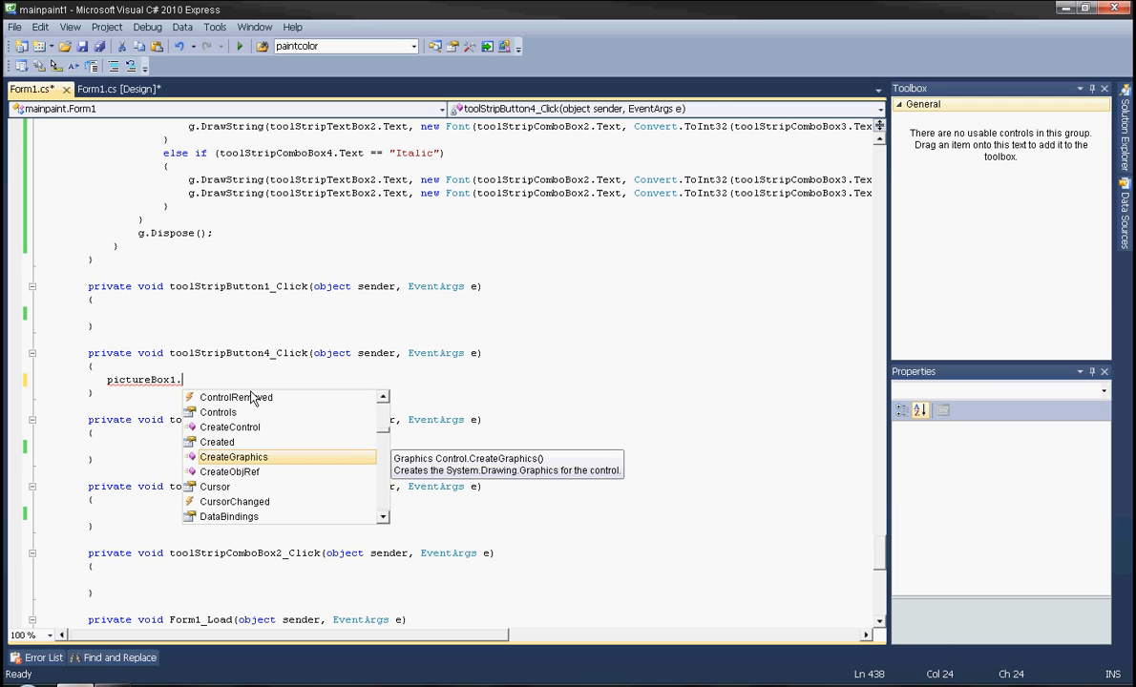
text(refg)
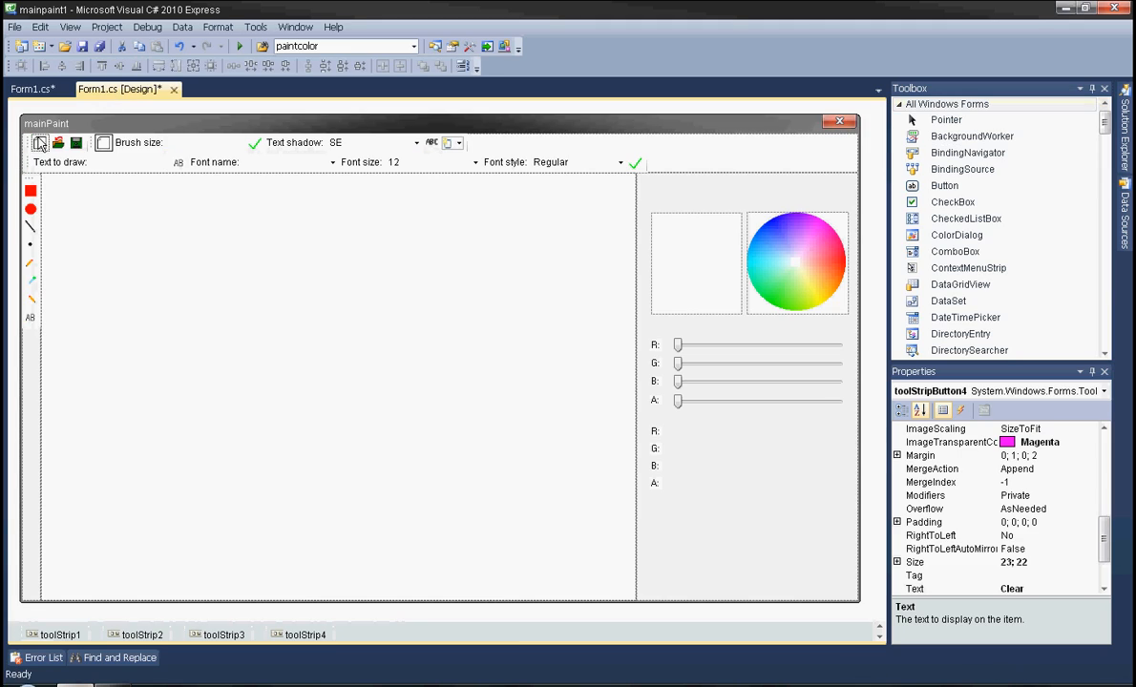
Add pictureBox1.Refresh(); inside the toolStripButton1_Click handler via IntelliSense.
click(31, 90)
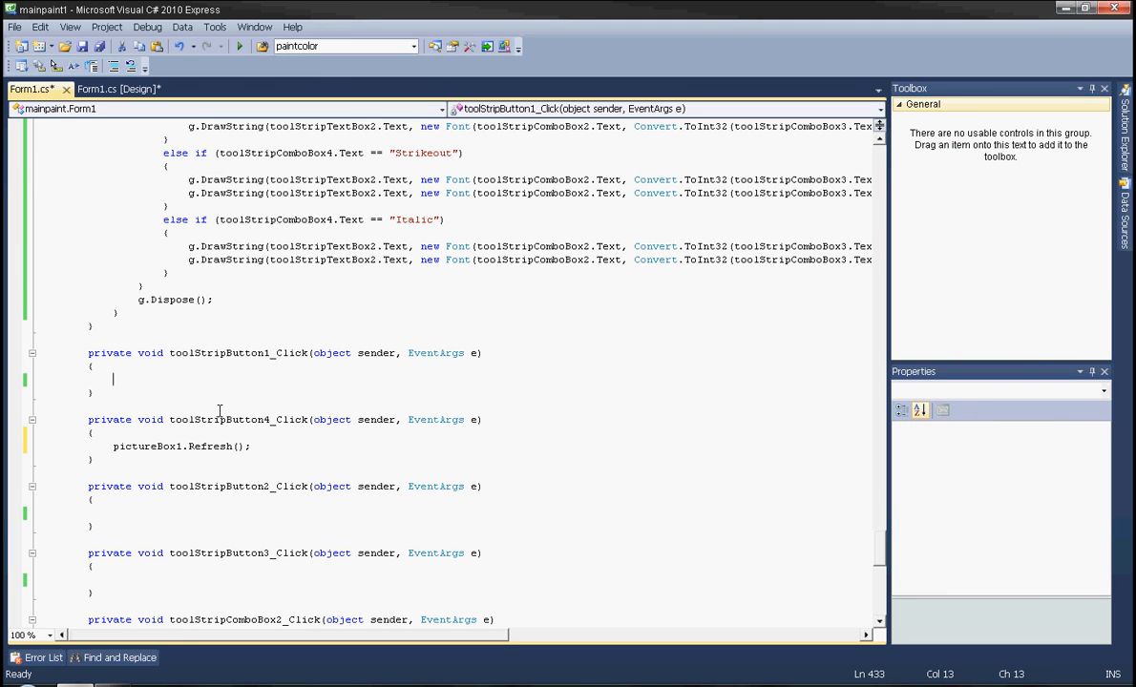
text(pictureBox1.)
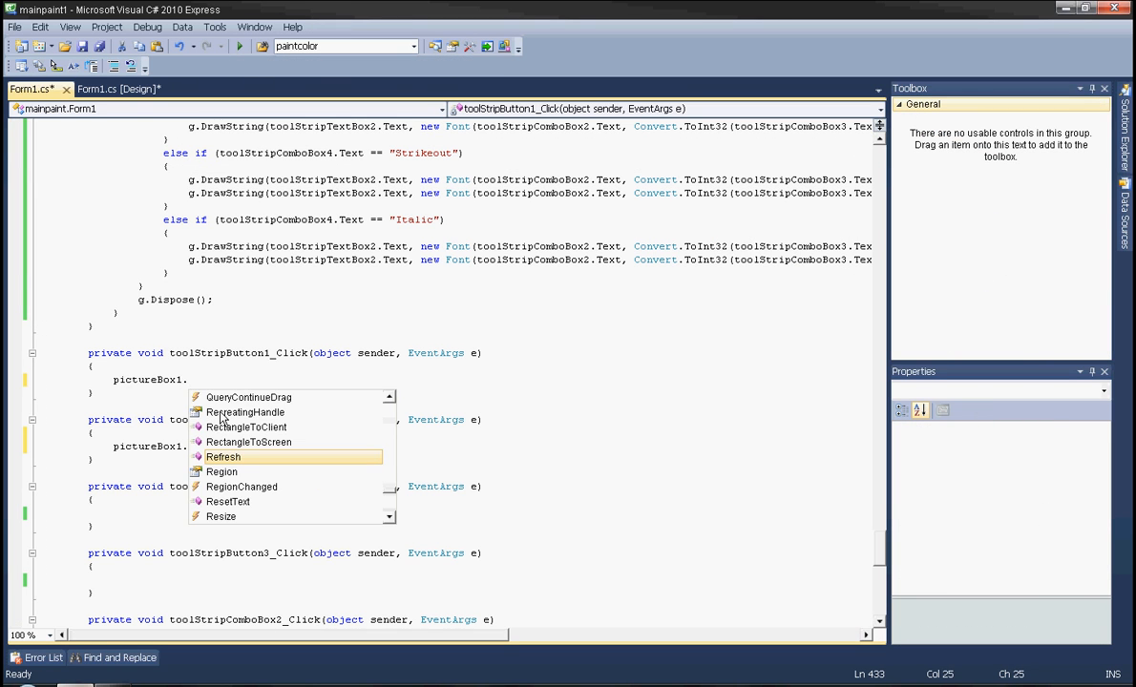
double_click(221, 456)
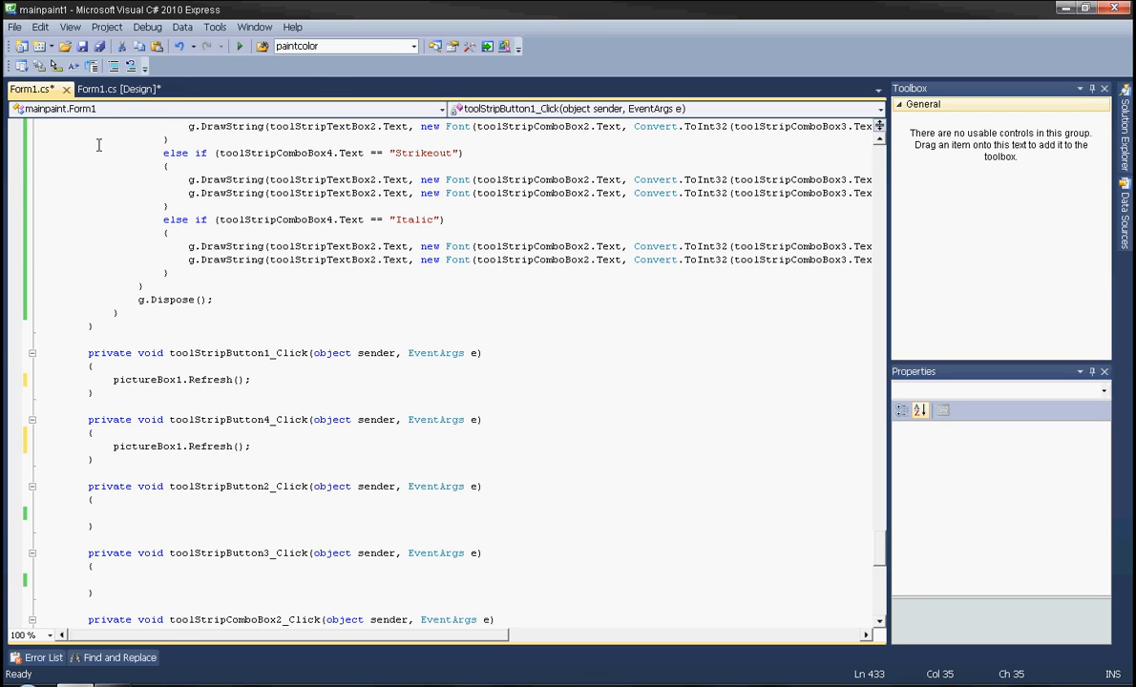
Declare OpenFileDialog o = new OpenFileDialog(); and start o.Filter = ""; in toolStripButton2_Click.
click(116, 90)
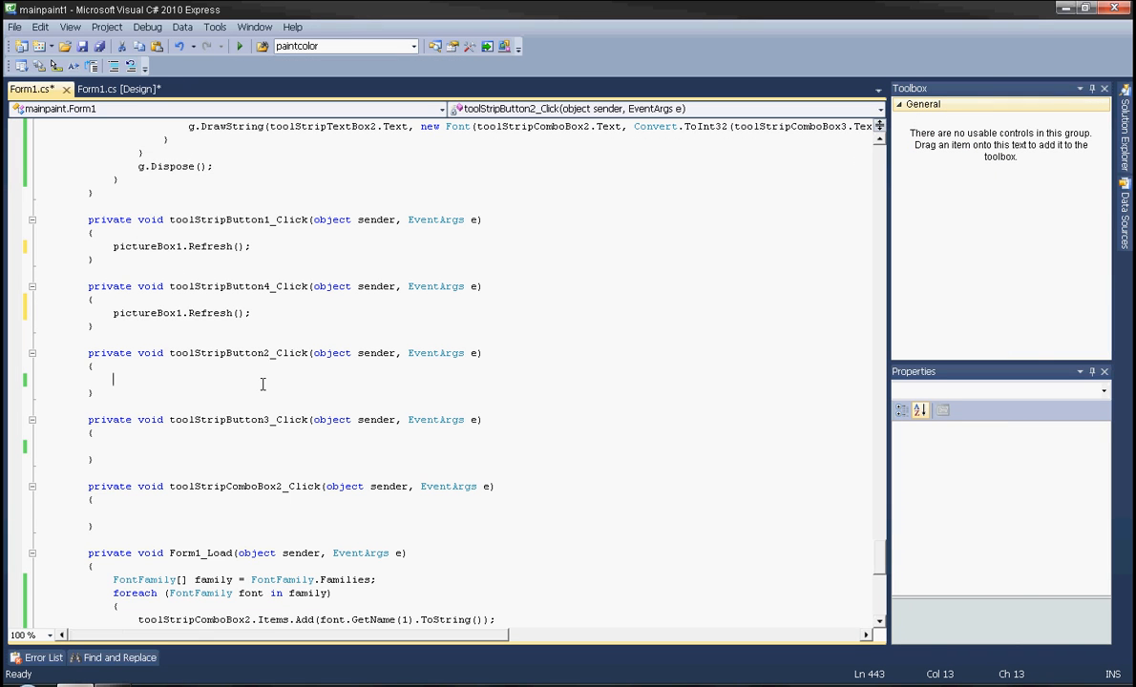
text(OpenFileDialog o)
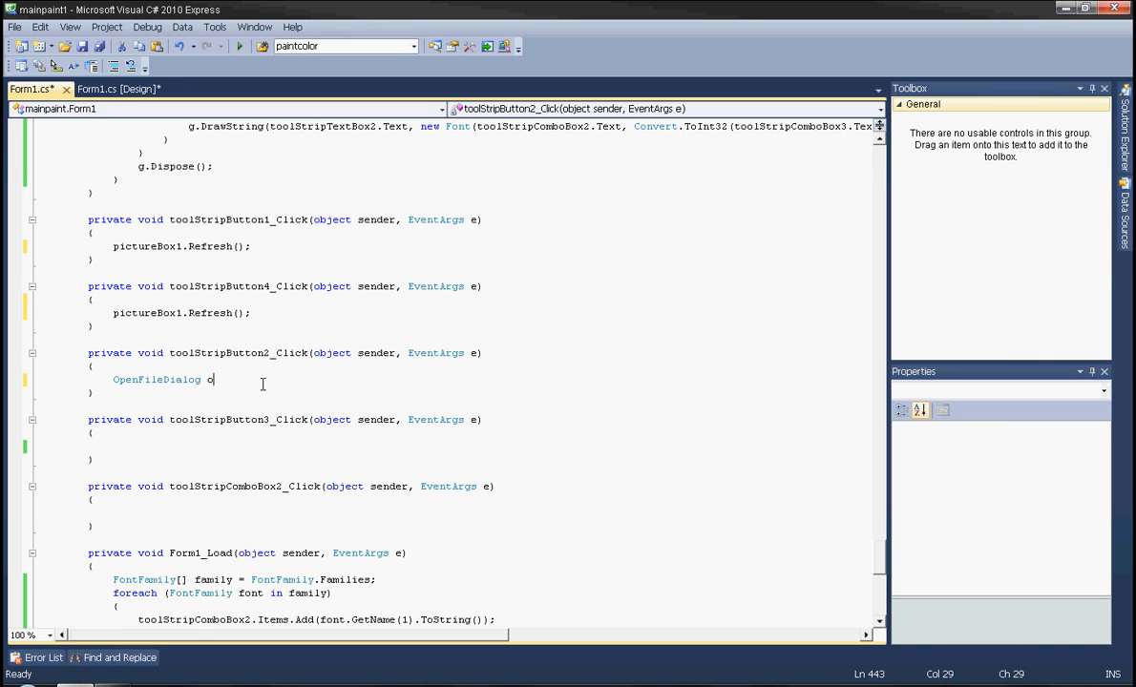
text(= new OpenFileDialog())
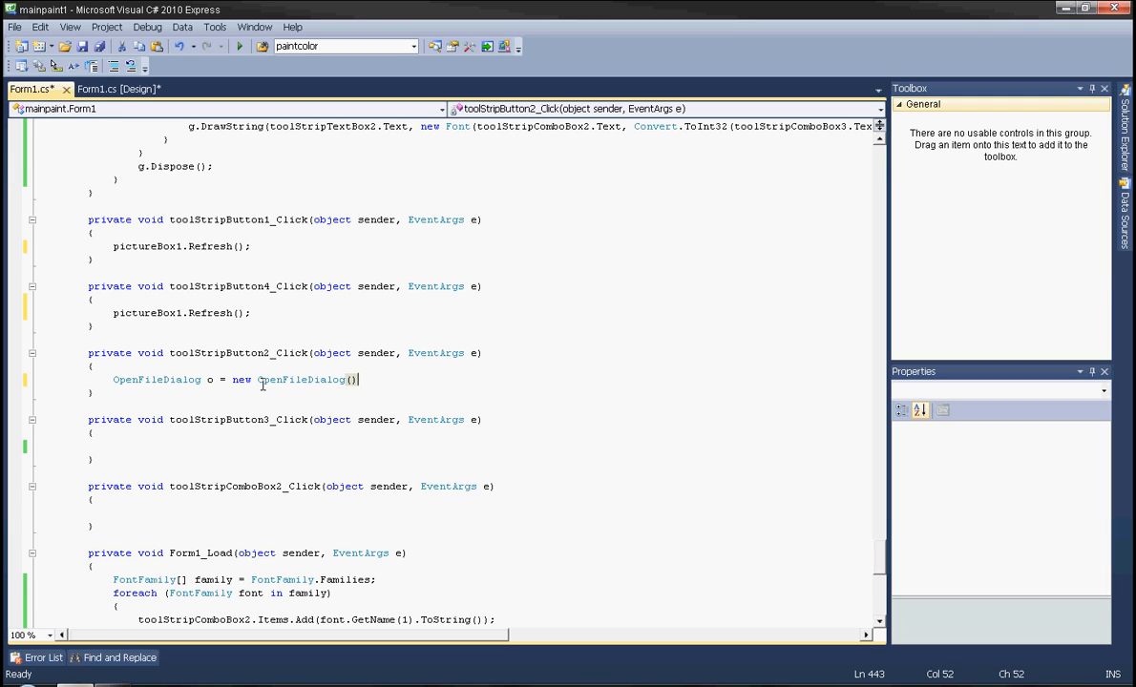
text(o.f)
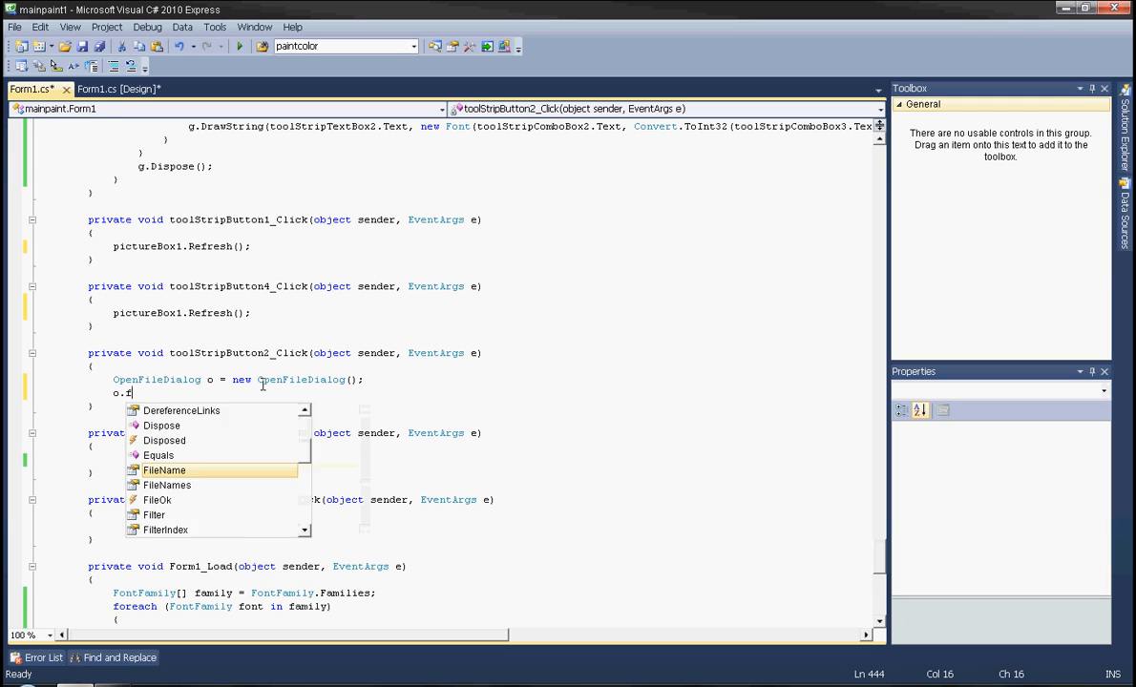
text(ilter =)
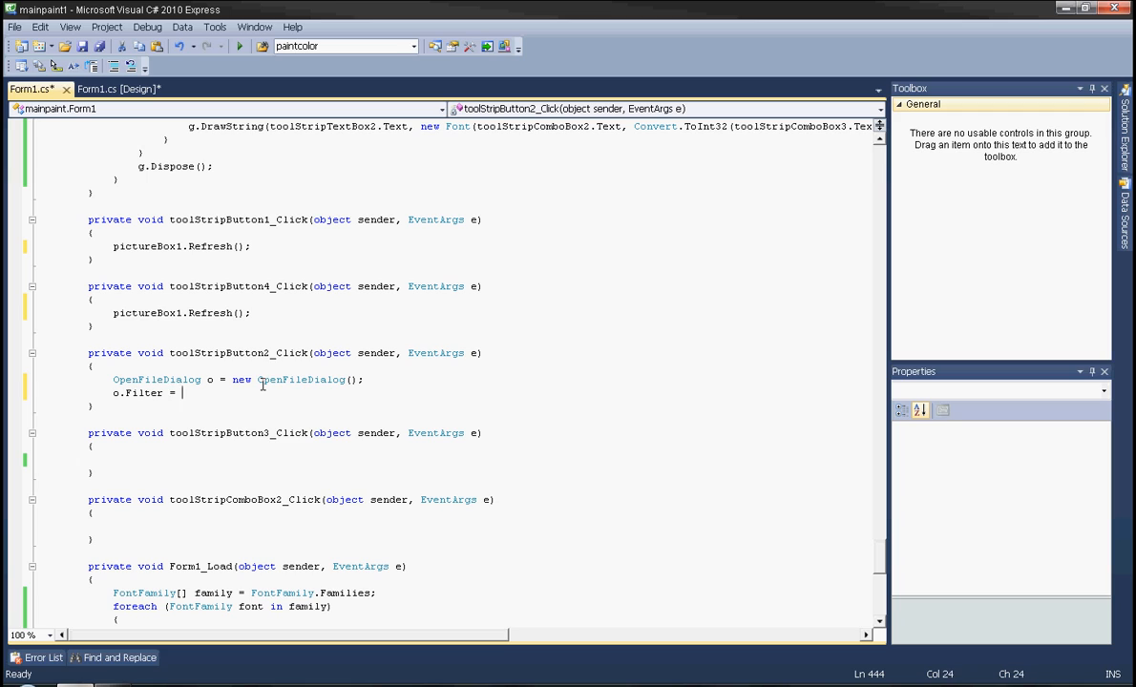
text("";)
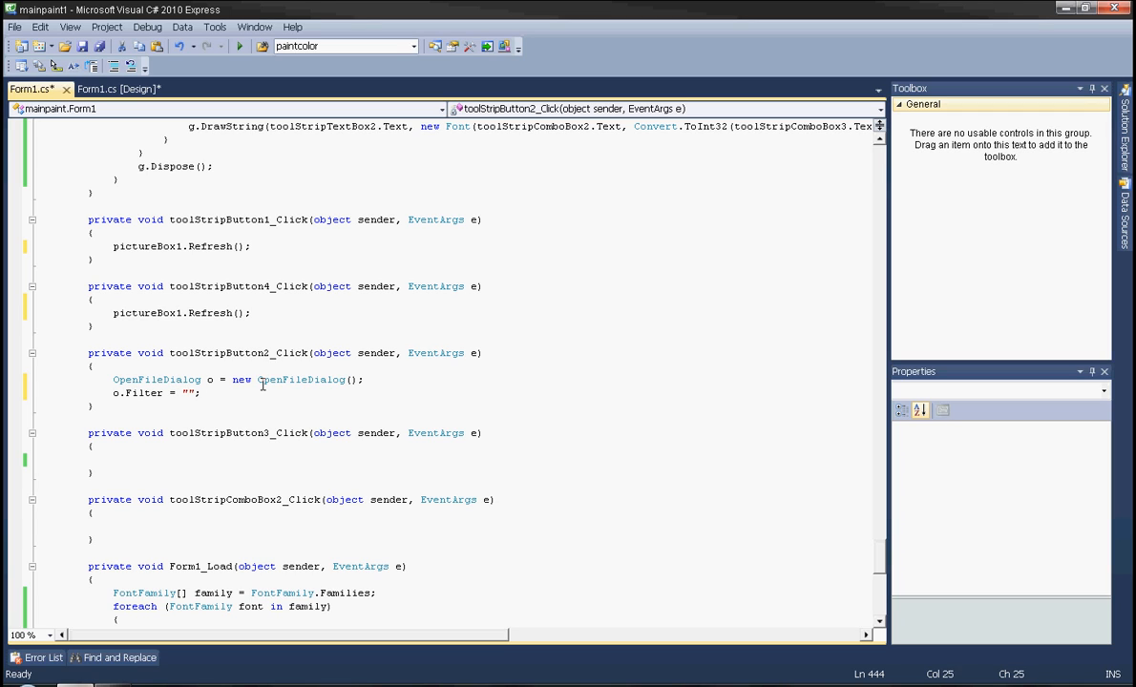
Fill the filter string with Png files *.png, jpeg files *.jpg and bitmaps *.bmp entries.
text(Png)
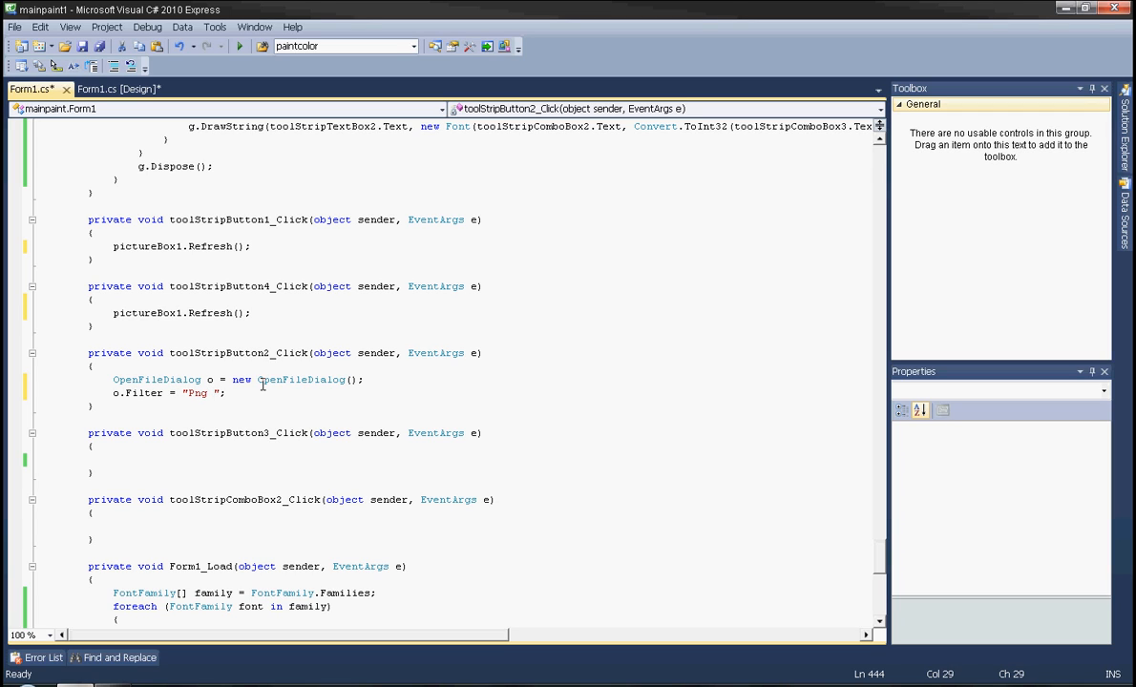
text(files)
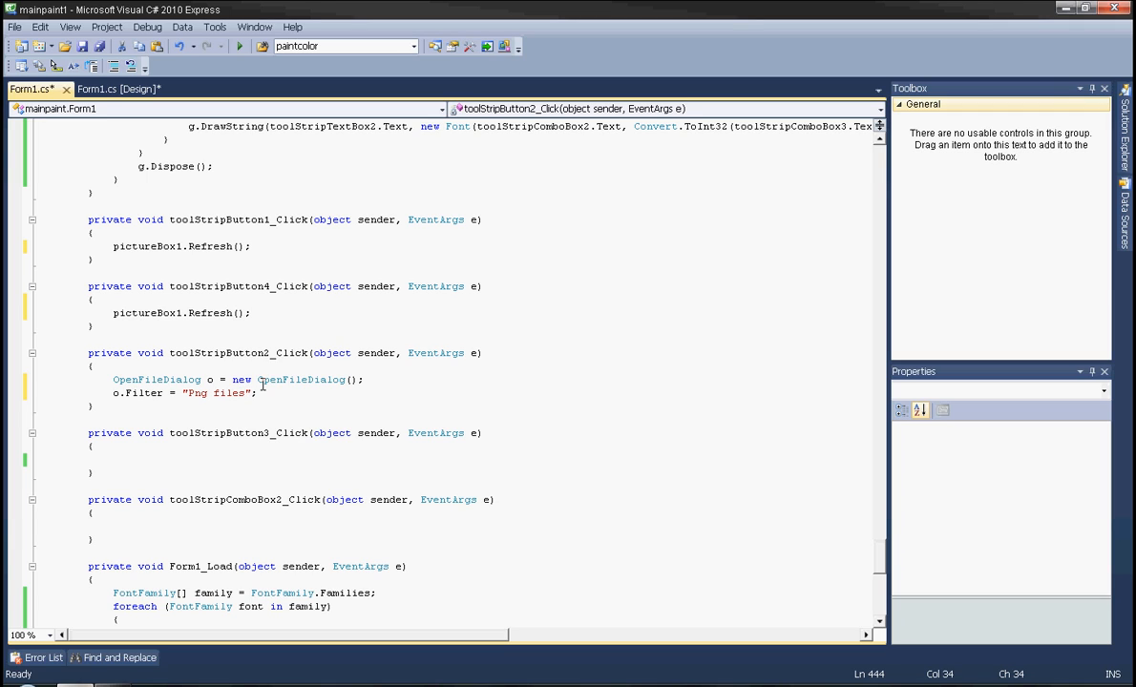
text(*)
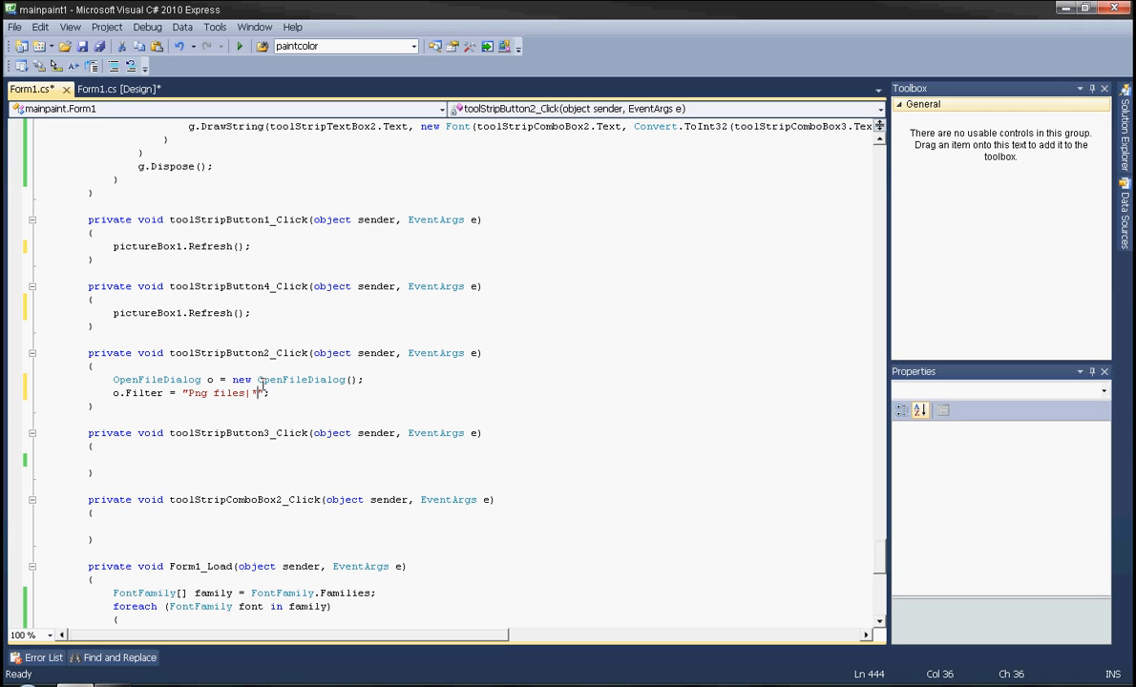
text(.png)
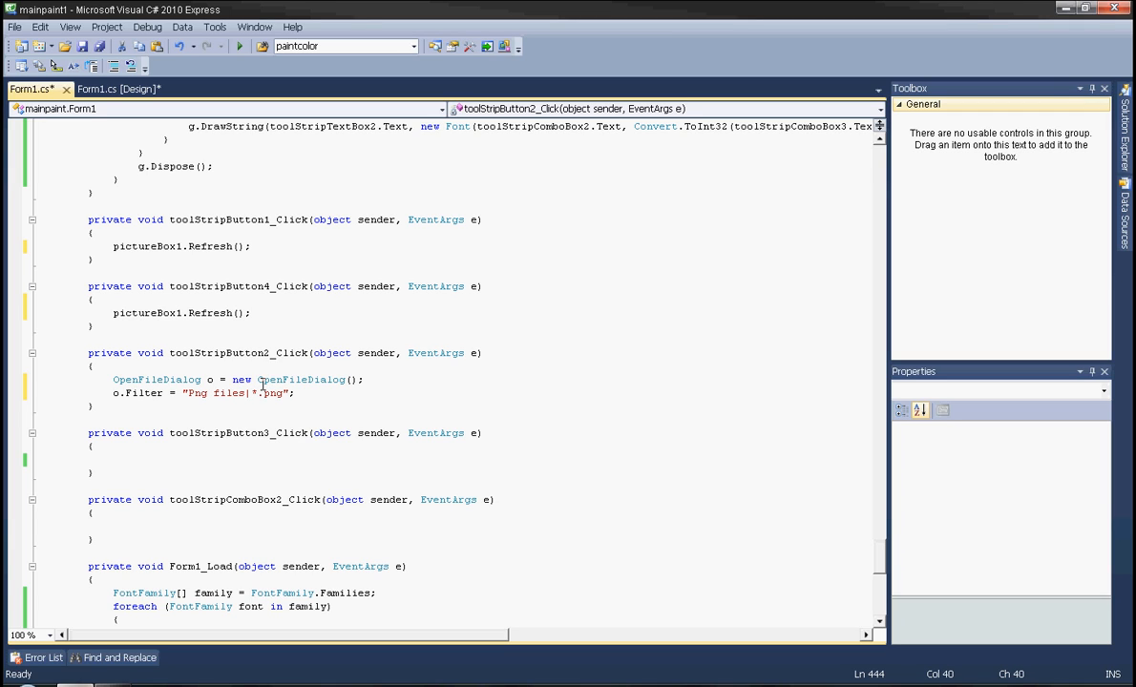
text(|*)
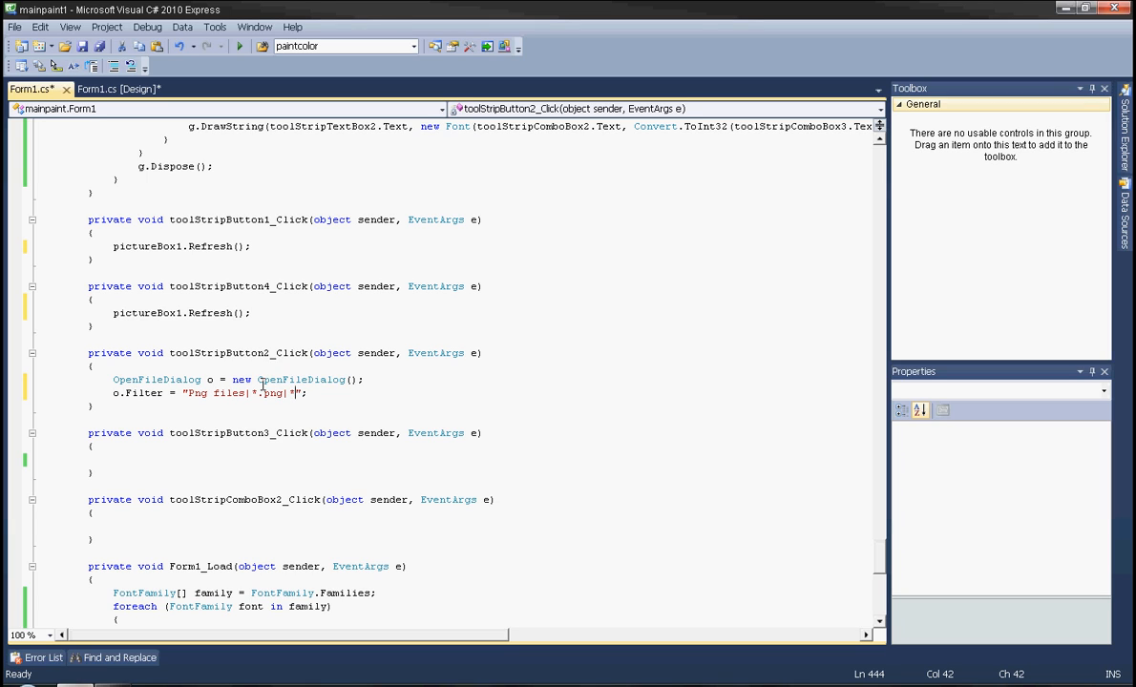
text(jpeg files|)
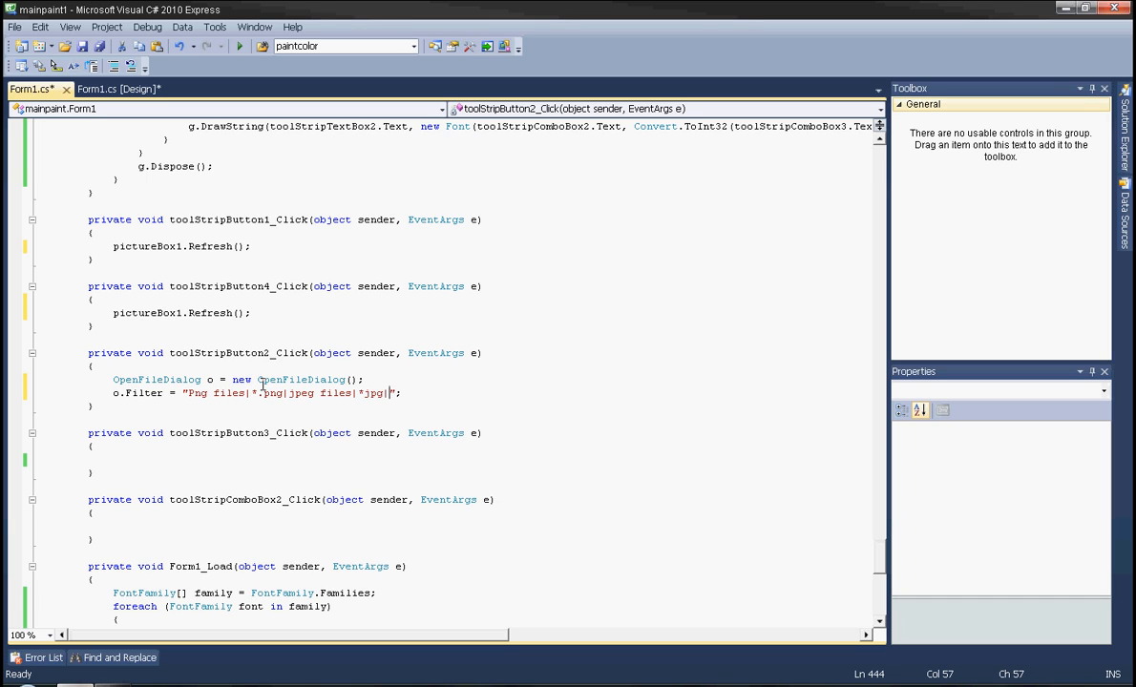
text(bitmaps|)
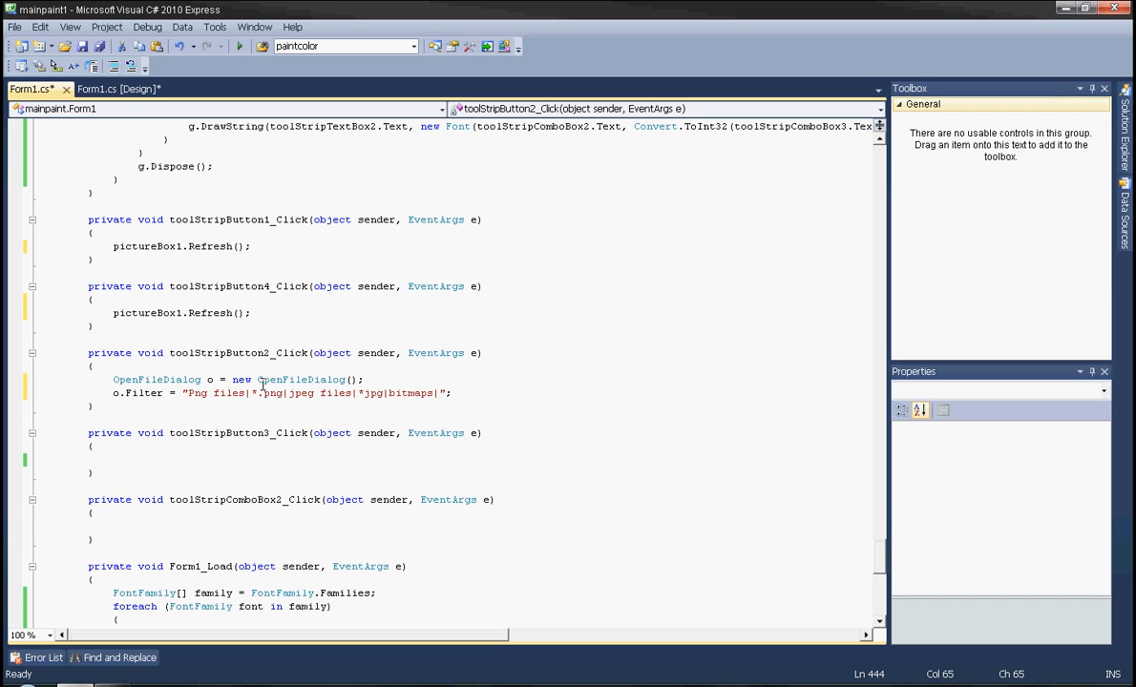
text(*.bmp)
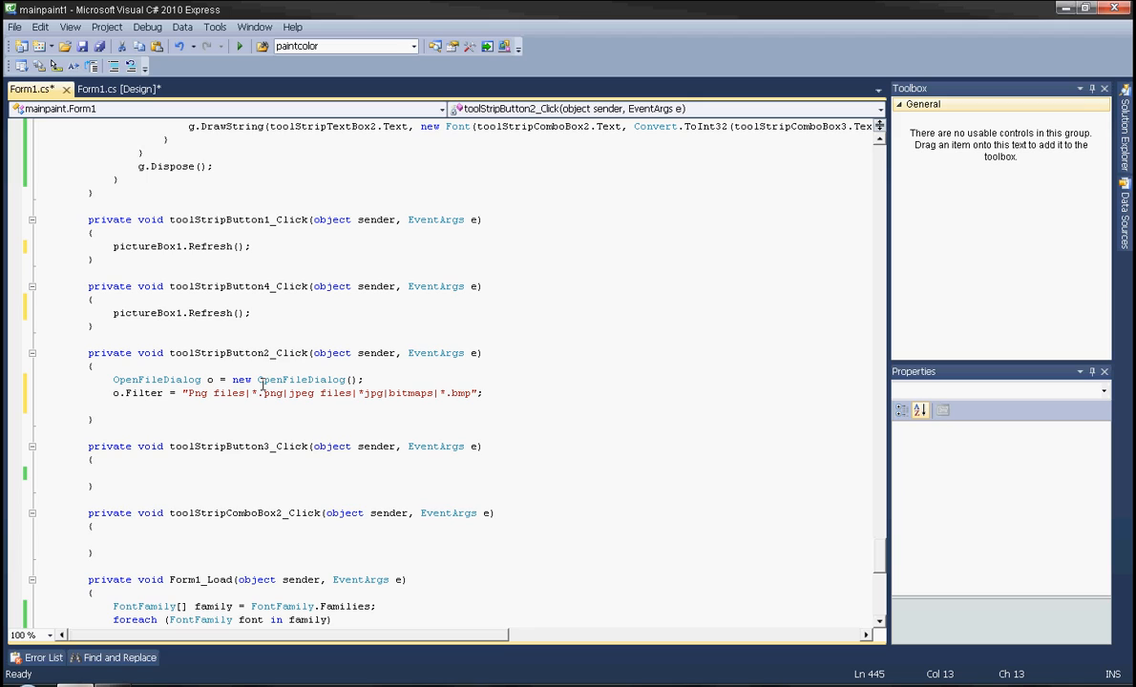
Add an if (o.ShowDialog() == DialogResult.OK) check after the filter assignment.
click(113, 405)
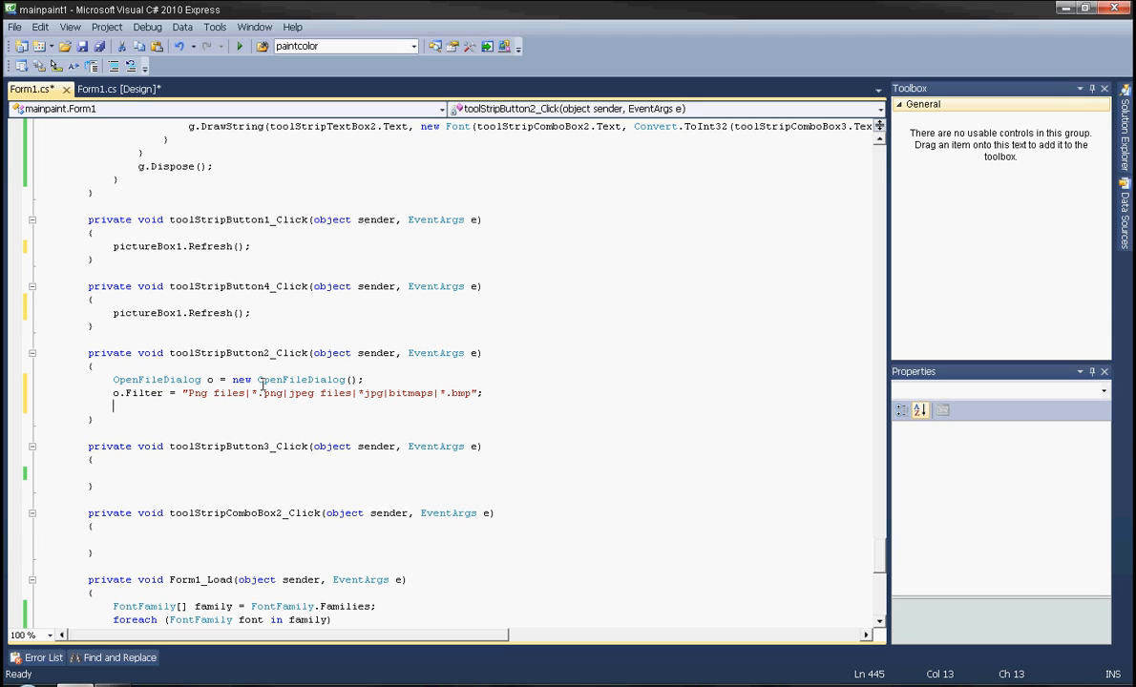
text(if)
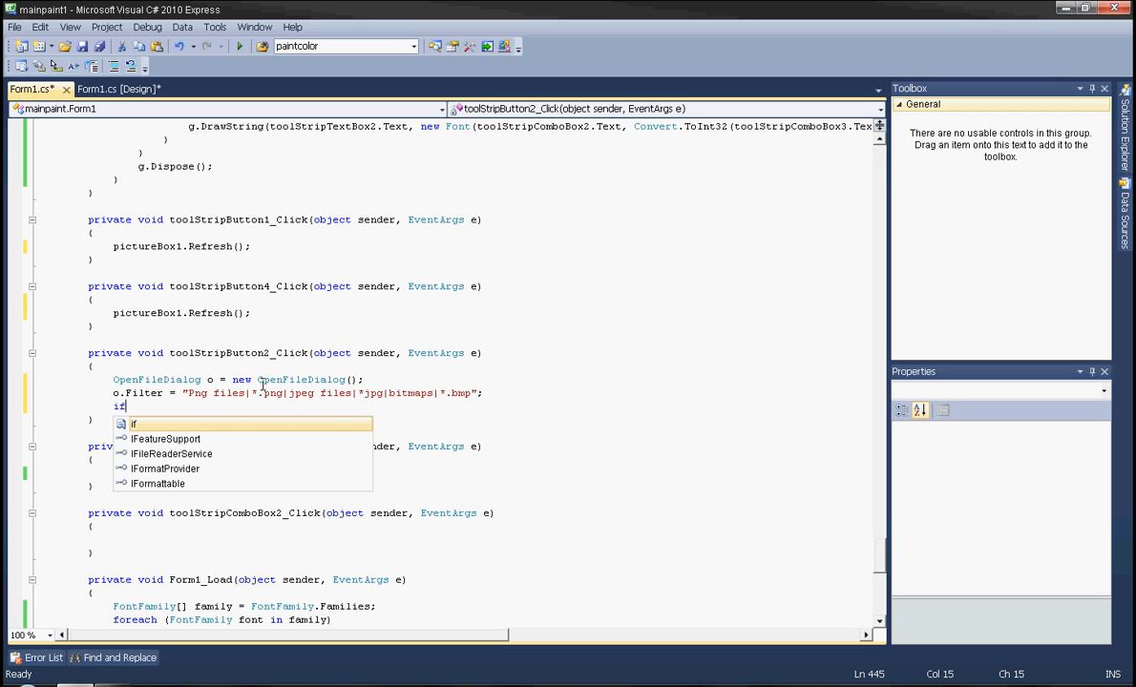
text(()
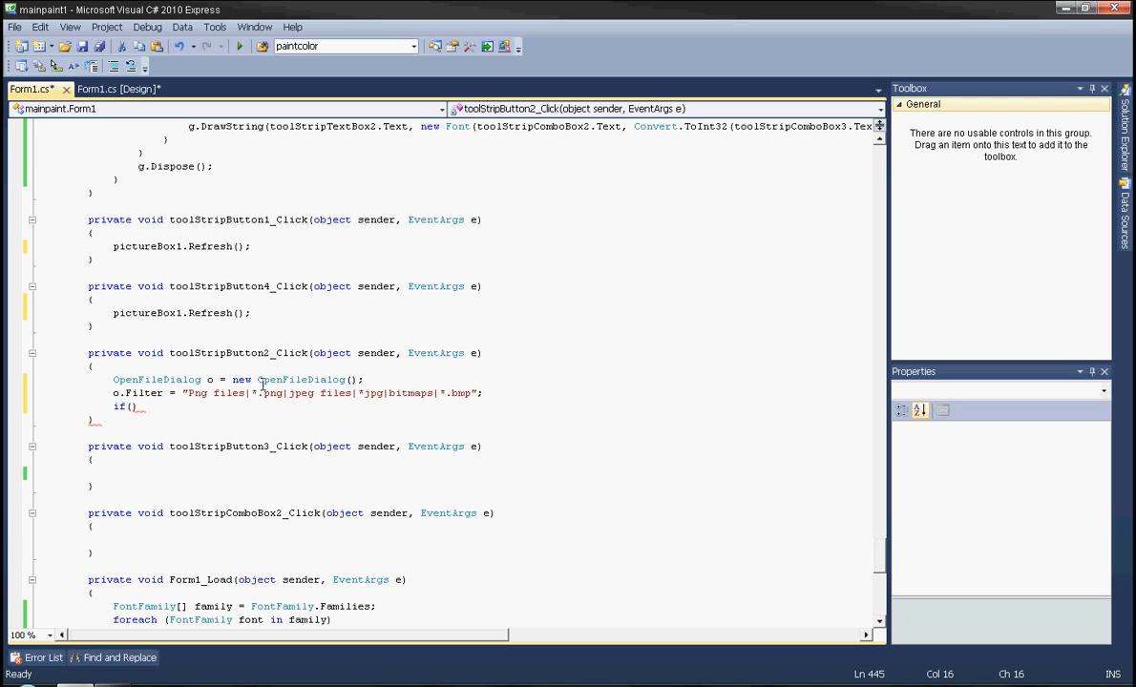
text(o.)
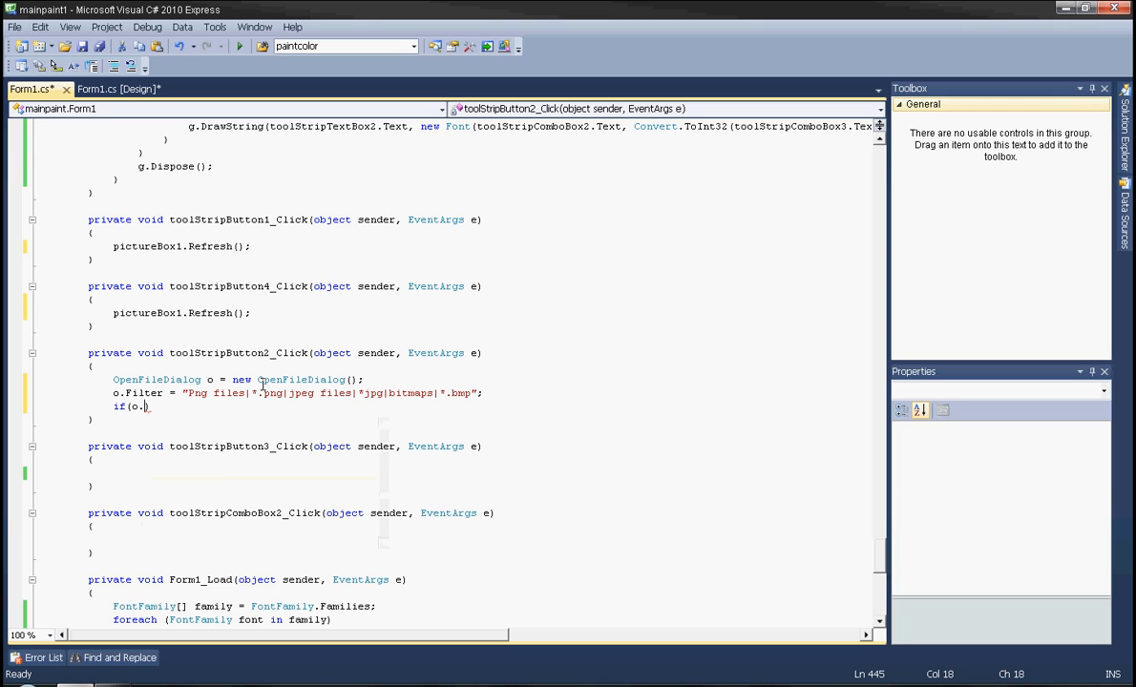
text(ShowDialog() == System.Windows.Forms.DialogResult.OK)
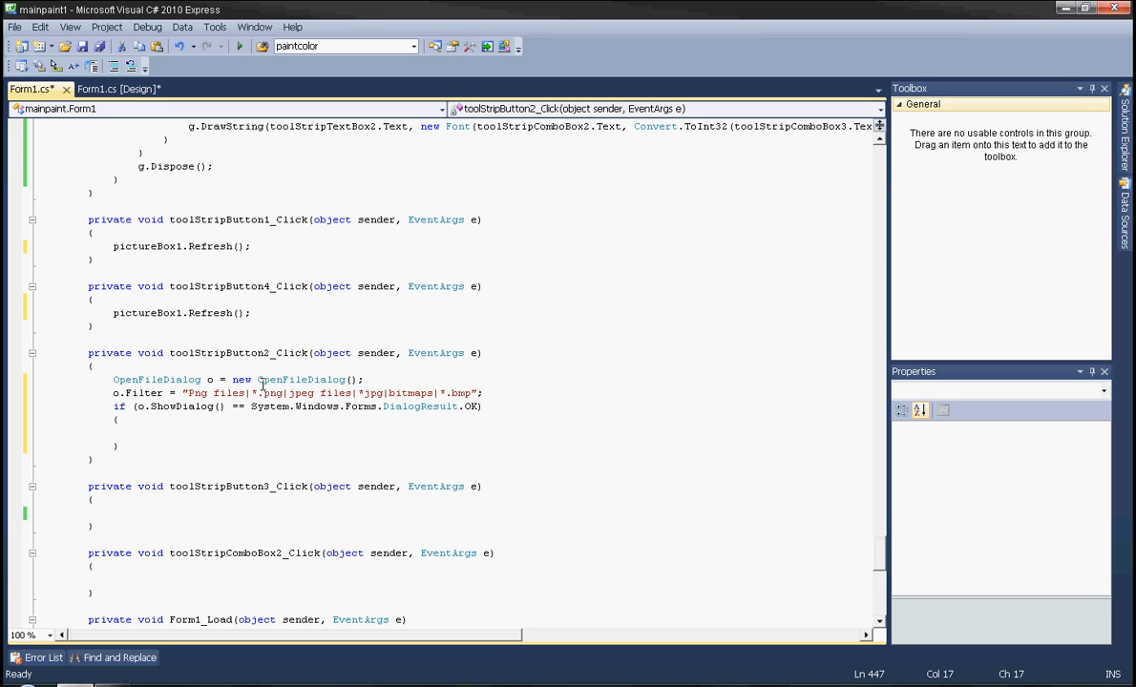
Inside the if, set pictureBox1.Image = (Image)Image.FromFile(o.FileName).Clone();.
click(137, 432)
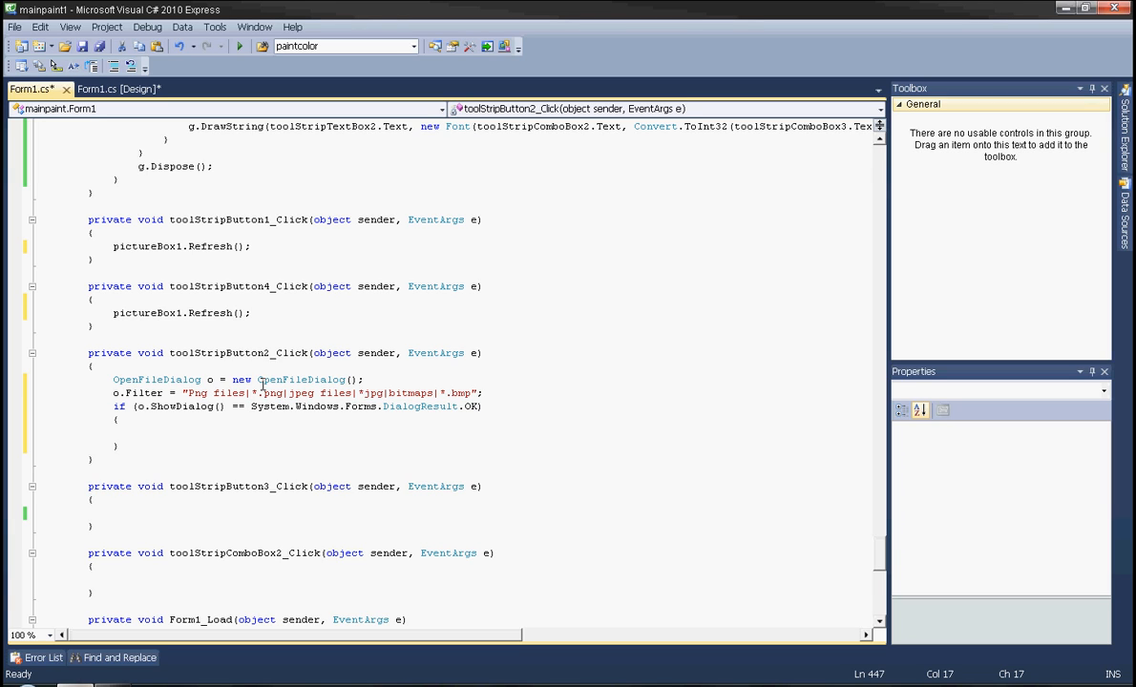
text(pictureBox1.)
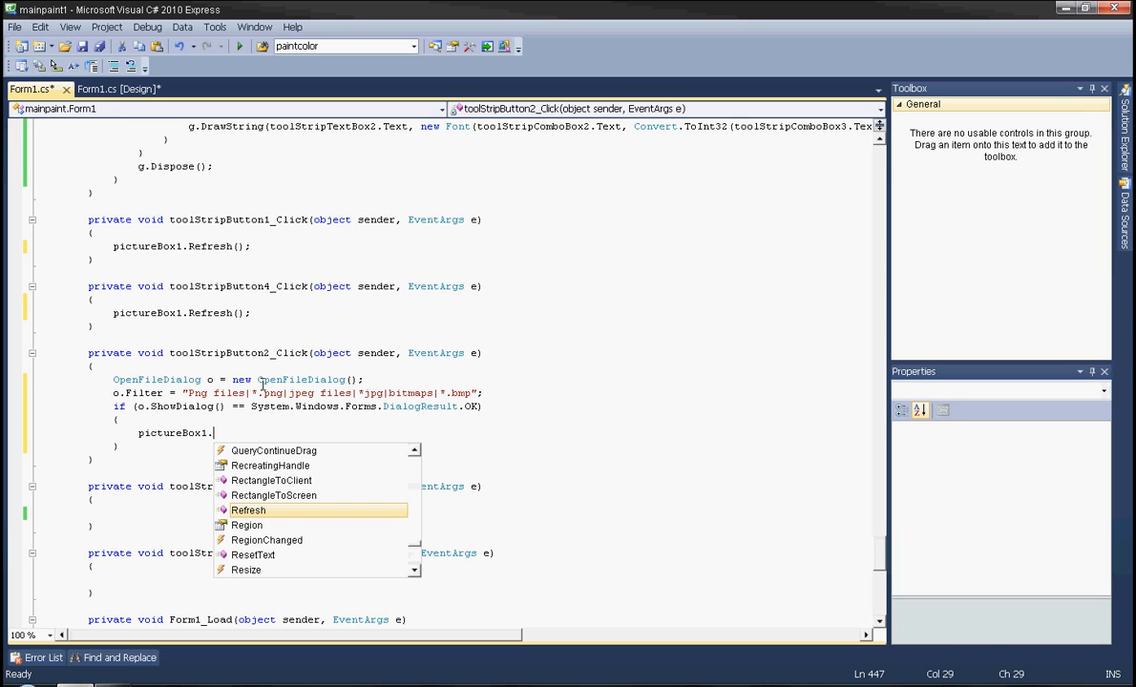
text(Image =)
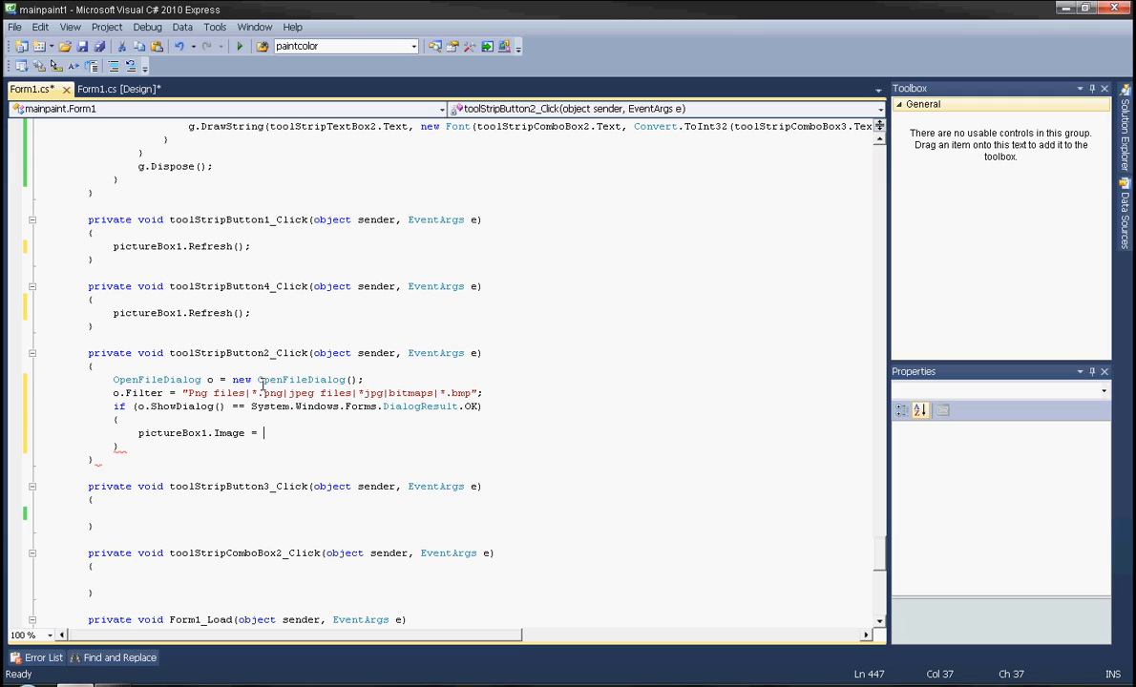
text((I)
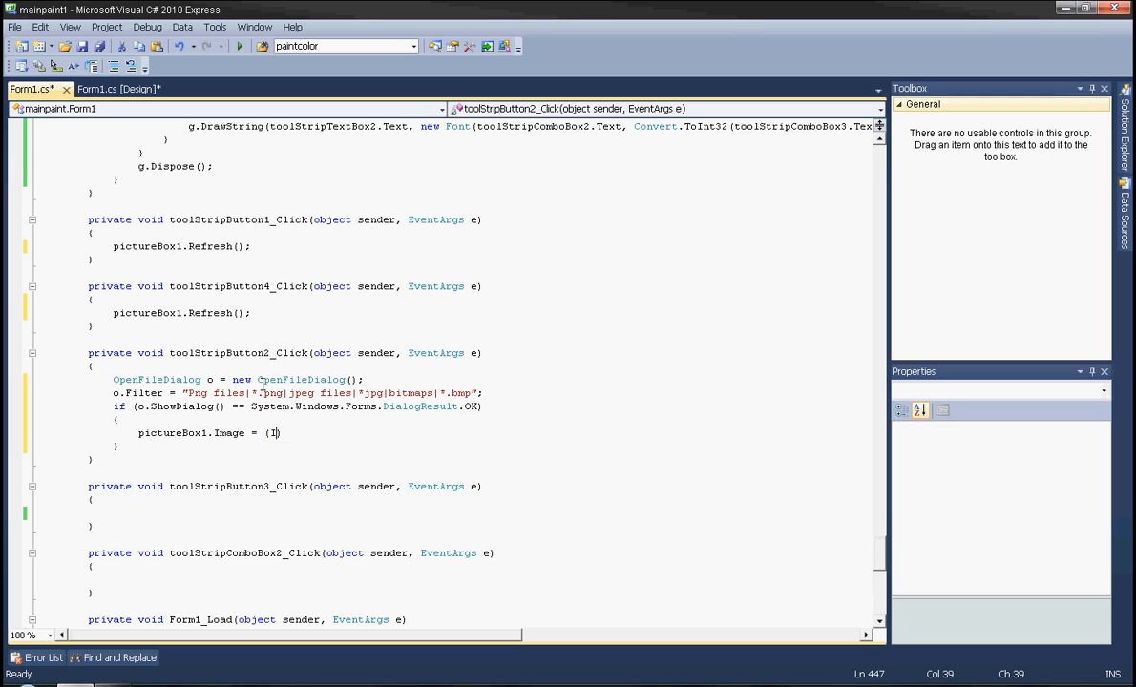
text(mage))
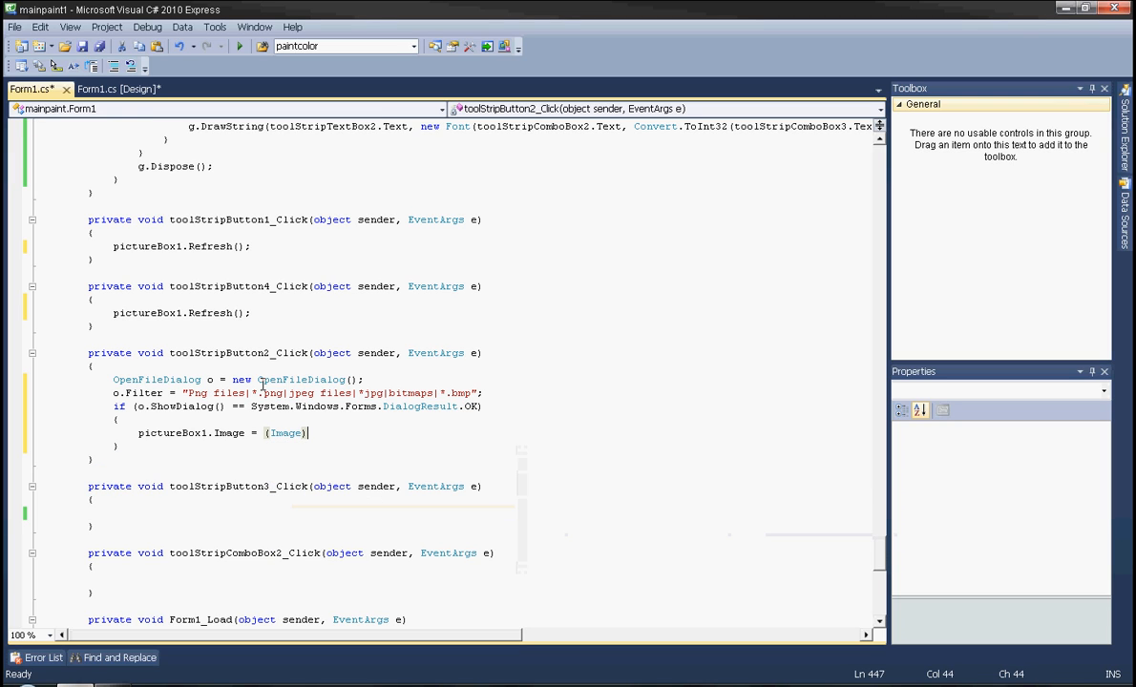
text(Image.)
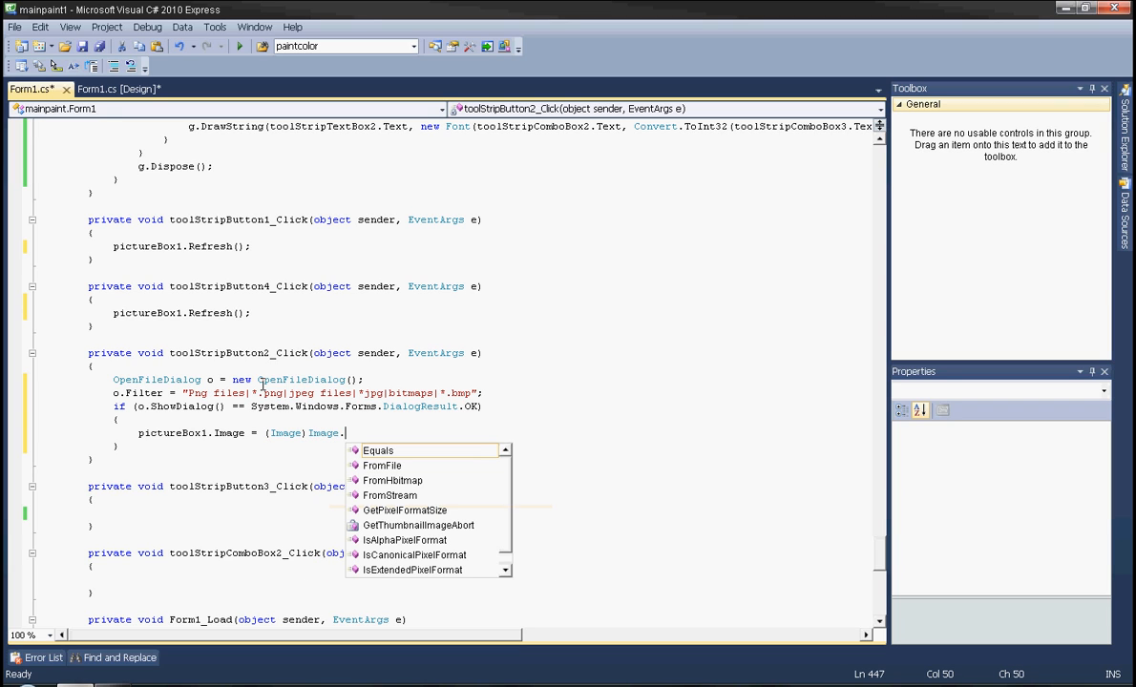
text(FromFile()
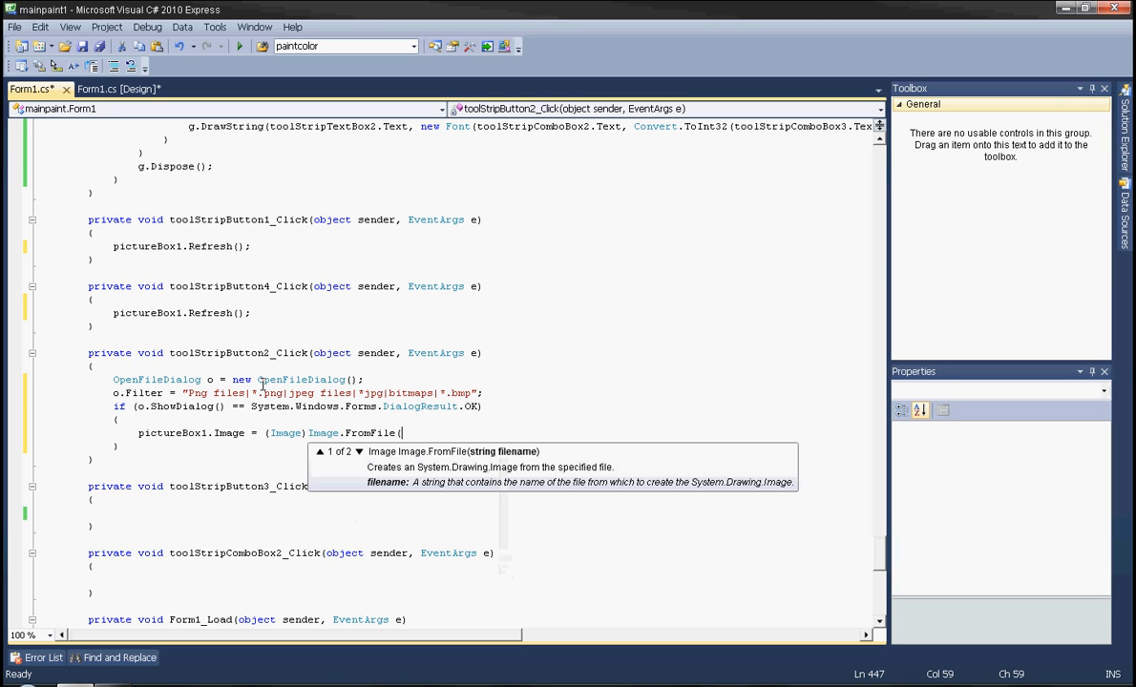
text(o.filename)
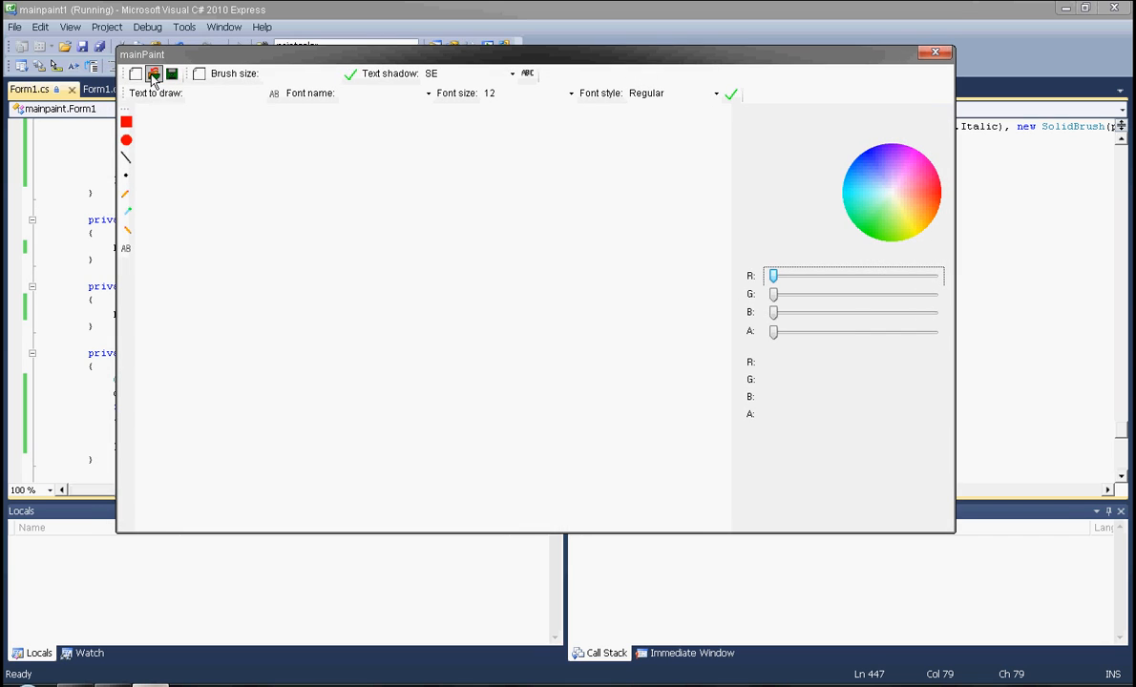
click(153, 72)
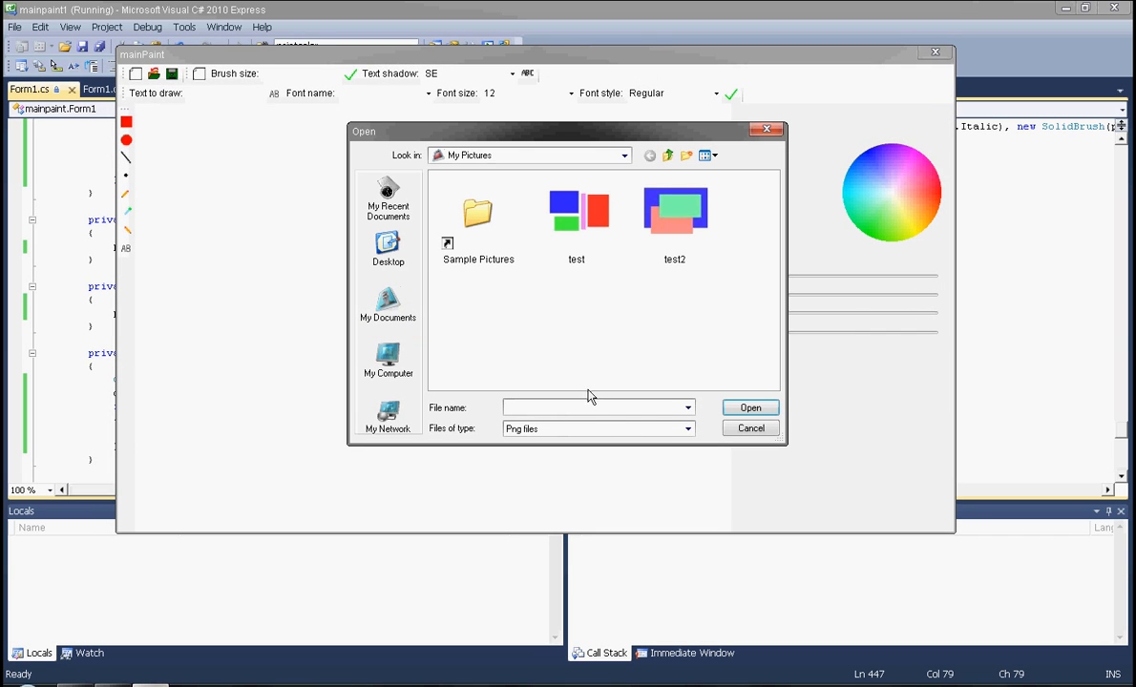
click(687, 427)
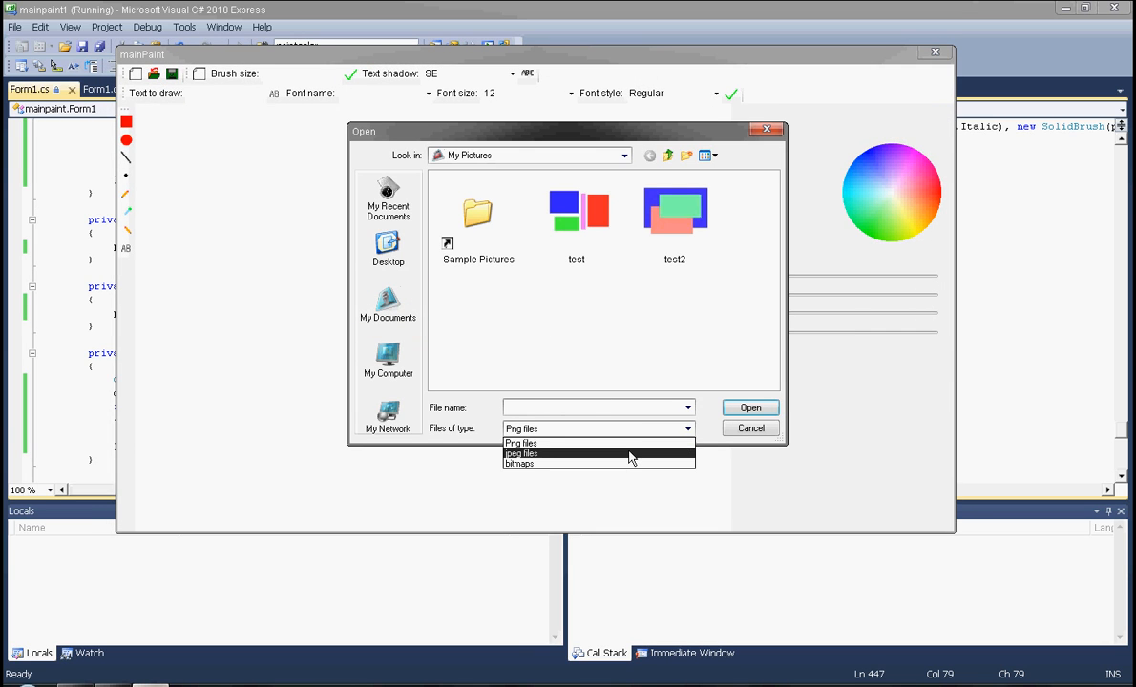
click(521, 455)
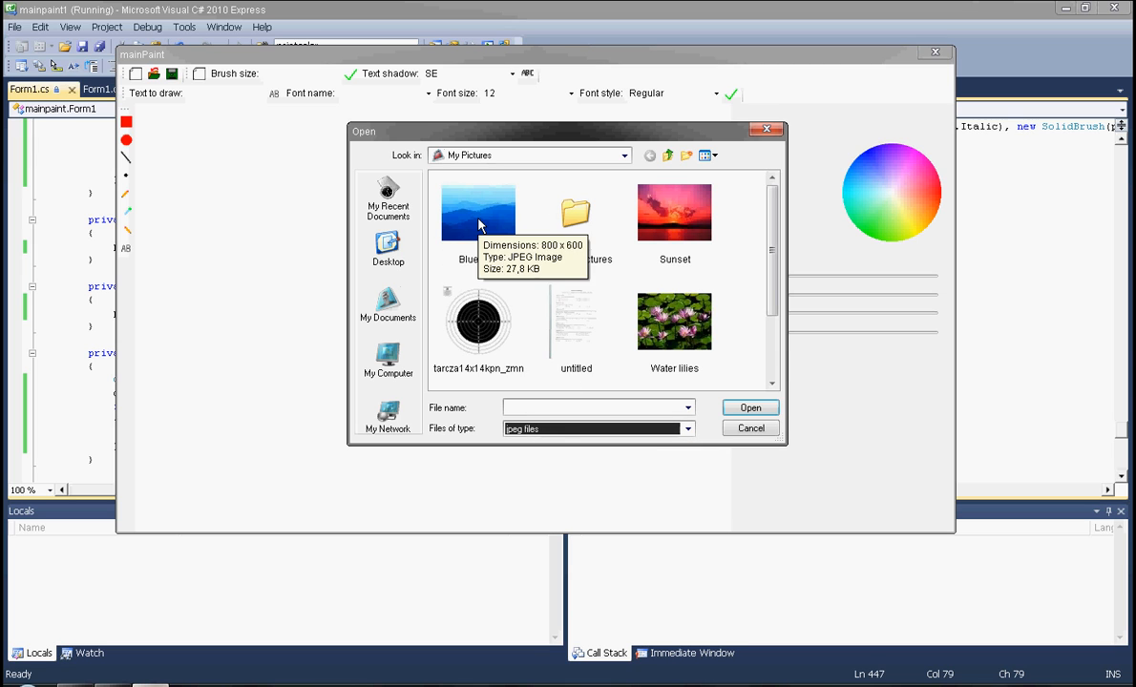
double_click(674, 212)
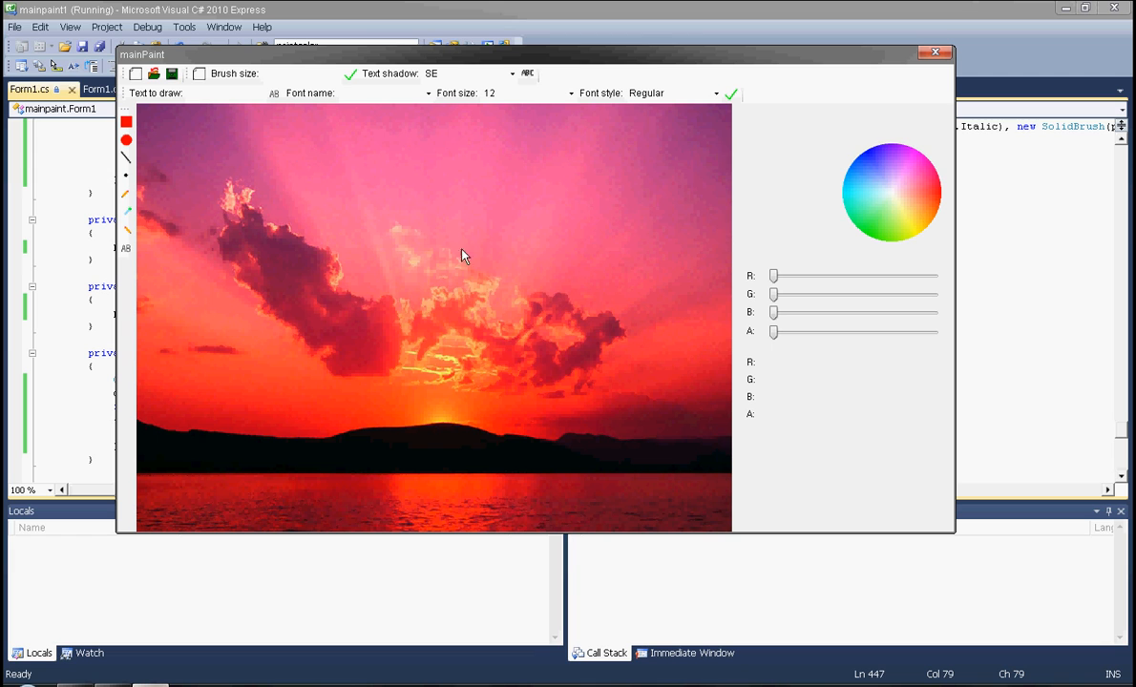
mouse_move(832, 98)
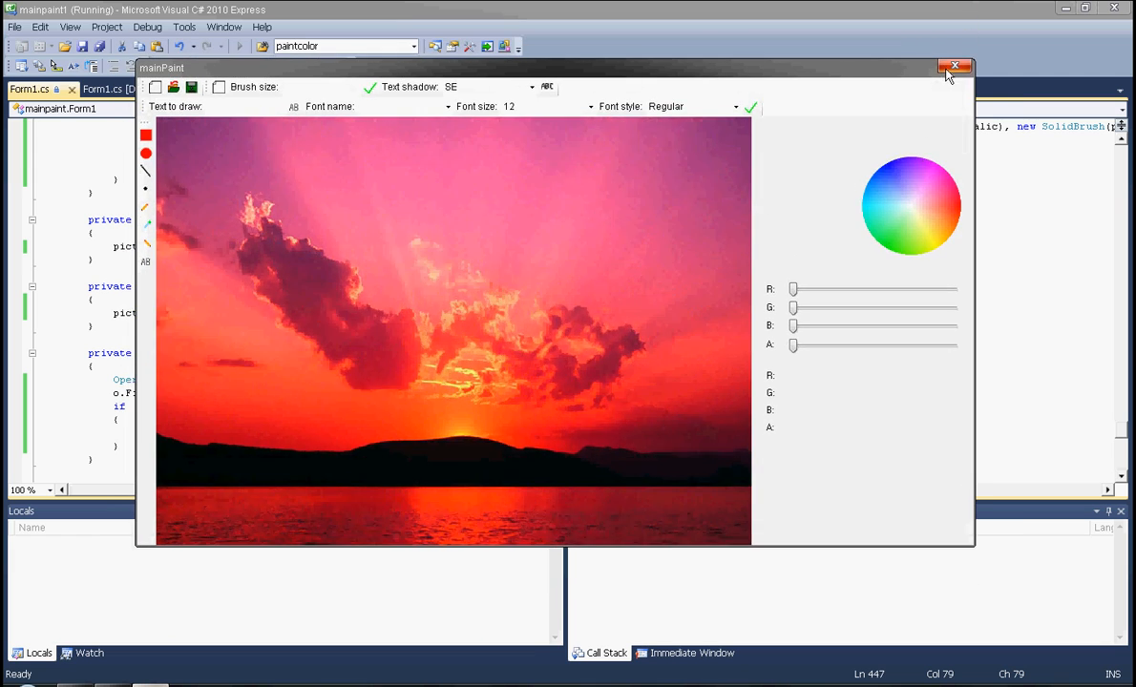
click(954, 65)
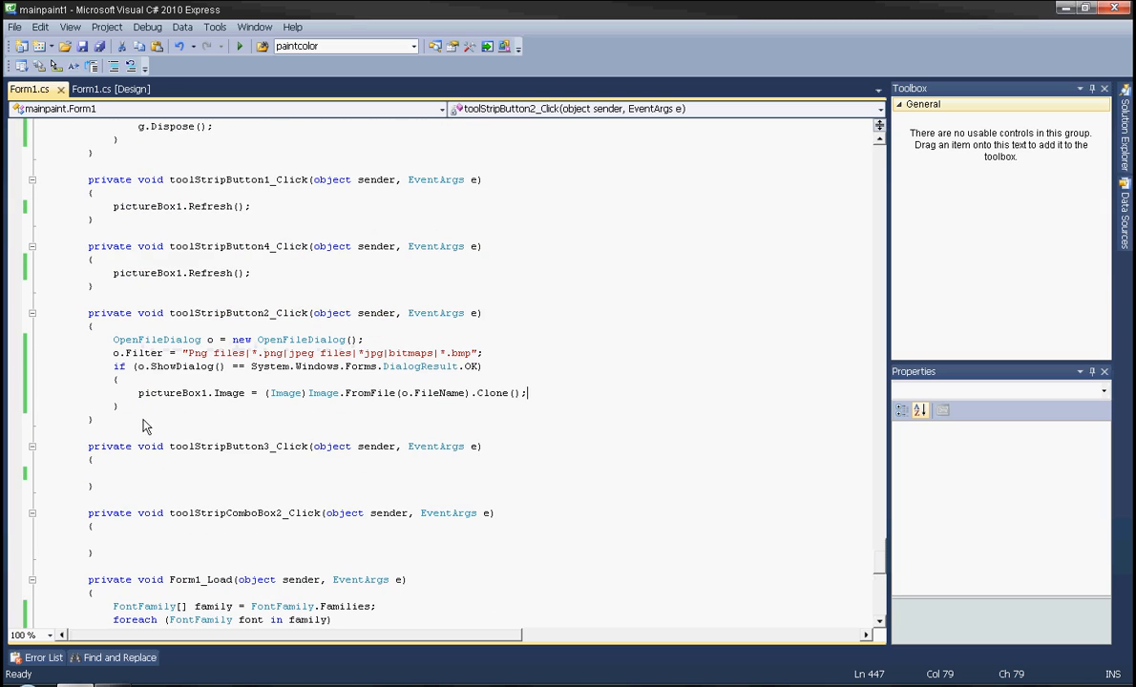
Declare SaveFileDialog s = new SaveFileDialog(); and s.Filter = ""; in toolStripButton3_Click.
click(111, 89)
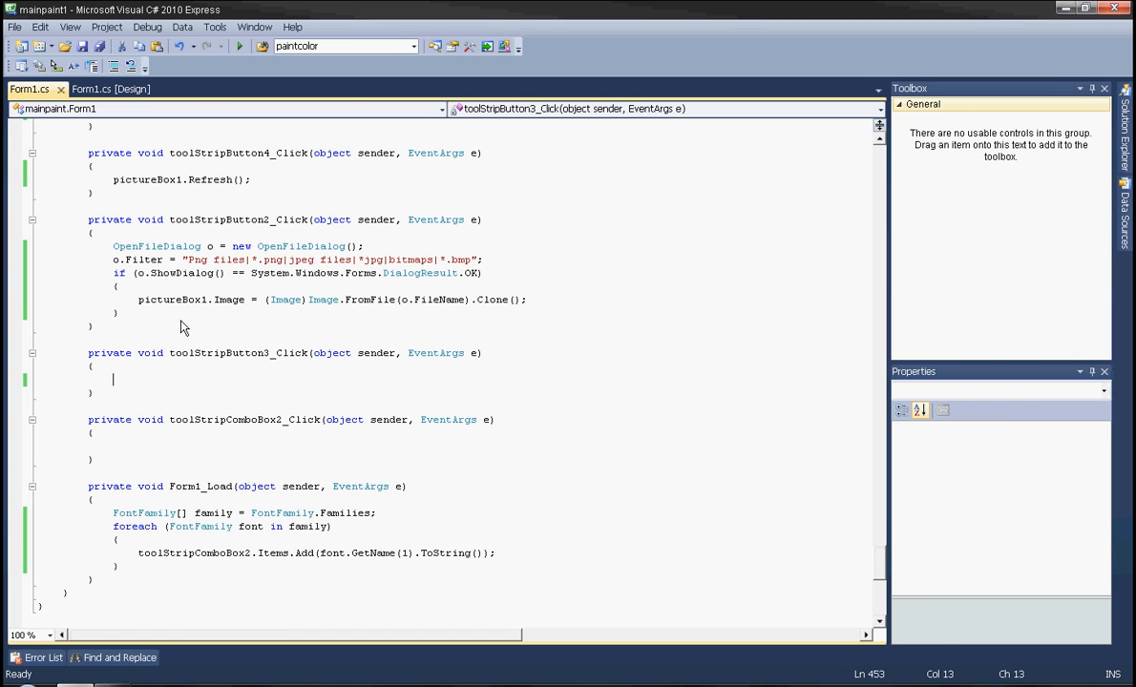
text(SaveFileDialog)
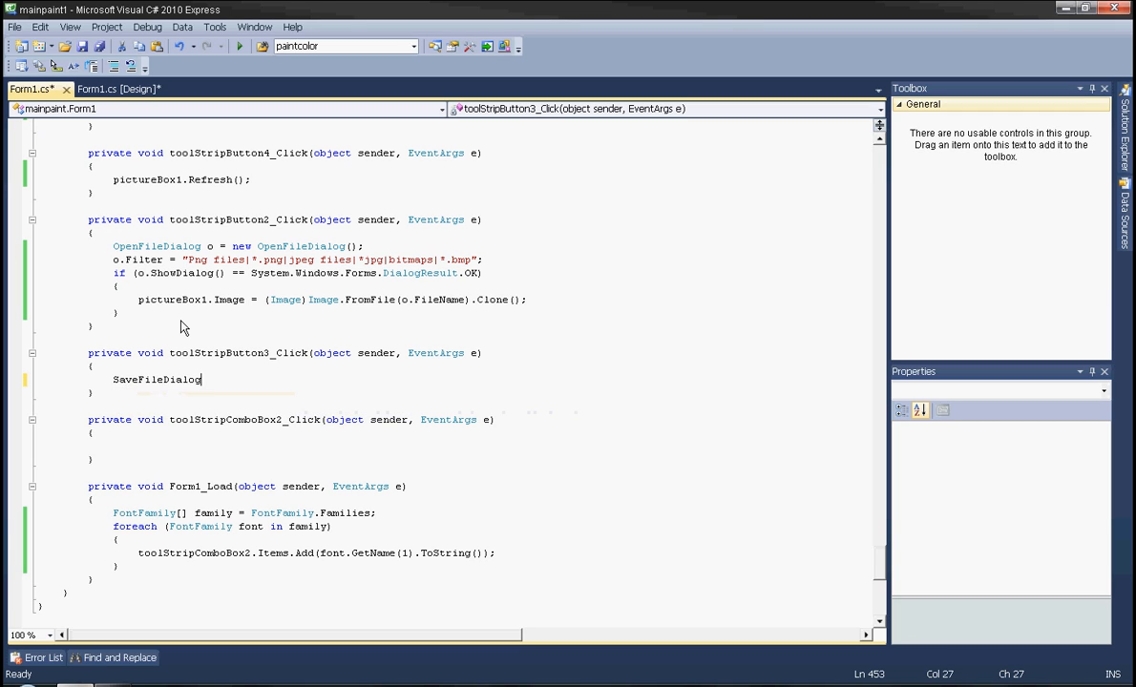
text(s =new)
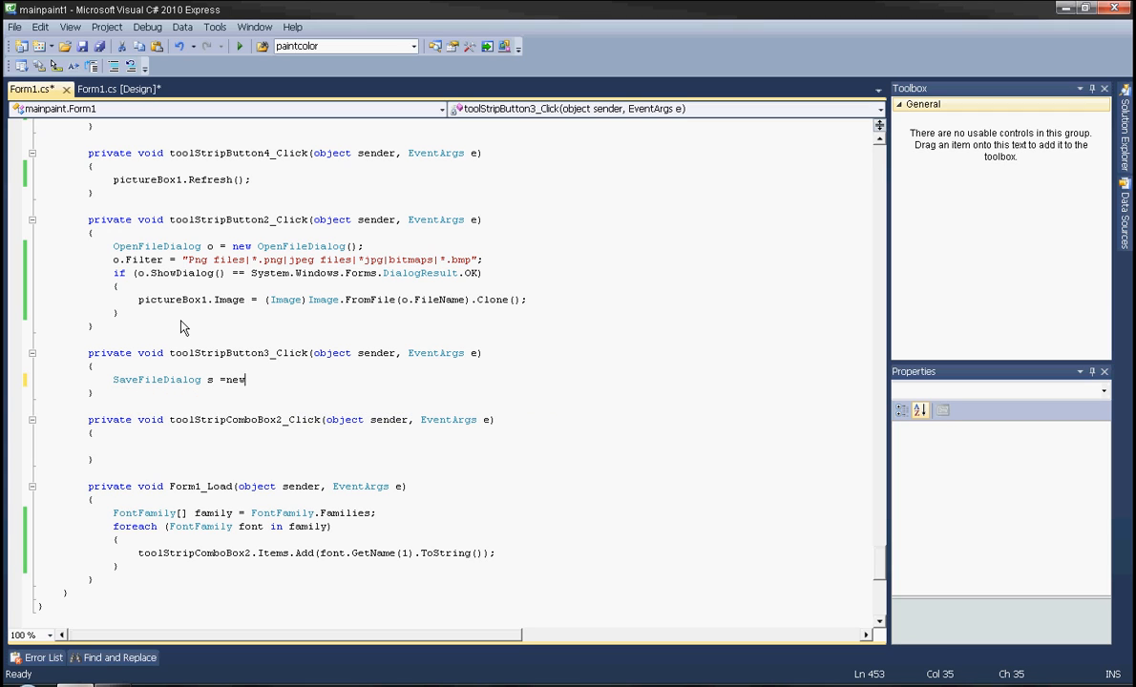
text(SaveFileDialog();)
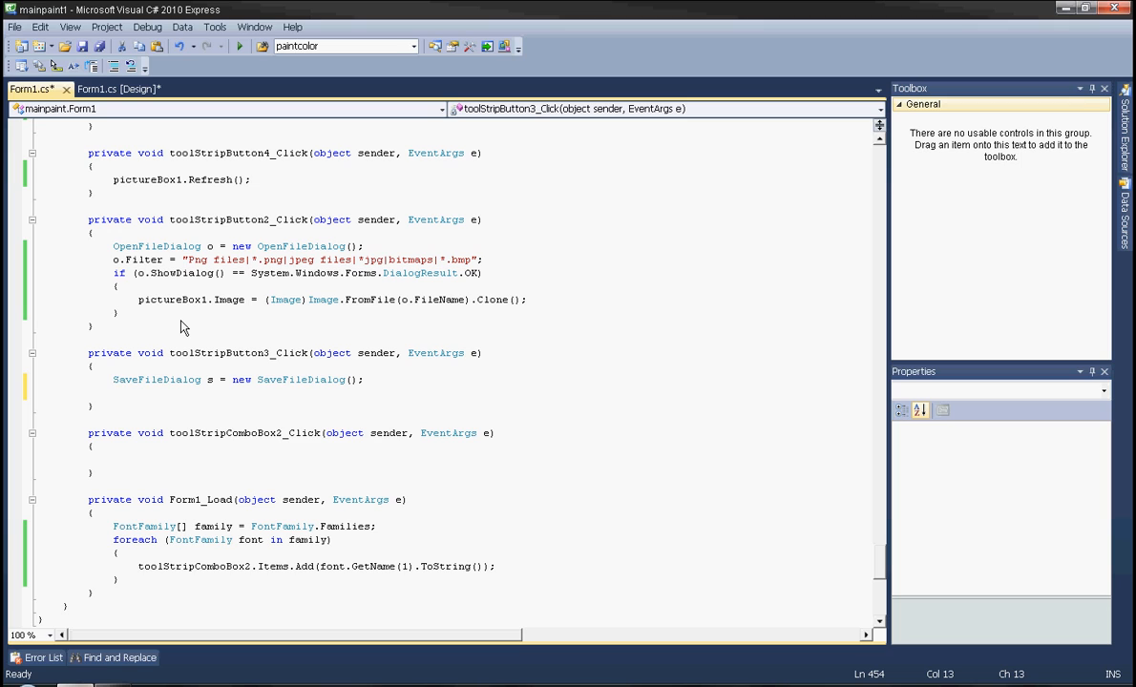
text(s.Filter)
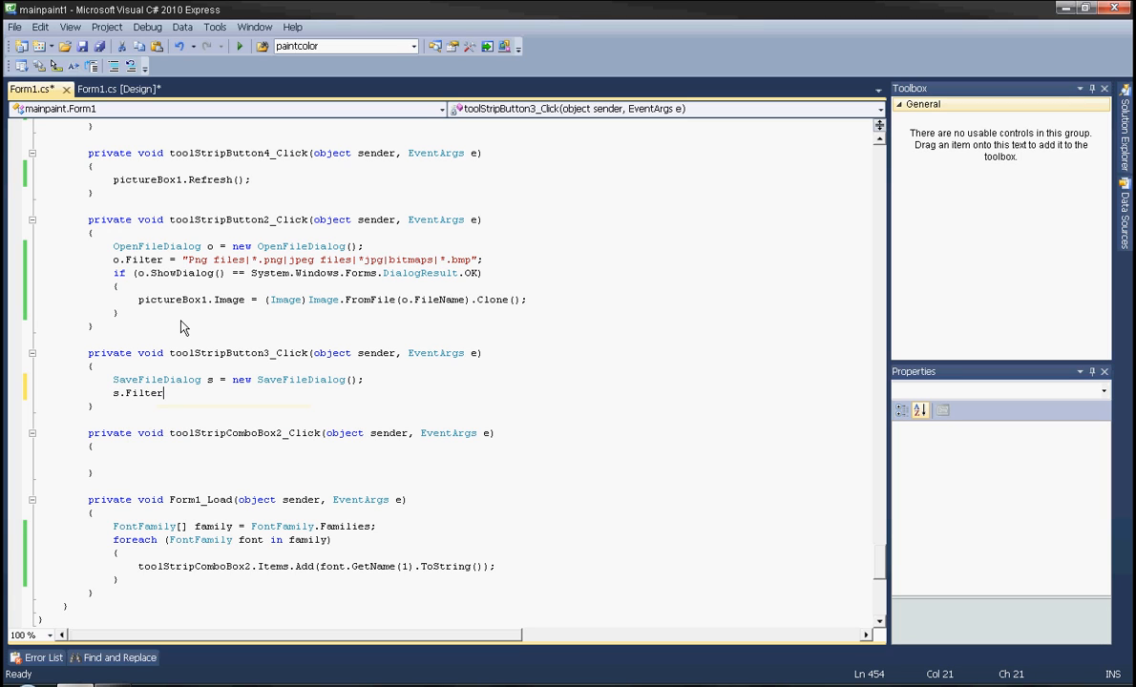
text(= "";)
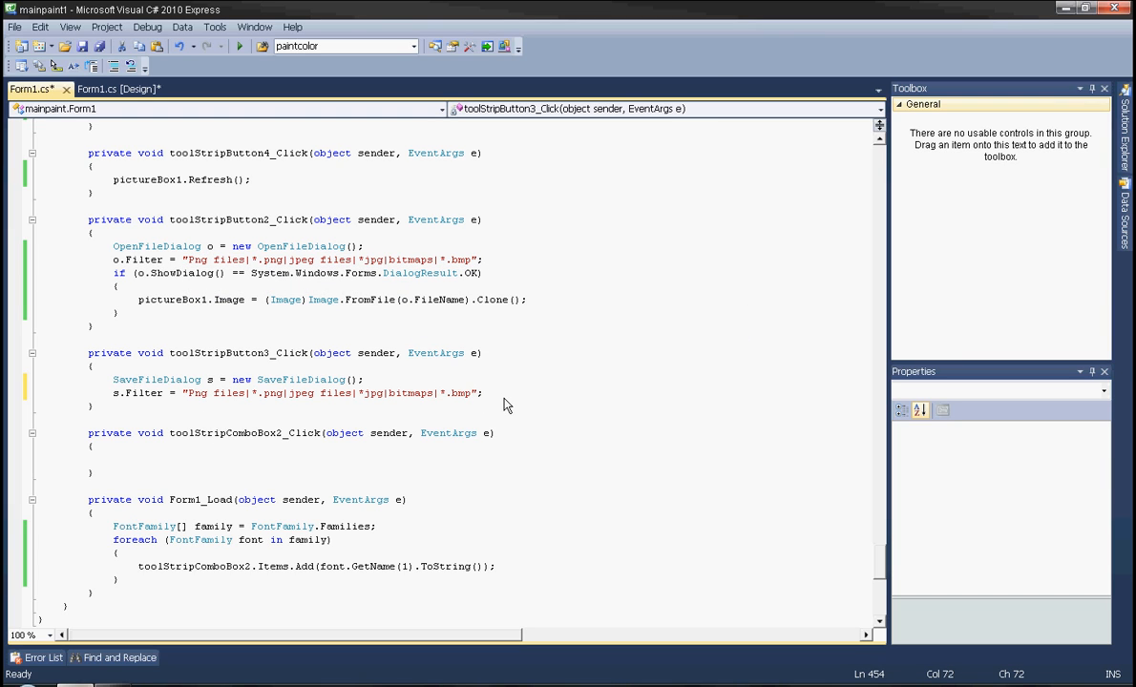
Add an if (s.ShowDialog() == System...DialogResult.OK) check for the save dialog.
text(if ())
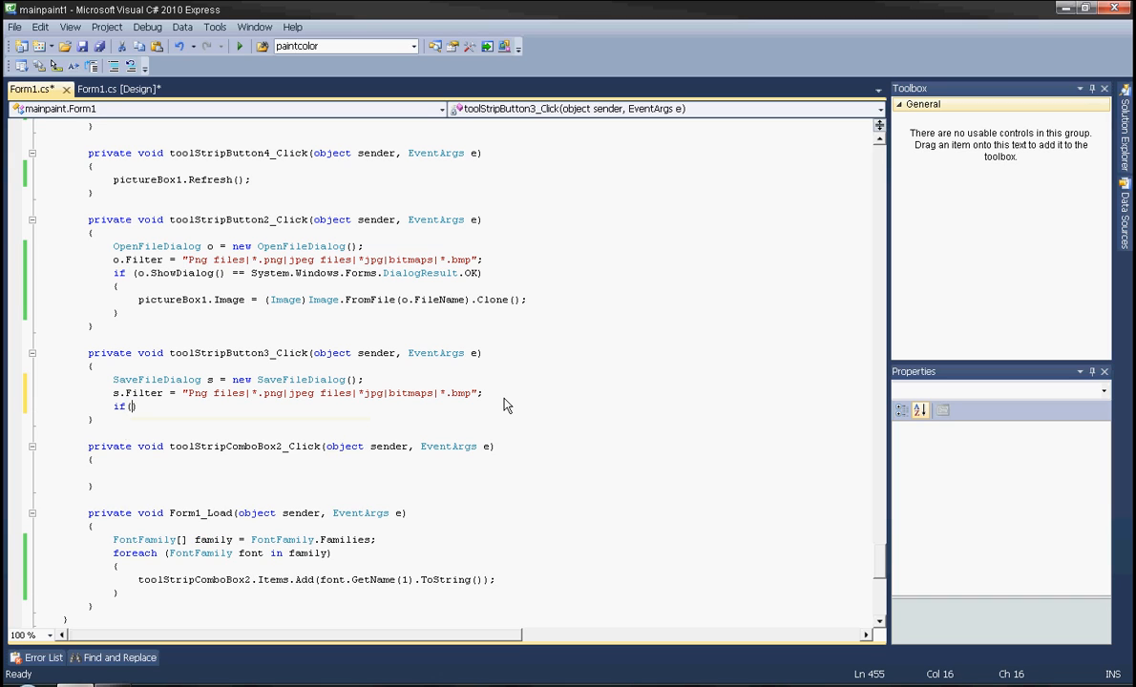
text(.showDialog()
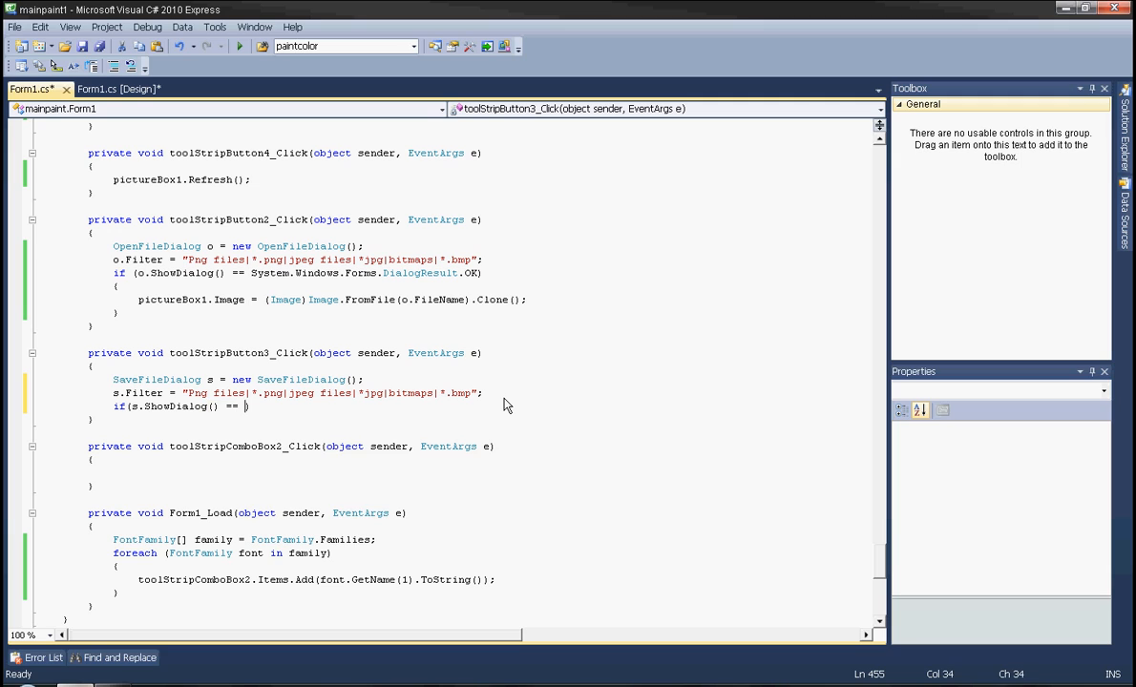
text(System.Windows.Forms.DialogResult.OK)
text({)
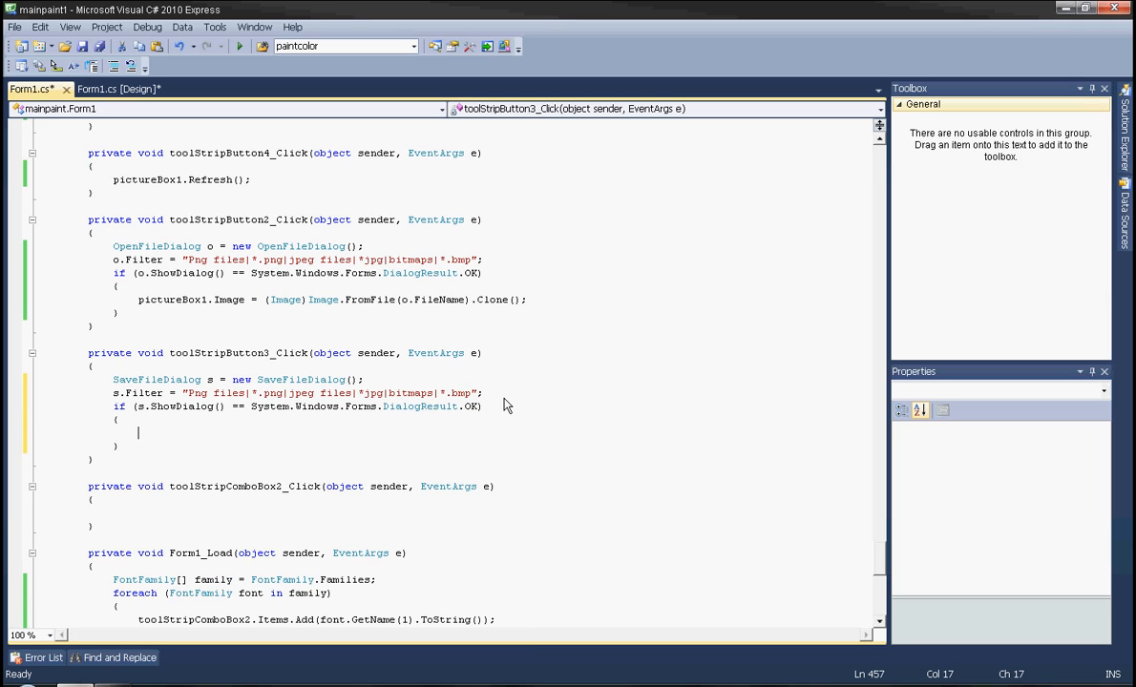
Add an empty if (s.FileName.Contains(".jpg")) block inside the dialog check.
text(if ())
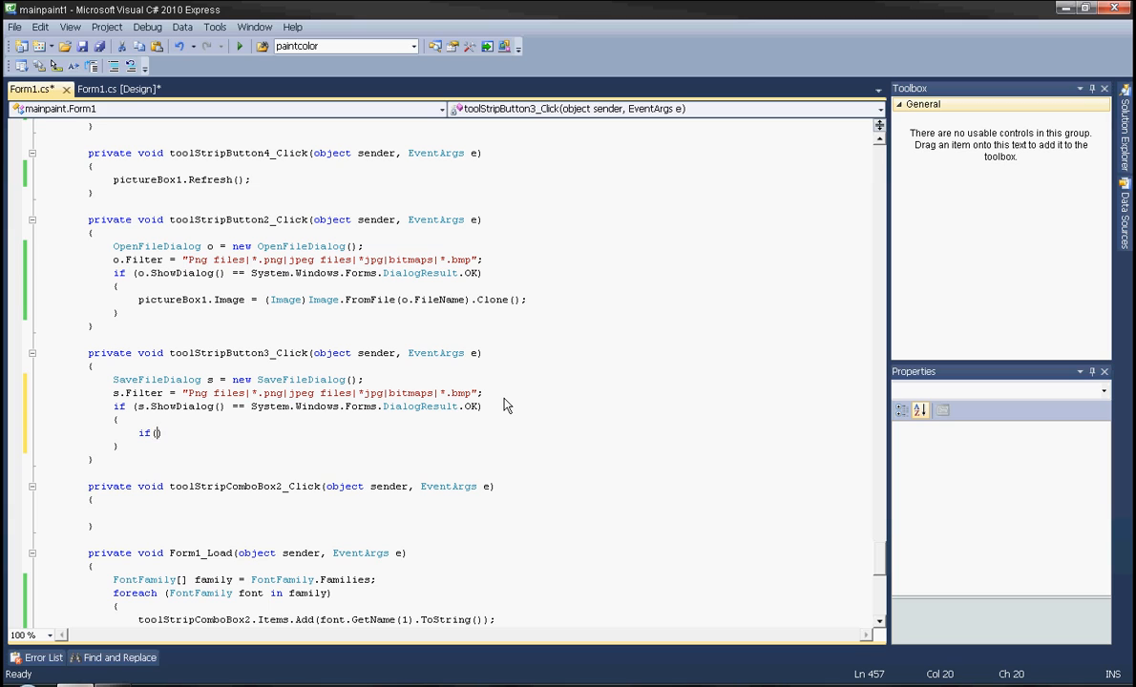
text(s.filena)
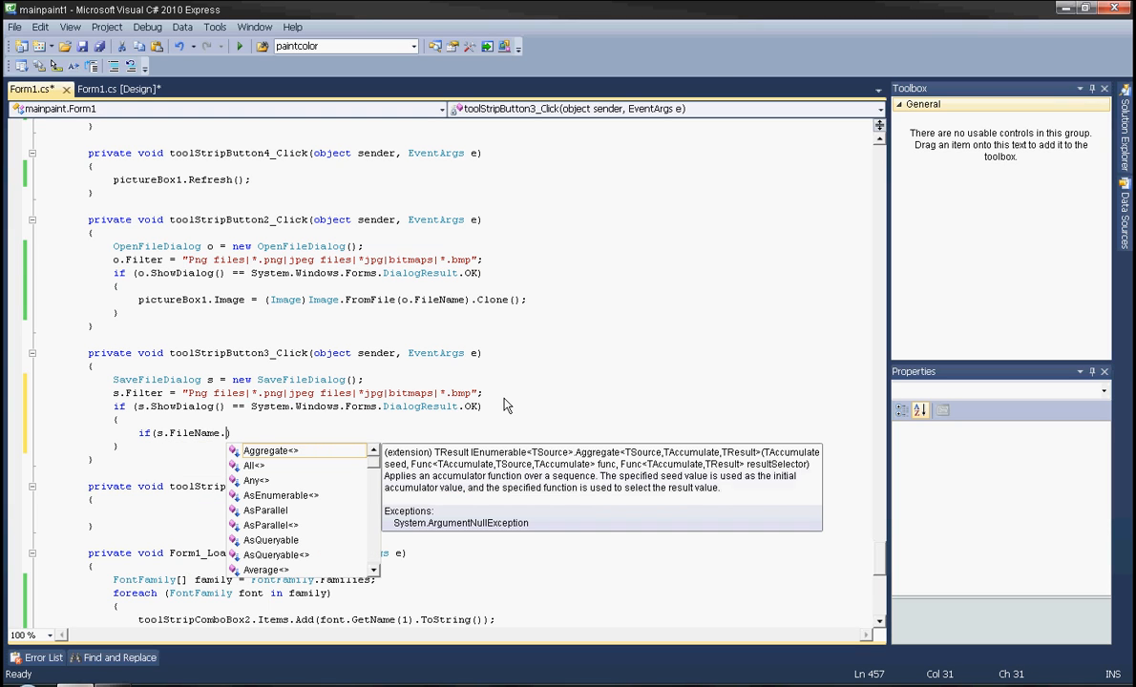
text(c)
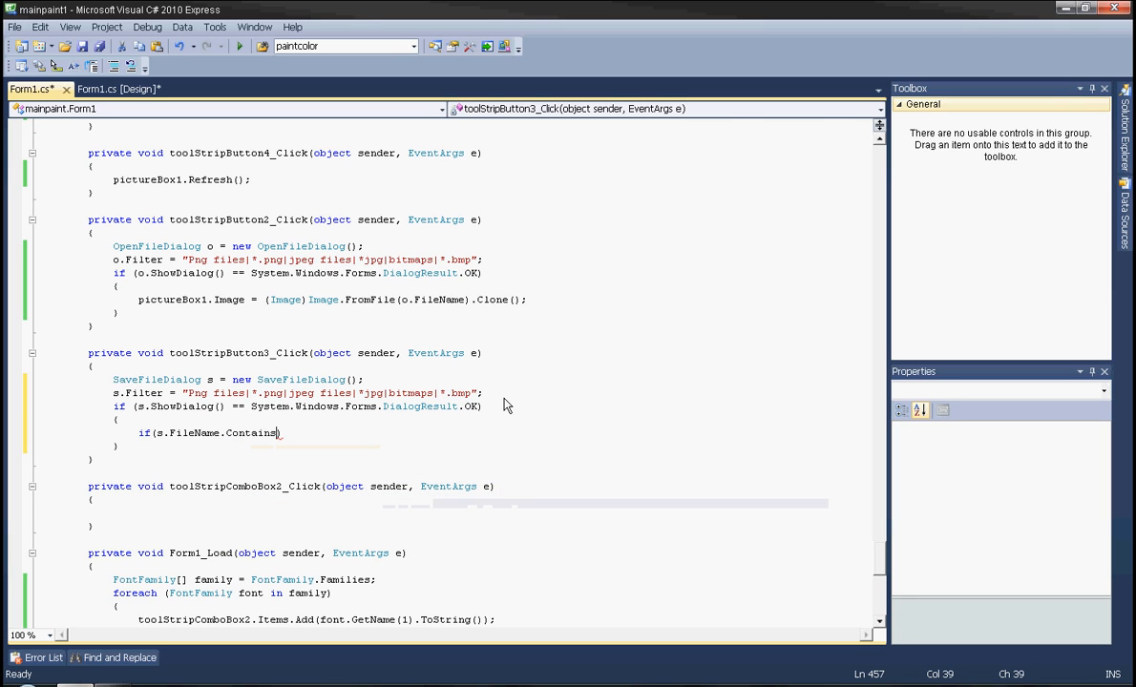
text((""))
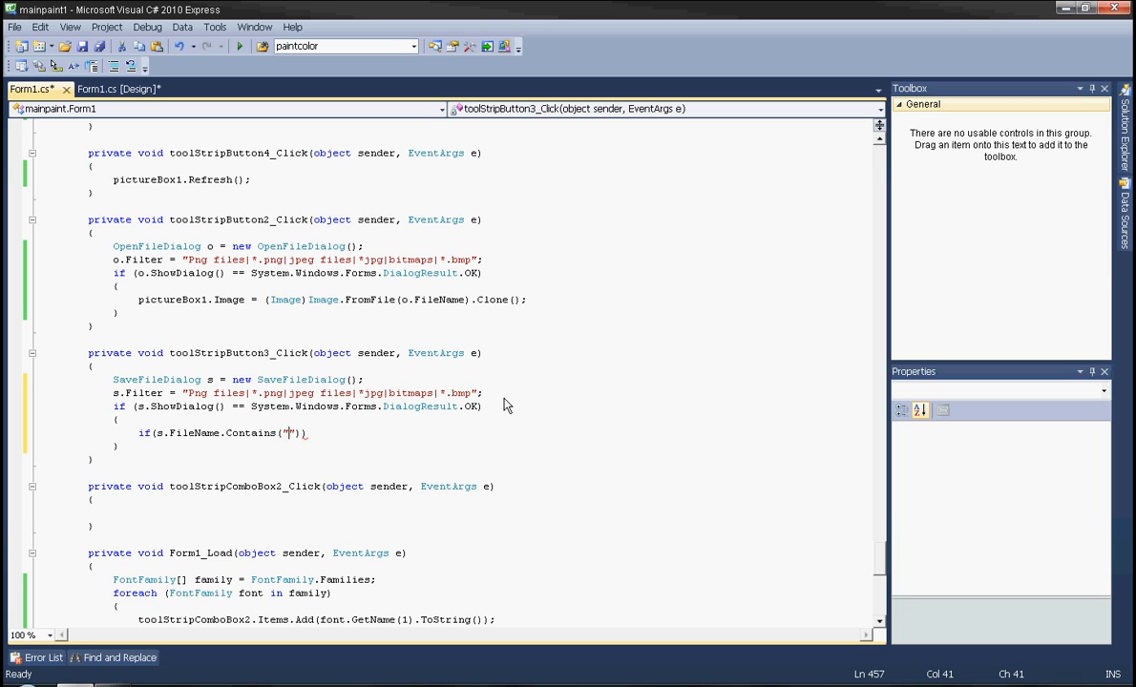
text(.jpg)
text(})
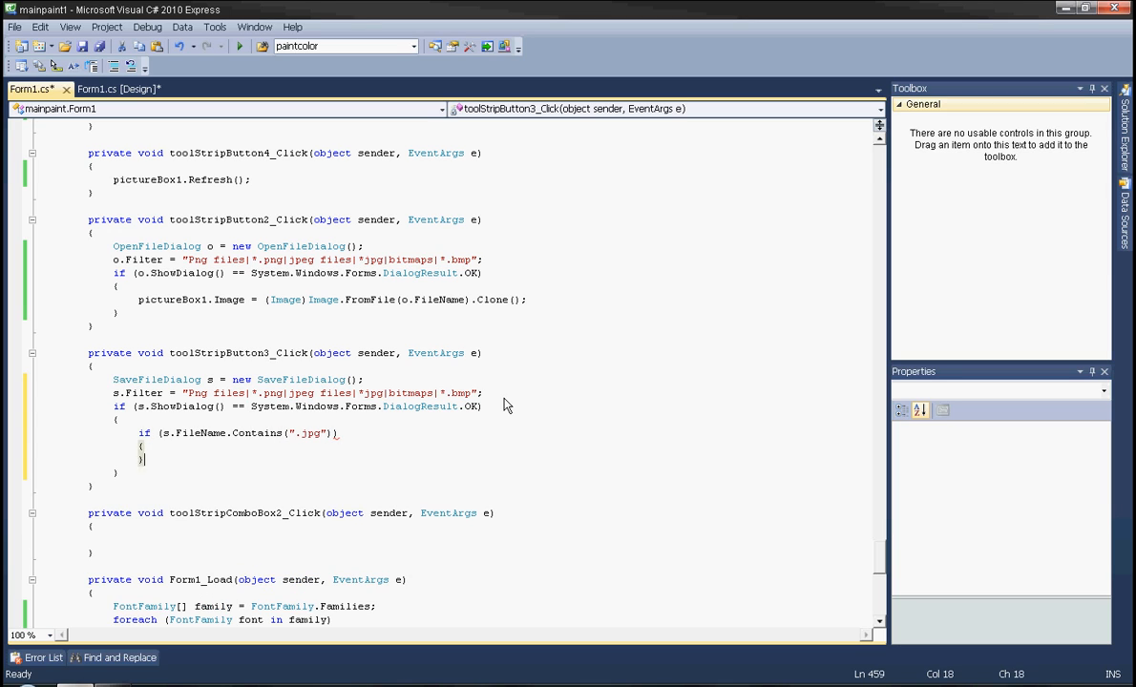
key(Enter)
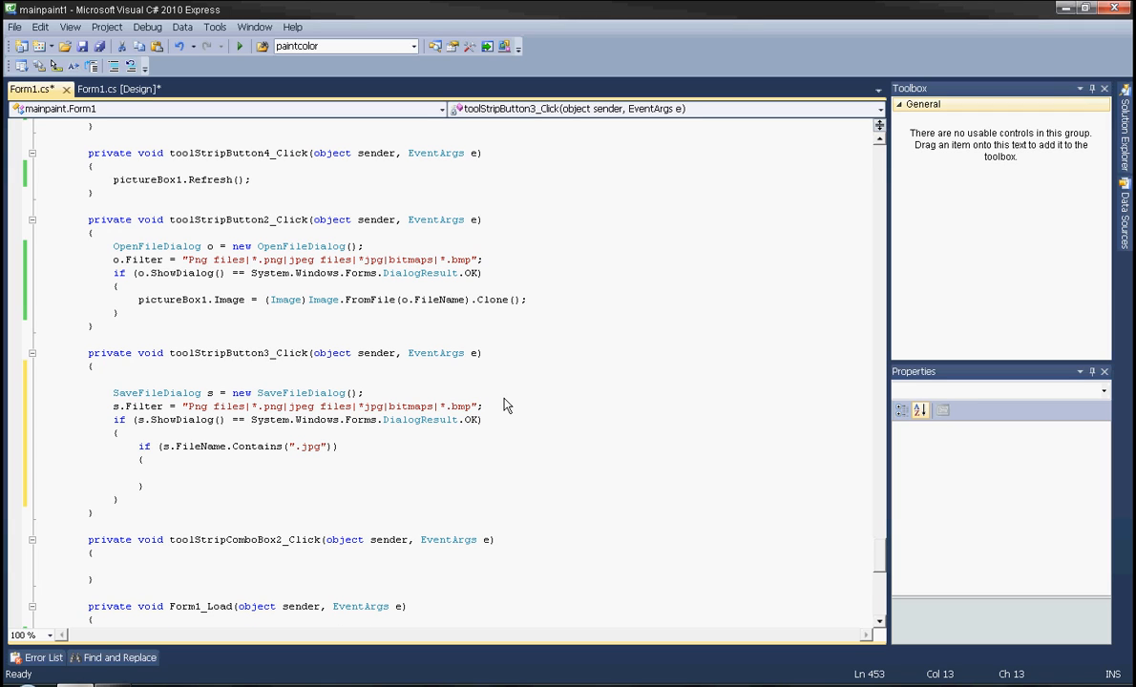
Create a pictureBox1-sized Bitmap bmp and Graphics g = Graphics.FromImage(bmp) at the handler top.
click(112, 378)
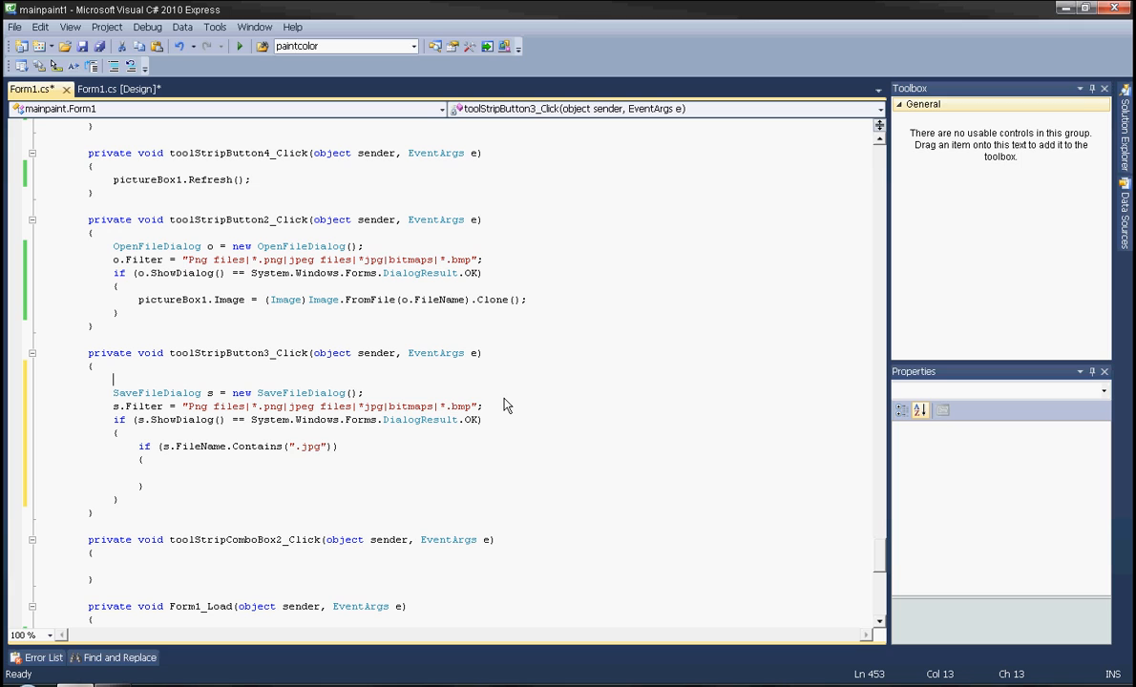
text(b)
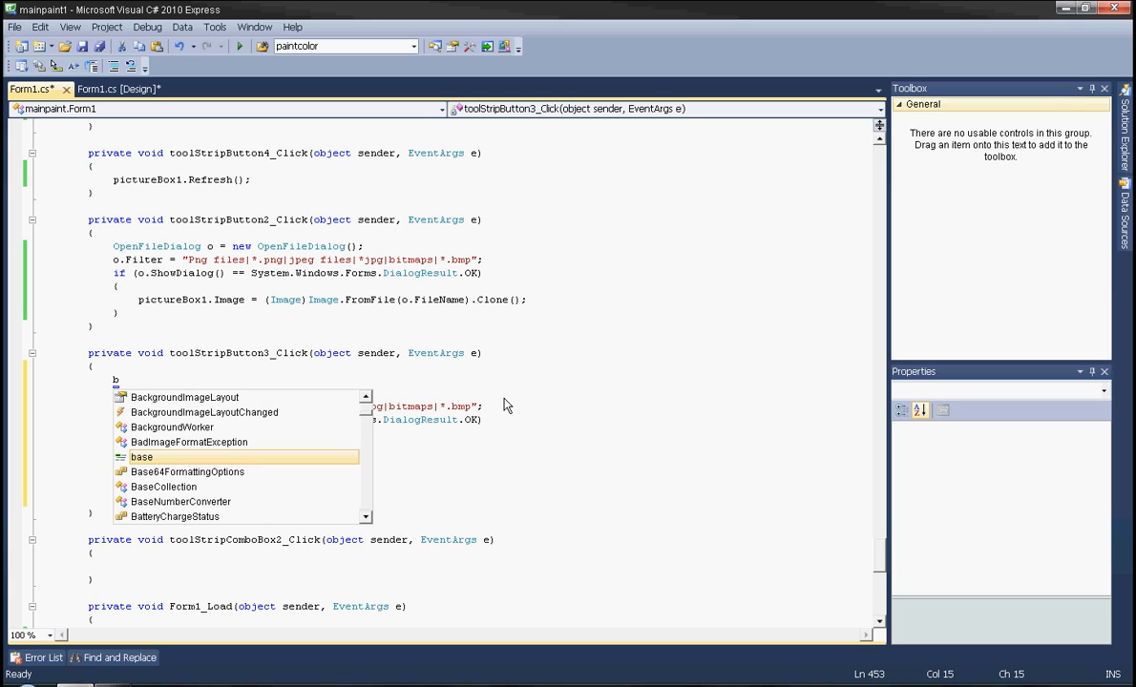
text(itmap bmp  =)
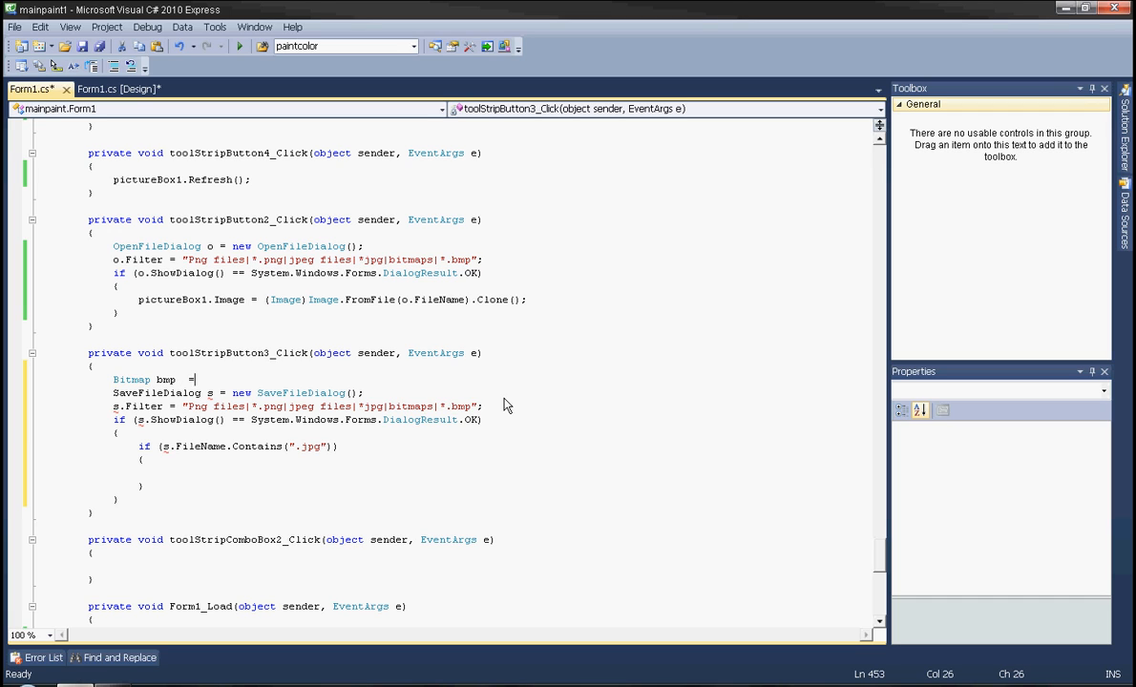
text(new Bitmap()
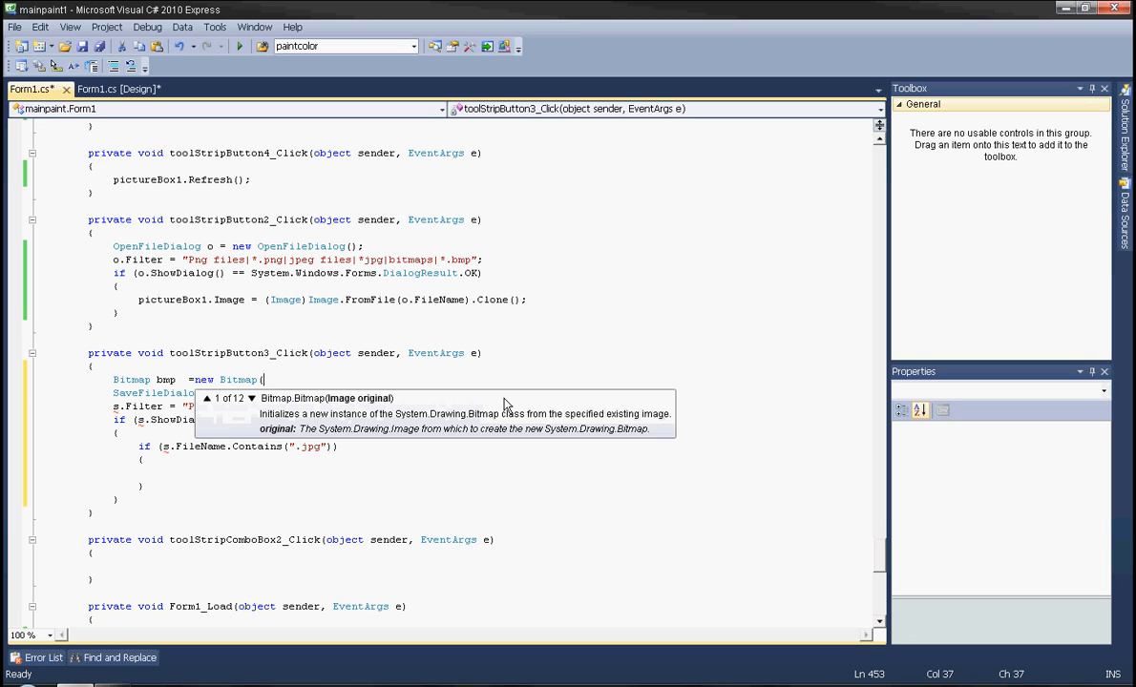
text(pictureBox1)
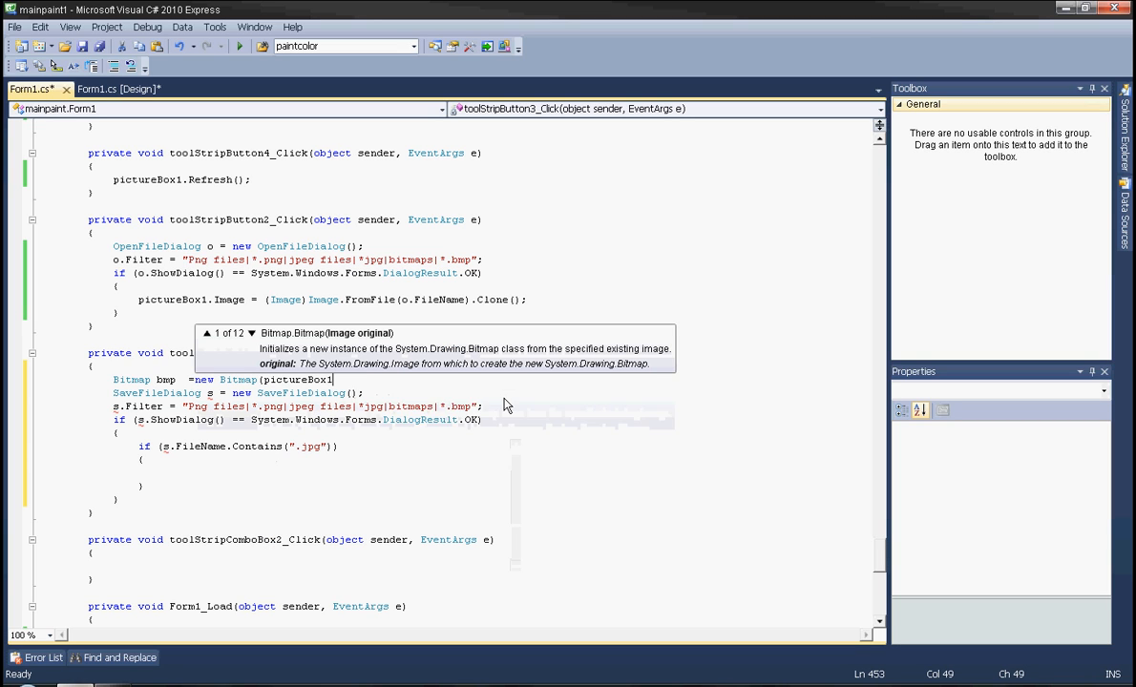
text(w)
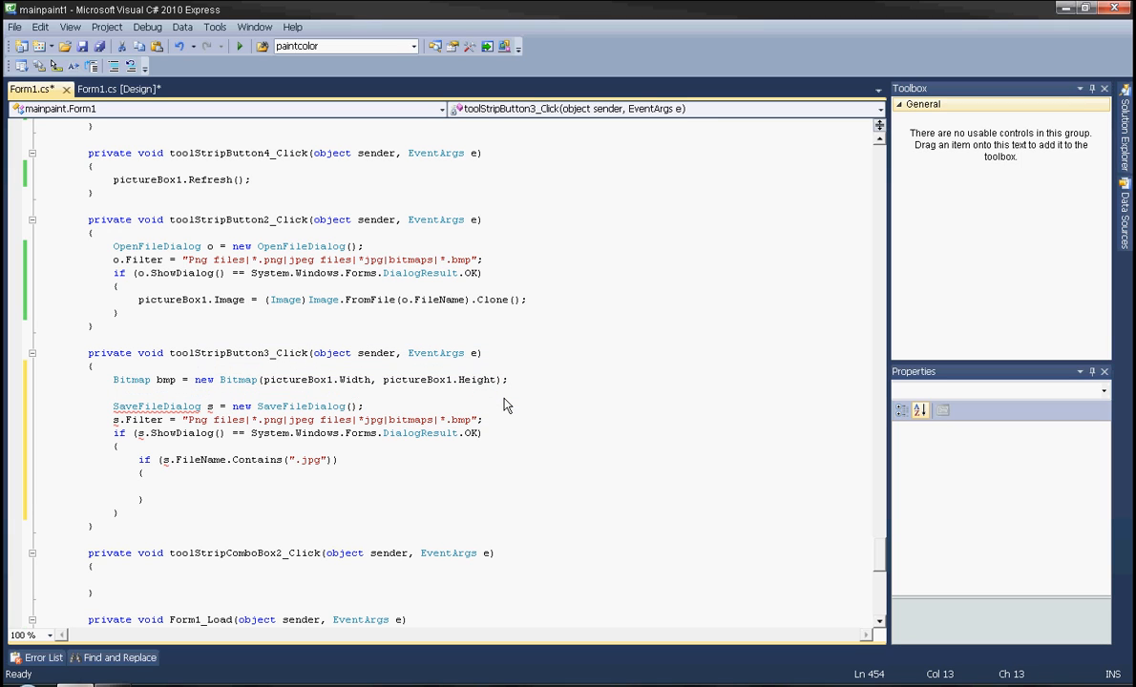
text(Graphics)
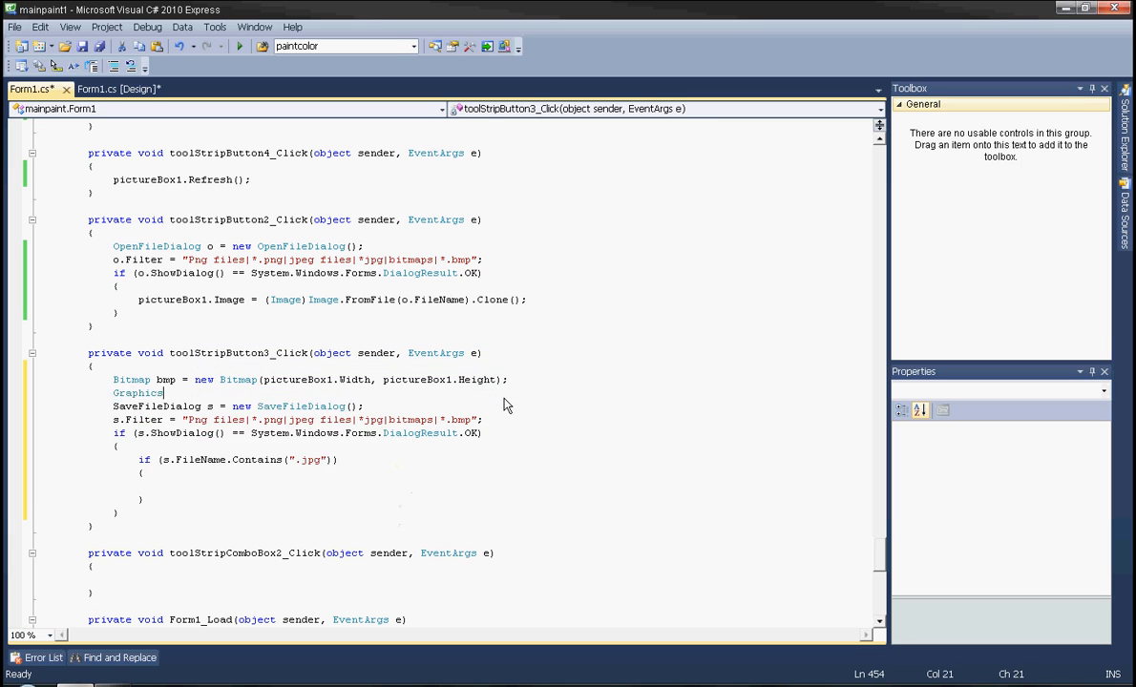
text(g = gr)
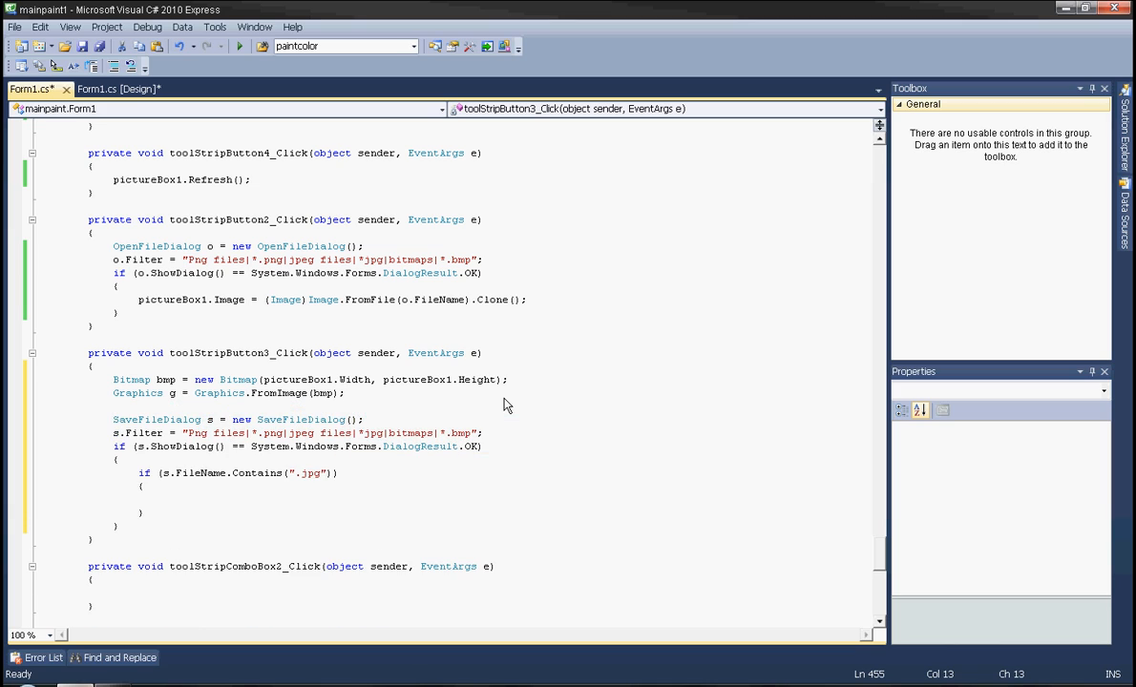
Declare Rectangle rect = pictureBox1.RectangleToScreen(pictureBox1.ClientRectangle);.
text(Rectangle)
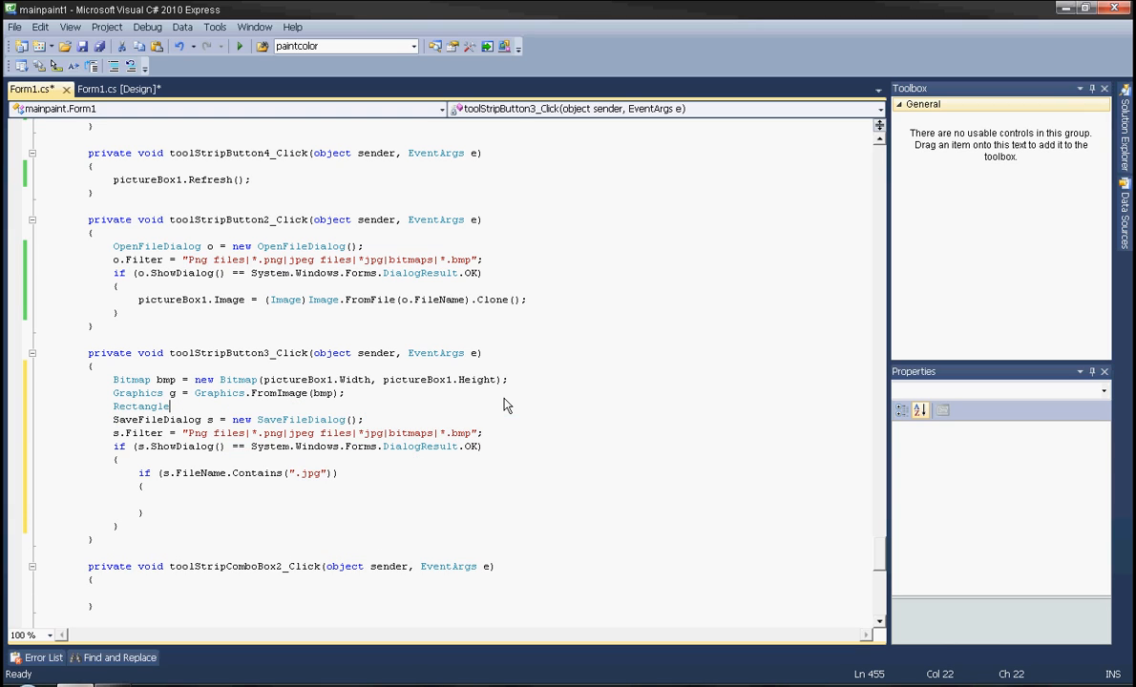
text(rect =)
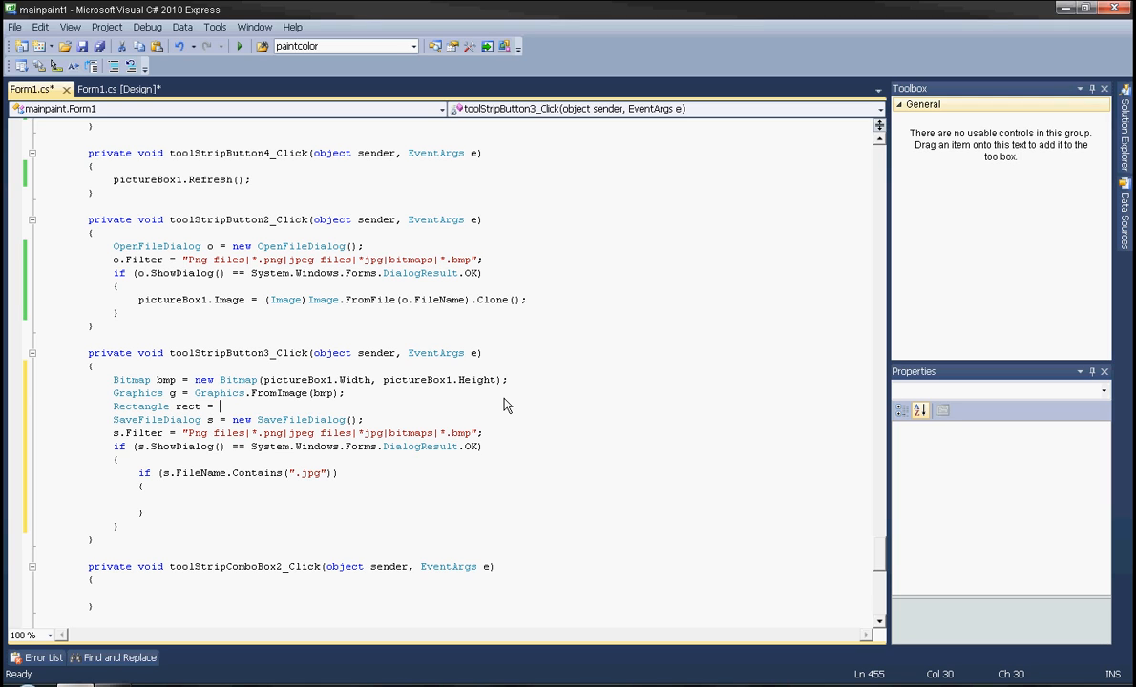
text(p)
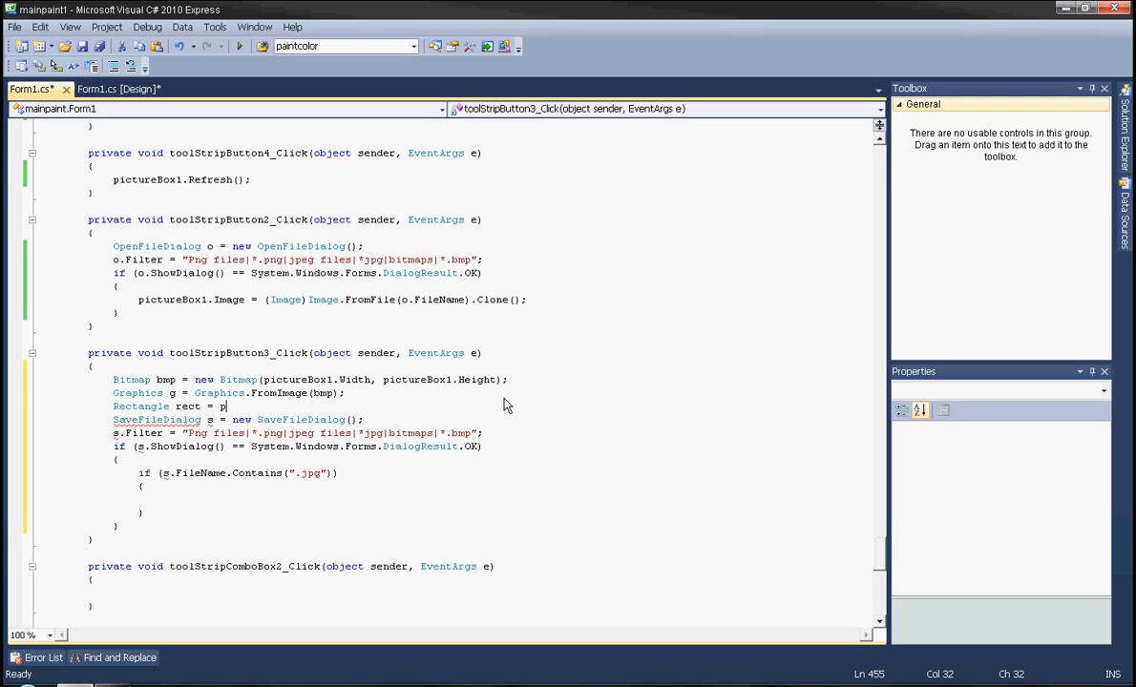
text(ictureBox1.)
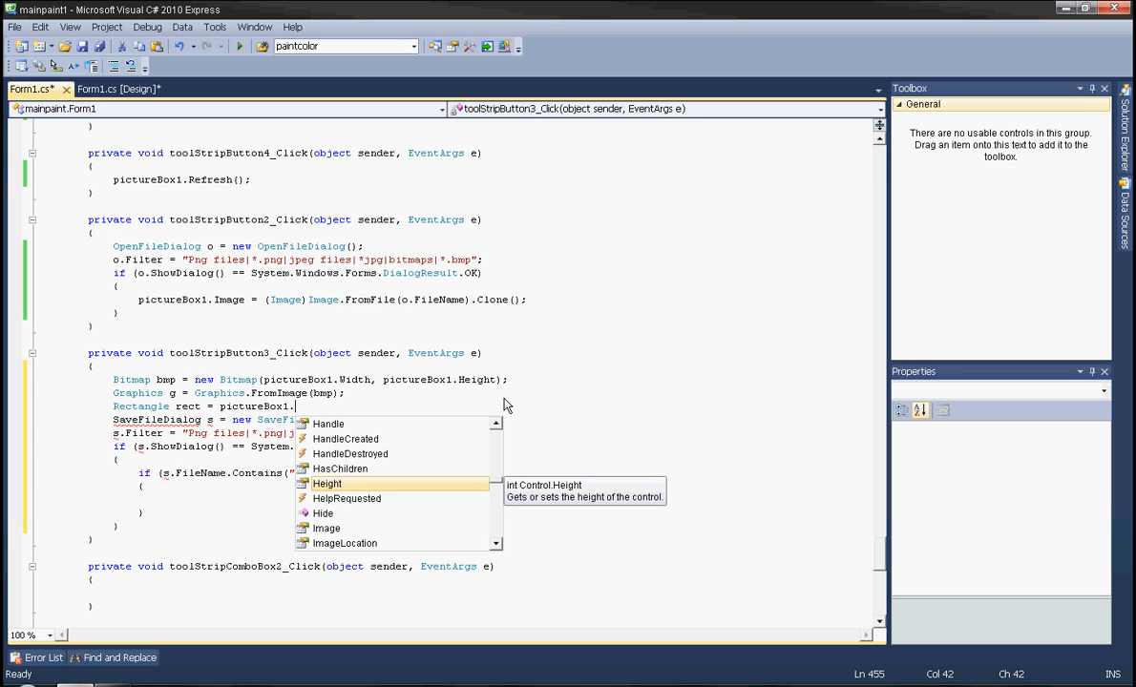
text(recl)
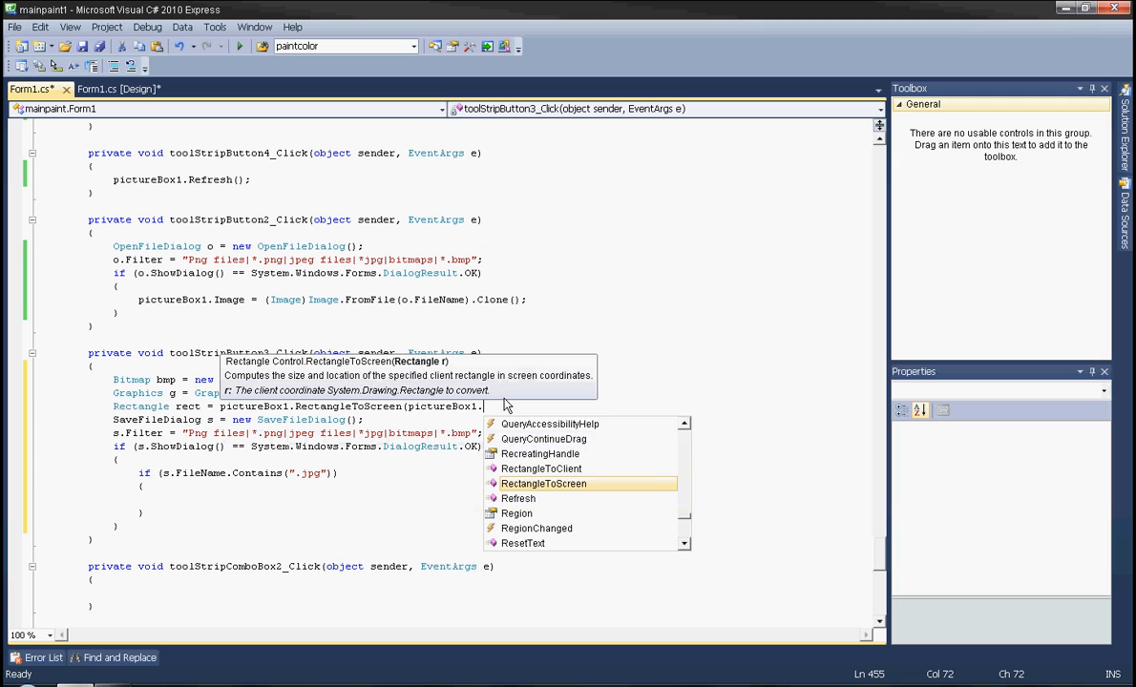
text(clientrec)
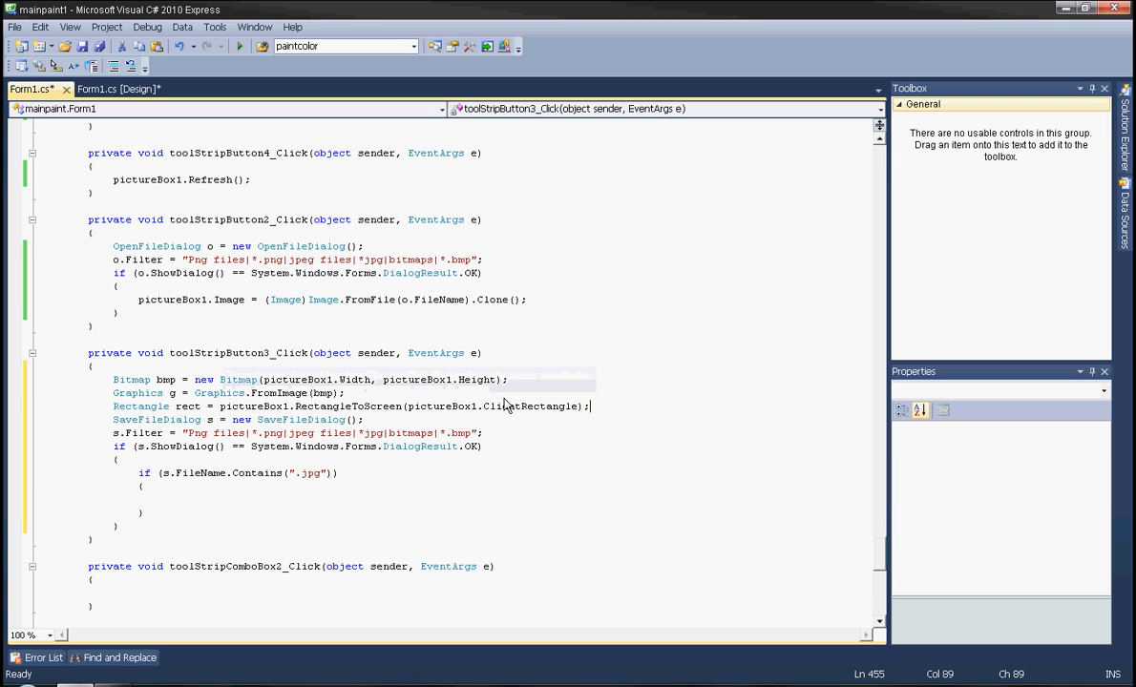
Add g.CopyFromScreen(rect.Location, Point.Empty, pictureBox1.Size); below the rectangle line.
key(Enter)
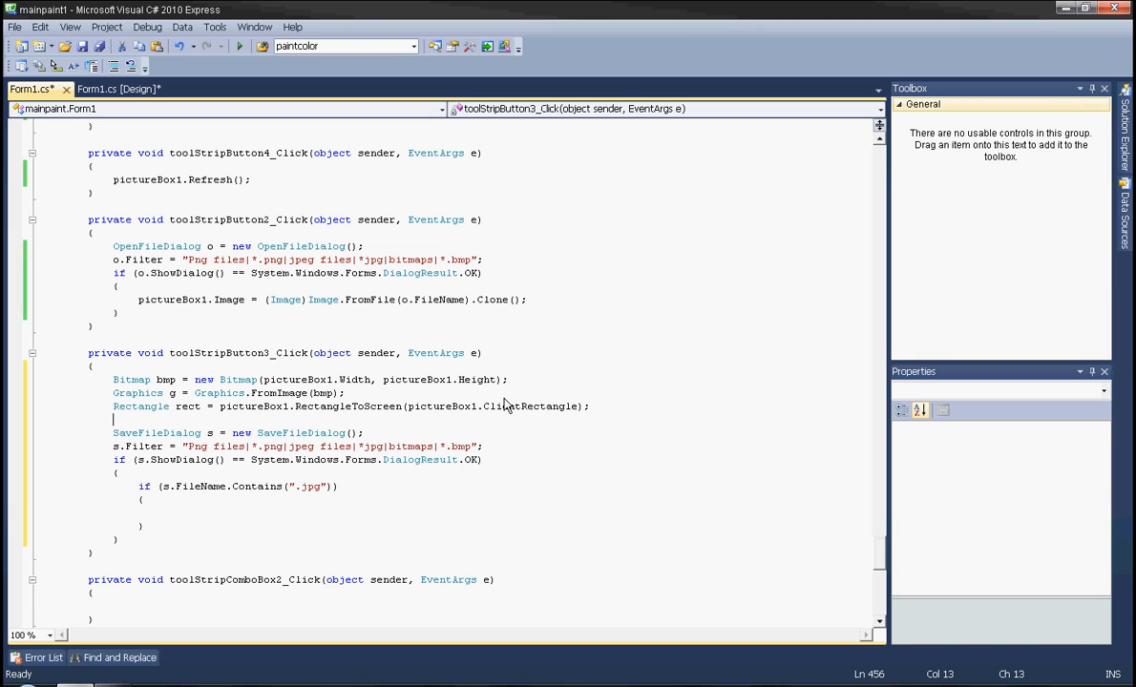
text(rect)
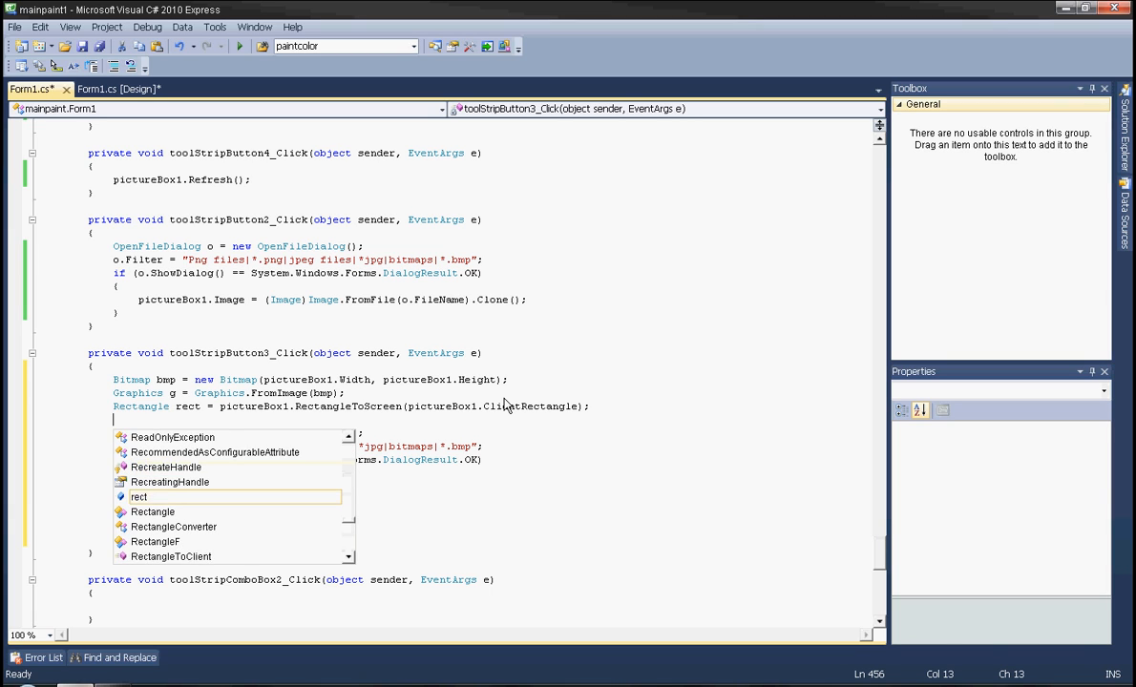
text(gcpo)
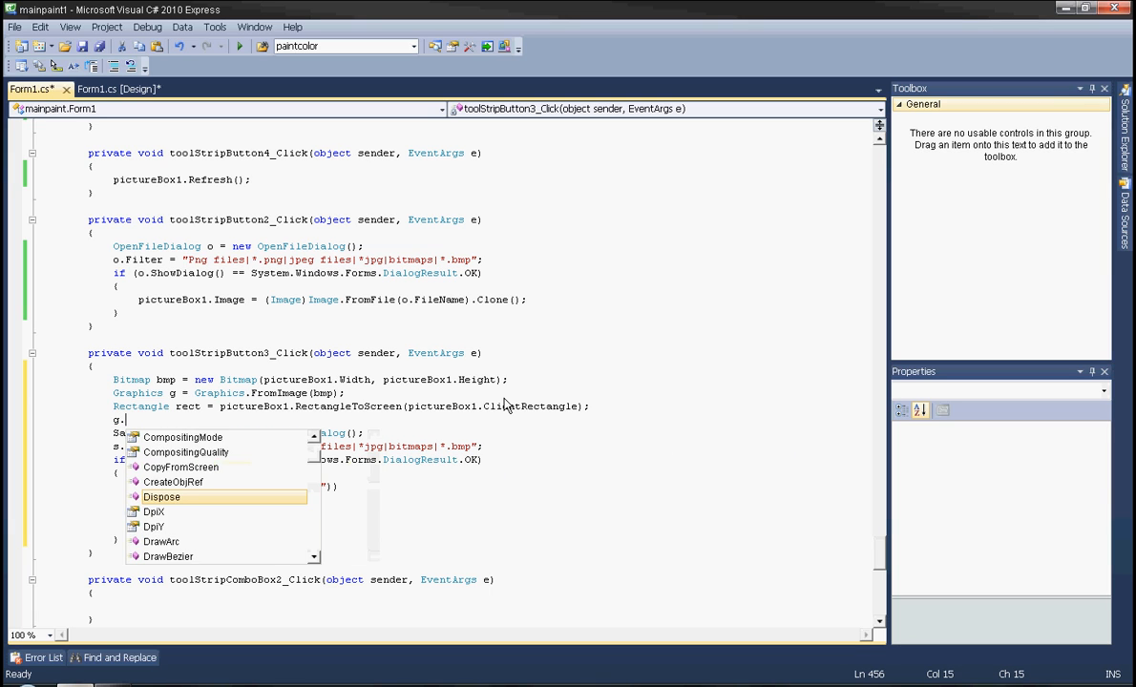
text(op)
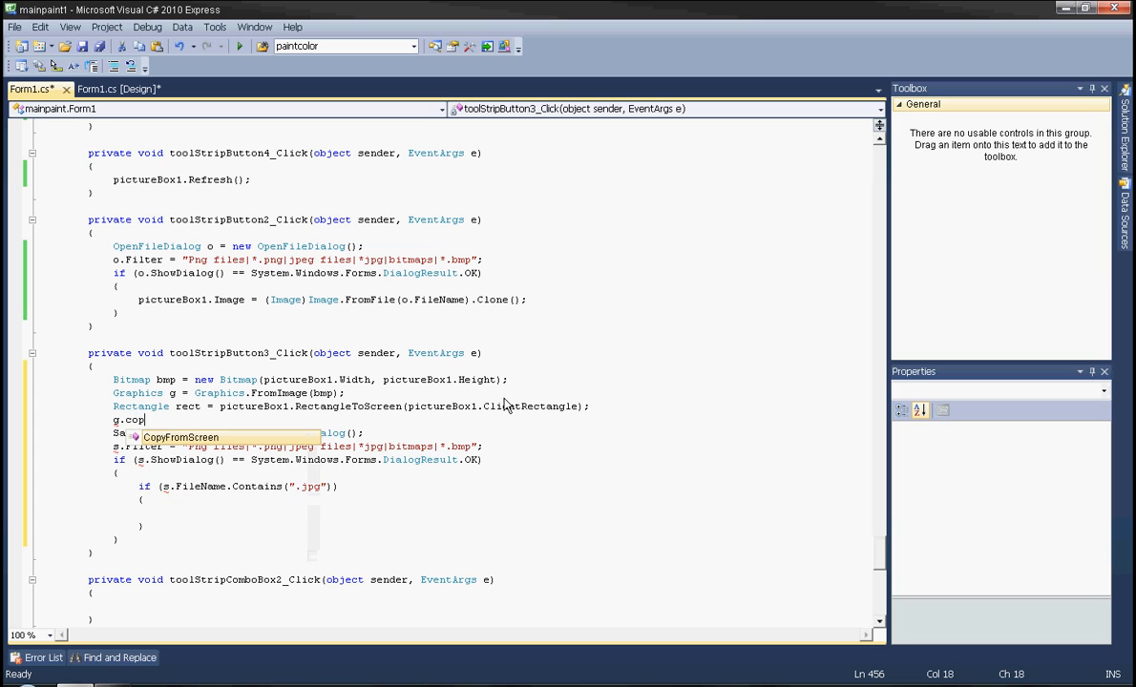
text(CopyFromScreen()
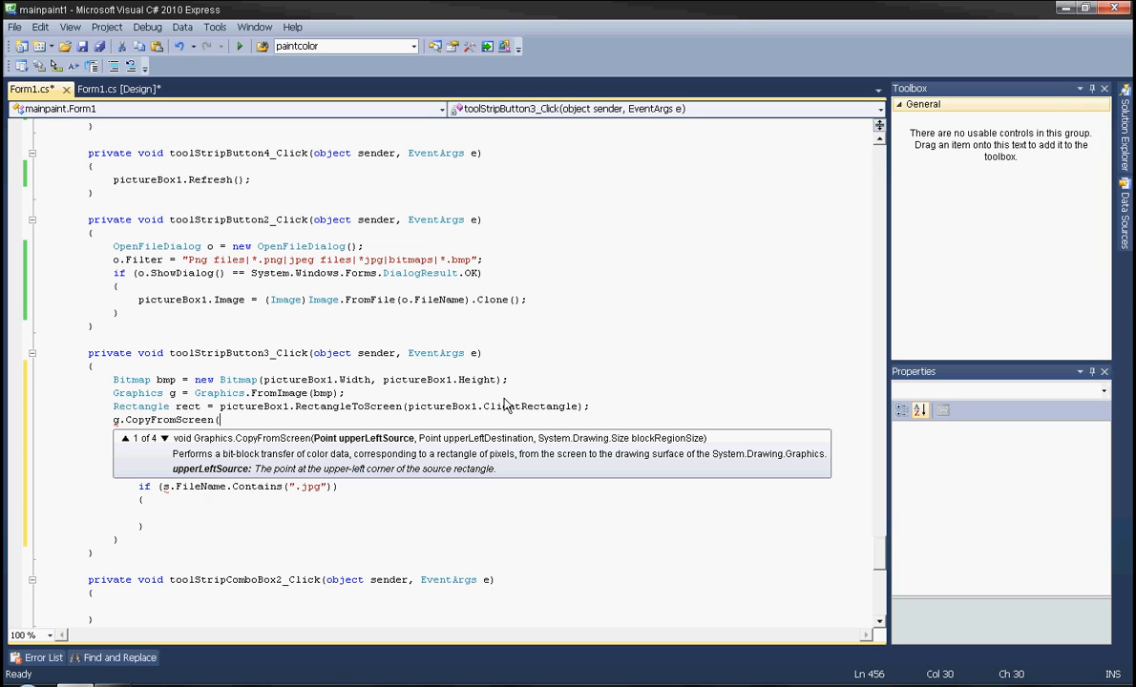
text(rect.)
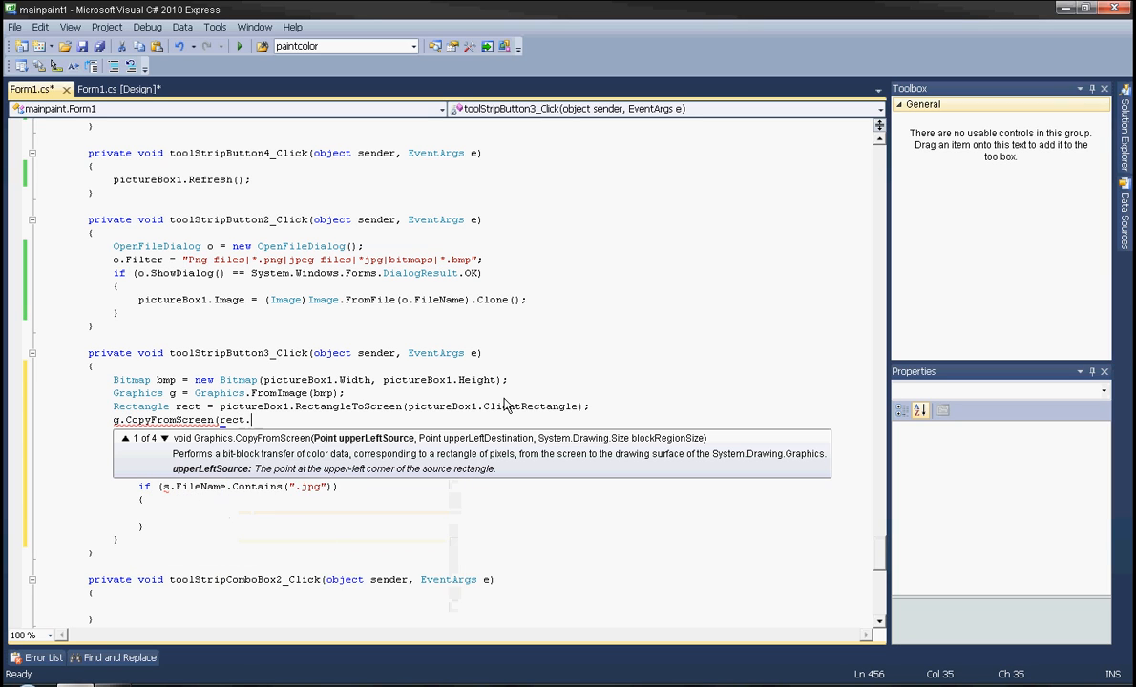
text(.Location,)
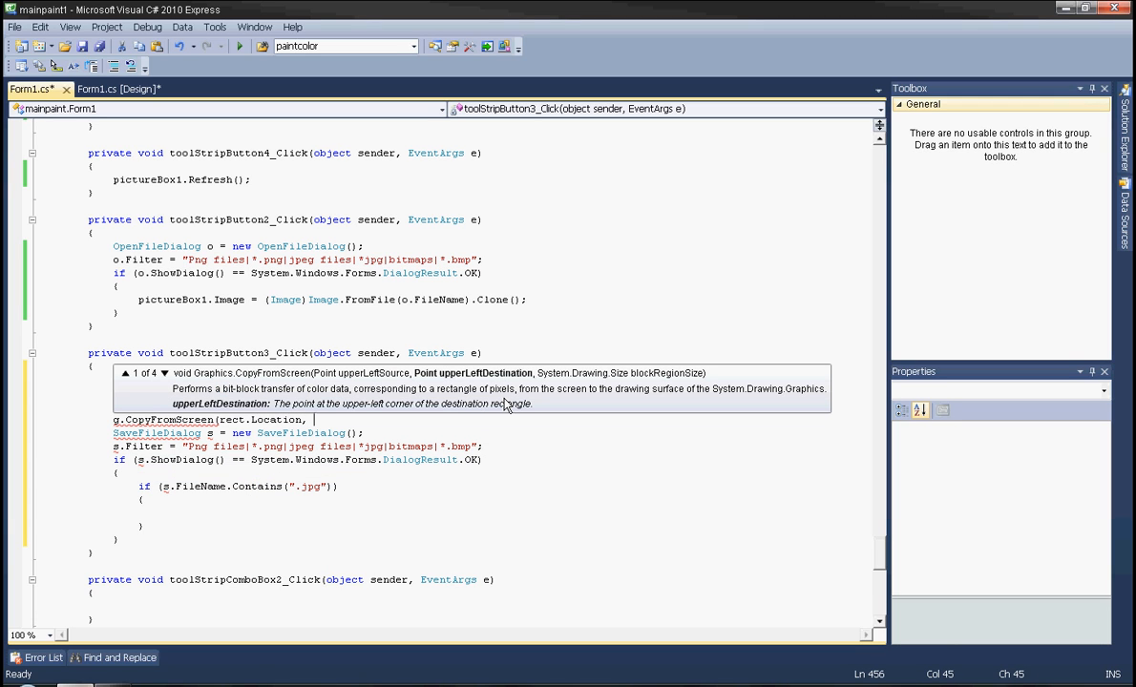
text(po)
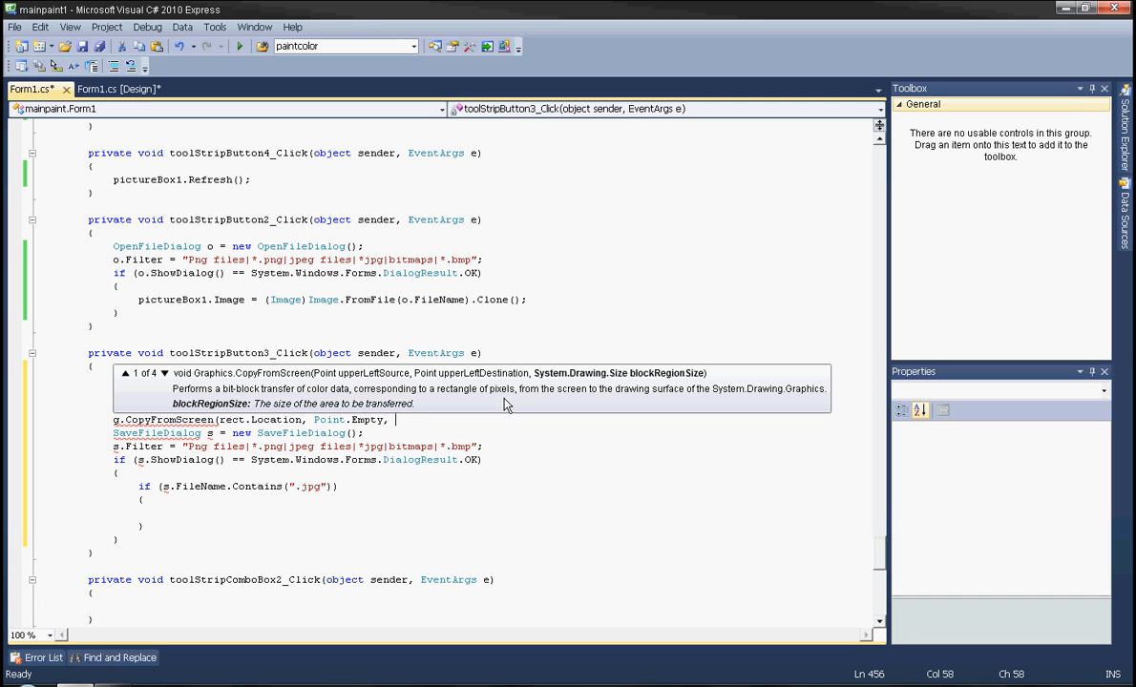
text(pictureBox1.)
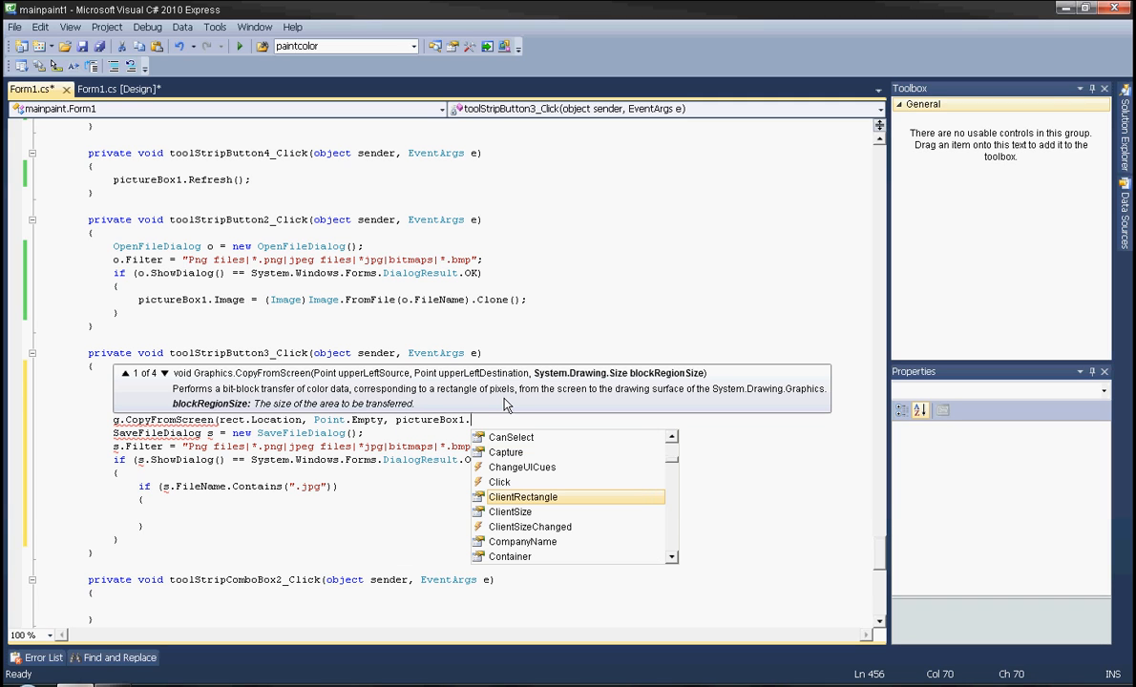
mouse_move(523, 496)
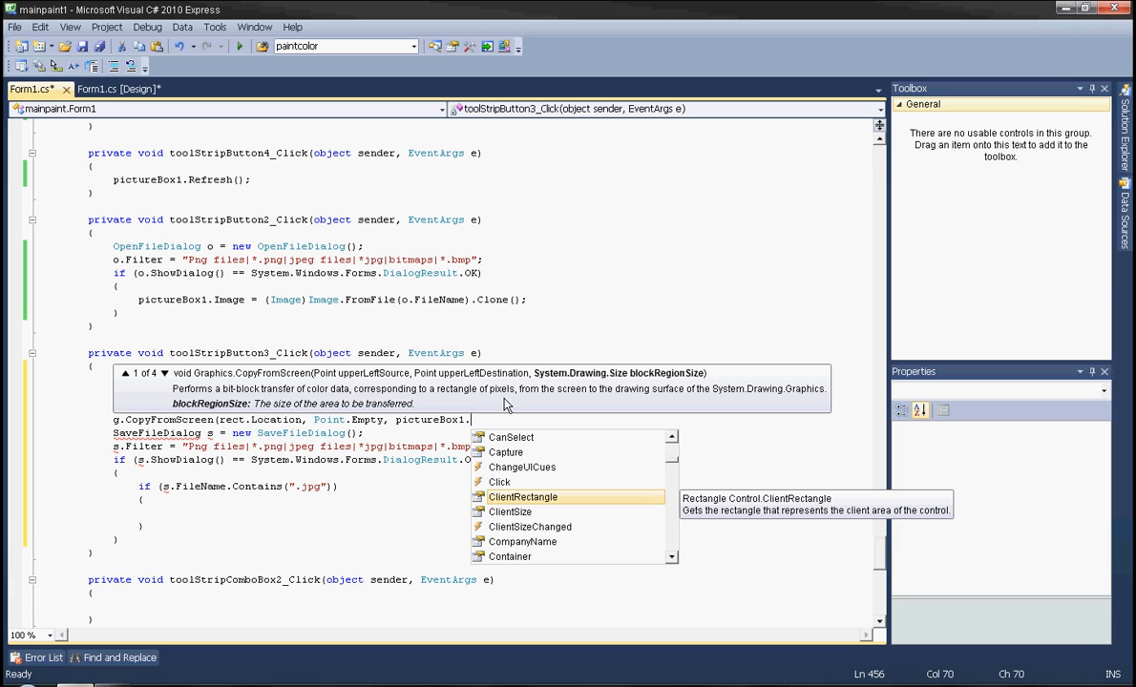
text(Size);)
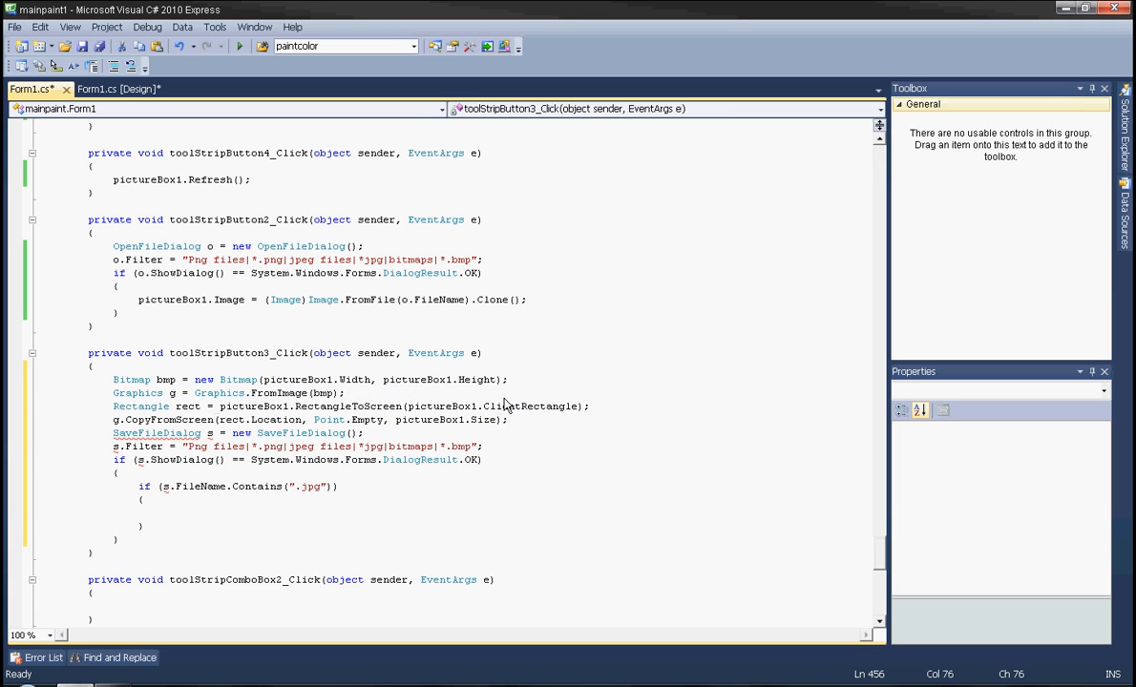
Add g.Dispose(); after the screen copy.
text(g.d)
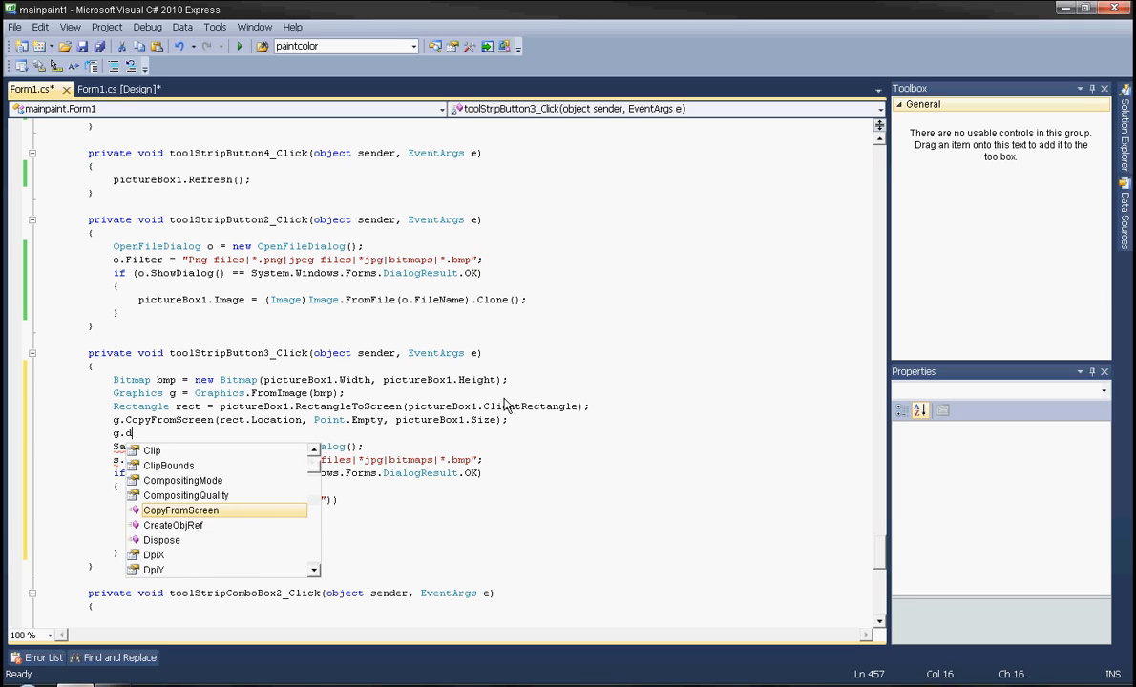
text(isposew)
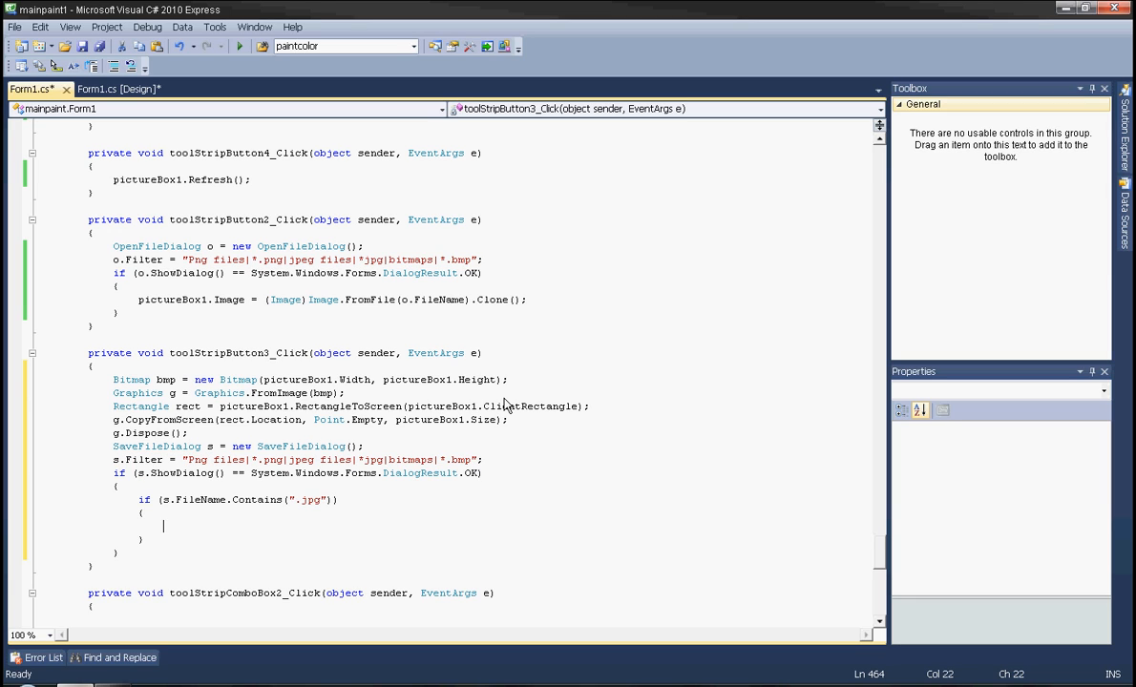
Inside the .jpg block, write bmp.Save(s.FileName, ImageFormat.Jpeg);.
text(bmp.)
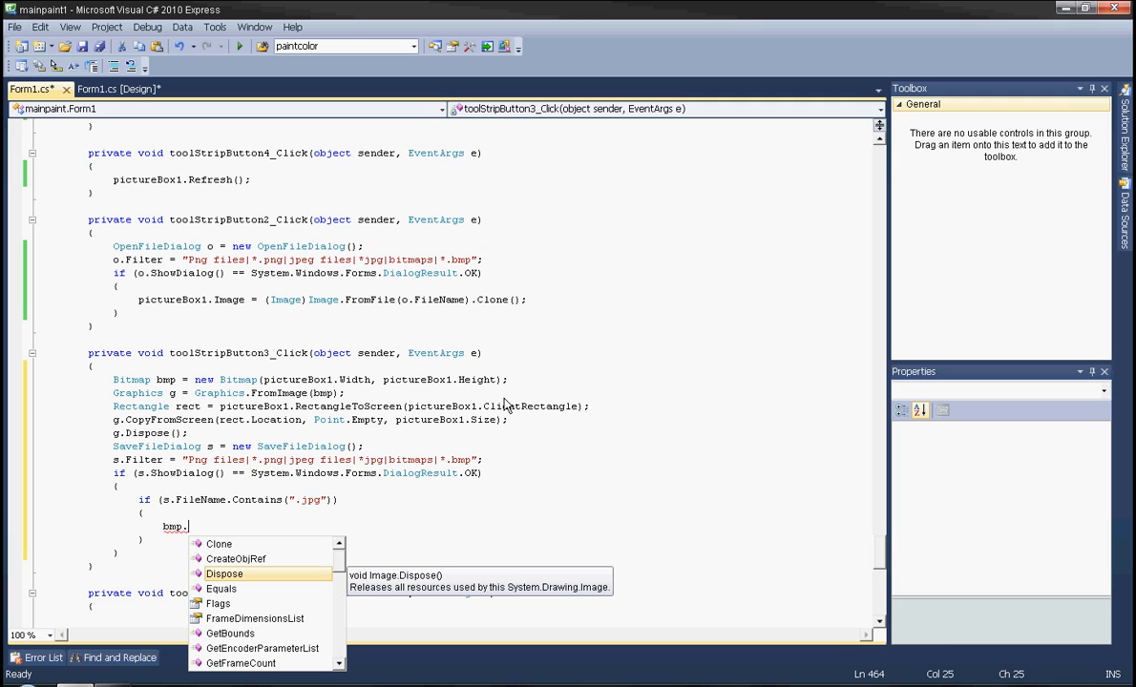
text(Save)
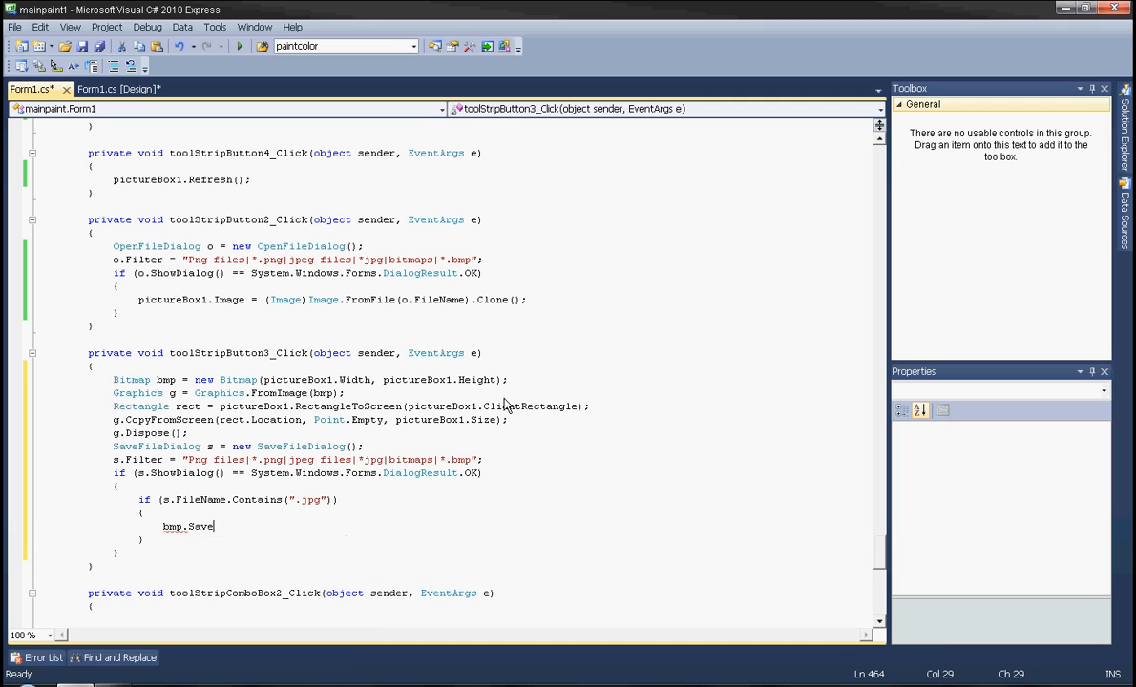
text((object.fil)
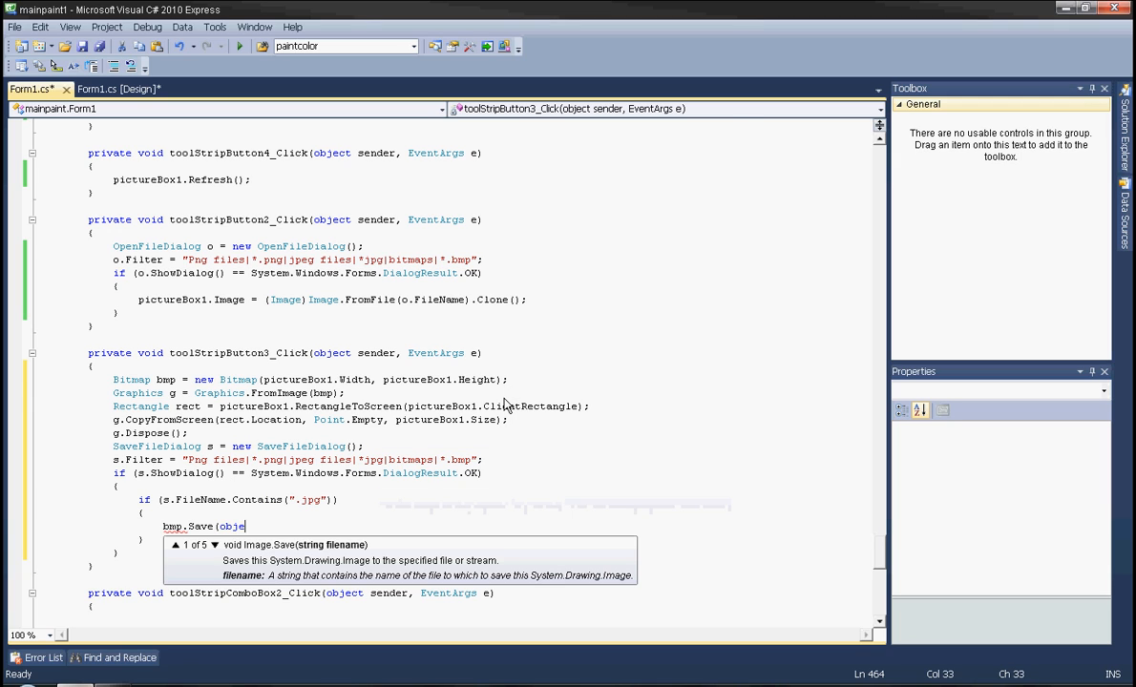
key(BackSpace)
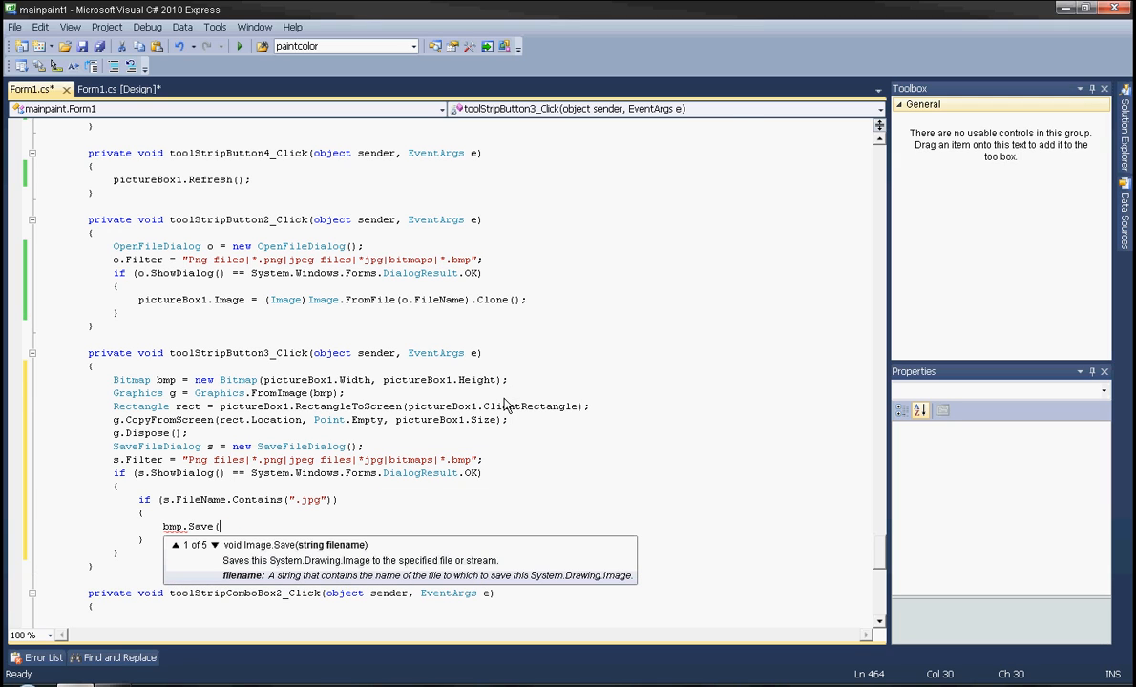
text(s.FileName))
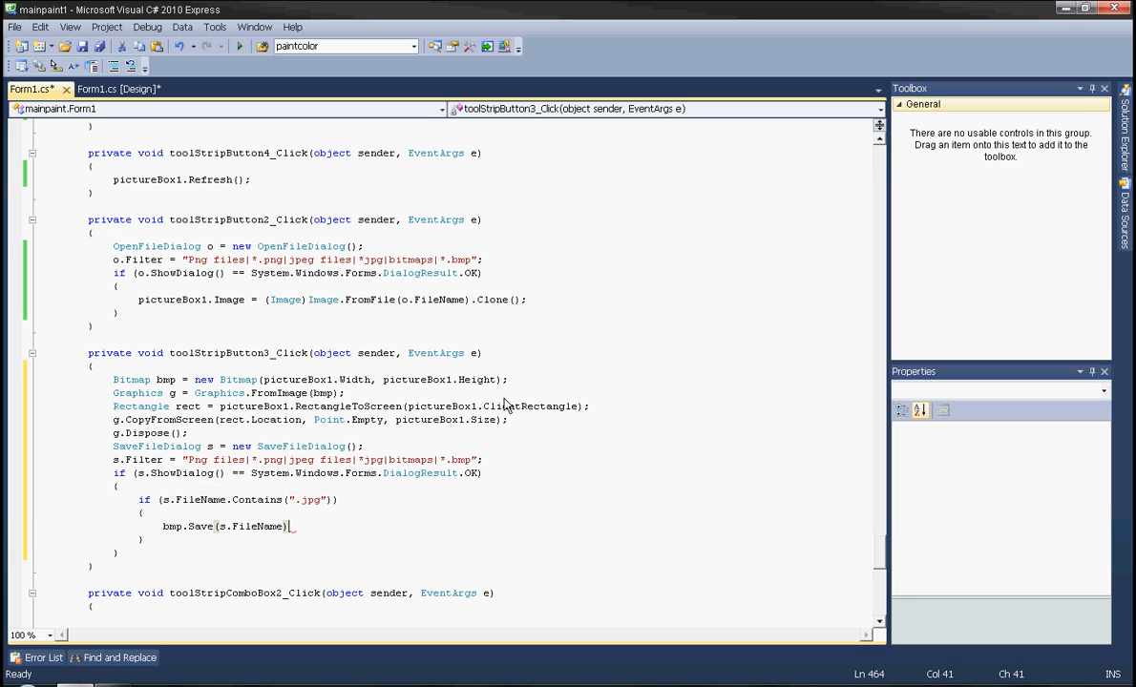
text(,)
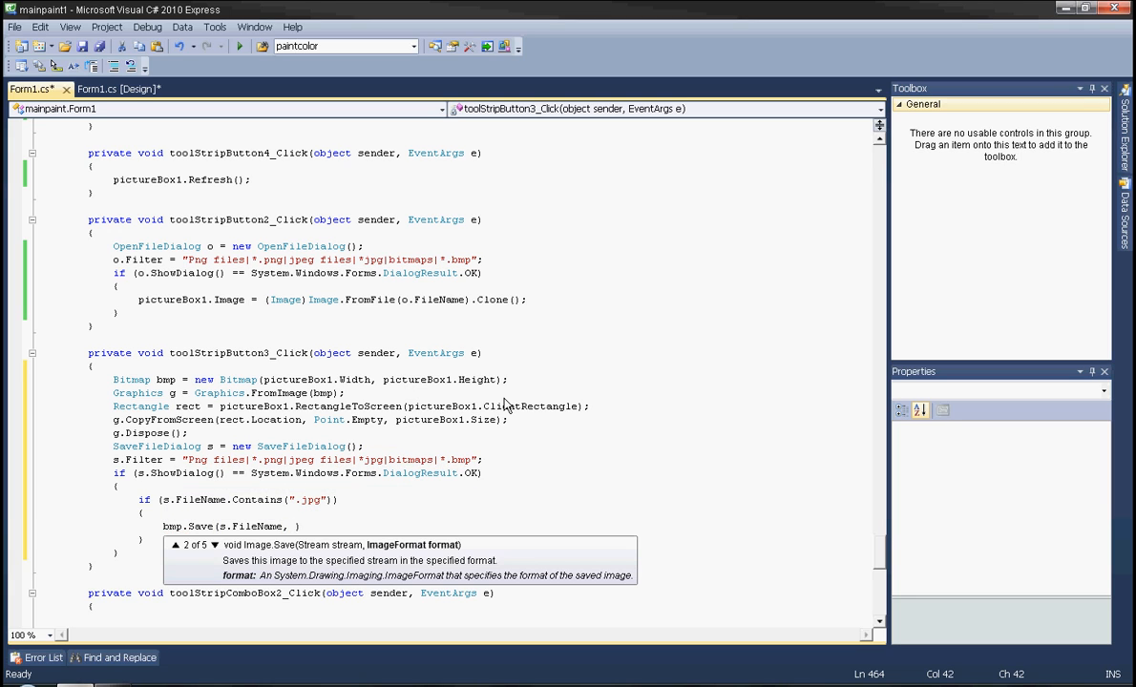
text(imageFormat.Jpeg)
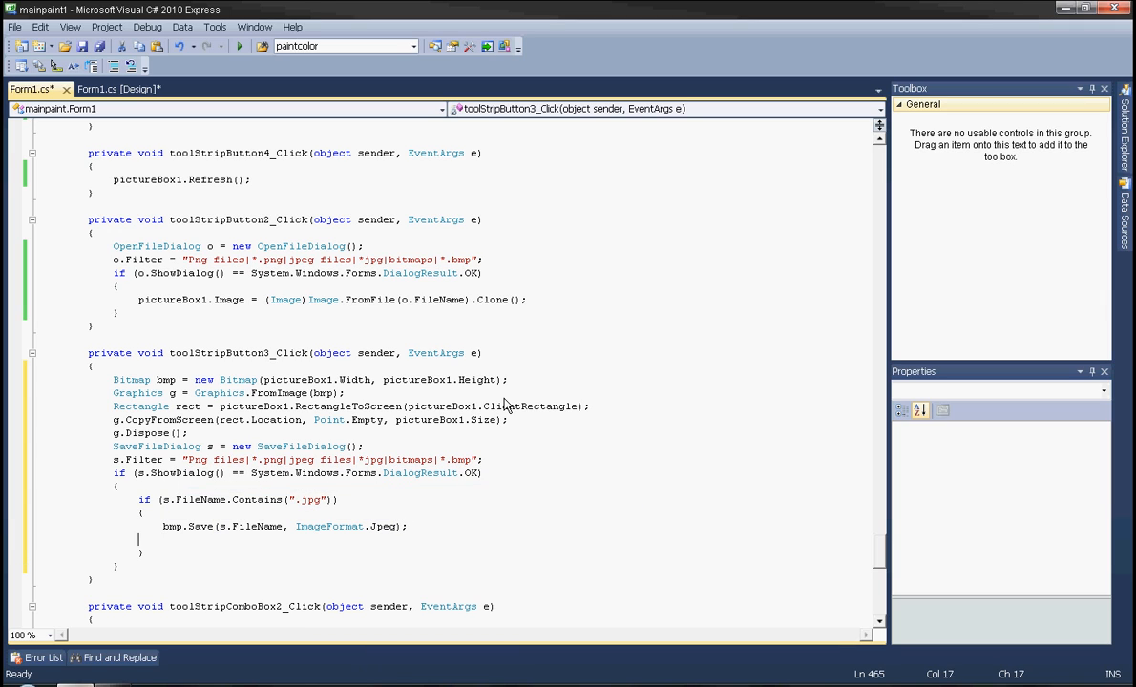
key(Down)
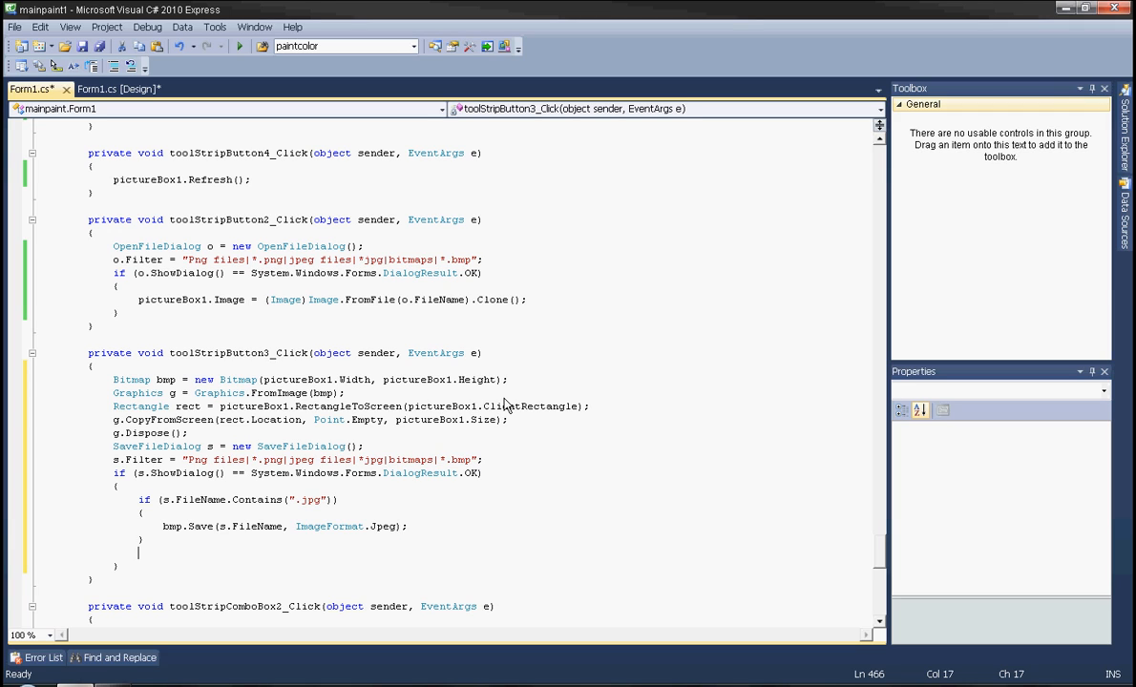
Add an else if (s.FileName.Contains(".png")) branch saving with ImageFormat.Png.
text(e)
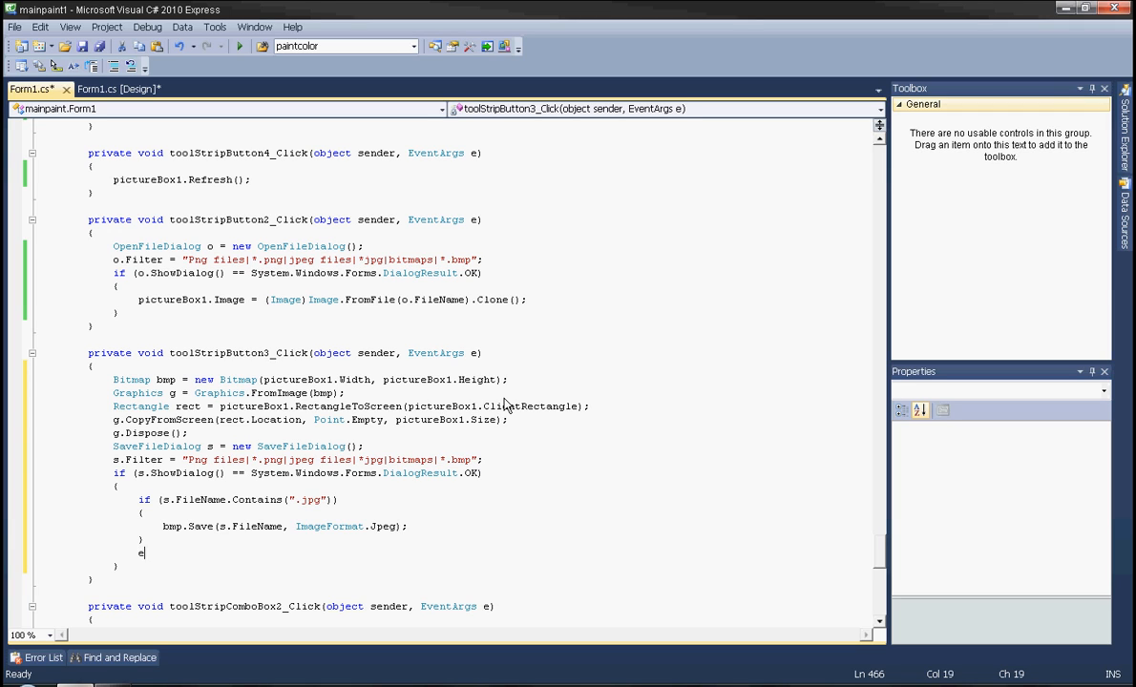
text(lse if()
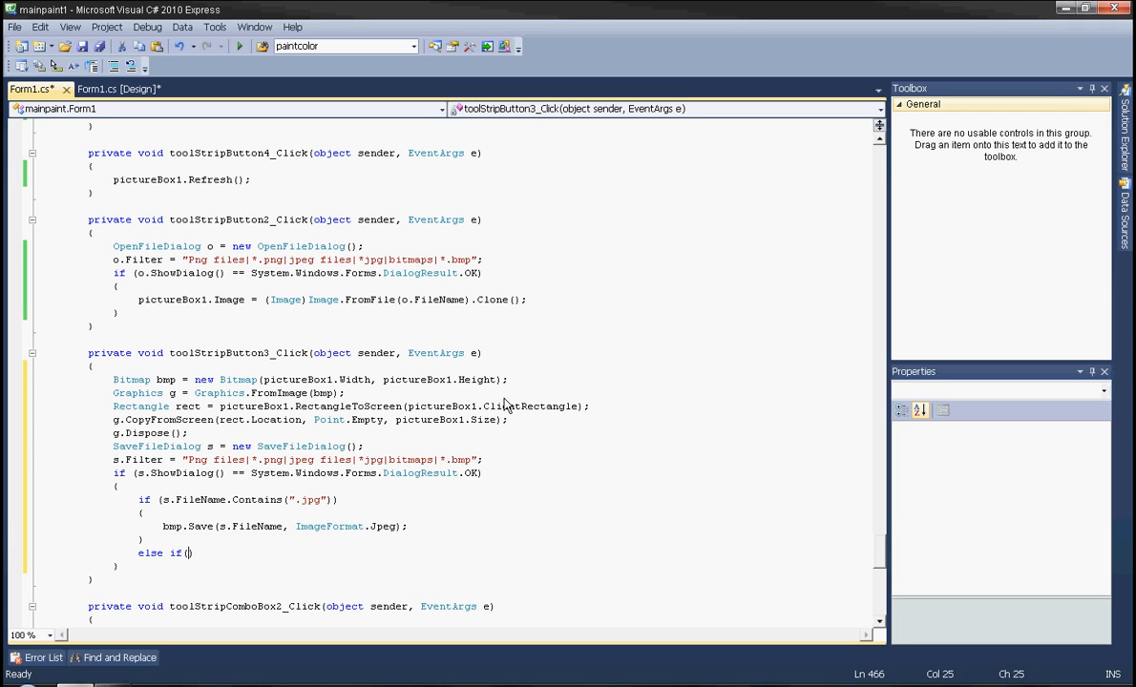
text(s.f)
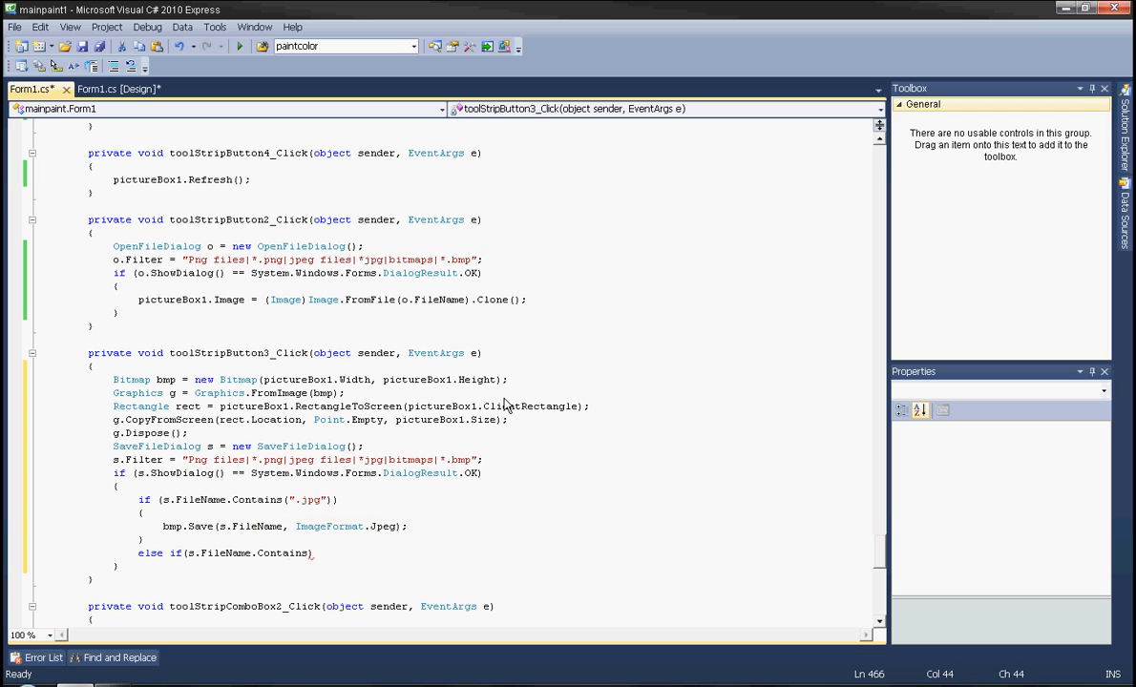
text("")
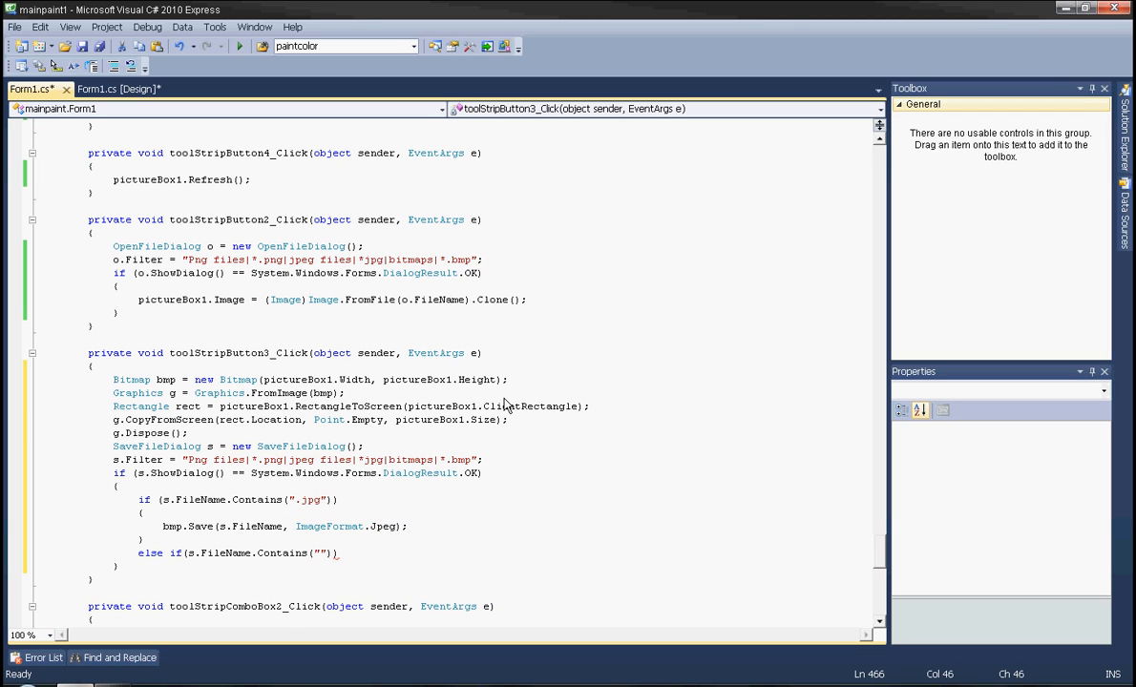
text(png)
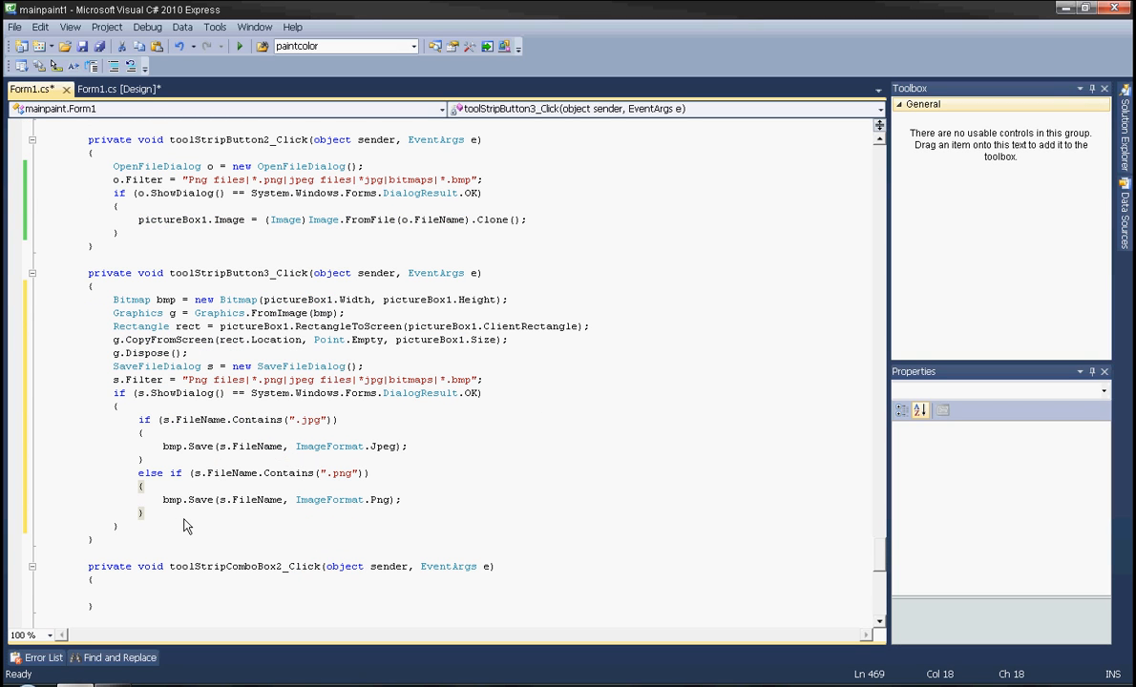
Add an else if (s.FileName.Contains(".bmp")) branch with a bmp.Save call for Bmp format.
text(else if)
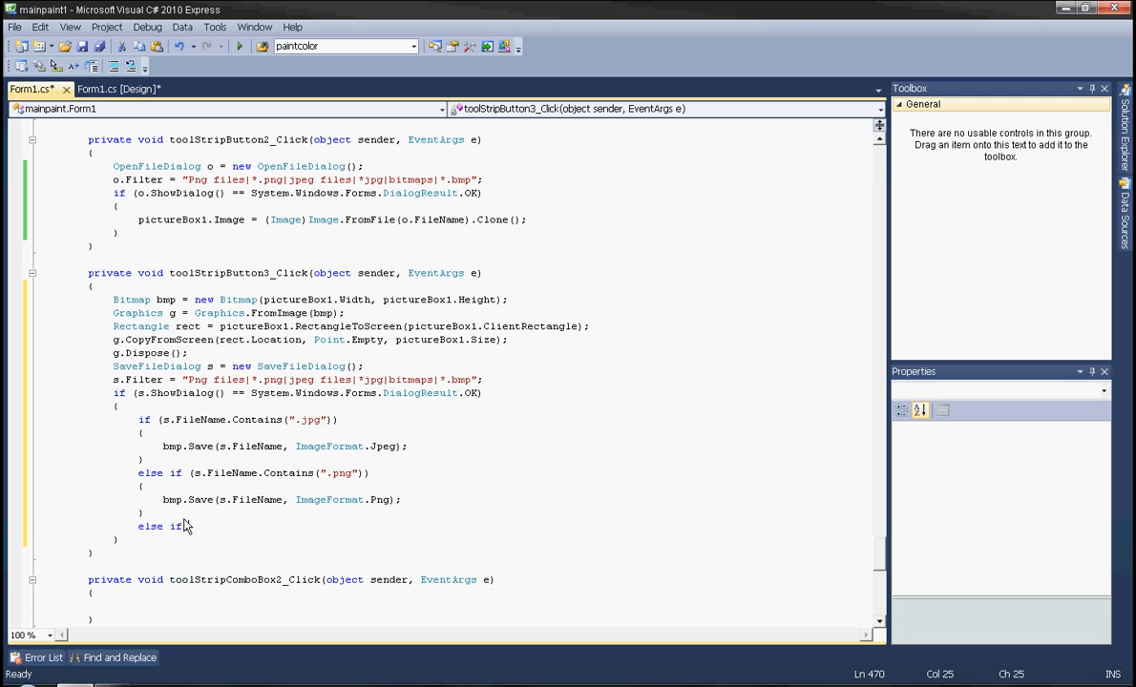
text(s.fileName.Contains(")
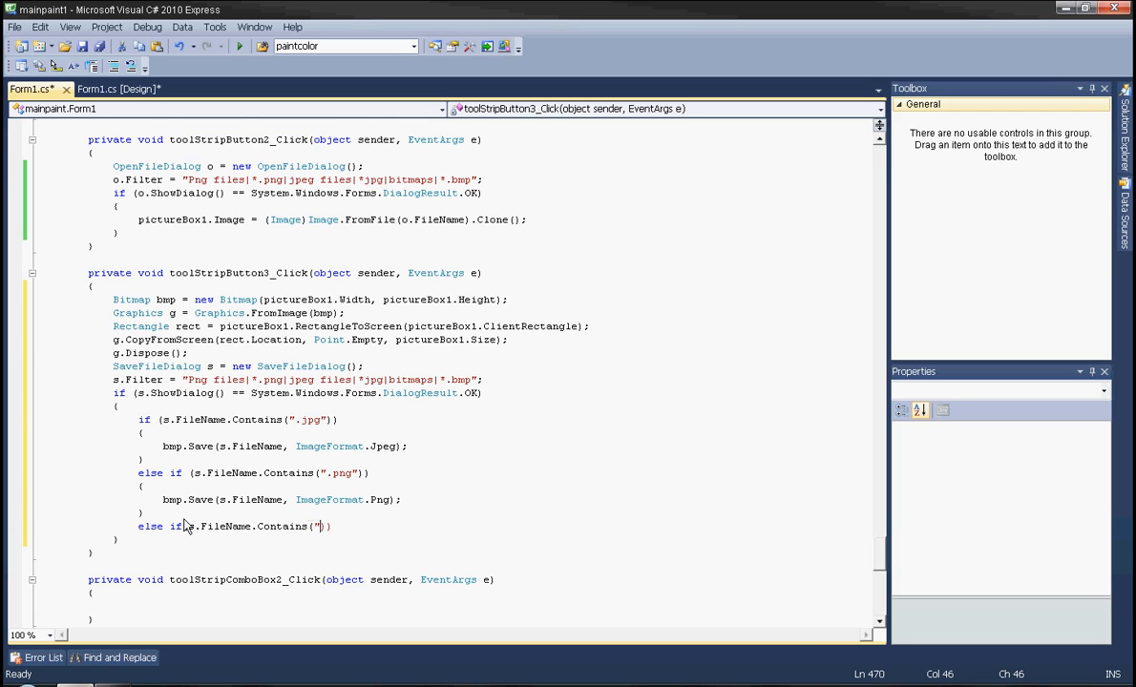
text(.bmp)
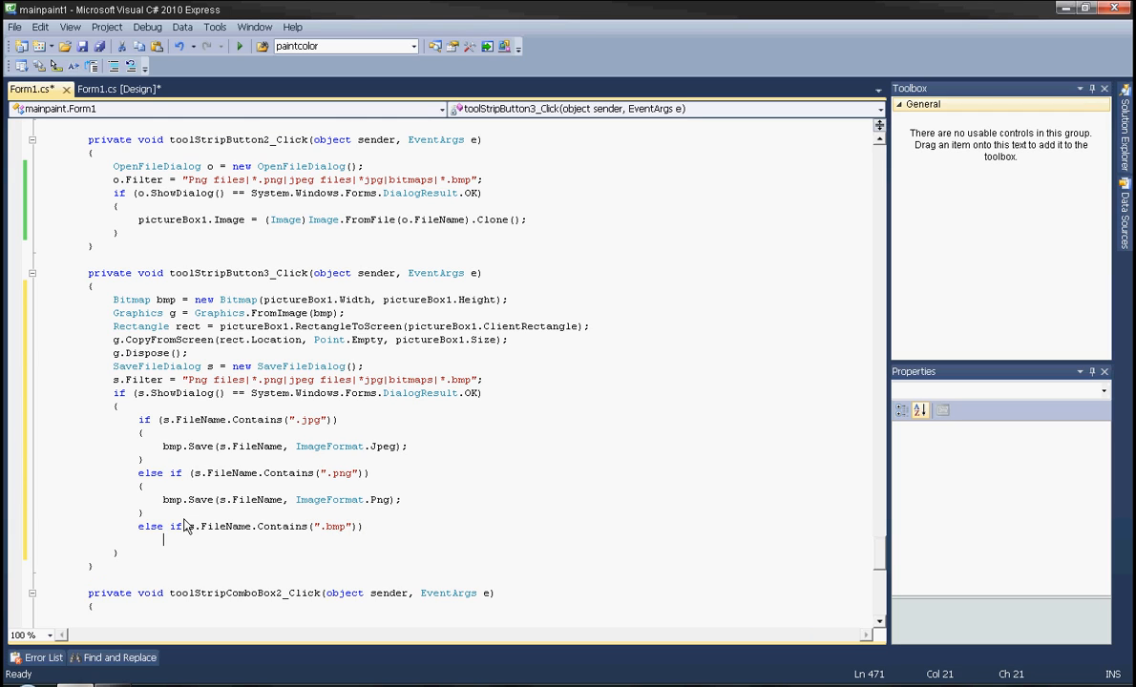
text(bmp.Save(s.FileName, ImageFormat.Jpeg);)
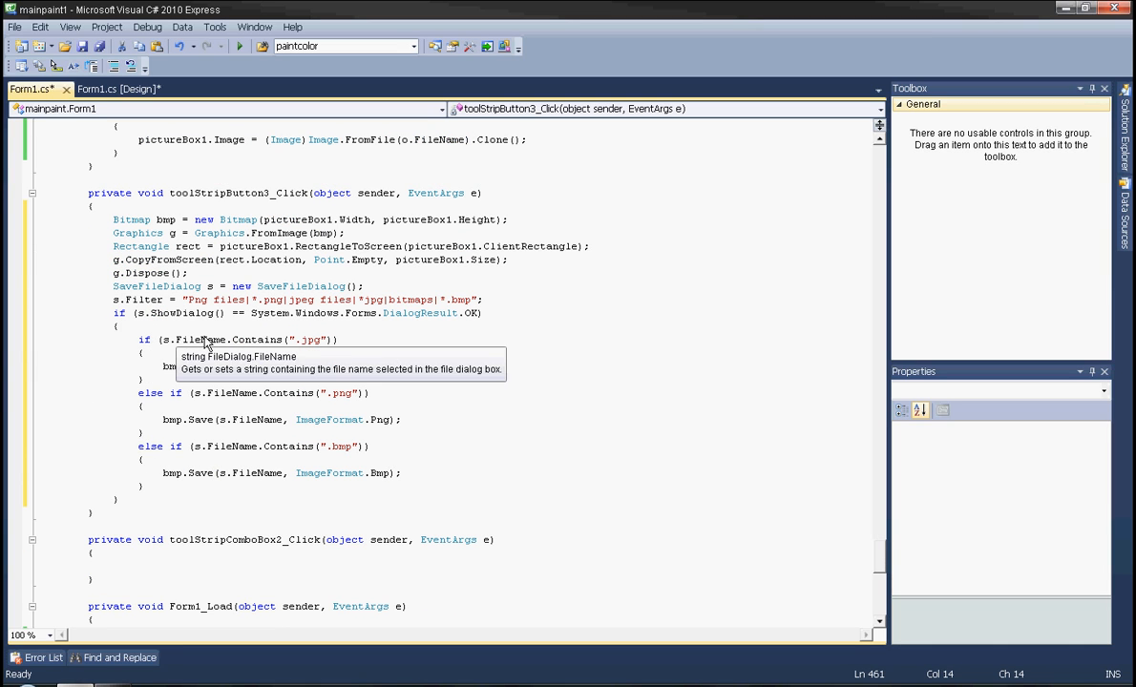
Above the format checks, add an if (File.Exists(s.FileName)) condition.
text(bmp.Save(s.FileName, ImageFormat.Jpeg);)
text(if ()
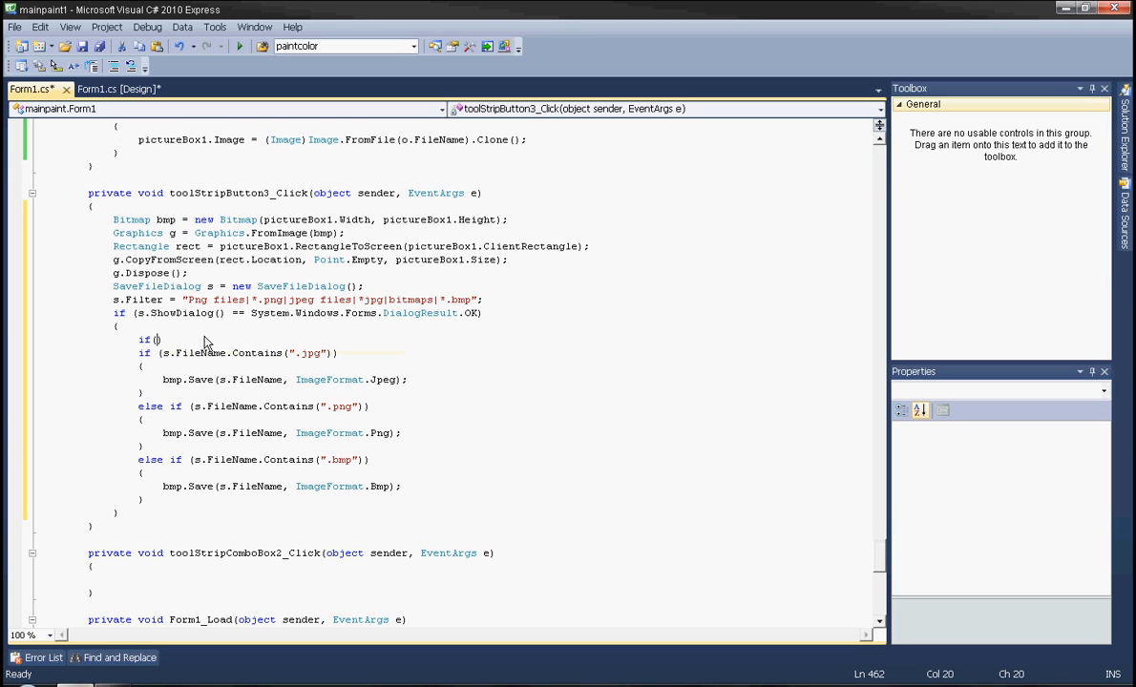
text(File)
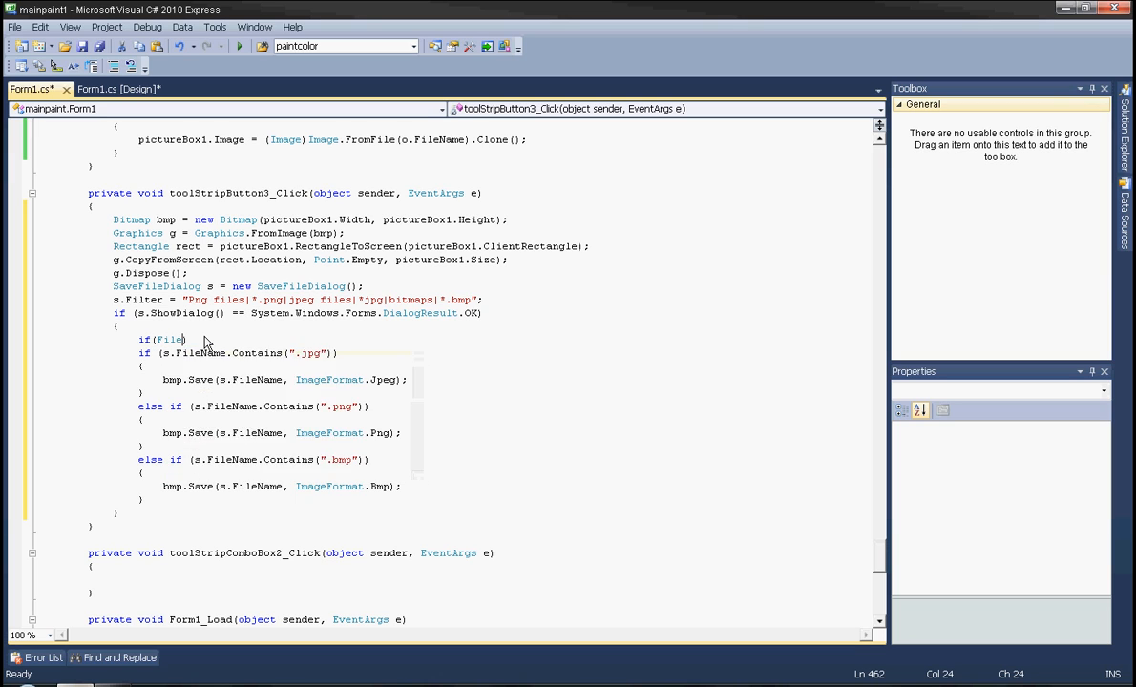
text(.)
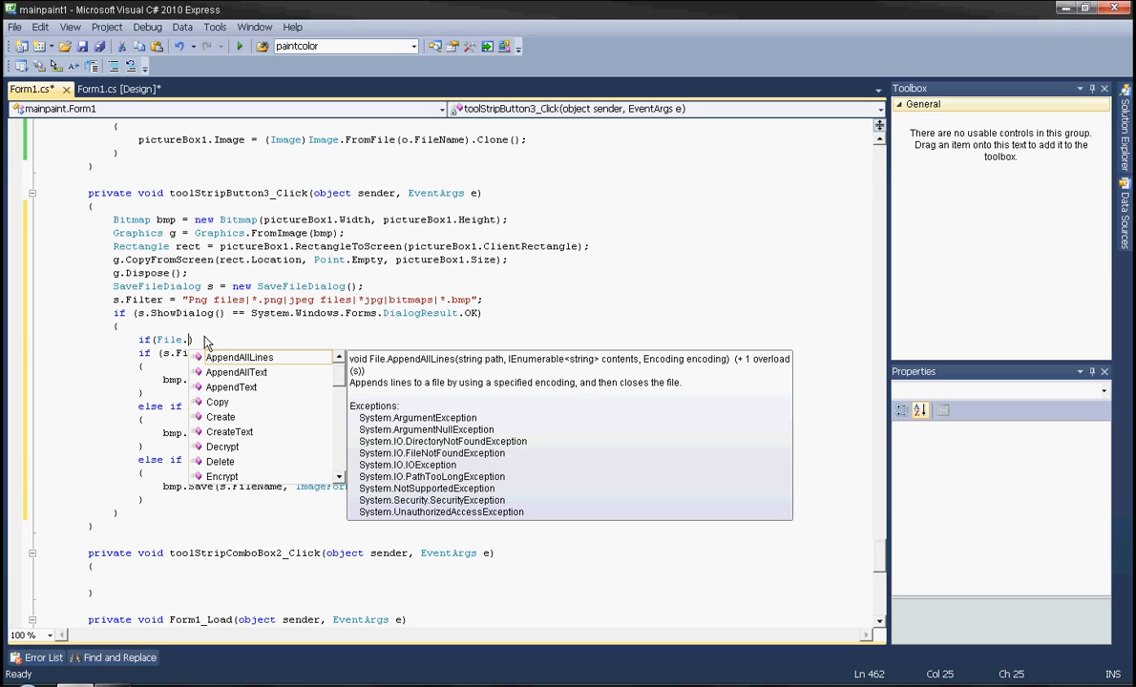
text(eName)
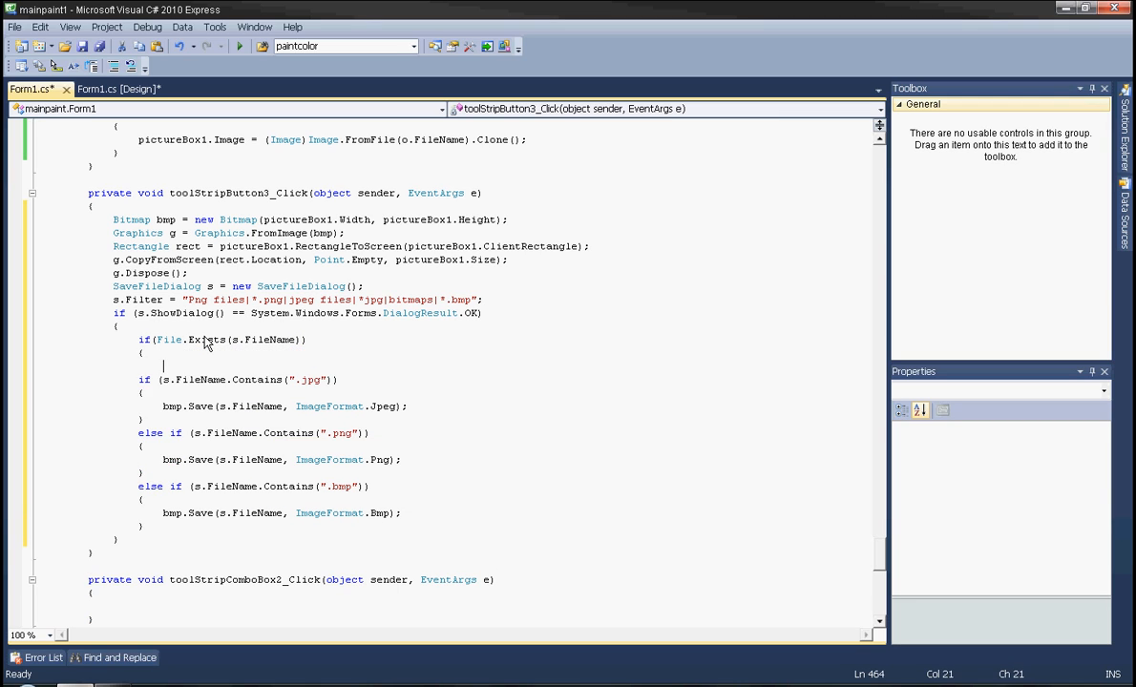
Inside it call File.Delete(s.FileName); to remove any existing file.
text(File.Decrypt)
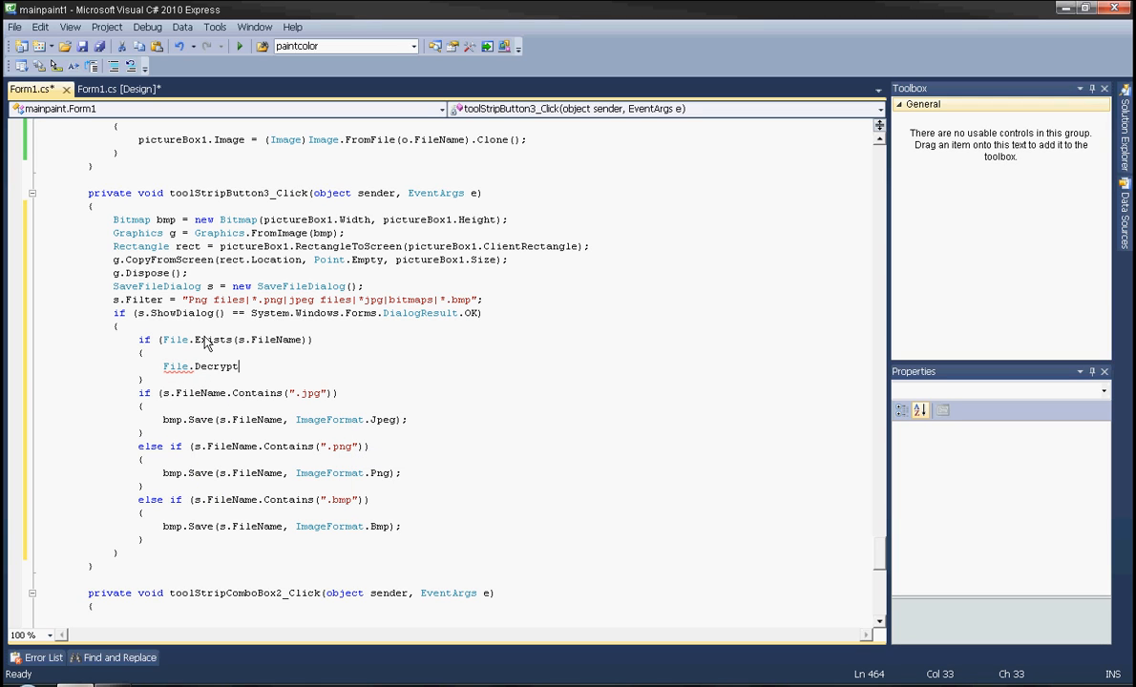
key(BackSpace)
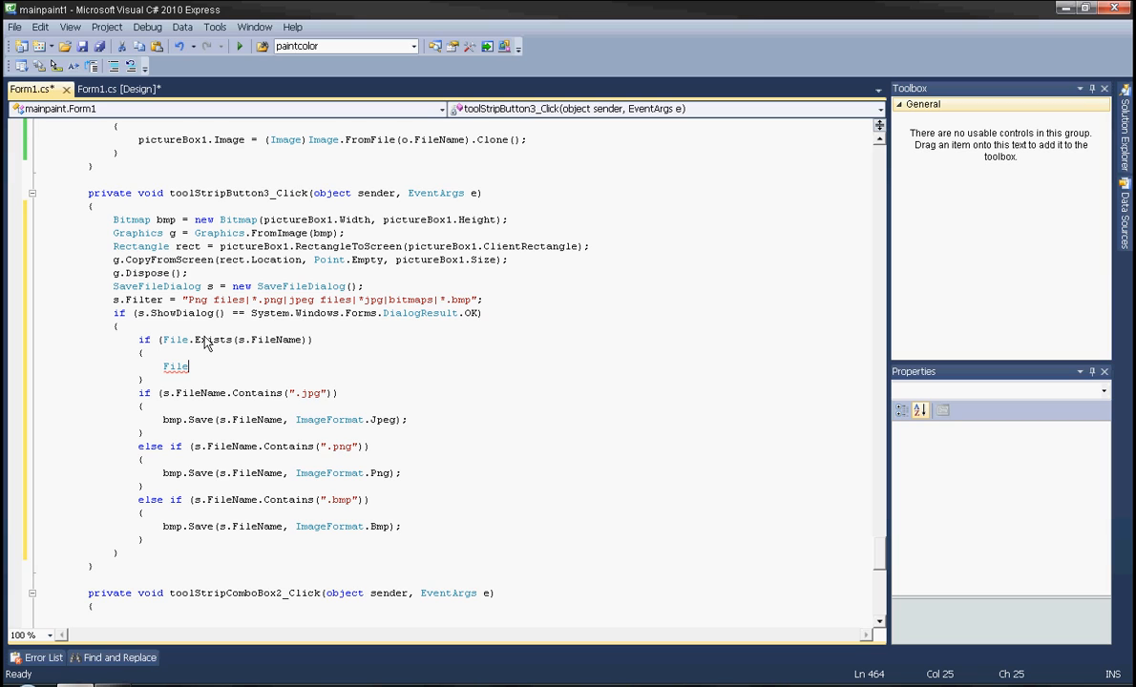
text(.Delete)
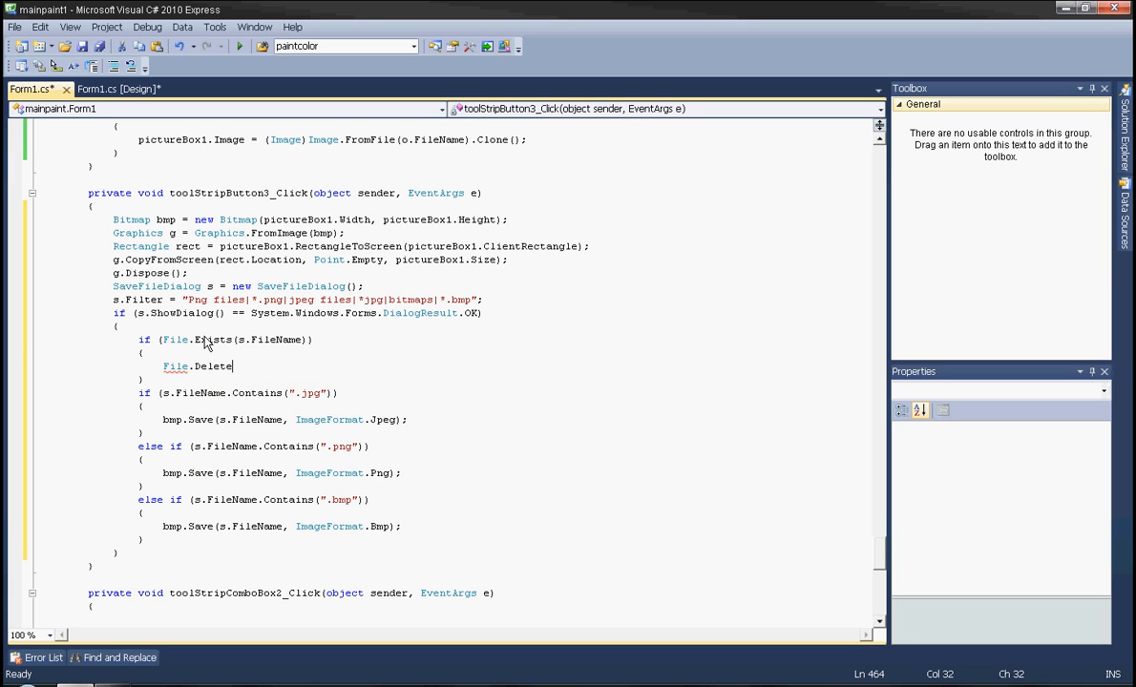
text((s.fileName);)
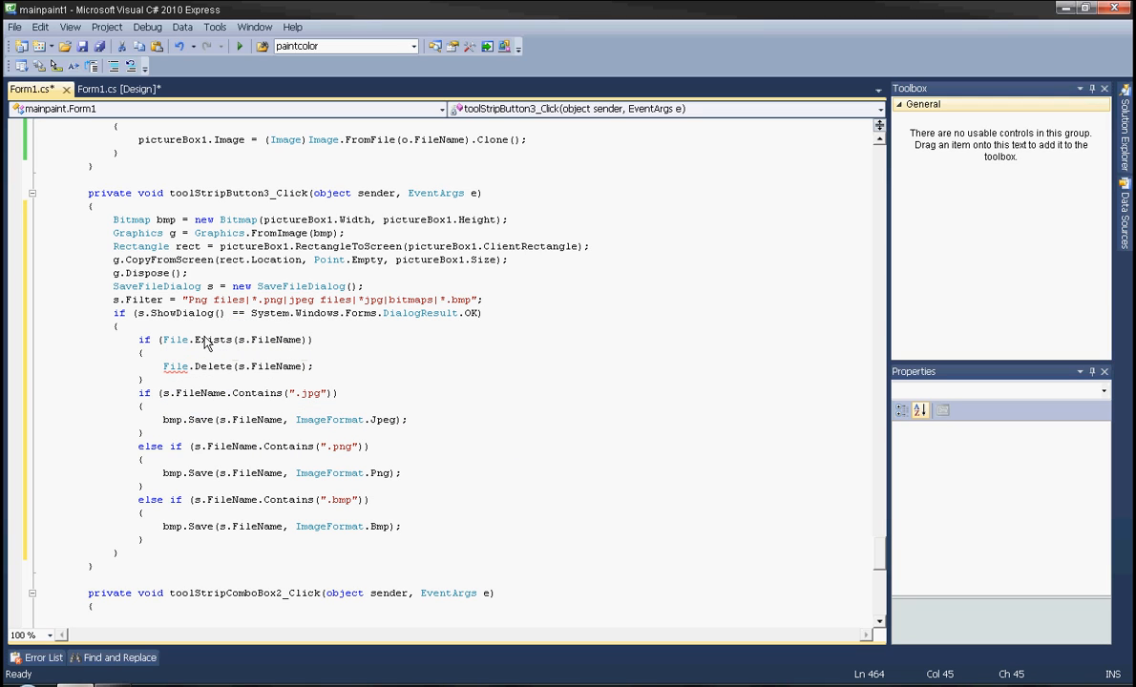
scroll(down, 3)
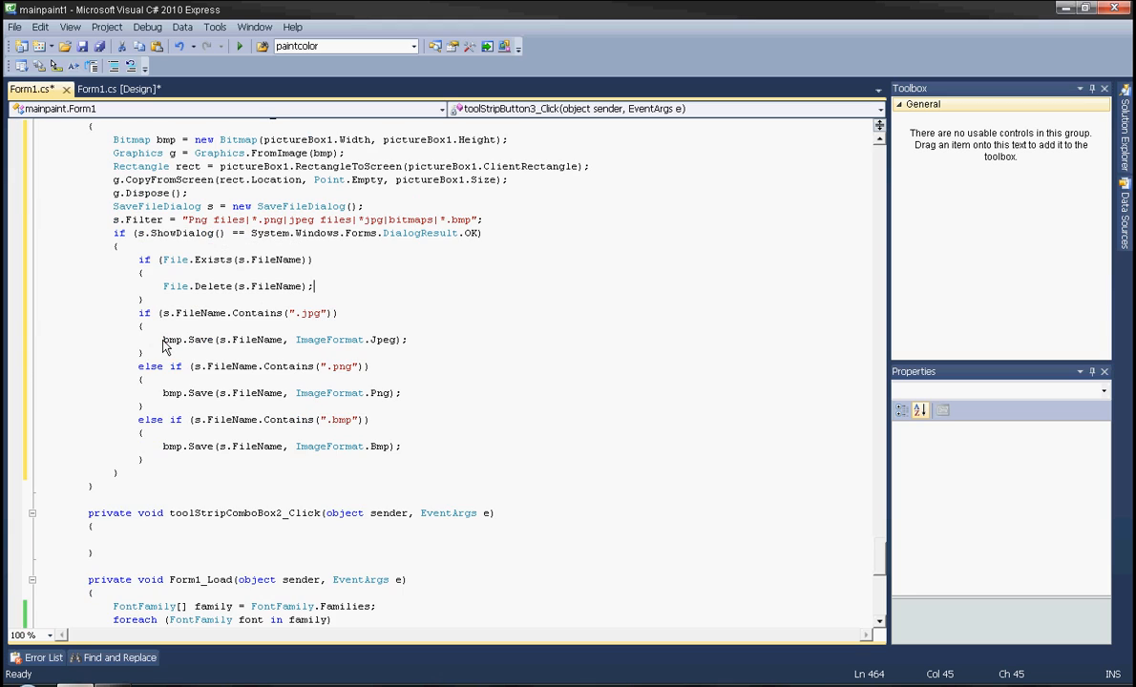
In the form designer, generate the red_Scroll event handler for the red TrackBar.
click(119, 90)
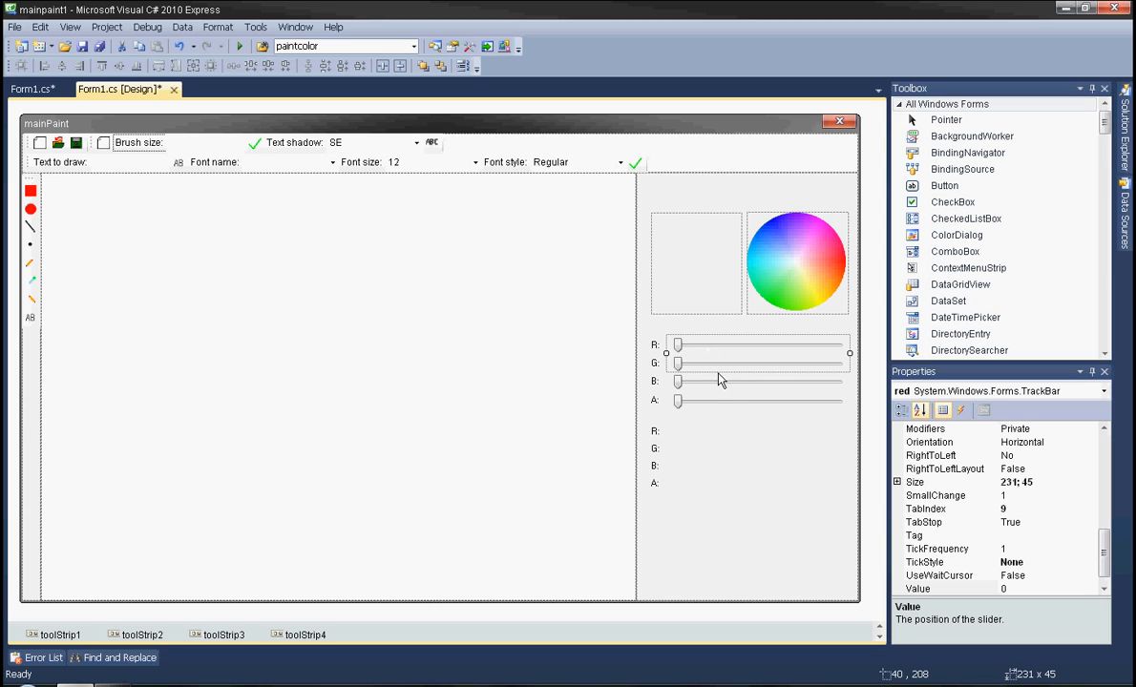
click(755, 371)
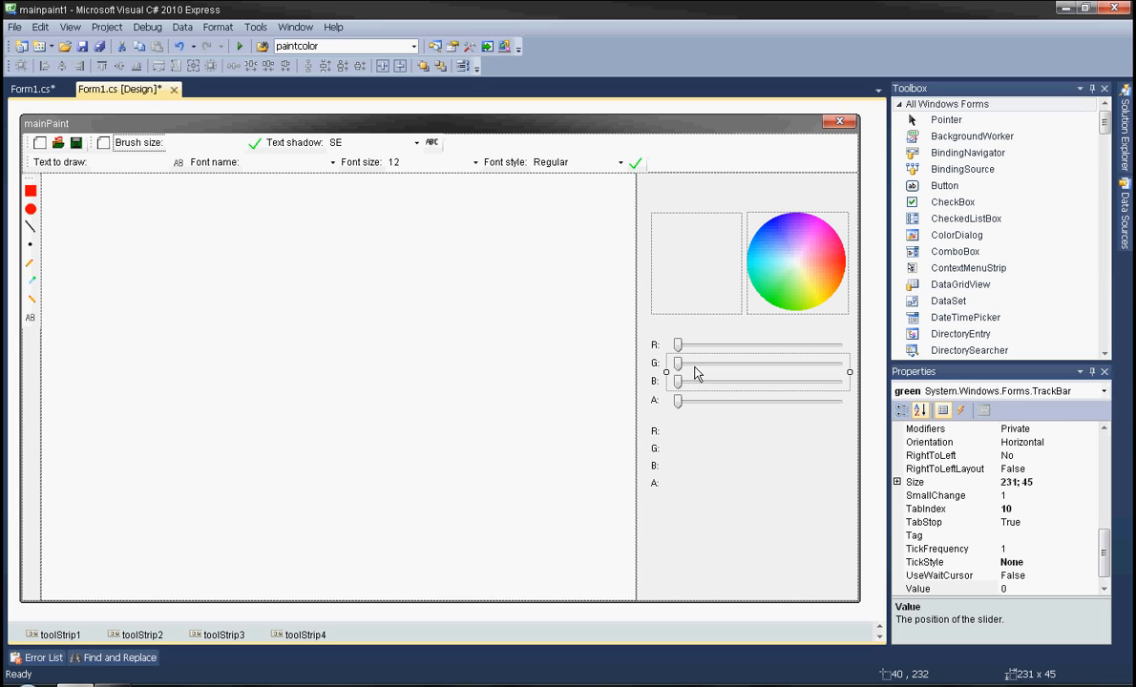
click(754, 344)
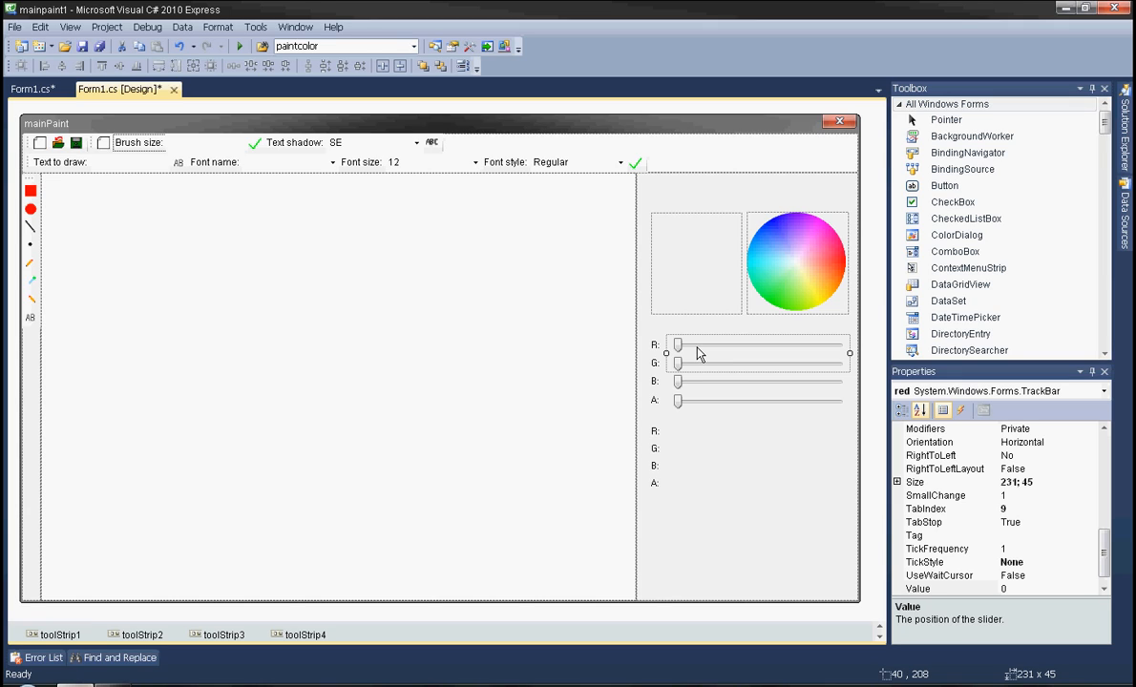
mouse_move(735, 352)
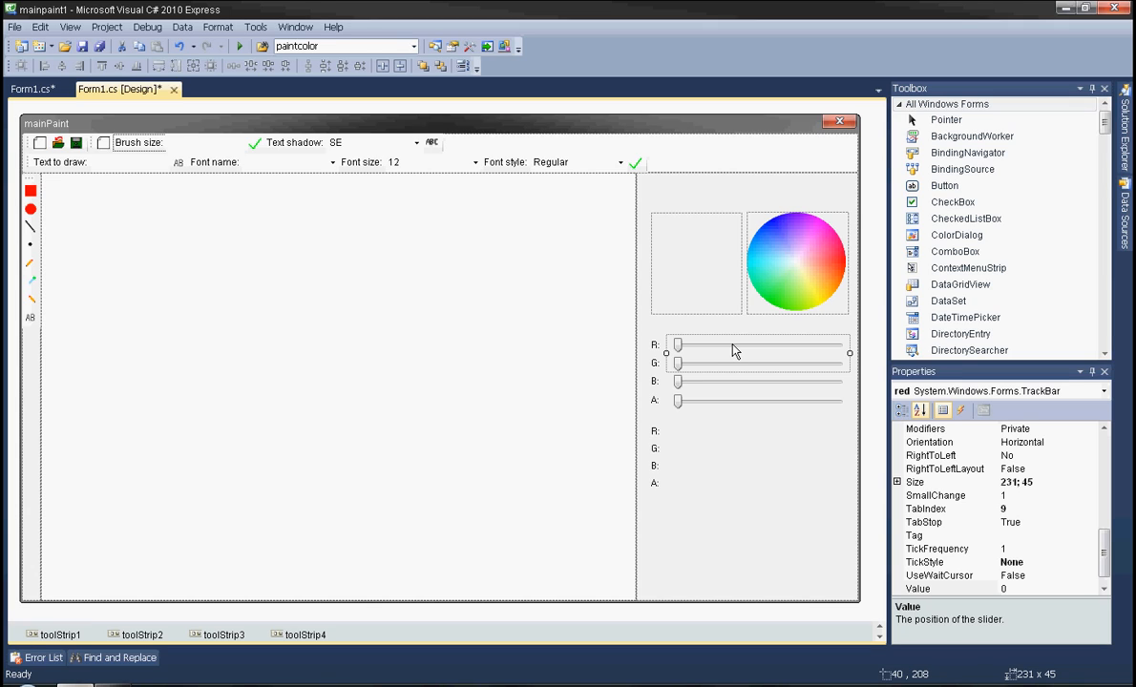
click(31, 90)
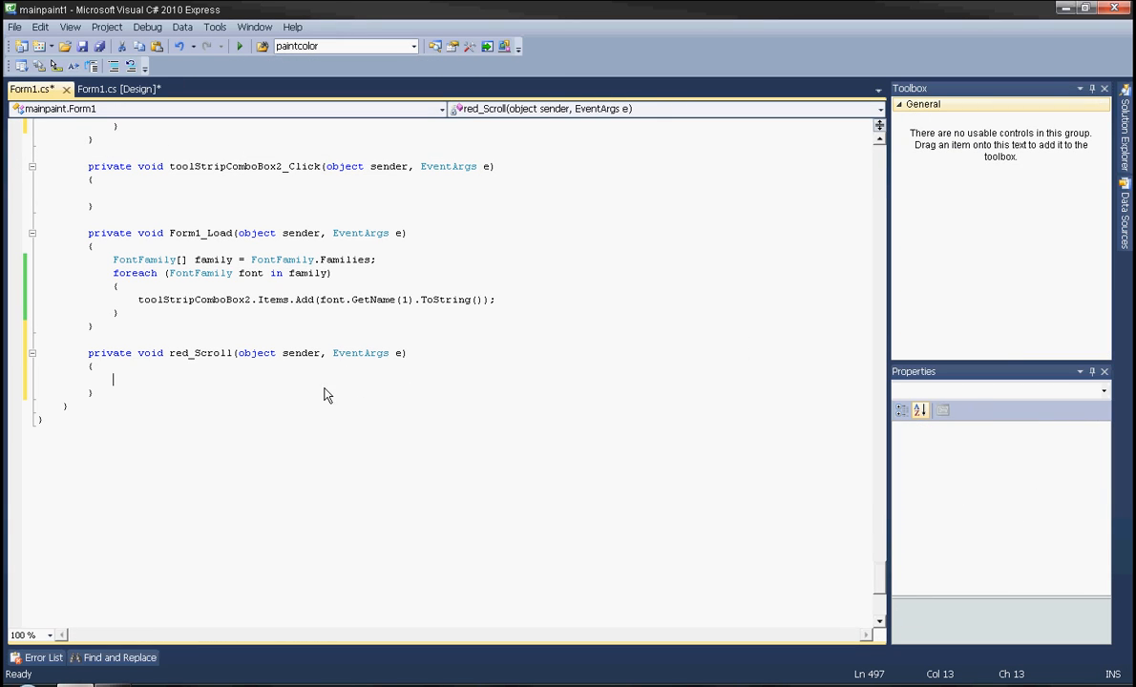
mouse_move(290, 411)
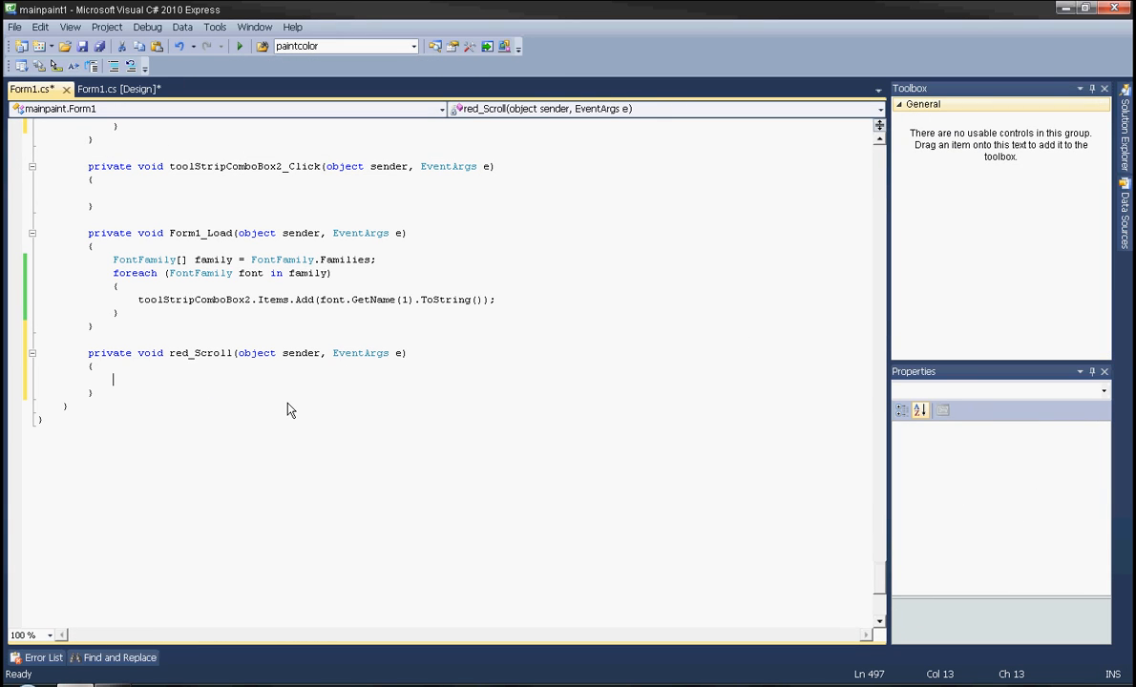
Write paintcolor = Color.FromArgb(alpha.Value, red.Value, green.Value, blue.Value); inside red_Scroll.
text(paintcolor =)
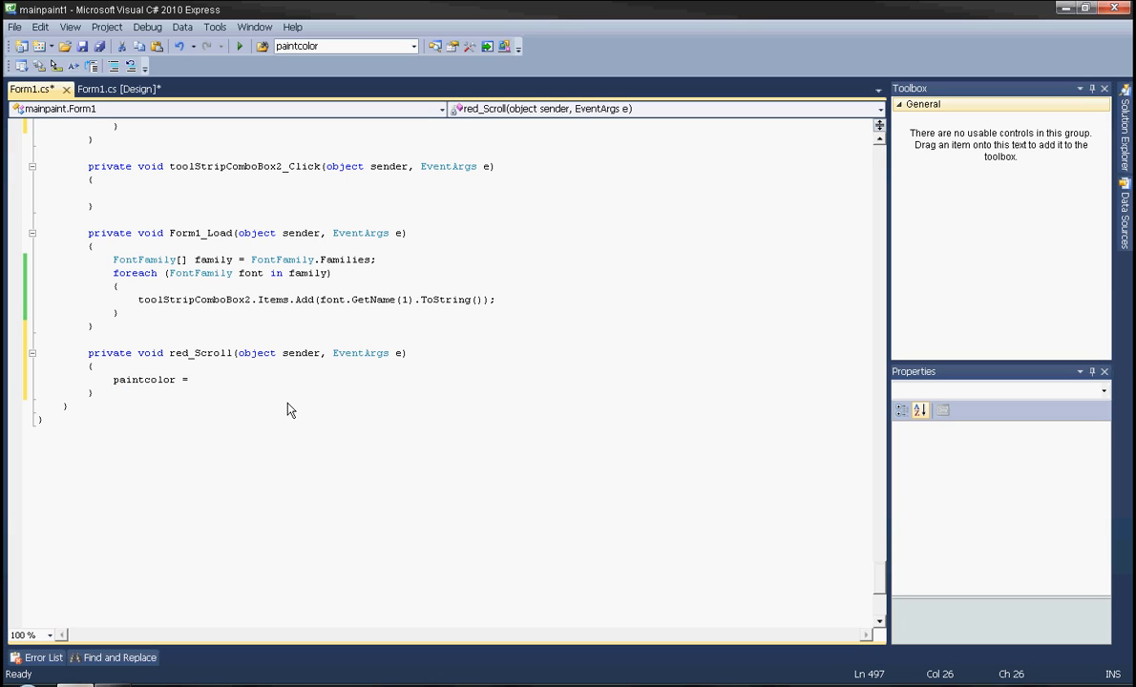
text(Color.)
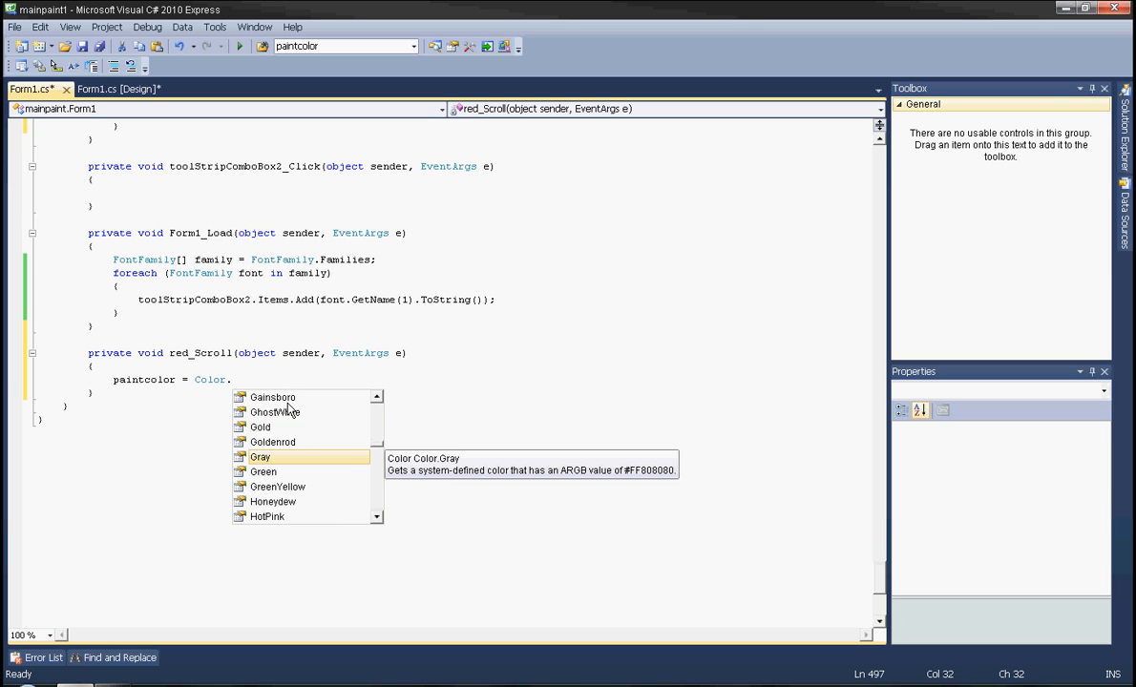
text(fr)
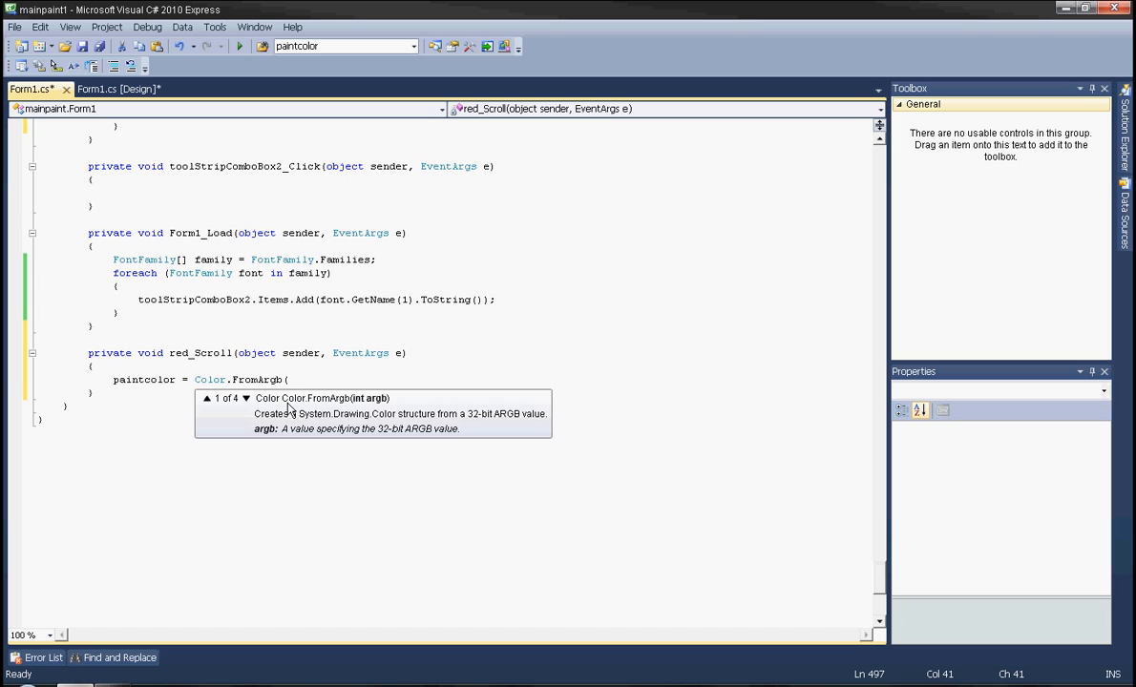
text(alpha)
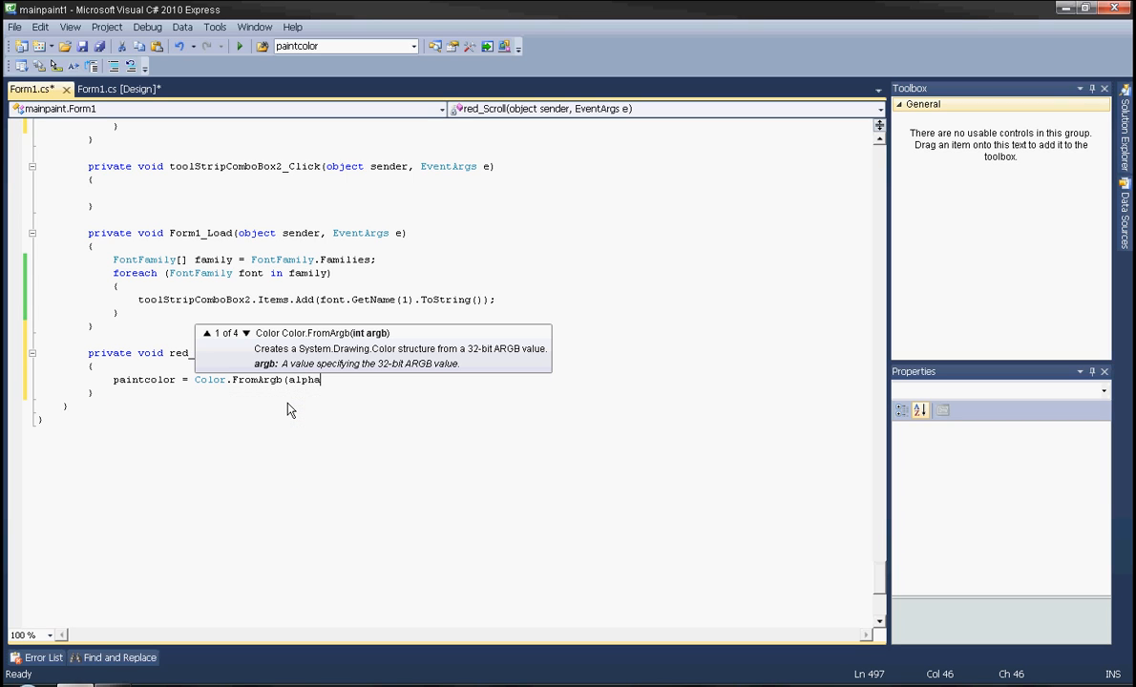
text(.Value,)
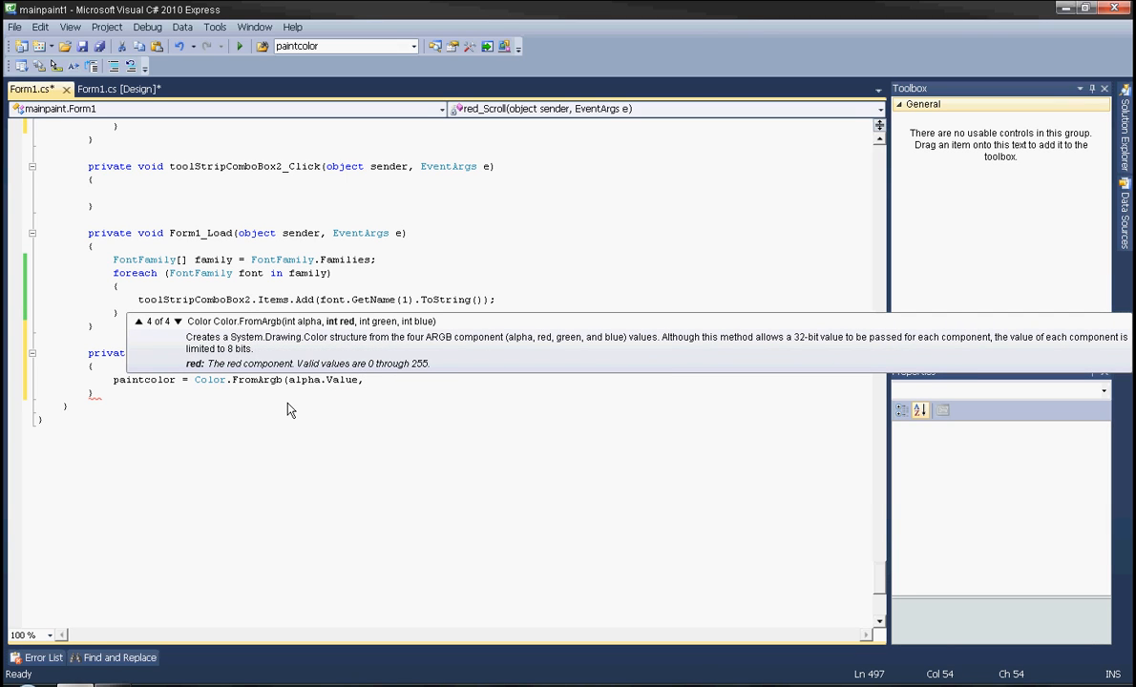
text(red.v)
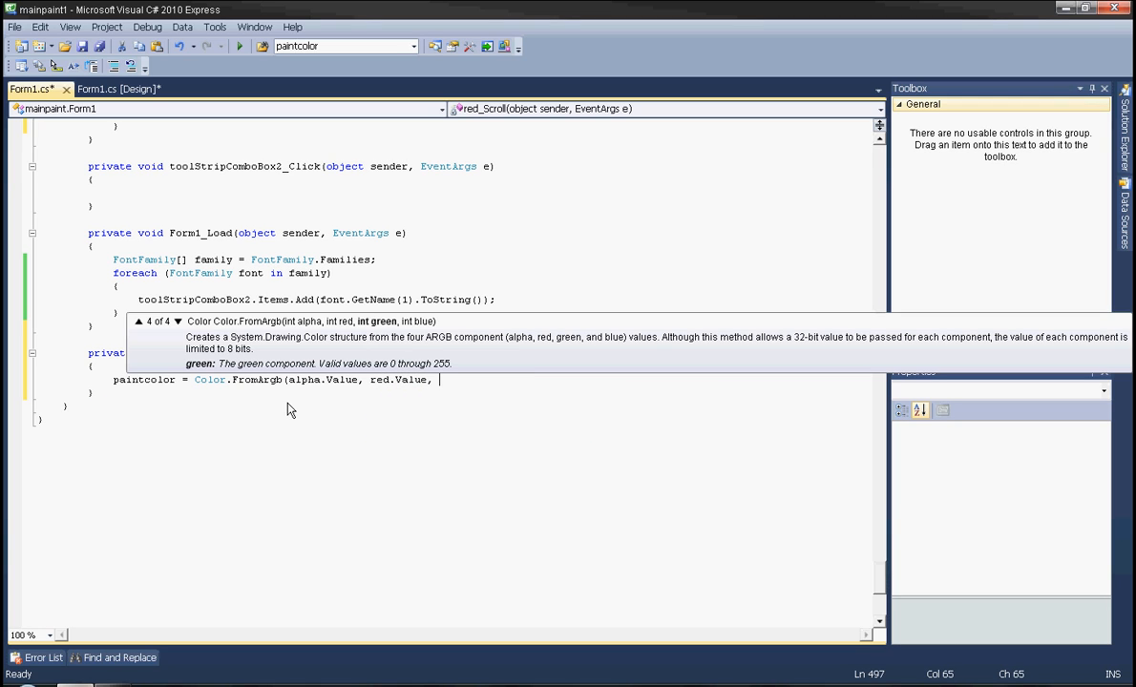
text(green.Value,)
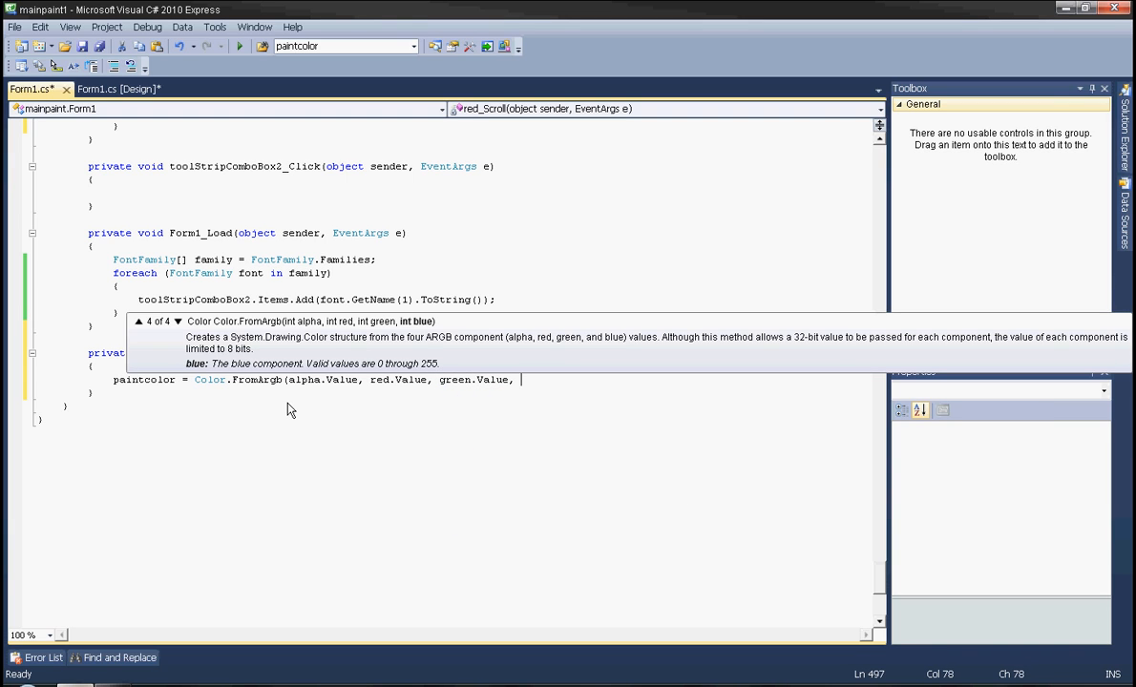
text(blue.)
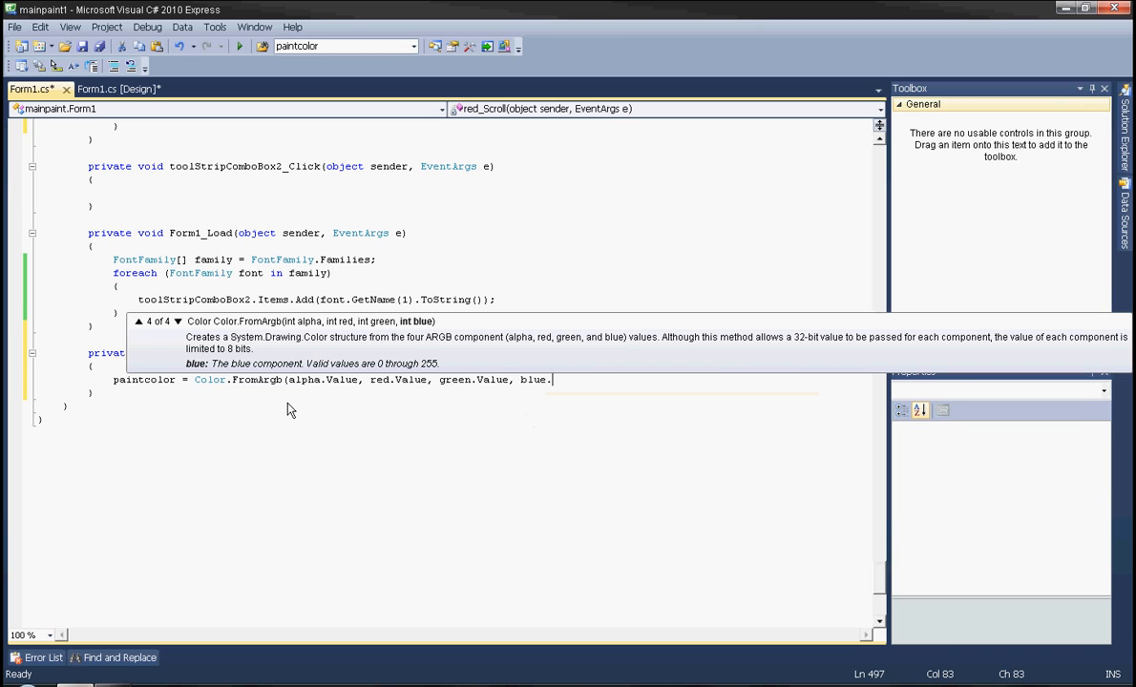
text(.Value)
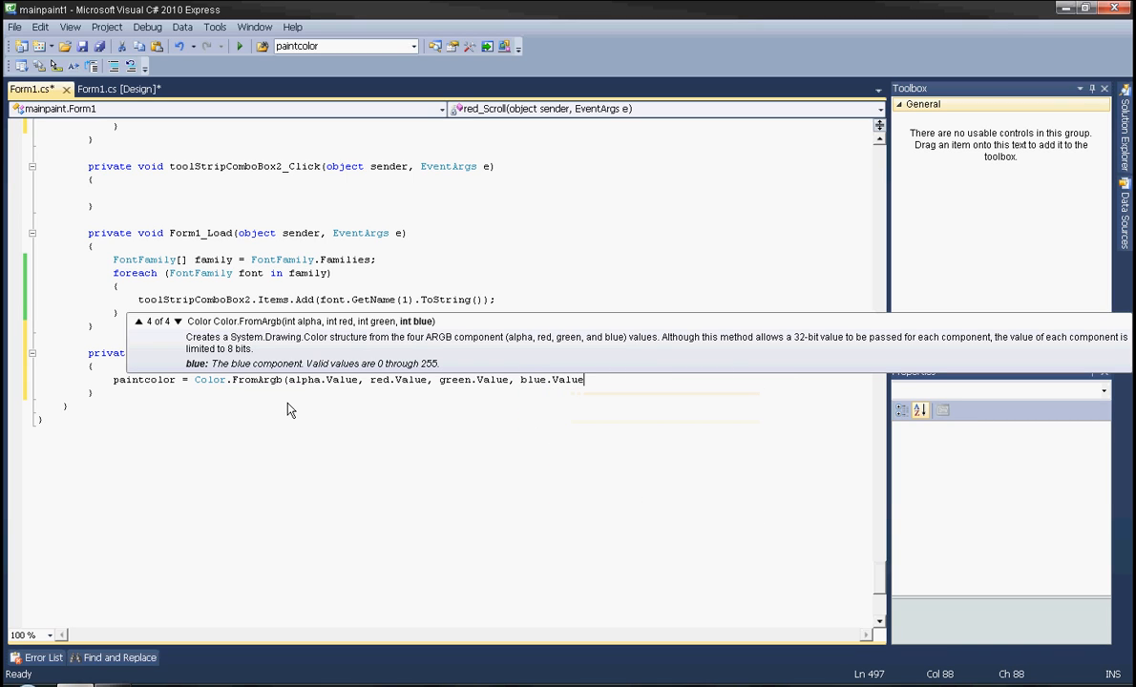
text();)
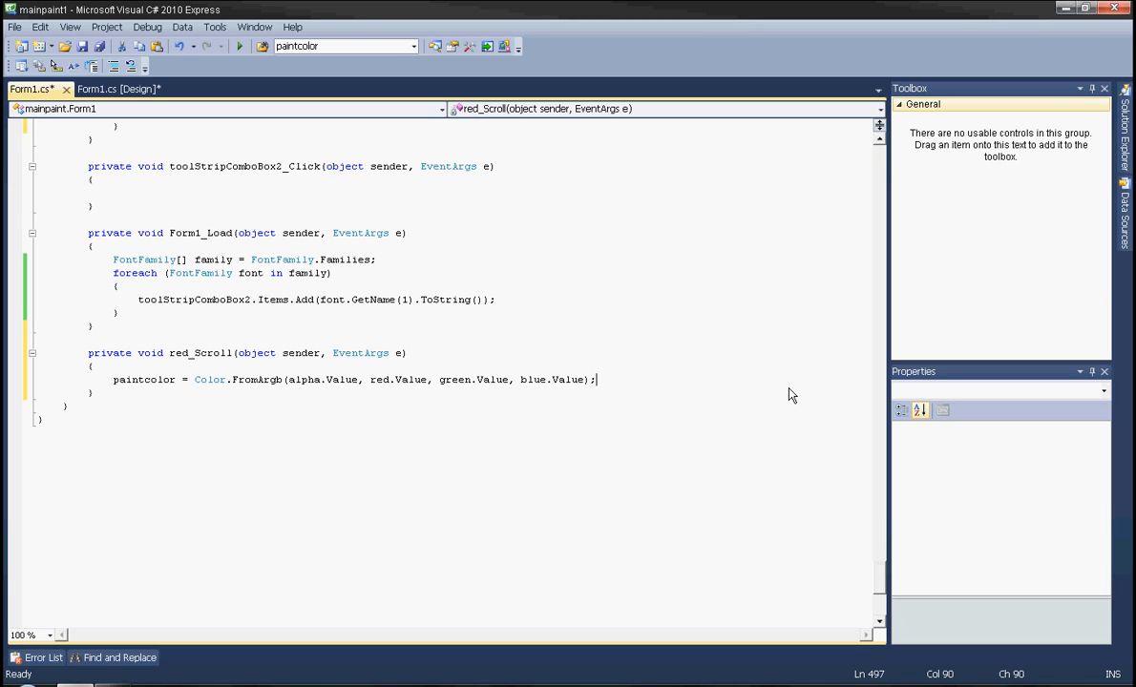
Add the preview line setting the picture box BackColor to paintcolor in red_Scroll.
text(pic)
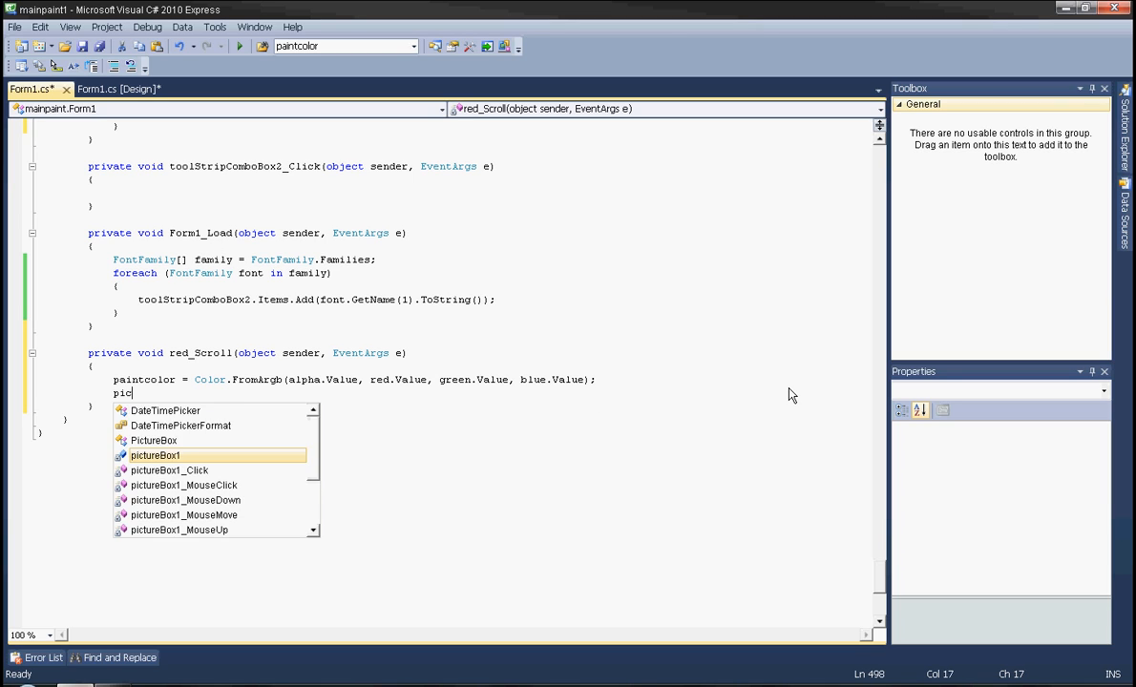
text(tureBox2.)
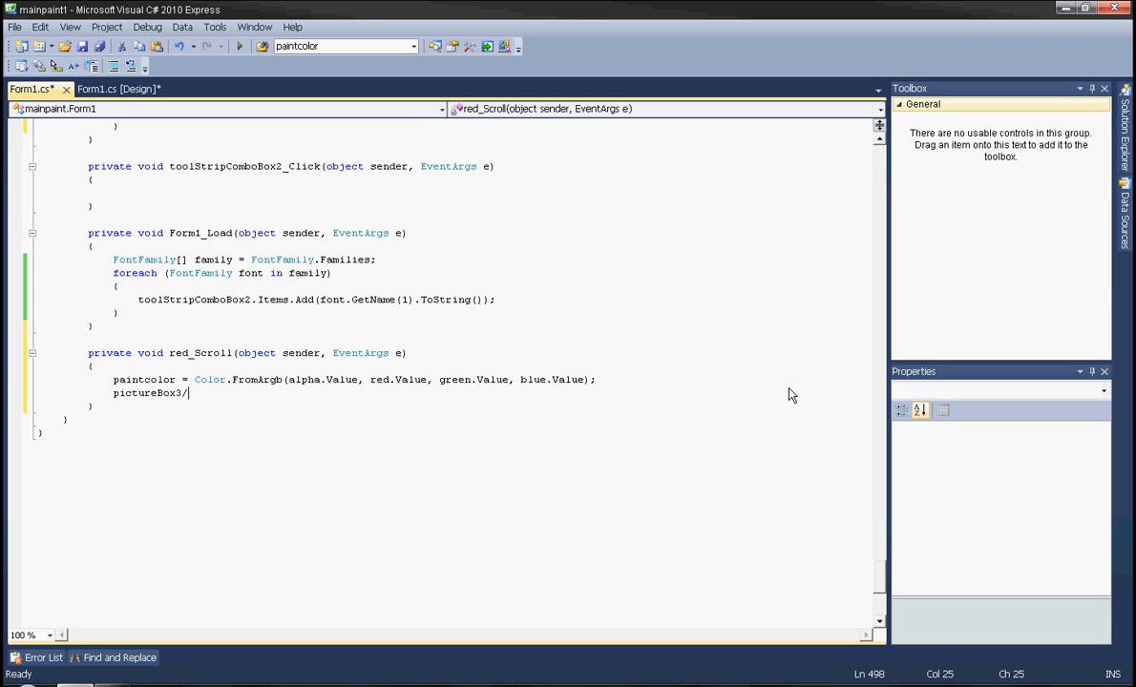
text(.backColor = p)
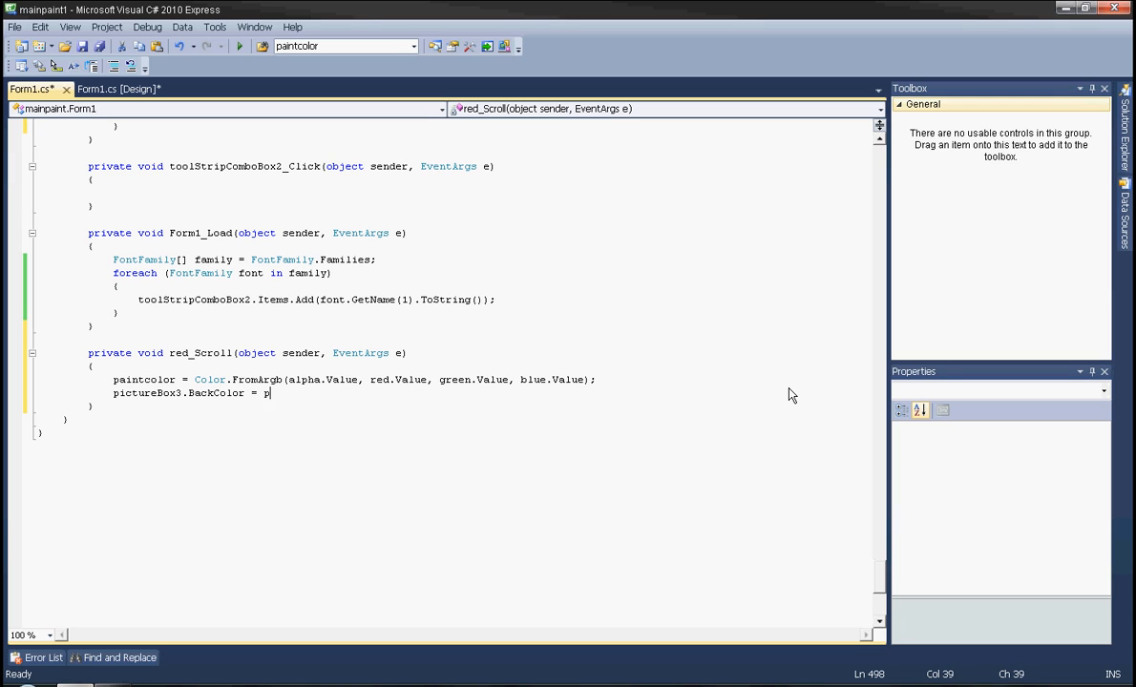
text(aintcolor;)
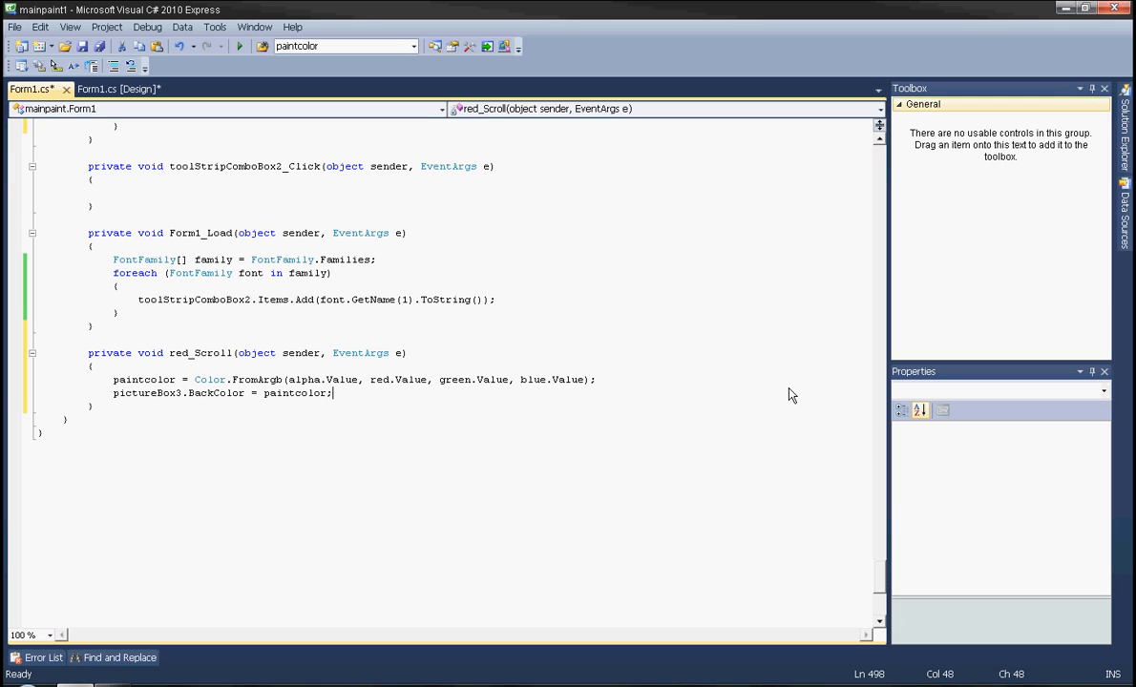
mouse_move(114, 392)
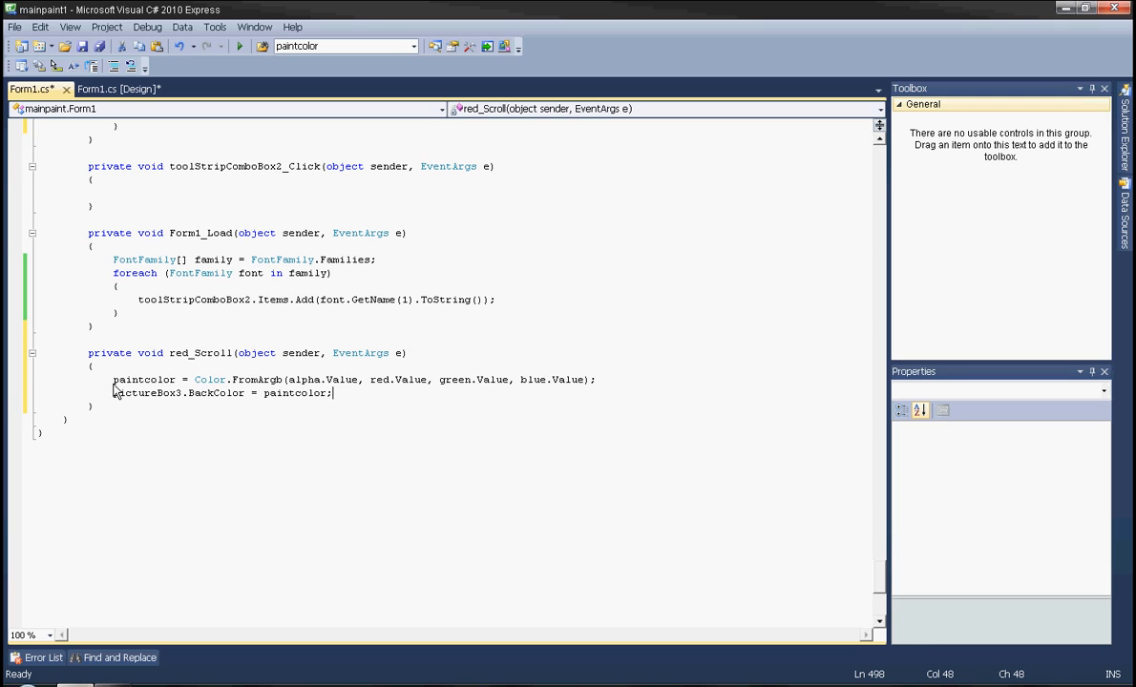
drag(113, 378, 340, 378)
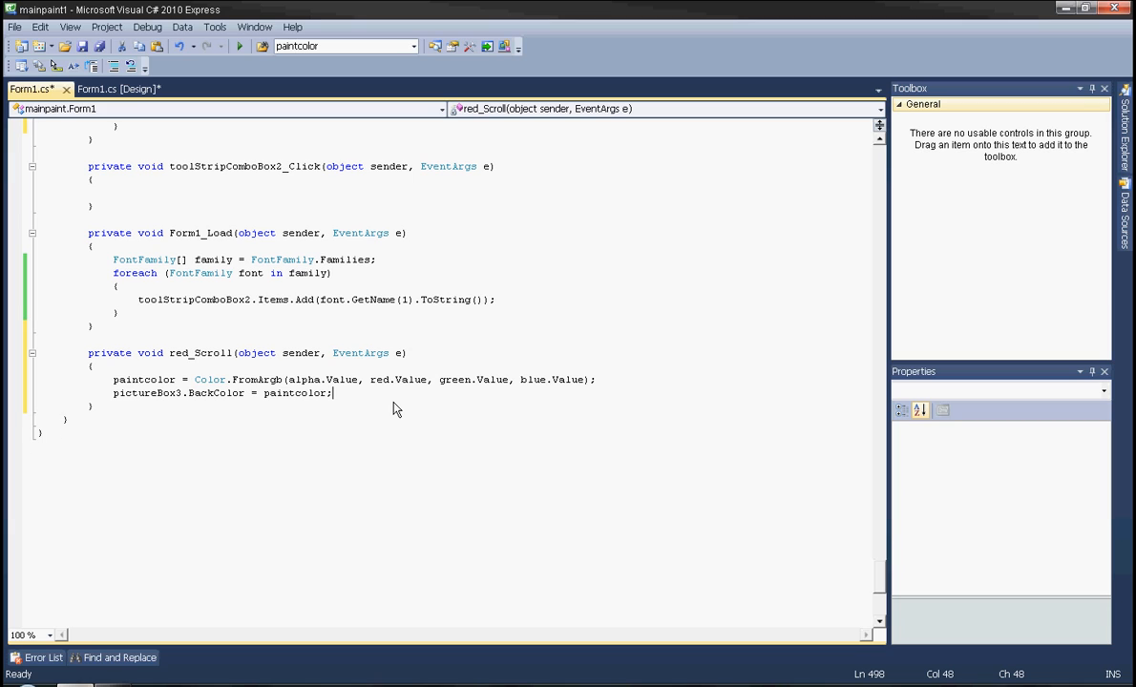
Add redval.Text = "R: " + paintcolor.R.ToString(); to red_Scroll.
text(redval.)
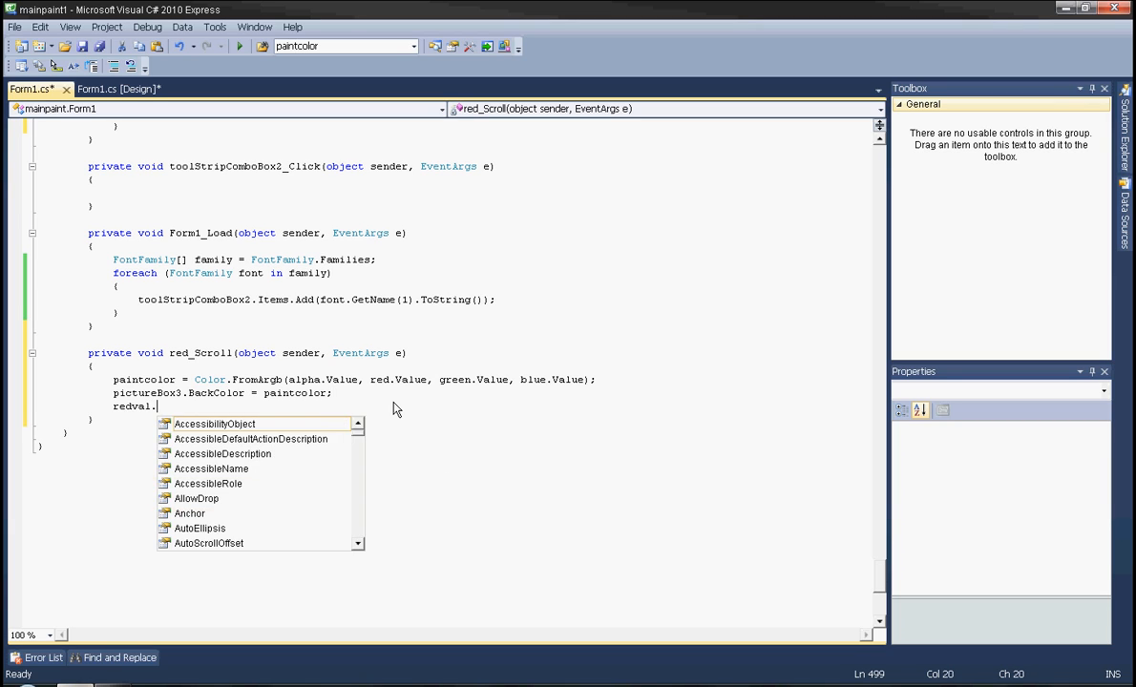
text(Text =)
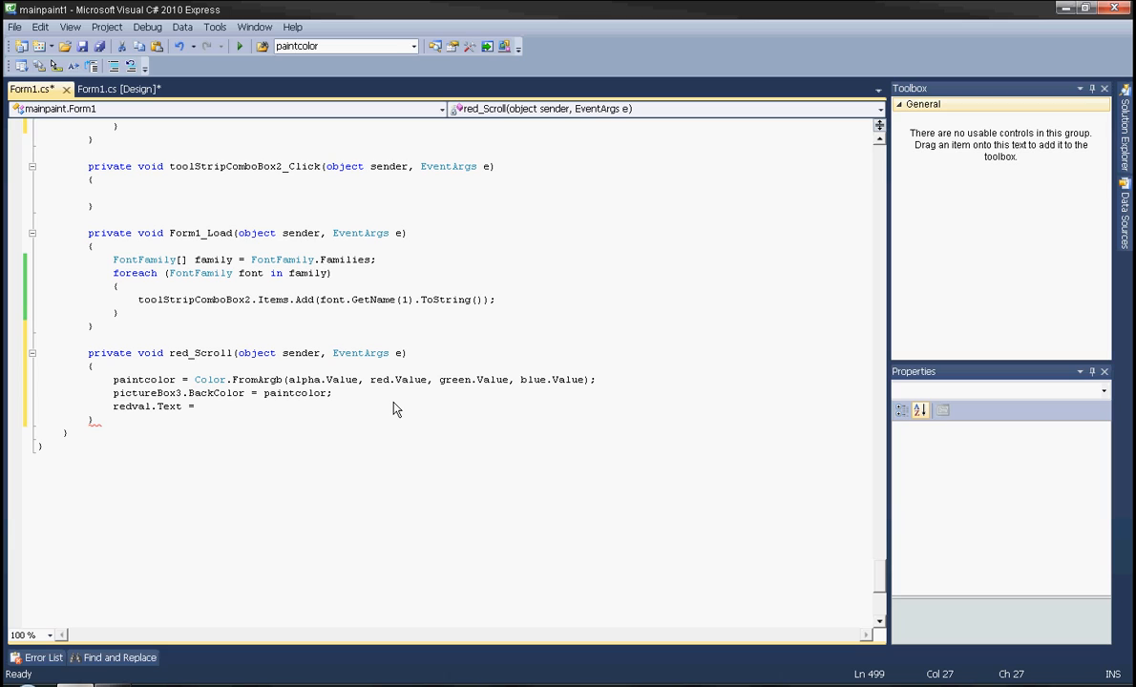
text("")
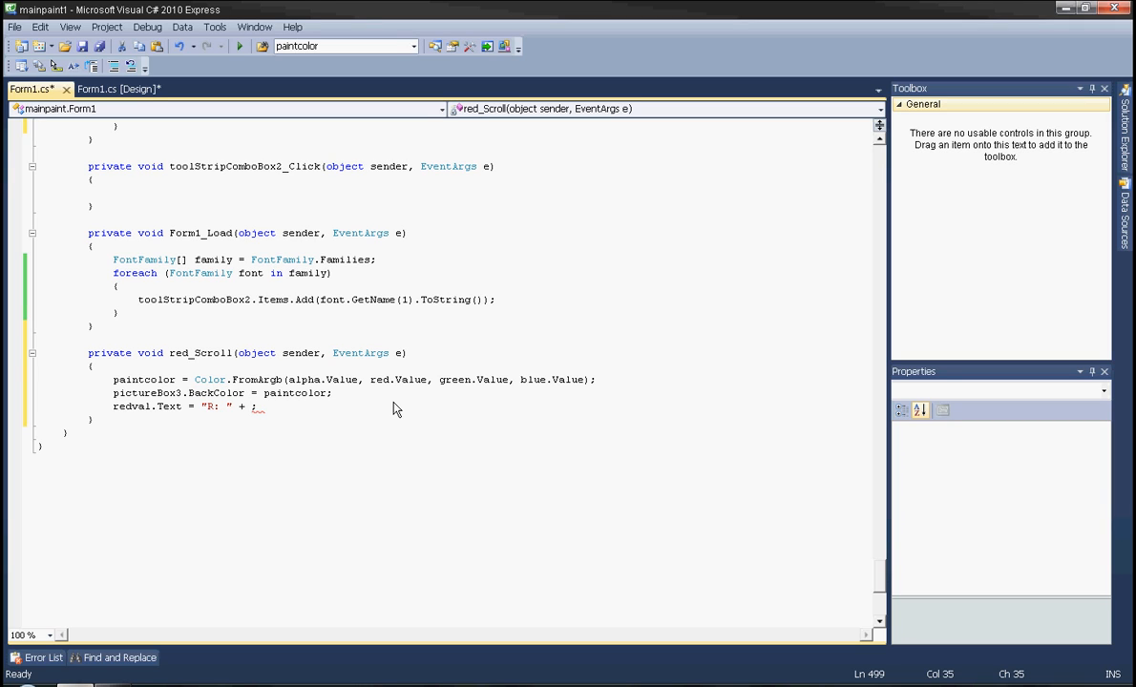
text(paintcolor)
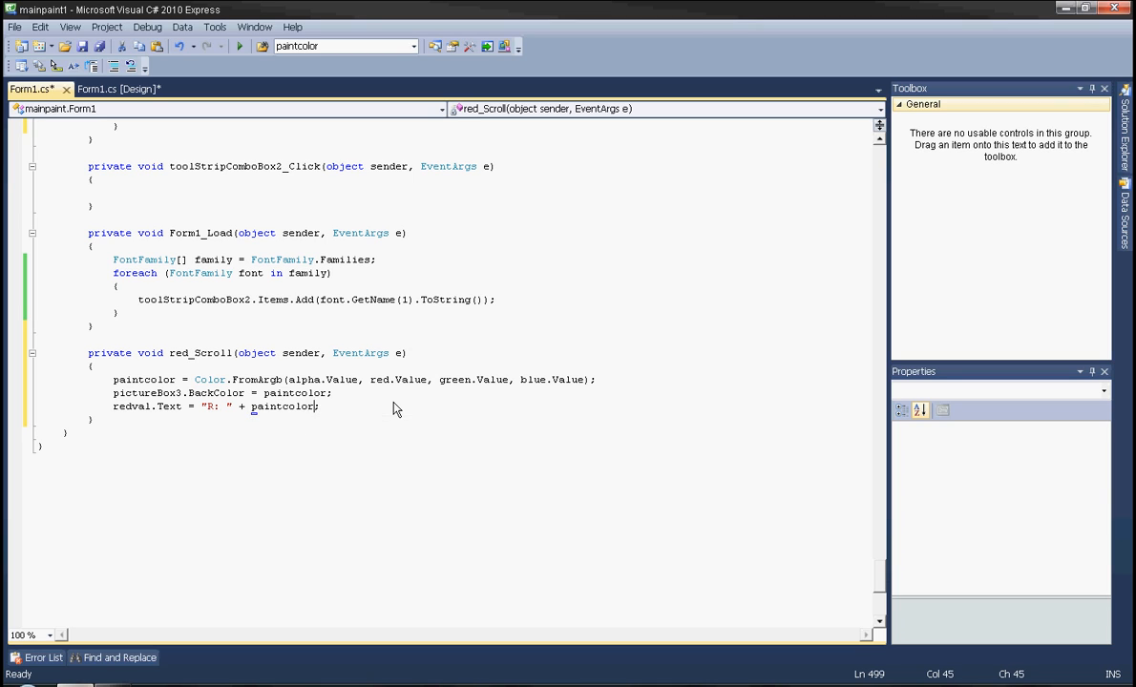
text(.R)
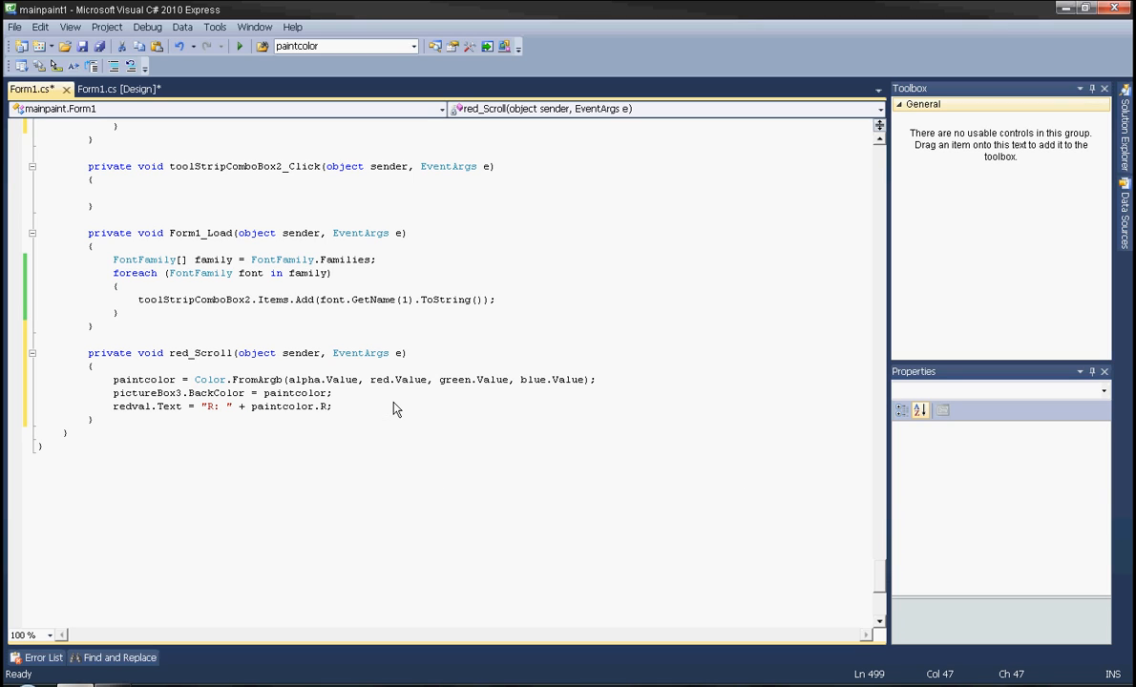
text(tring()
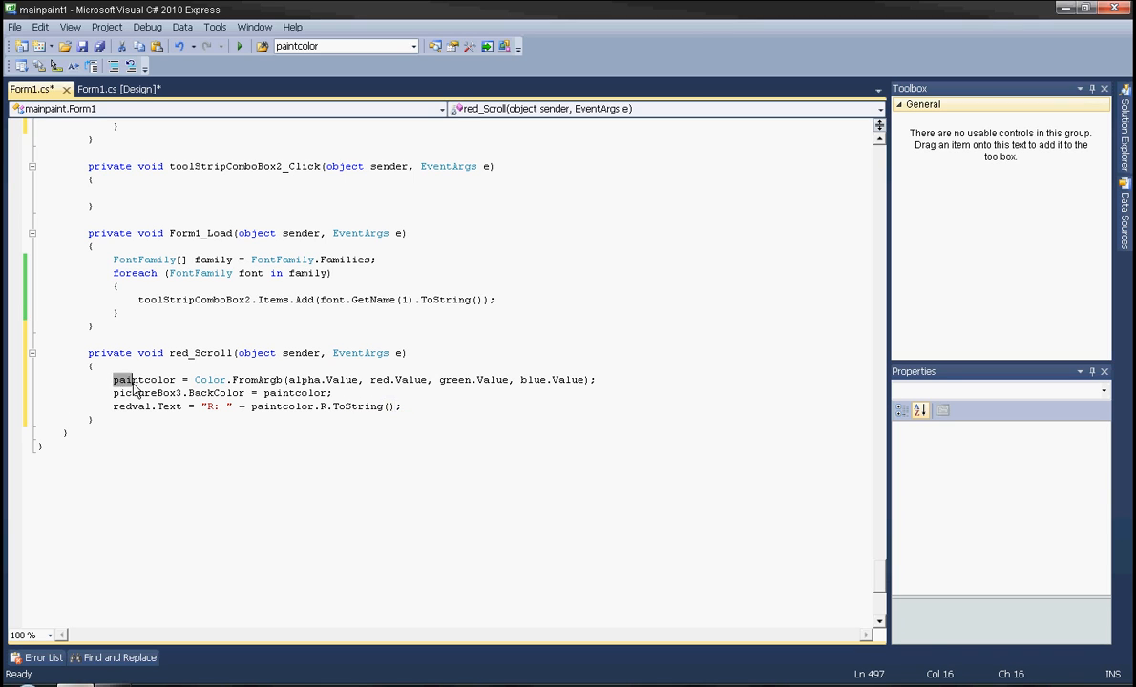
Copy the red handler's lines and create the green slider's Scroll handler.
drag(113, 378, 403, 405)
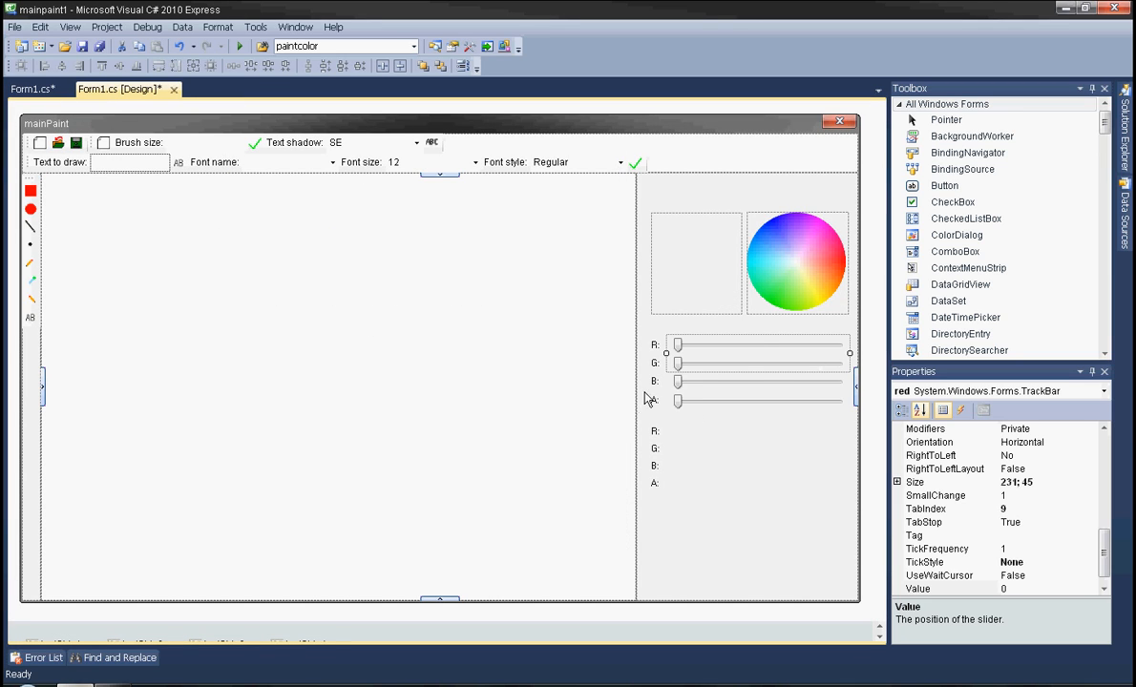
click(760, 363)
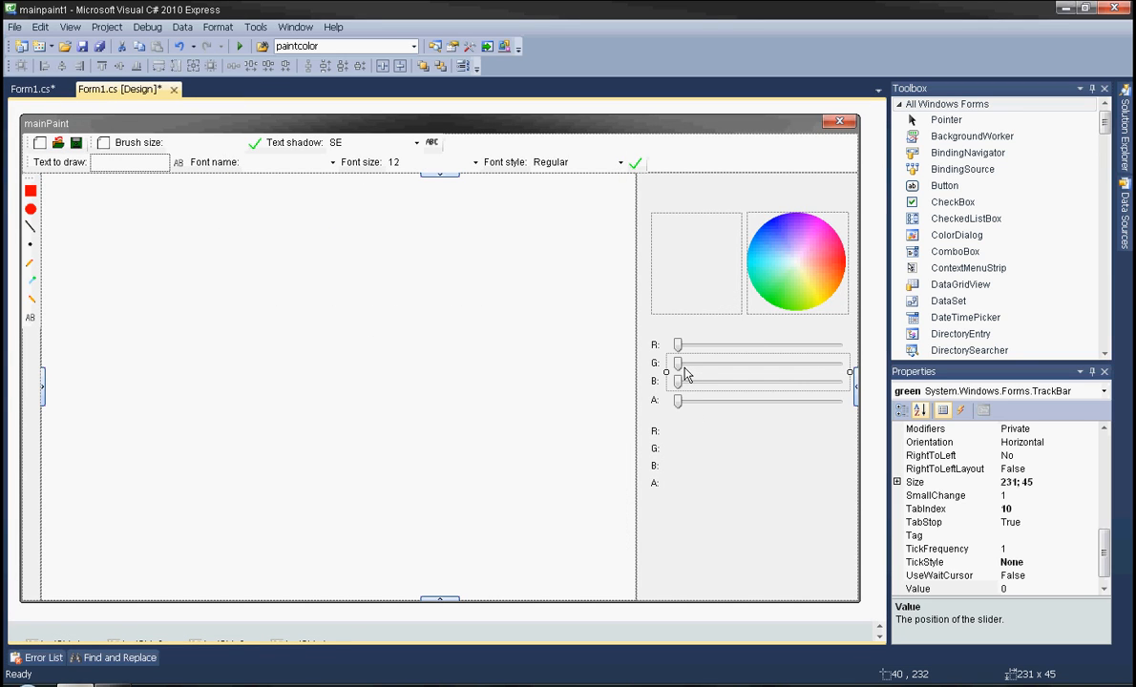
click(34, 90)
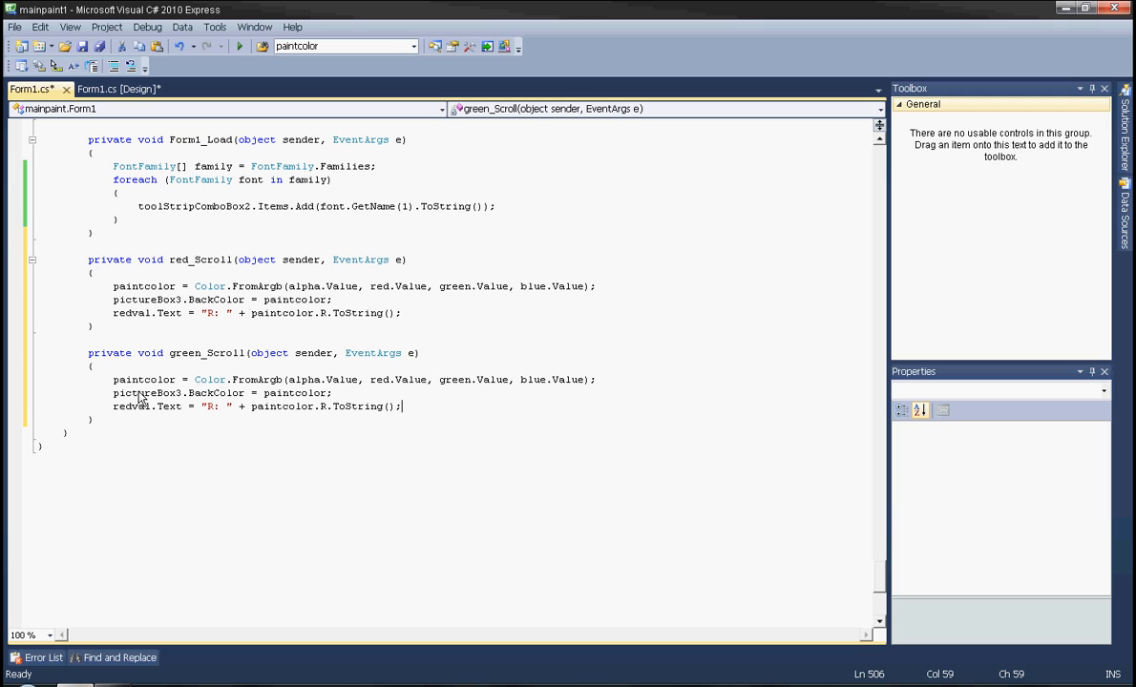
mouse_move(130, 416)
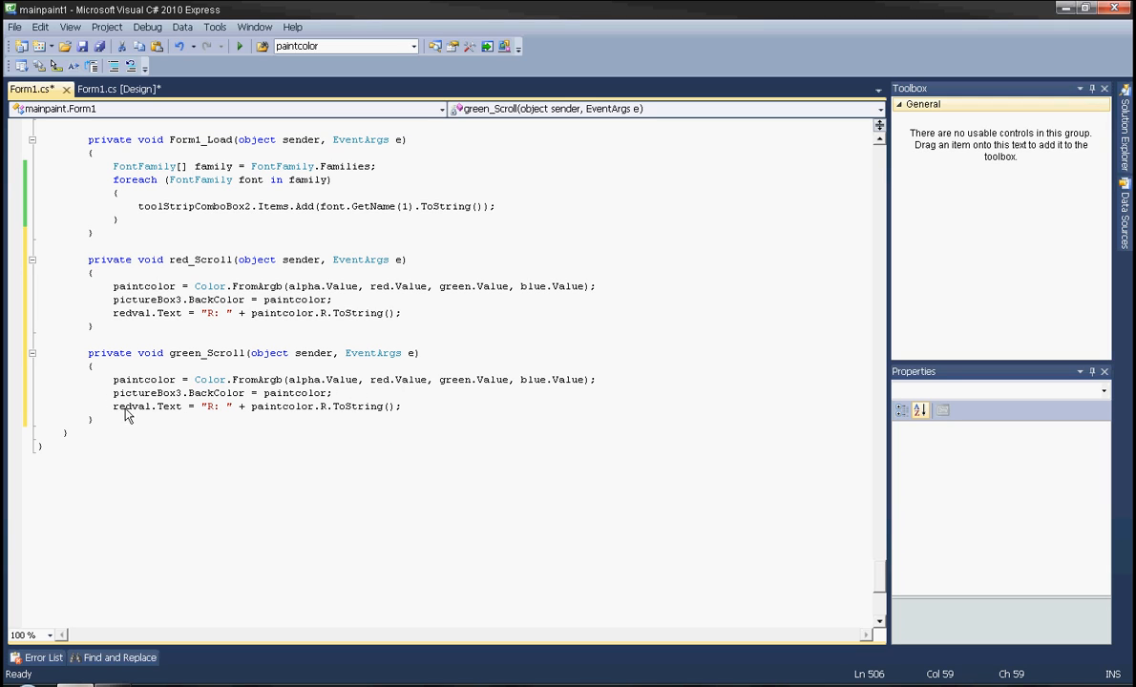
mouse_move(163, 417)
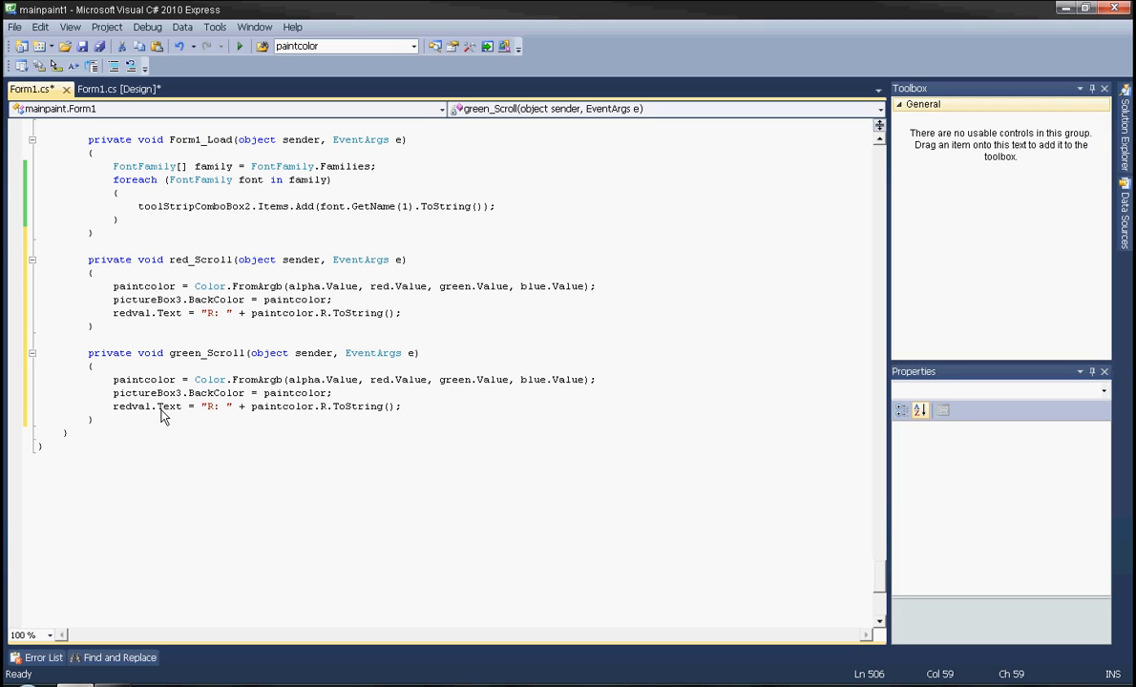
Adapt the pasted code to greenval with the G: value, then return to the designer.
double_click(133, 405)
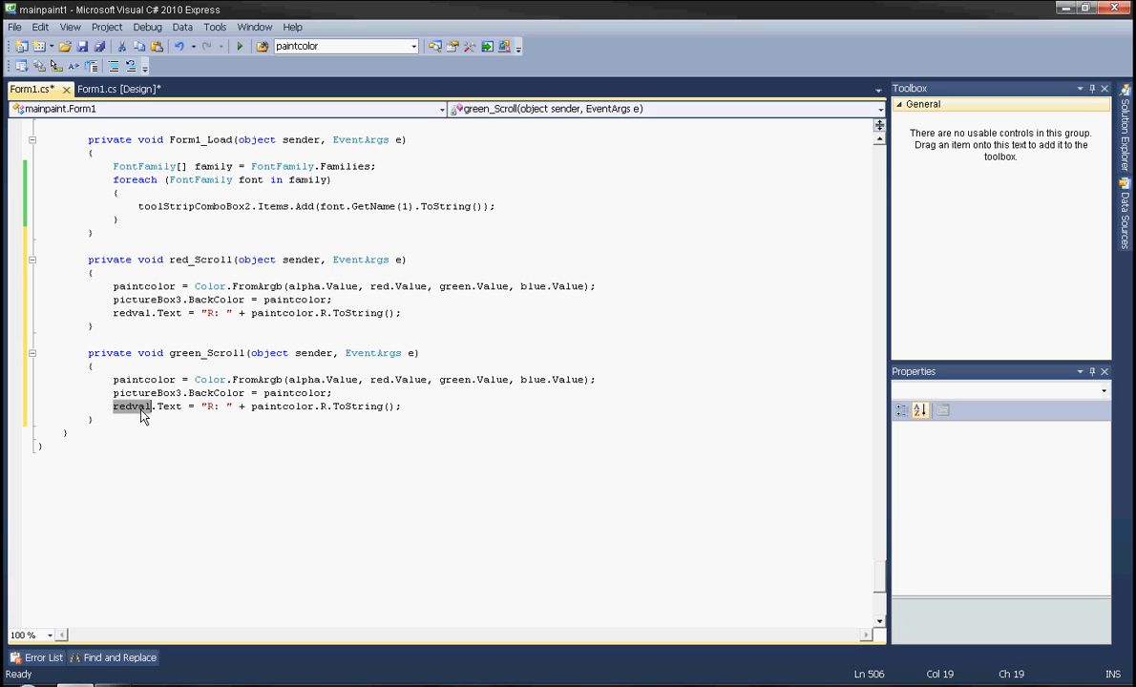
text(greenval)
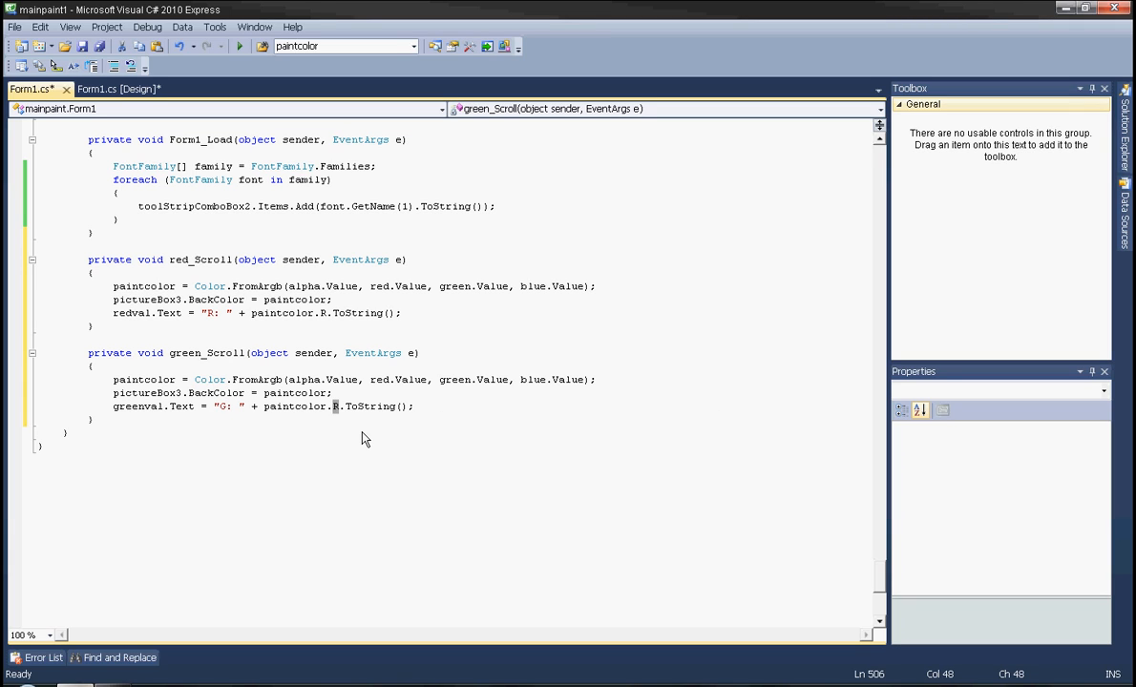
click(118, 90)
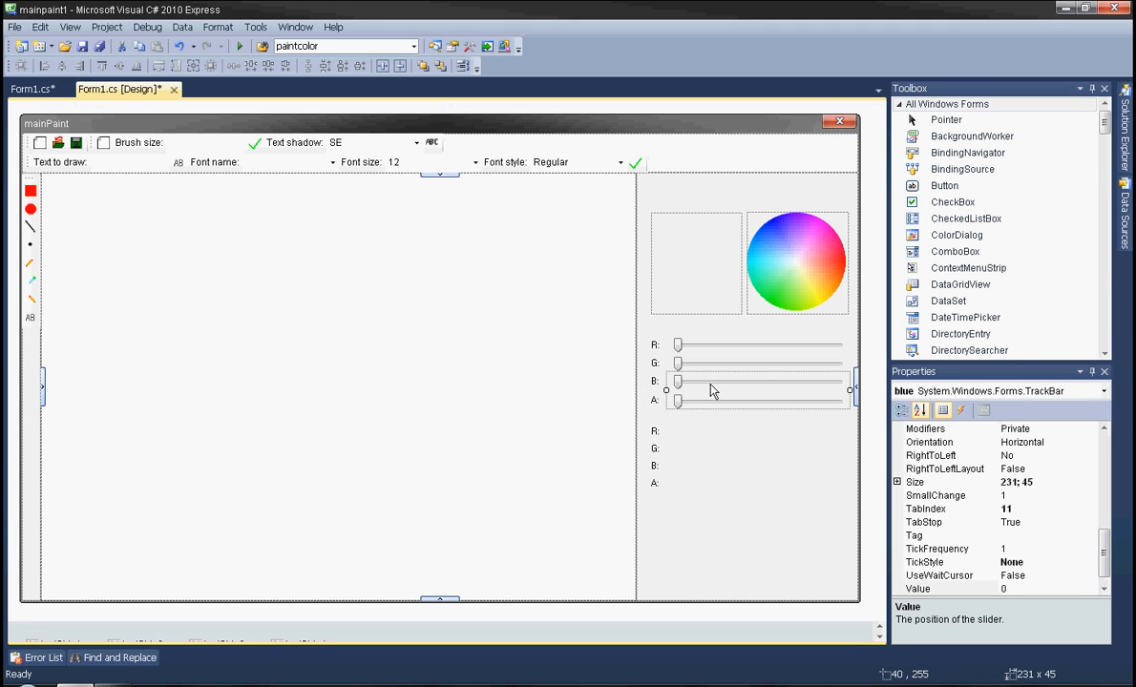
Create blue_Scroll from the copied code, renaming to blueval with the B: value.
click(33, 90)
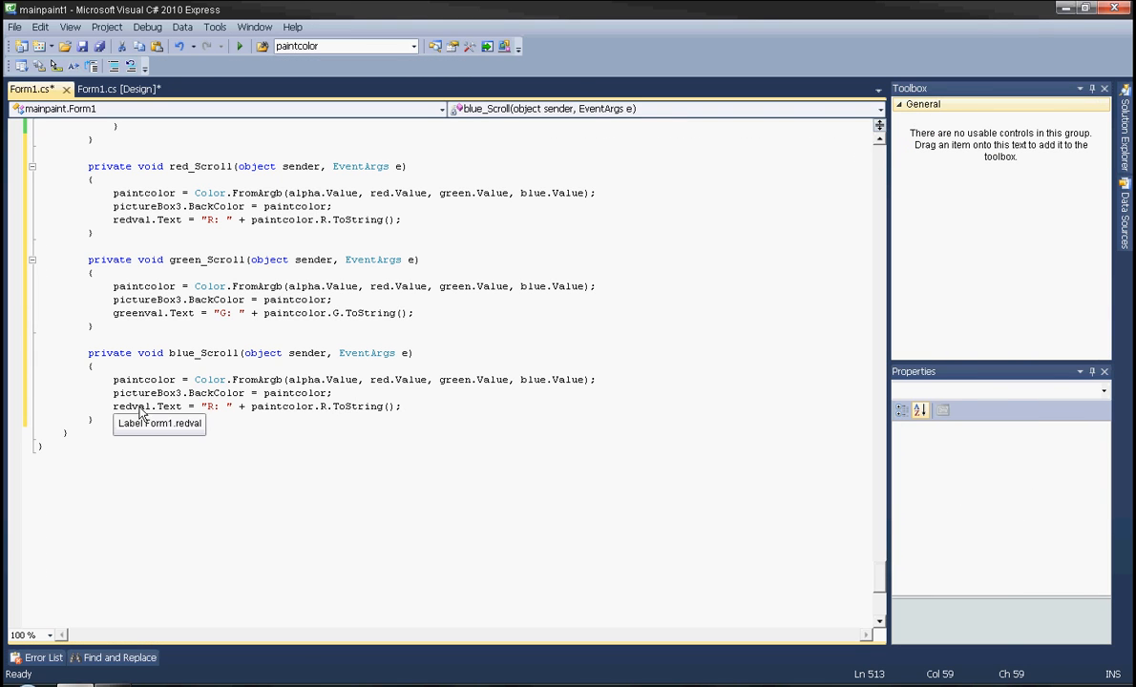
double_click(131, 404)
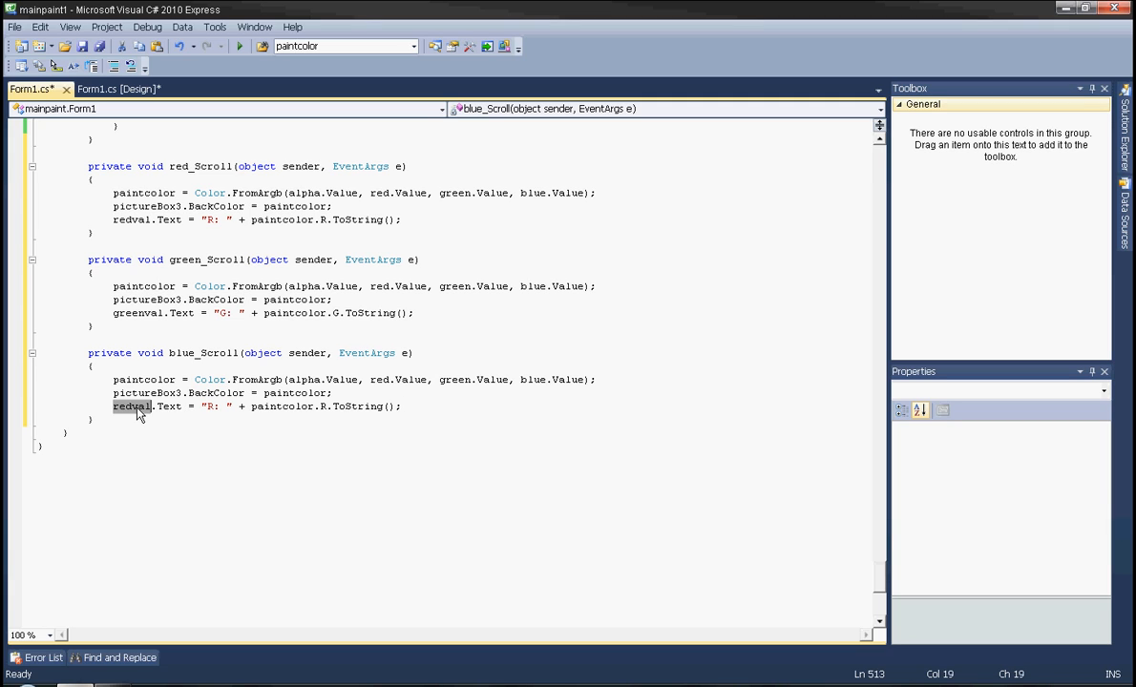
text(blue)
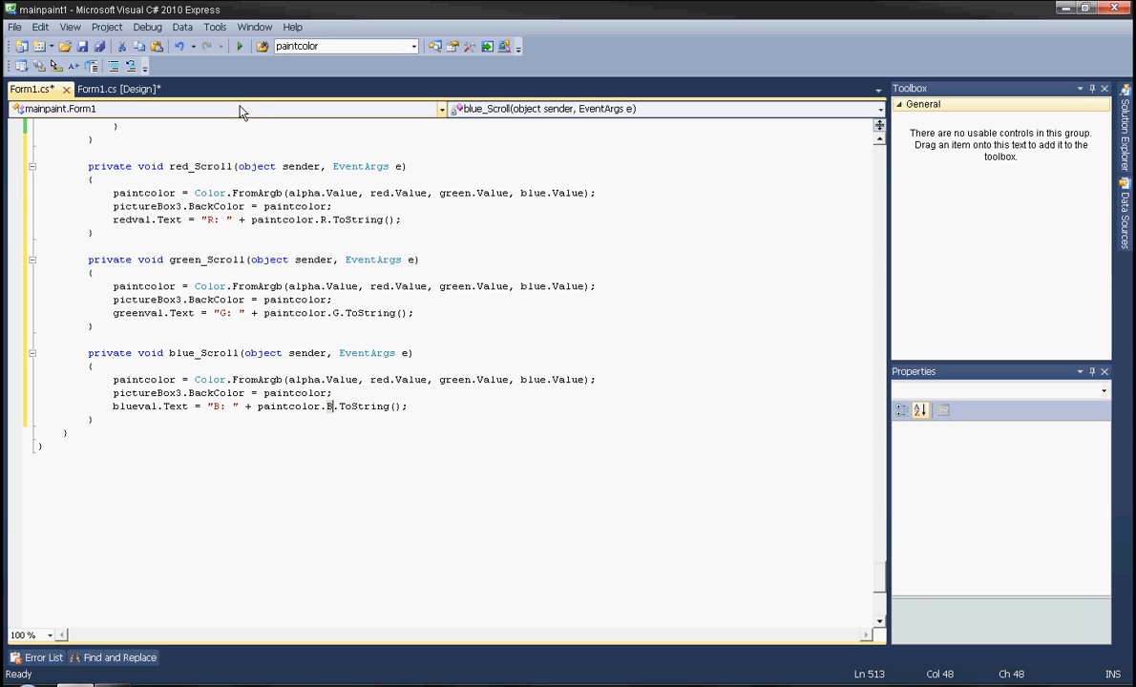
click(118, 90)
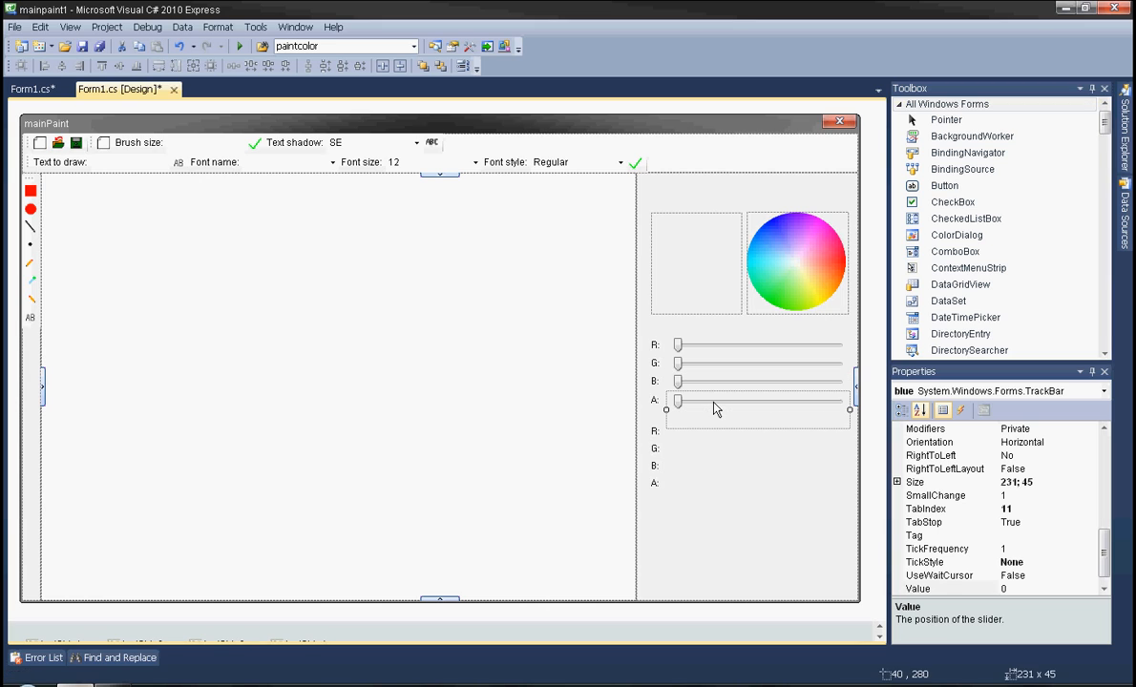
Create alpha_Scroll from the copied code, renaming to alphaval with the A: value.
click(30, 89)
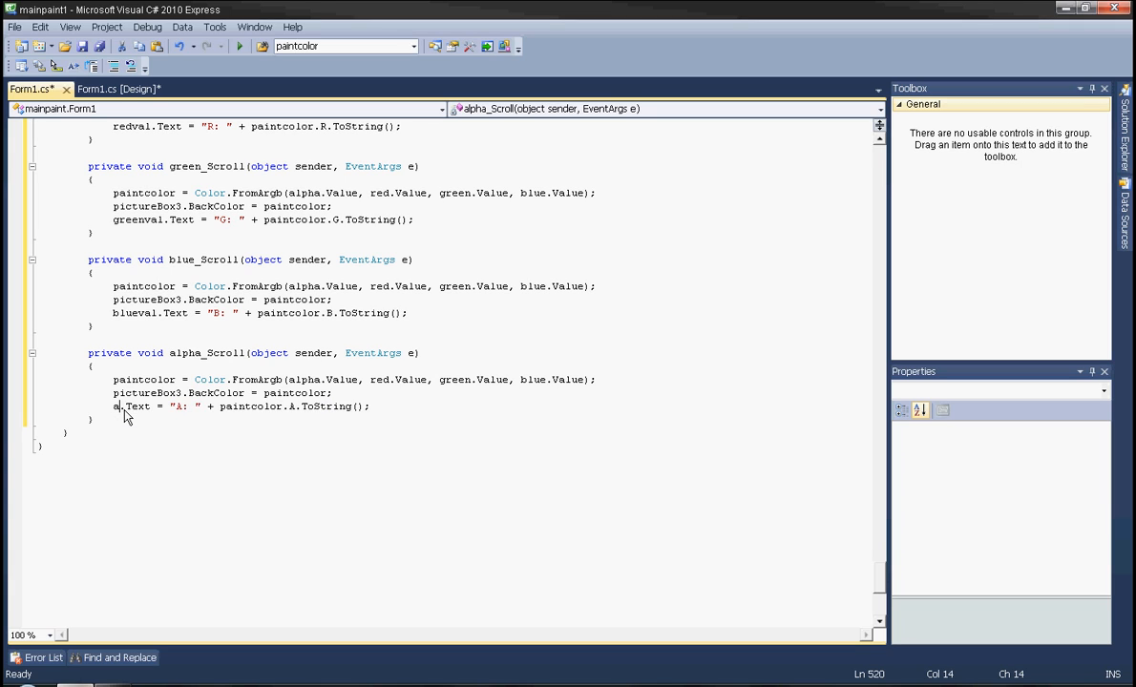
text(lphaval)
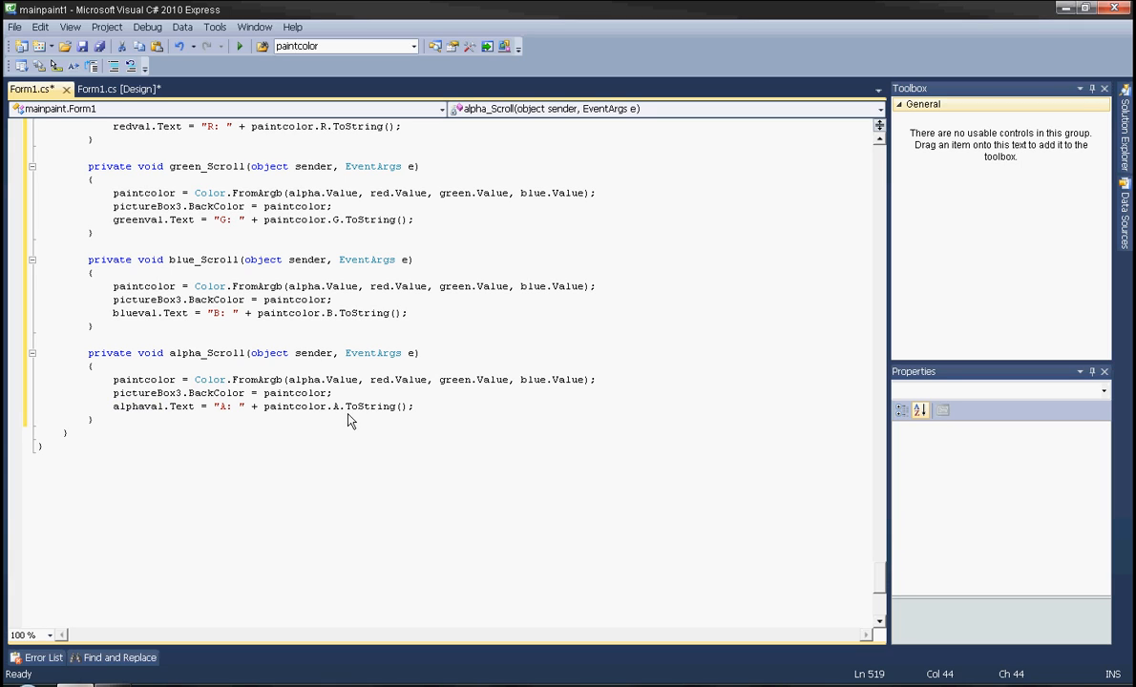
mouse_move(238, 46)
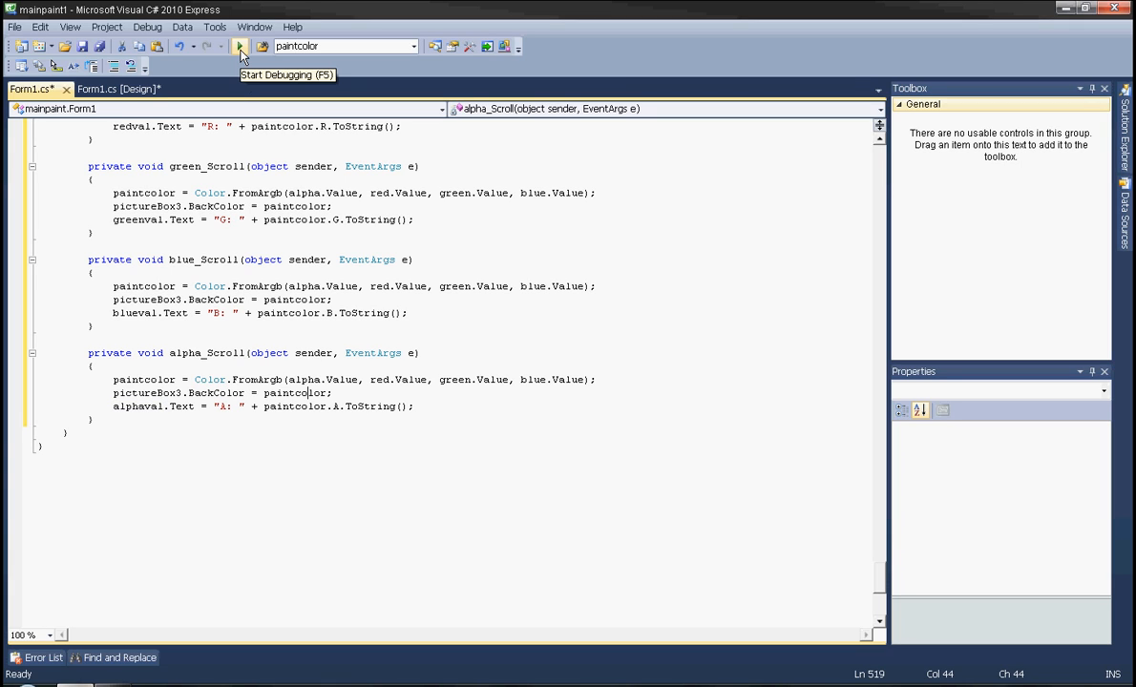
Run the paint app and mix colours with the alpha, red, green and blue sliders.
click(239, 46)
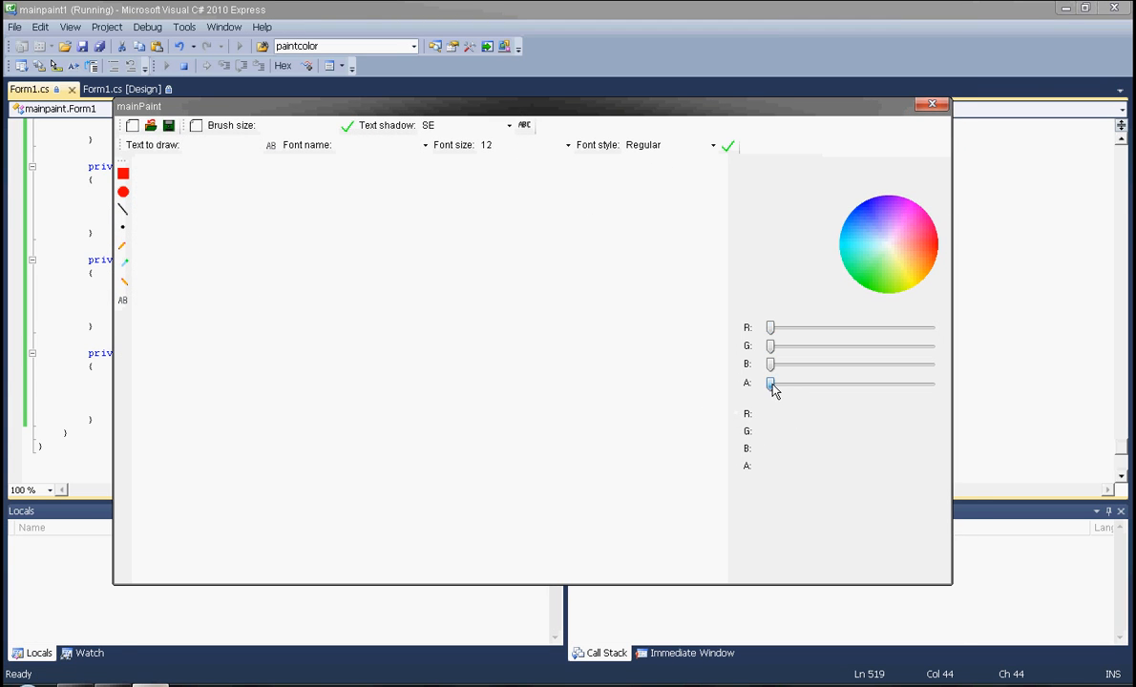
drag(771, 382, 928, 381)
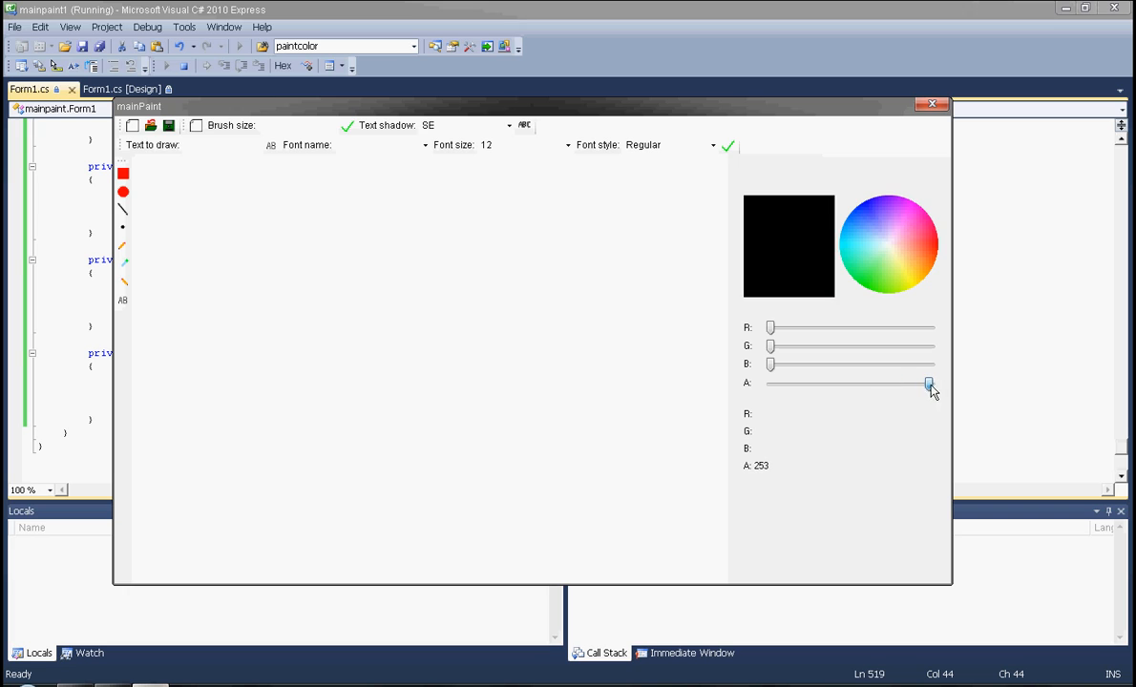
drag(928, 382, 928, 386)
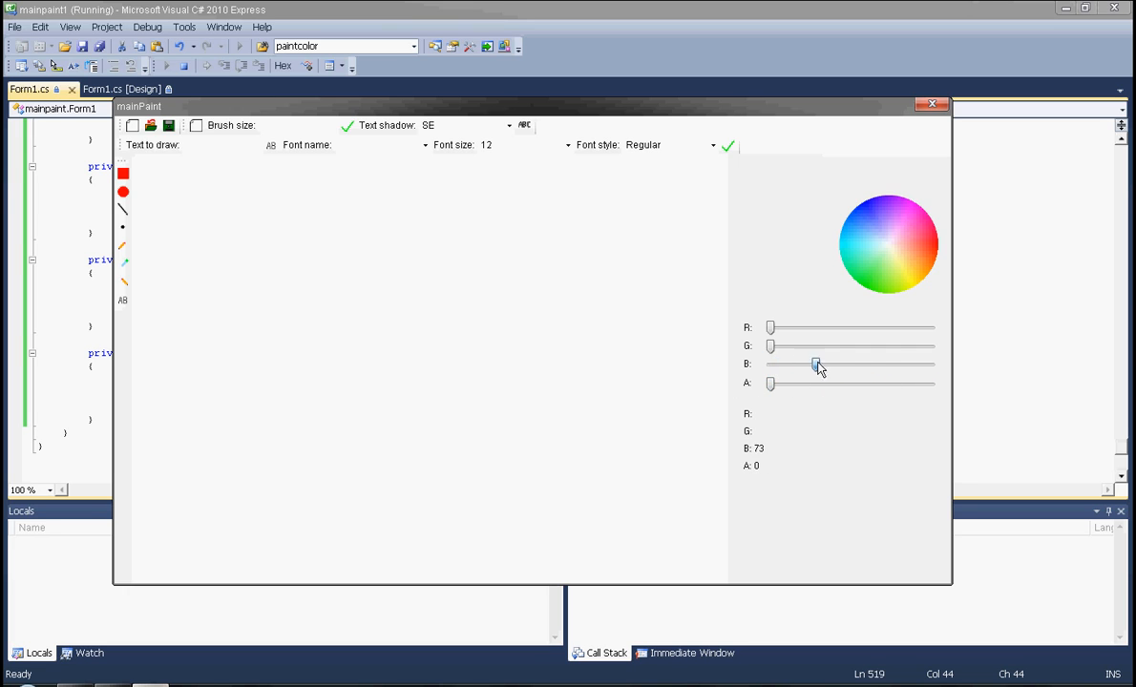
drag(817, 365, 929, 365)
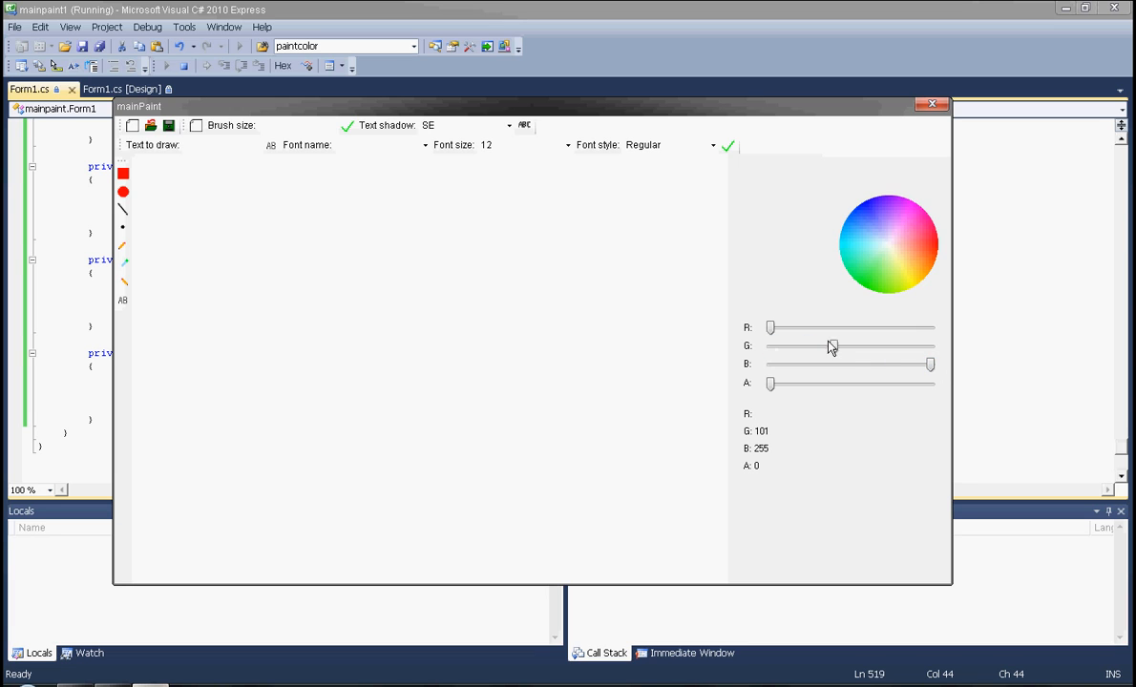
drag(771, 382, 838, 382)
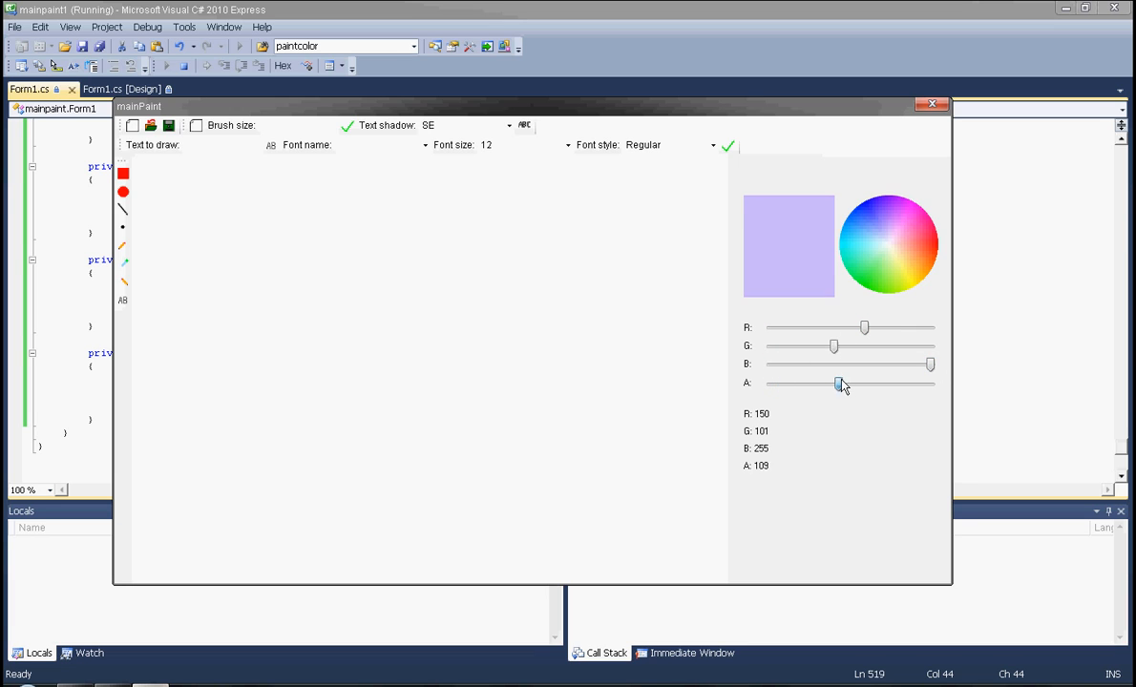
drag(863, 328, 806, 328)
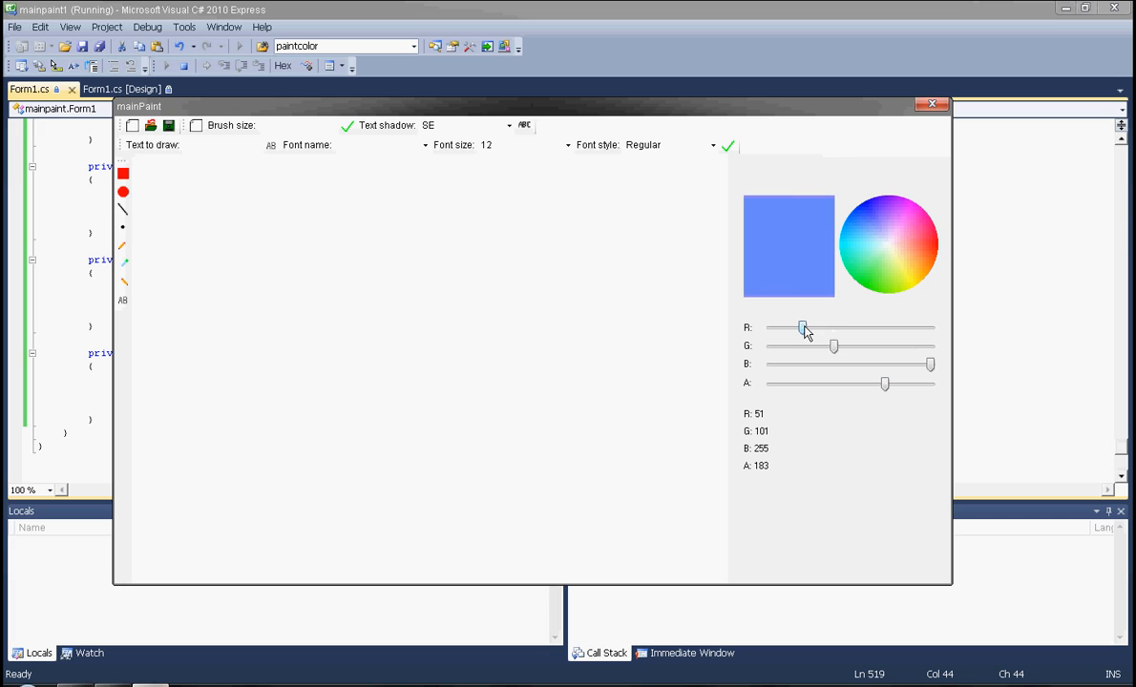
drag(833, 346, 898, 345)
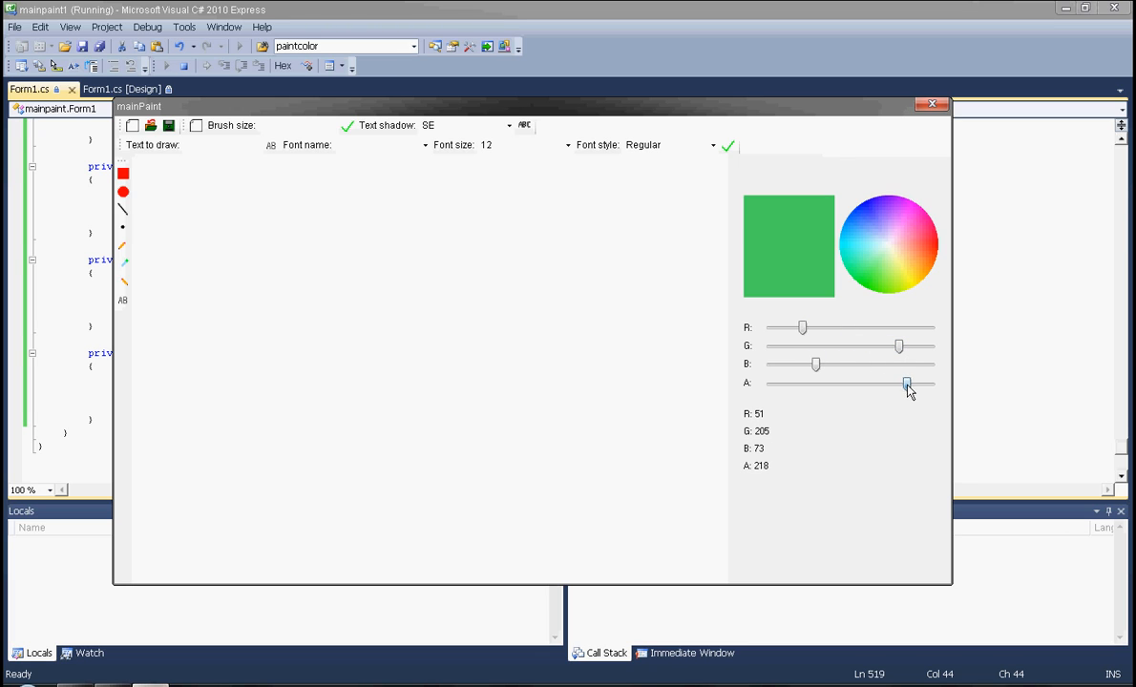
drag(906, 383, 830, 383)
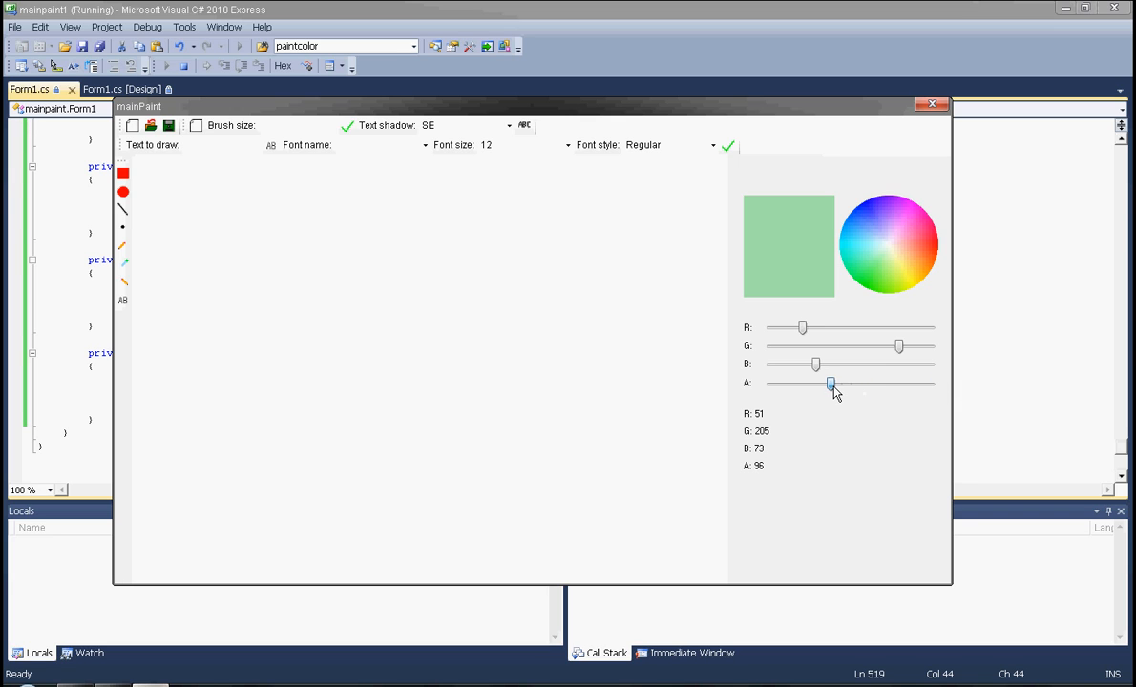
drag(831, 384, 813, 384)
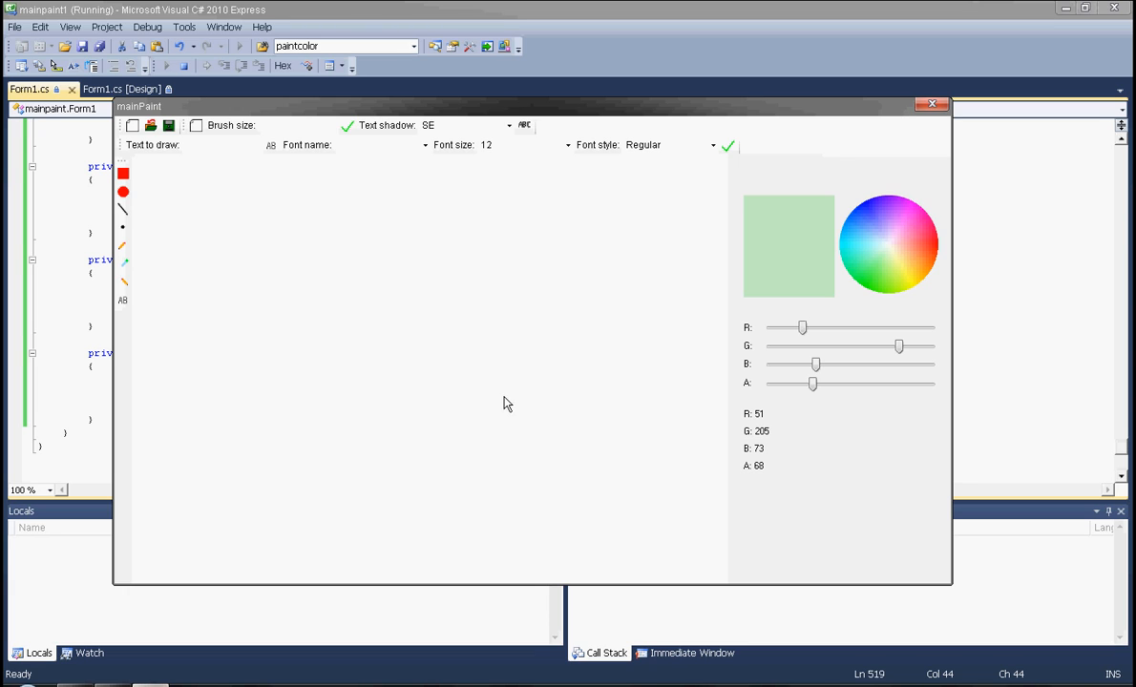
Draw translucent and solid green rectangles on the canvas while adjusting opacity.
drag(206, 206, 389, 334)
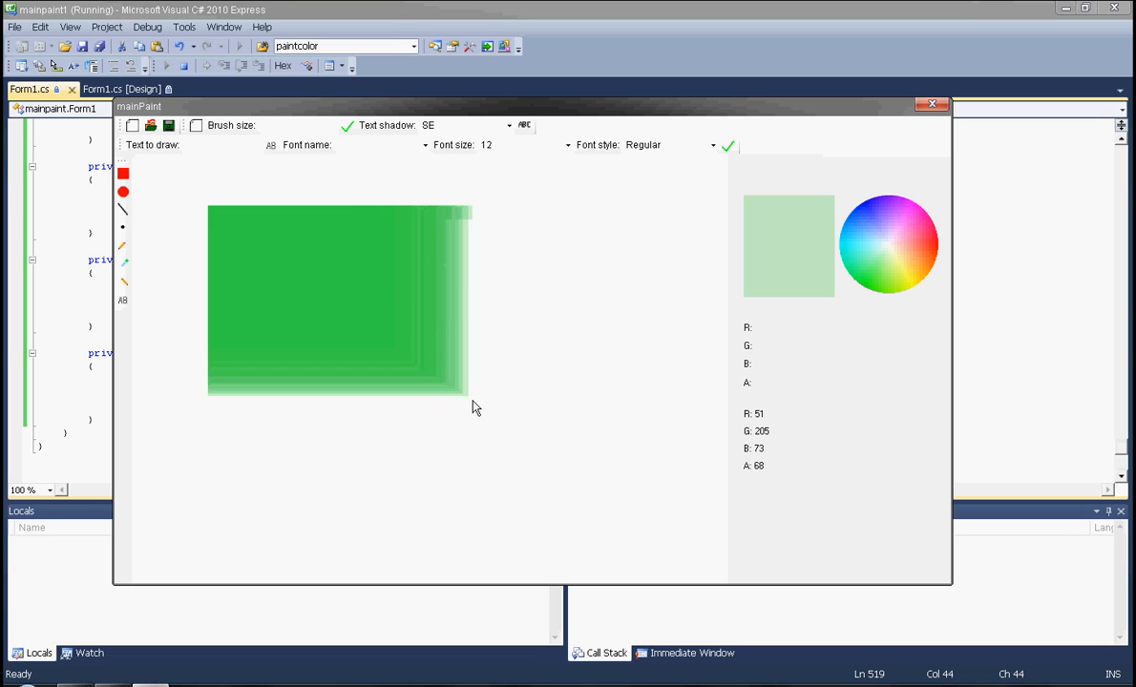
drag(474, 409, 542, 449)
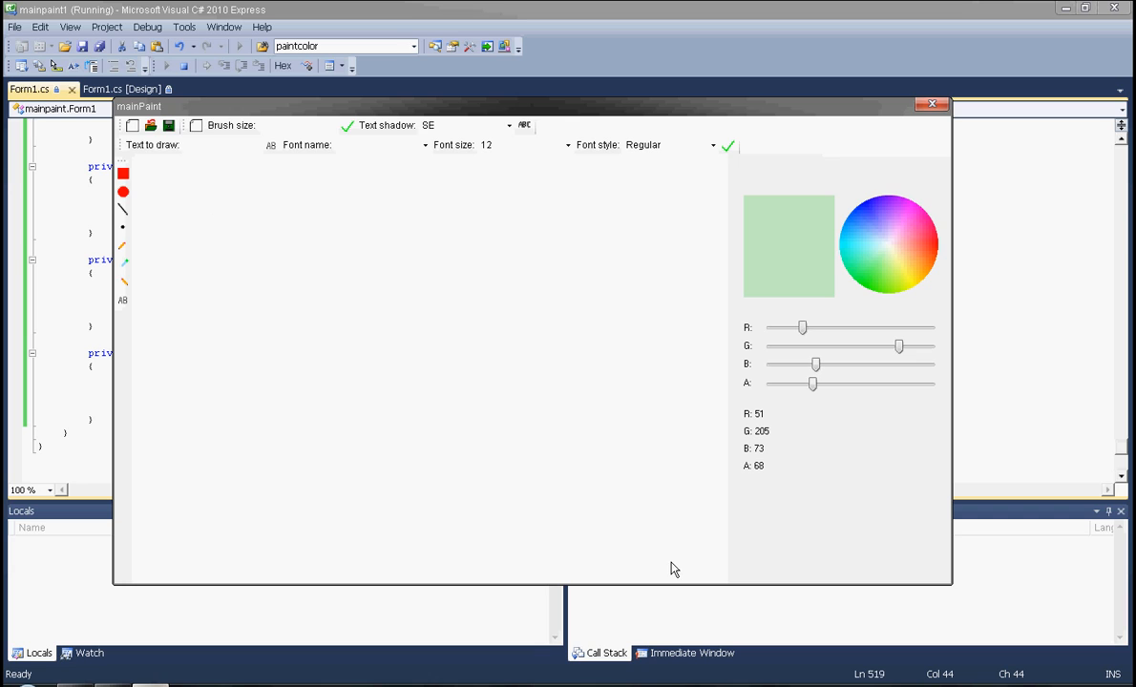
mouse_move(611, 546)
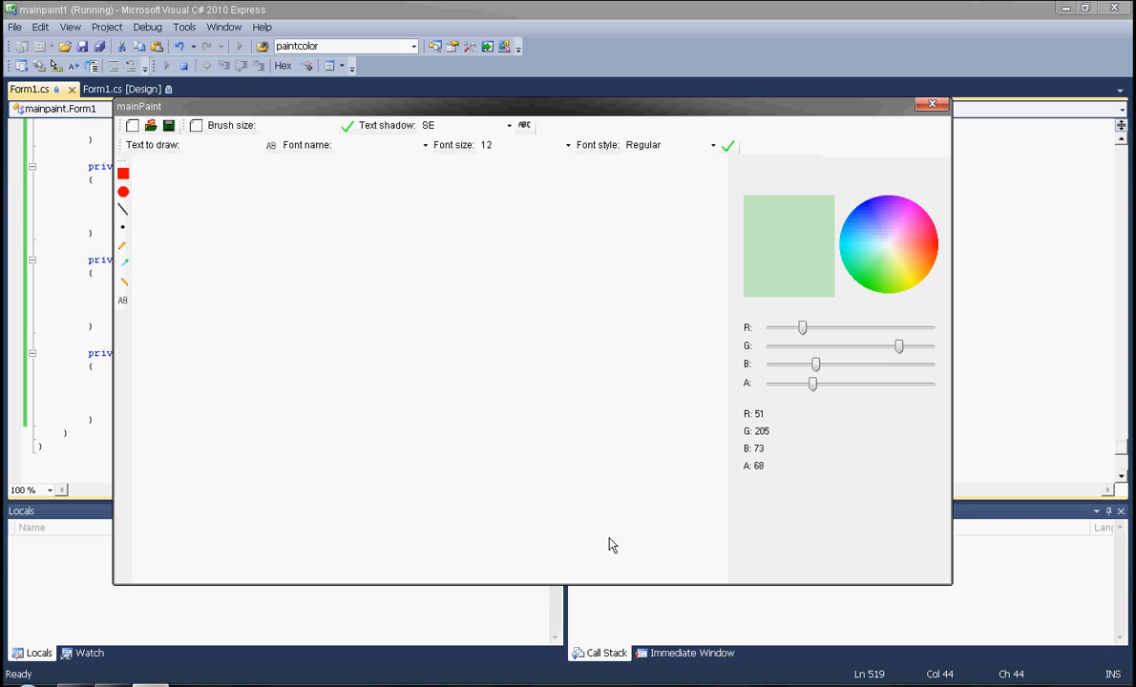
drag(814, 382, 897, 382)
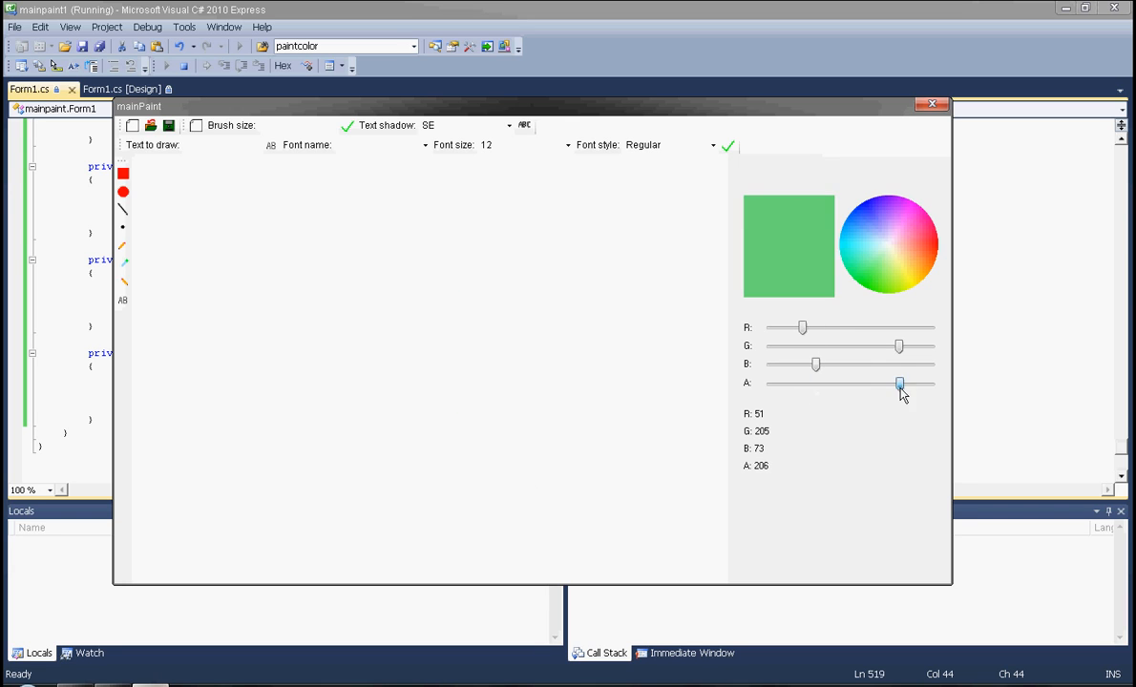
drag(902, 382, 931, 382)
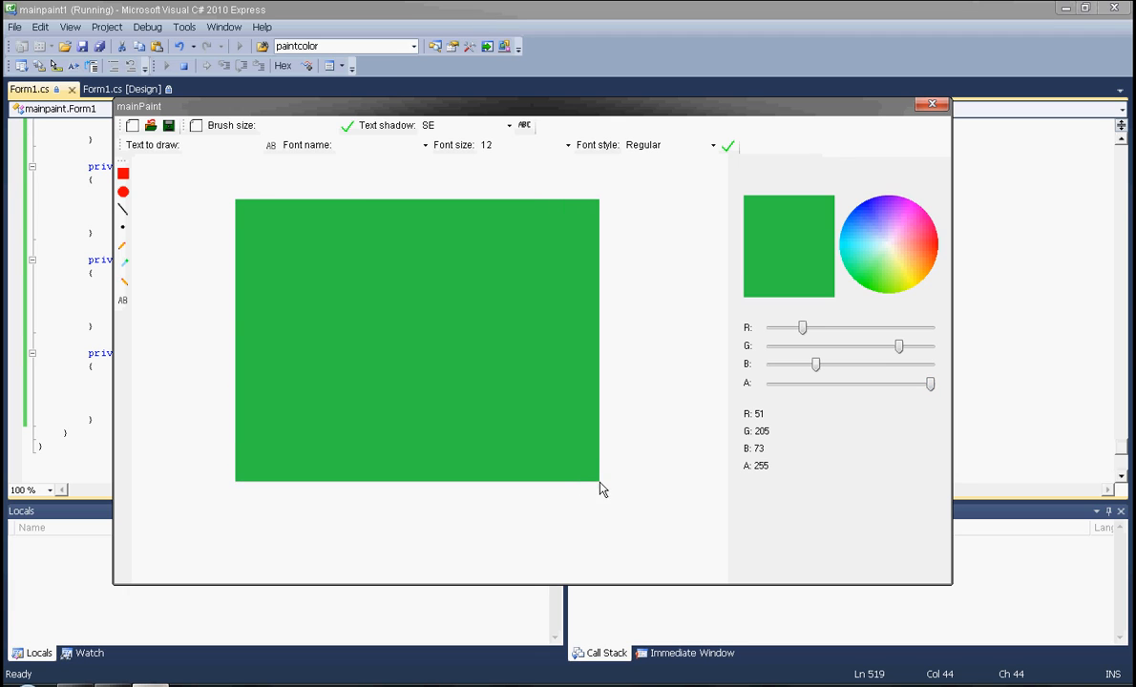
drag(932, 381, 811, 382)
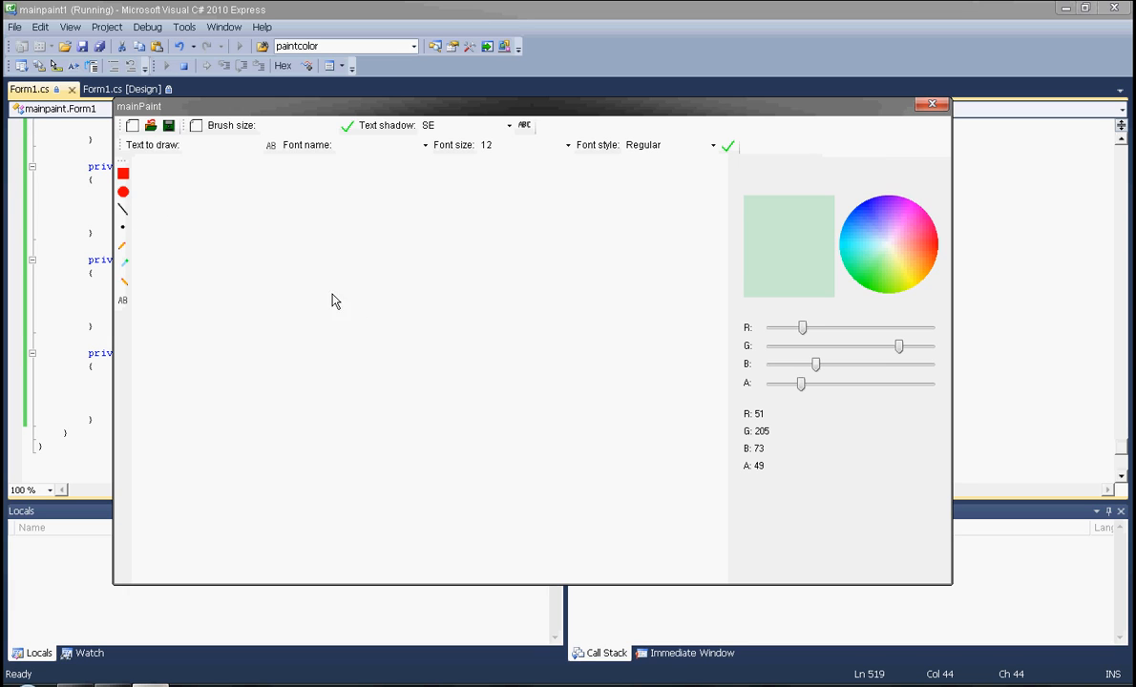
drag(334, 298, 416, 370)
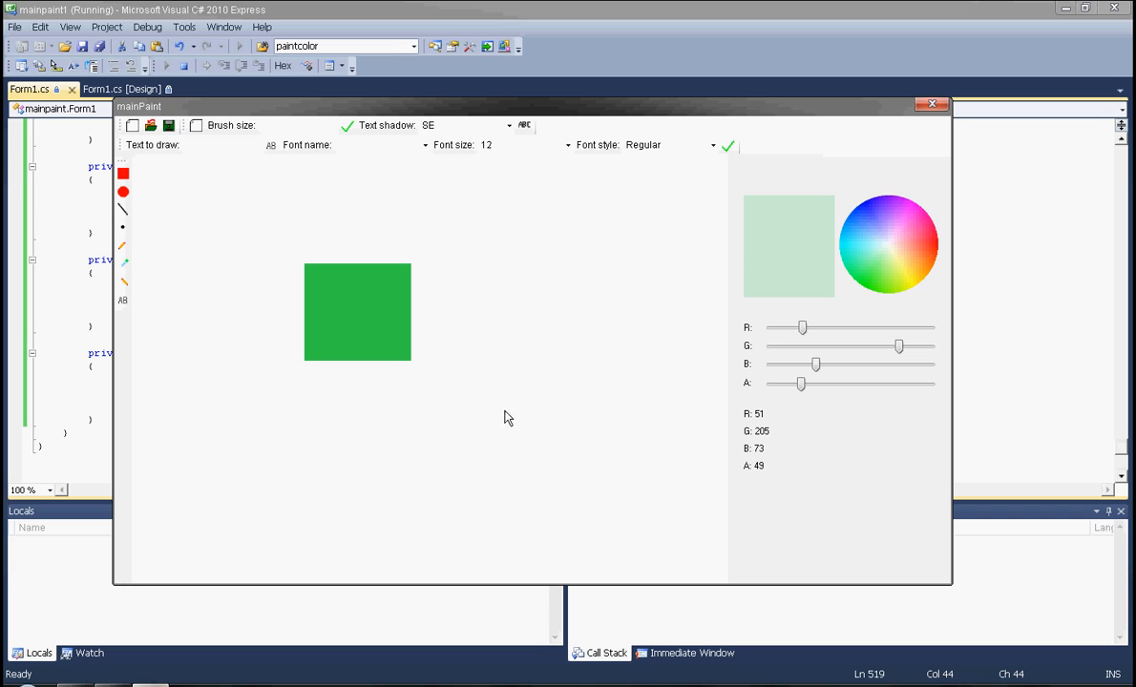
mouse_move(848, 241)
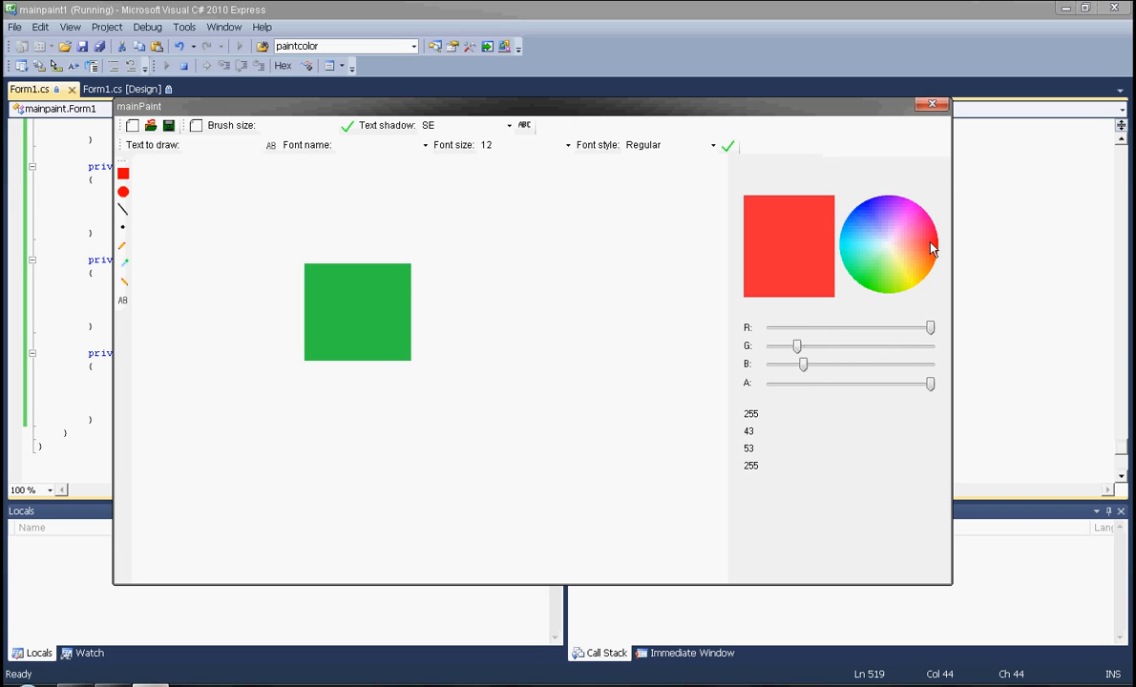
Pick a red colour from the colour wheel, then close the running paint app.
drag(448, 247, 659, 456)
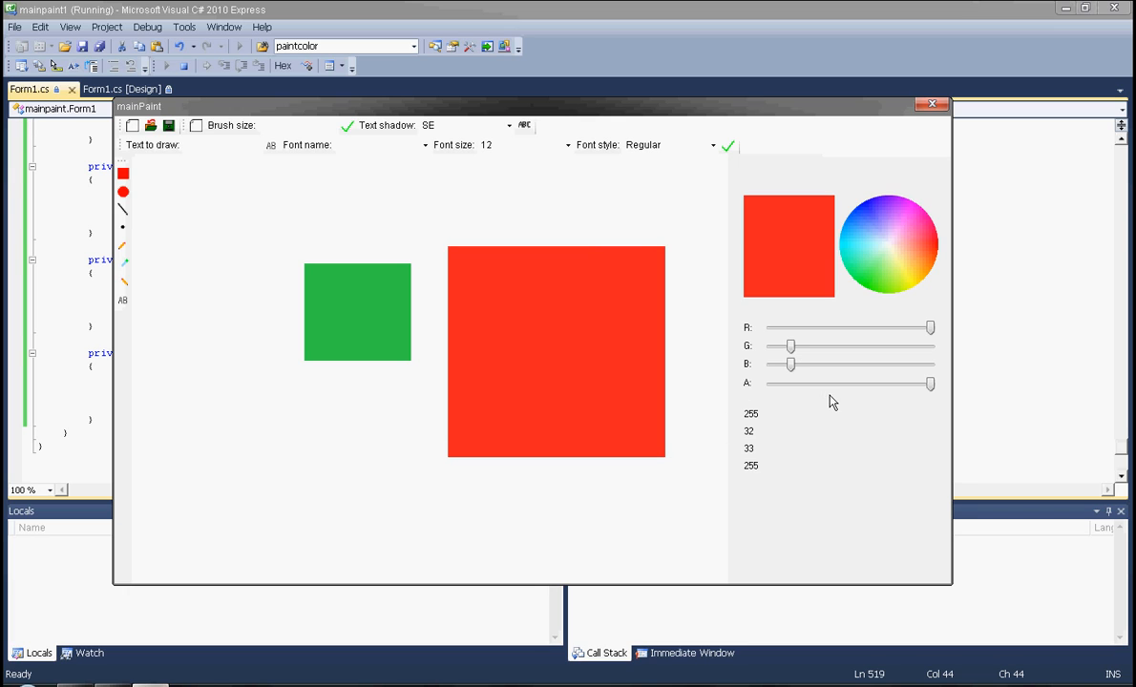
click(869, 252)
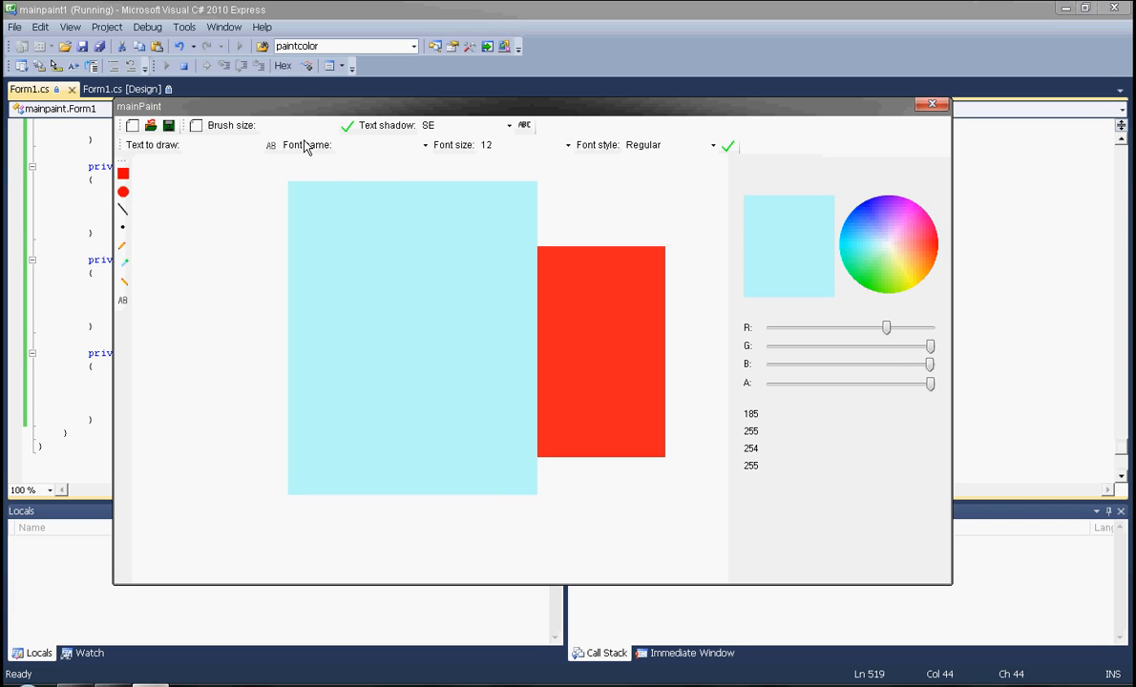
click(672, 145)
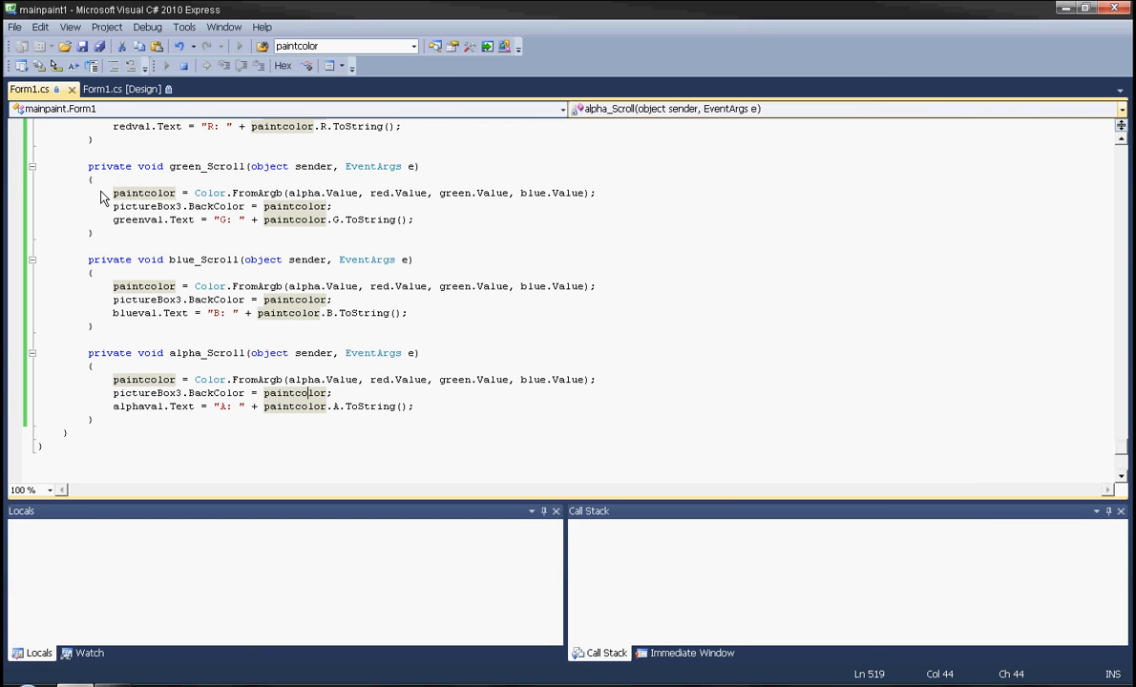
Run the app again and set the text Hello to font size 72 in Italic style.
click(241, 46)
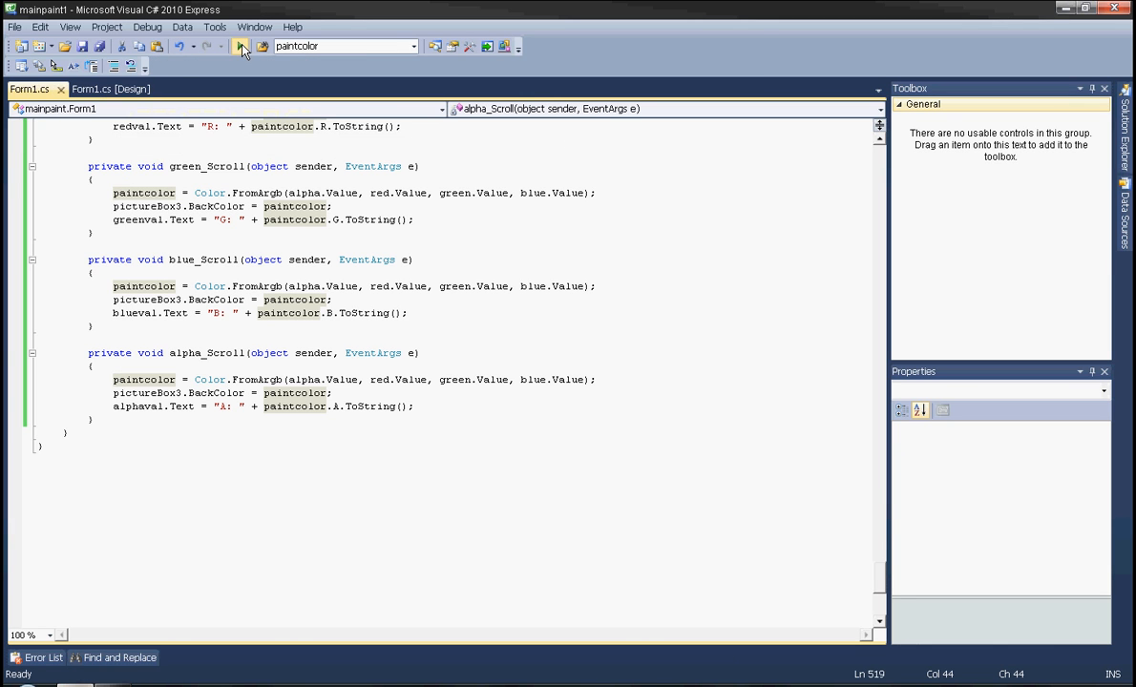
click(237, 46)
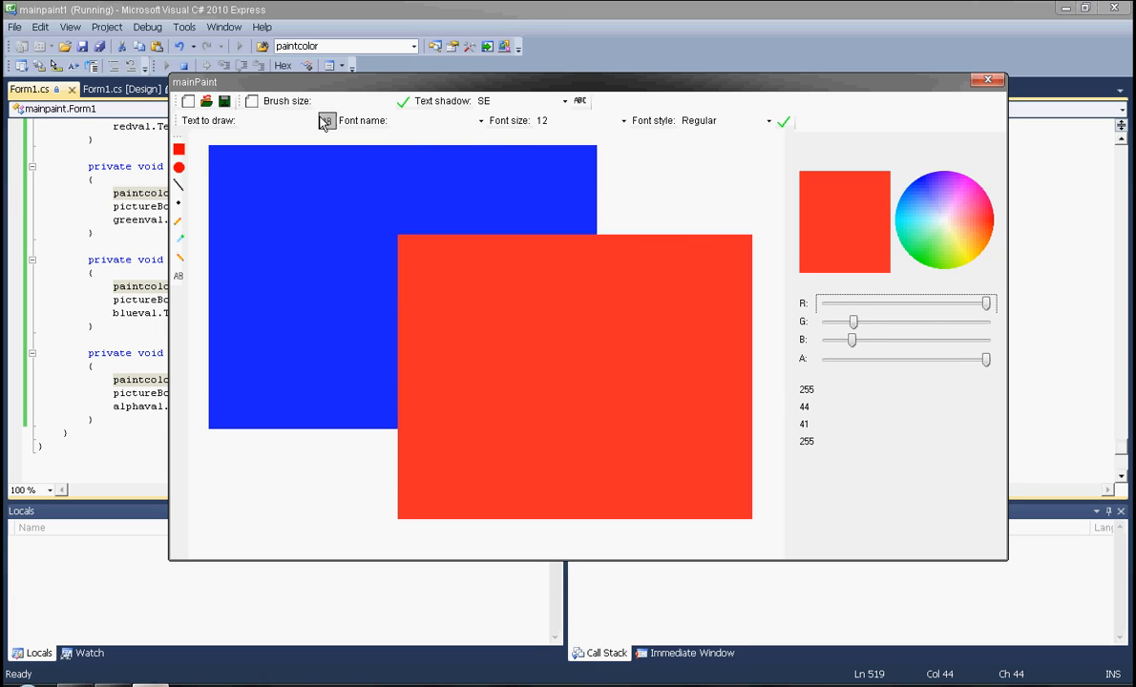
text(Hello)
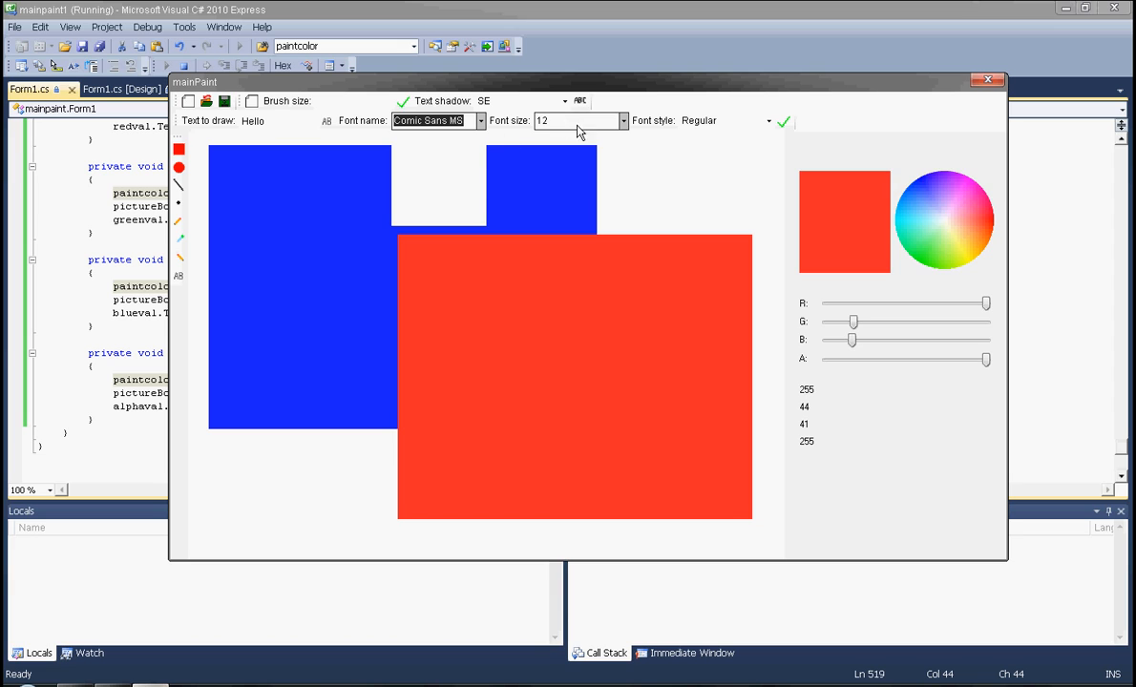
click(622, 120)
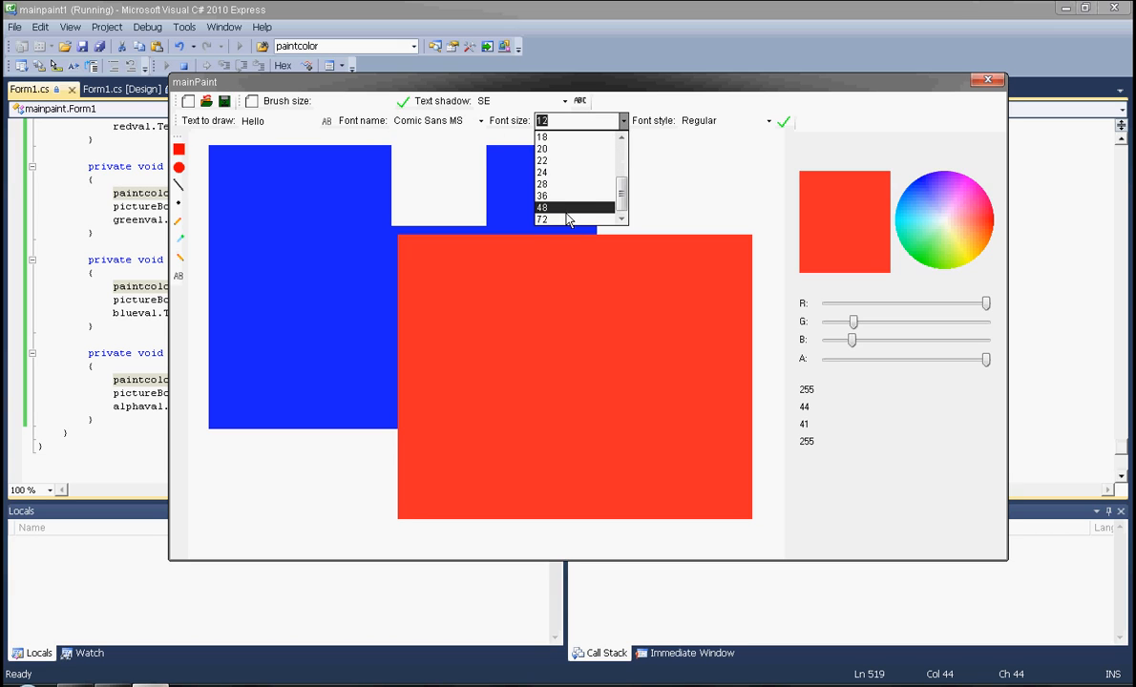
click(542, 220)
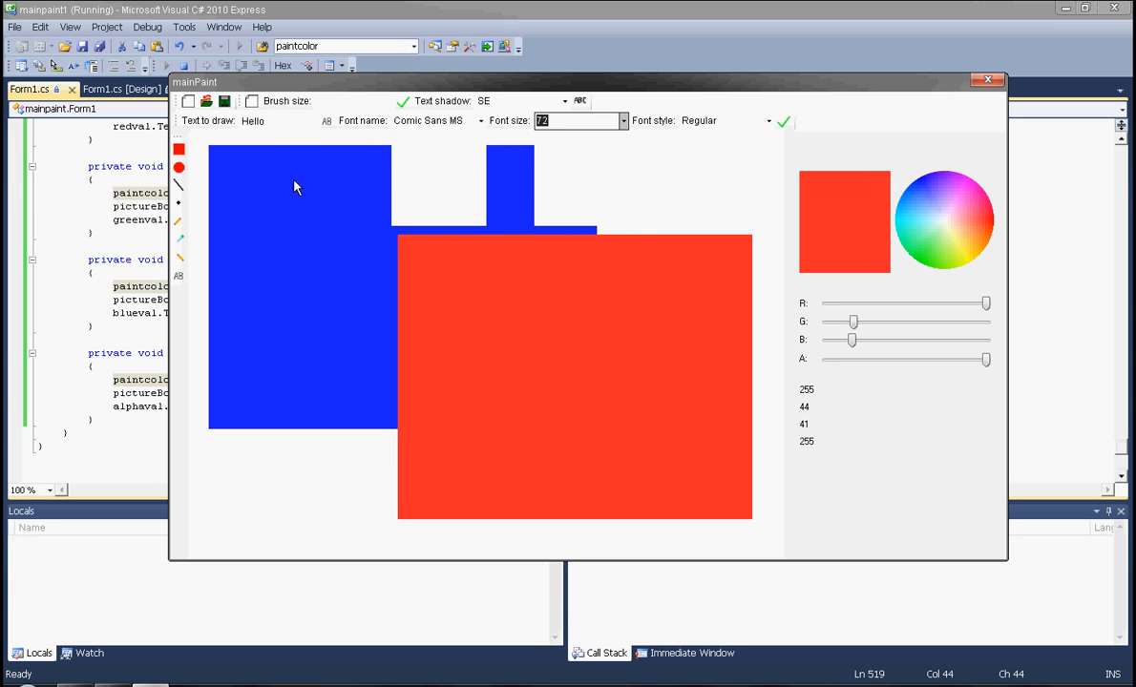
click(768, 121)
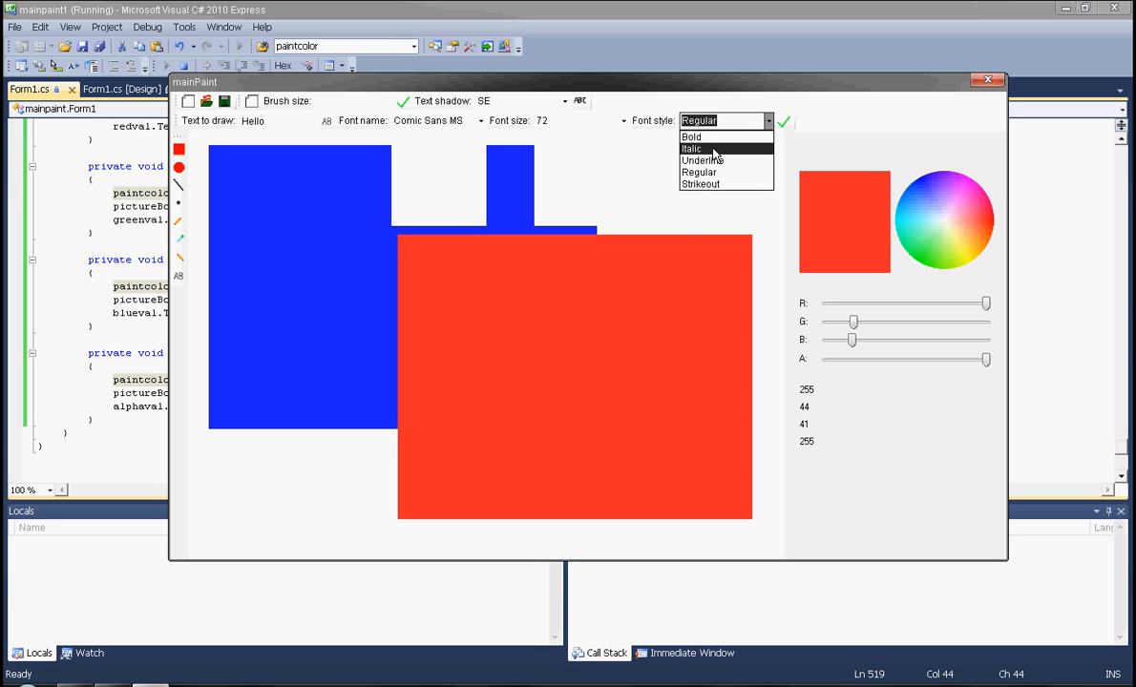
click(691, 149)
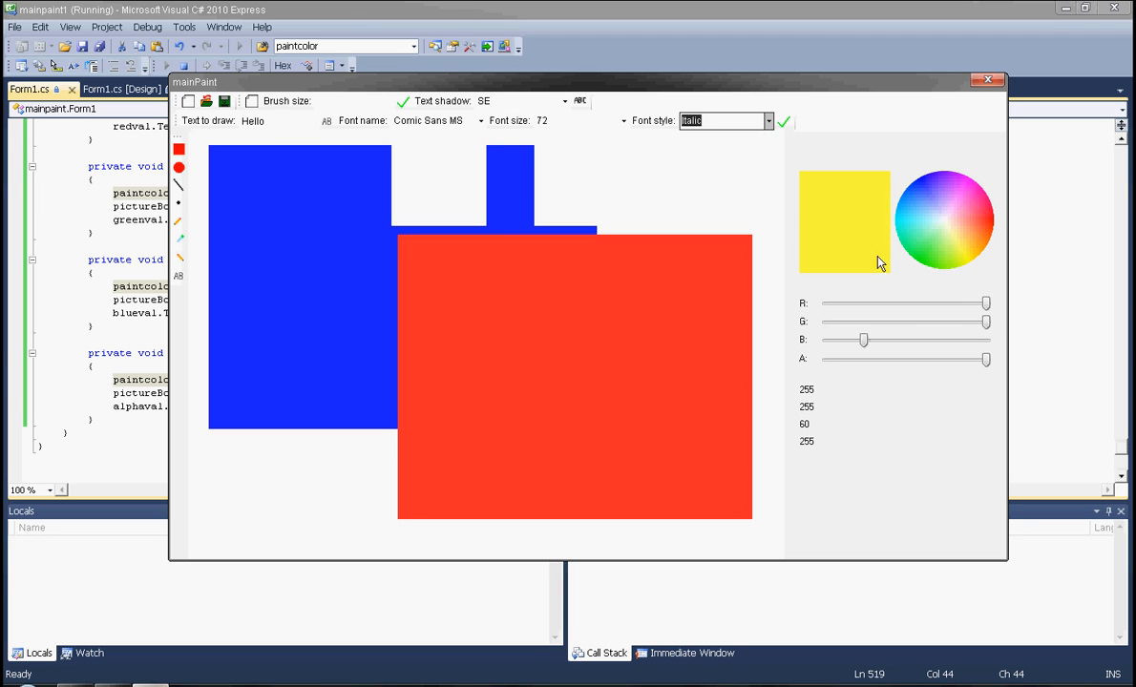
mouse_move(439, 317)
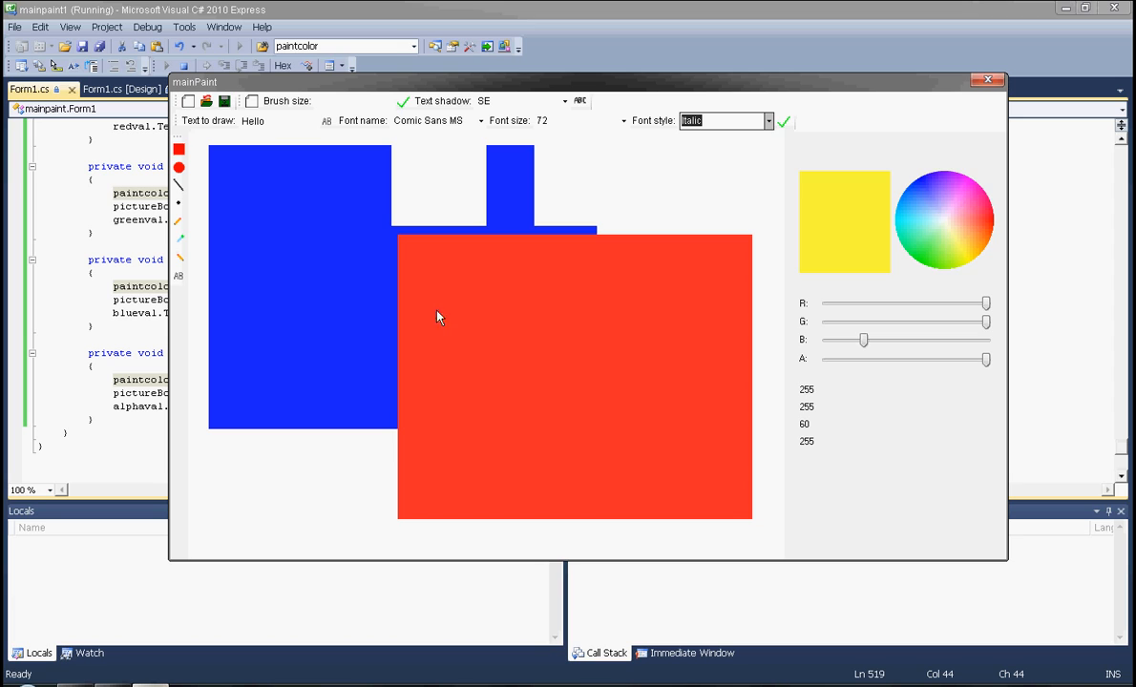
mouse_move(327, 126)
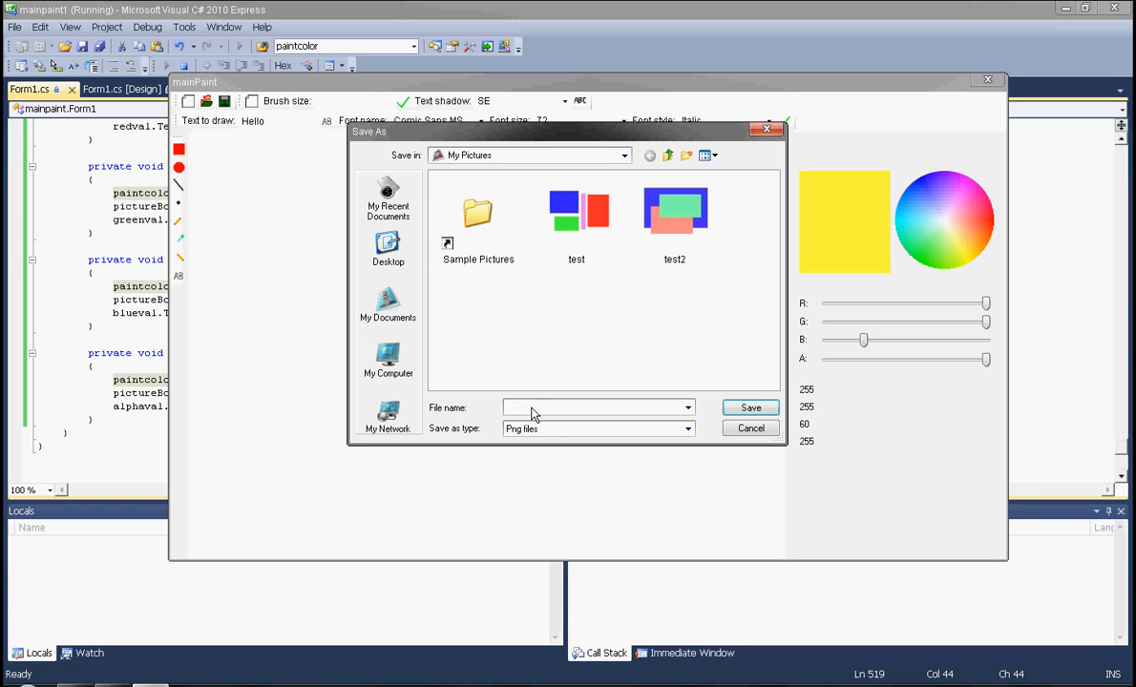
Save the painting under the file name 'test' in the Save As dialog.
click(596, 409)
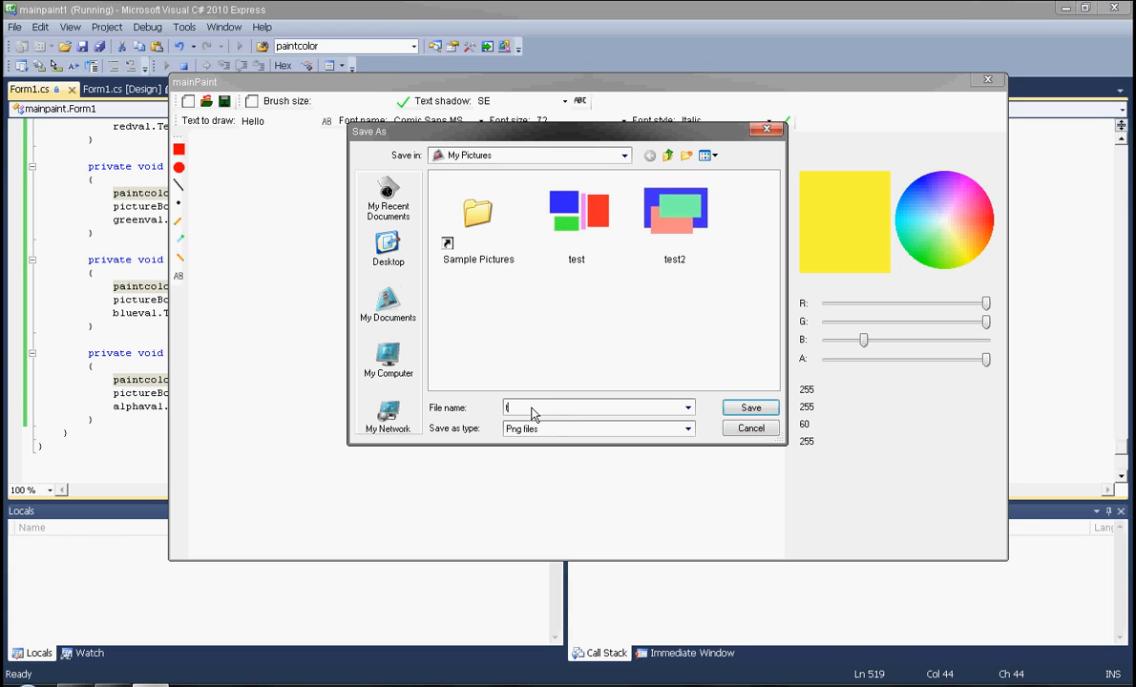
text(test)
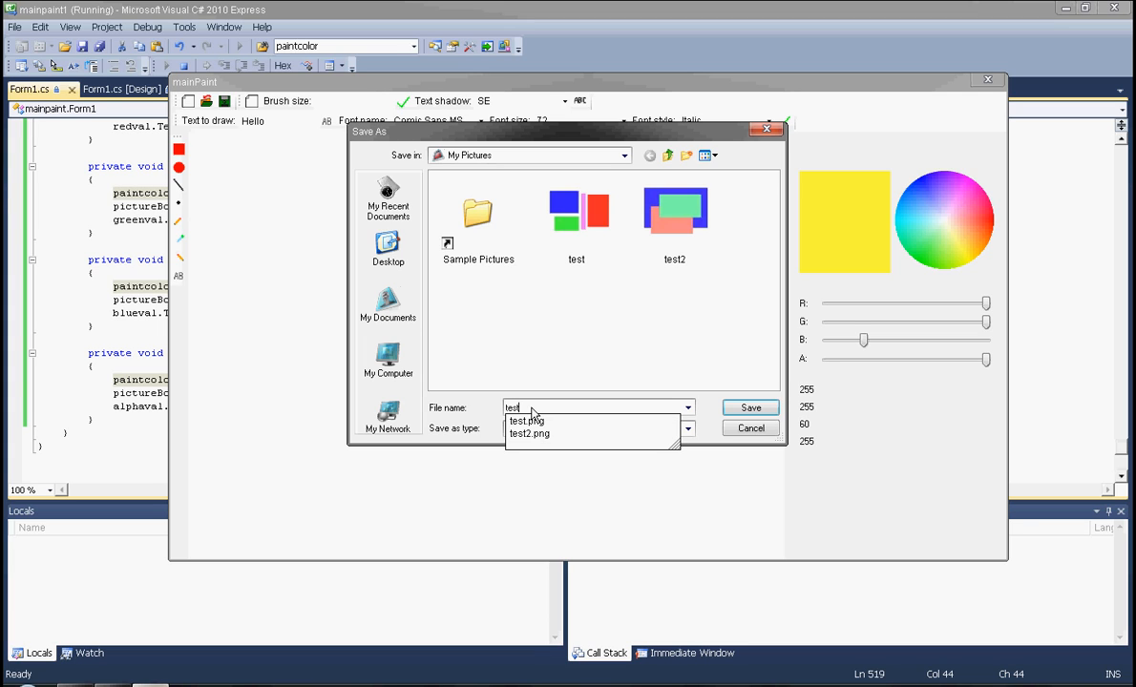
click(748, 408)
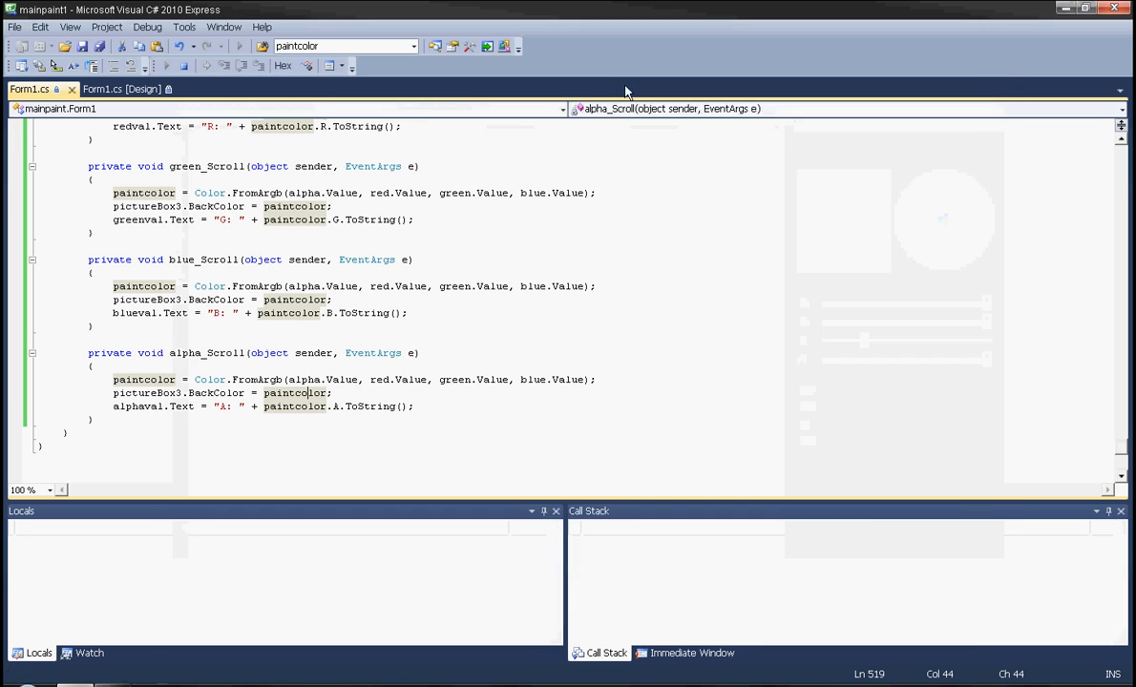
Run the app to view the loaded Hello picture, then close it.
click(164, 65)
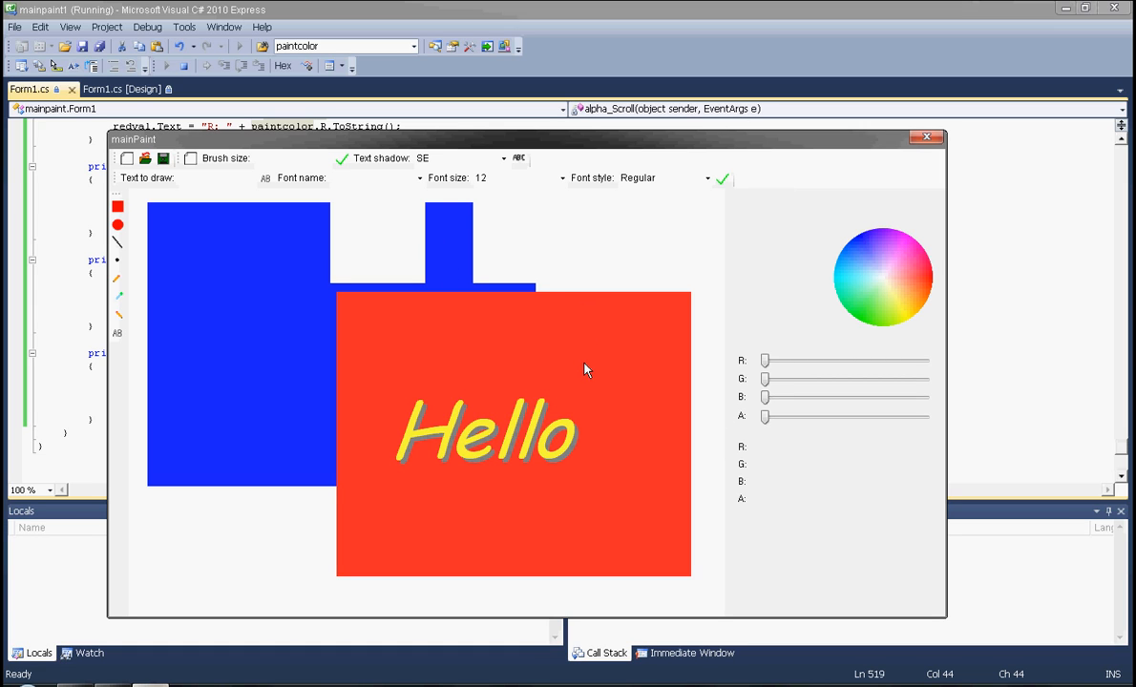
mouse_move(932, 157)
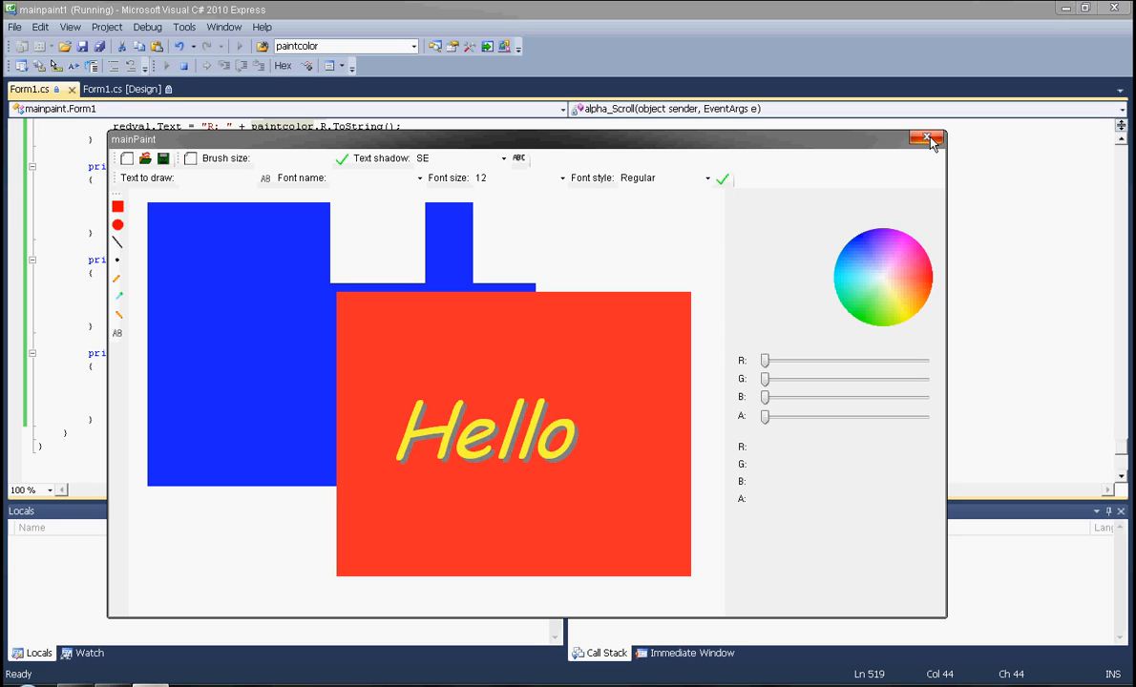
mouse_move(191, 161)
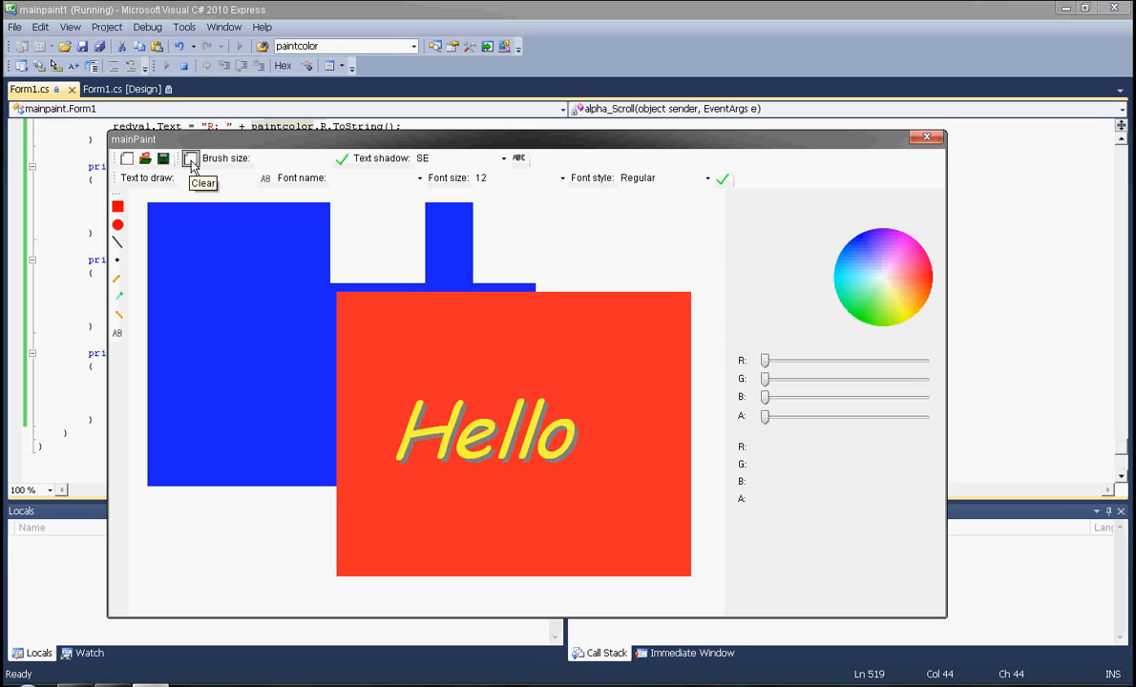
mouse_move(924, 138)
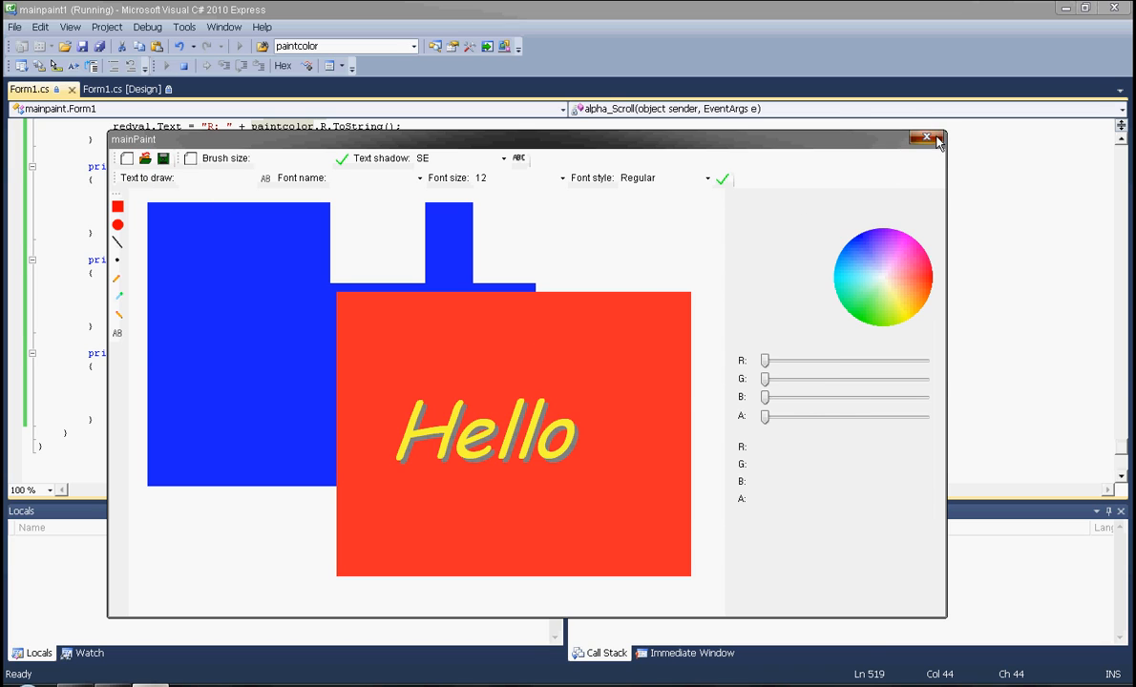
click(926, 137)
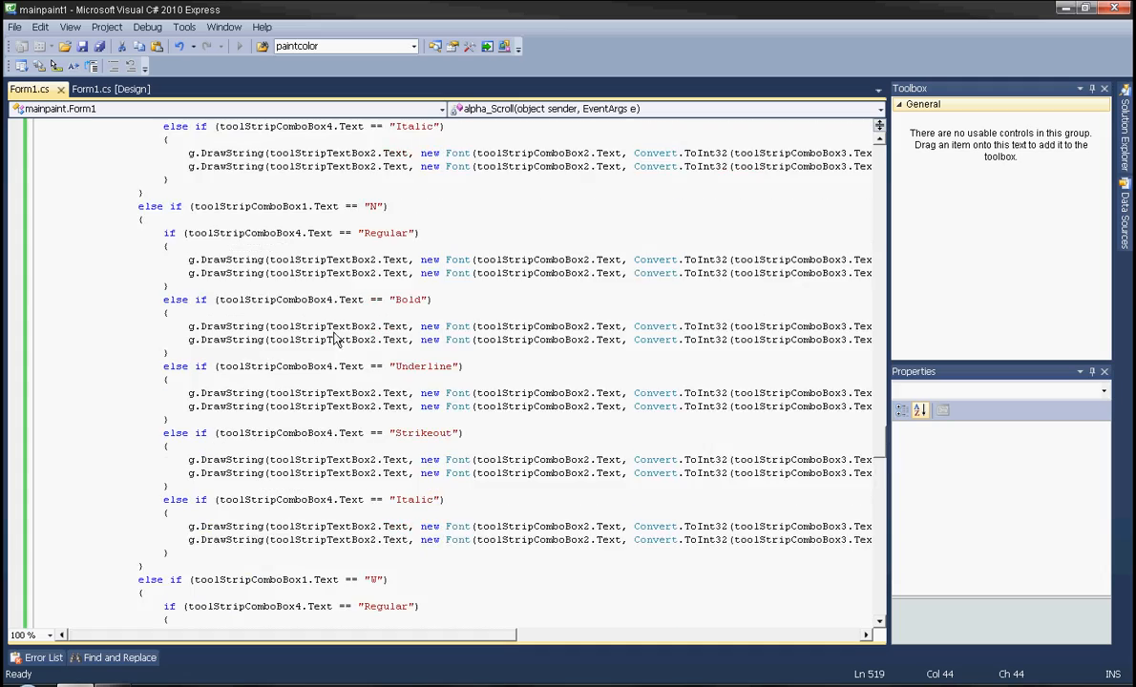
Add pictureBox1.Image = null; to the toolStripButton1 and toolStripButton4 click handlers and run the app.
scroll(down, 3)
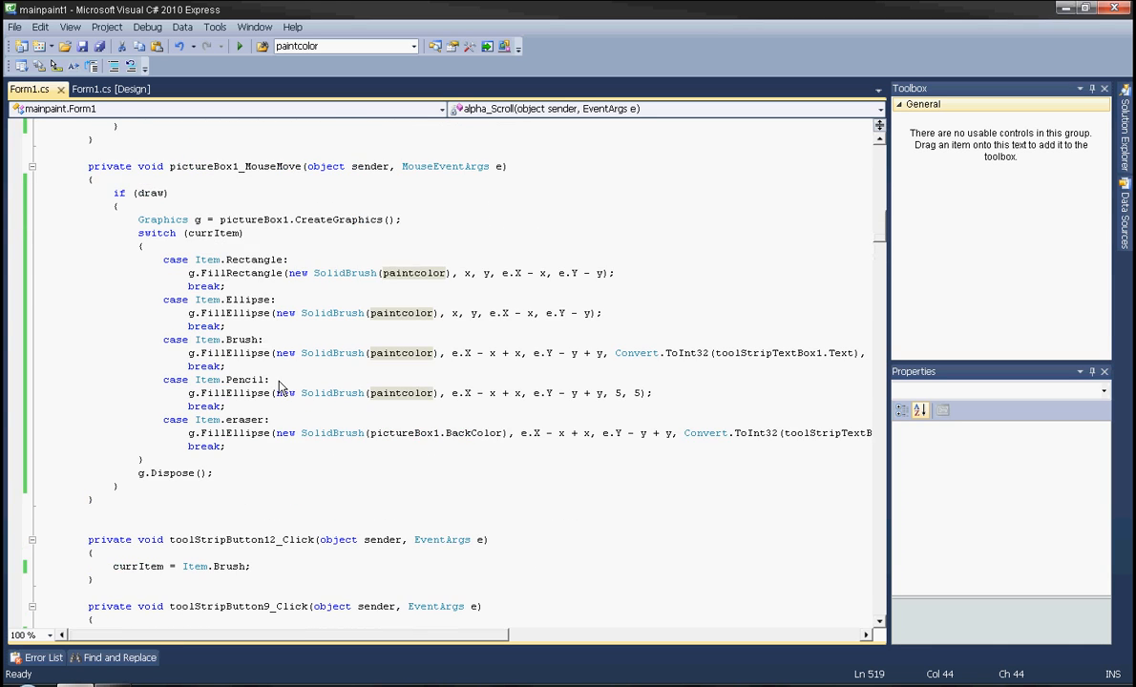
click(111, 90)
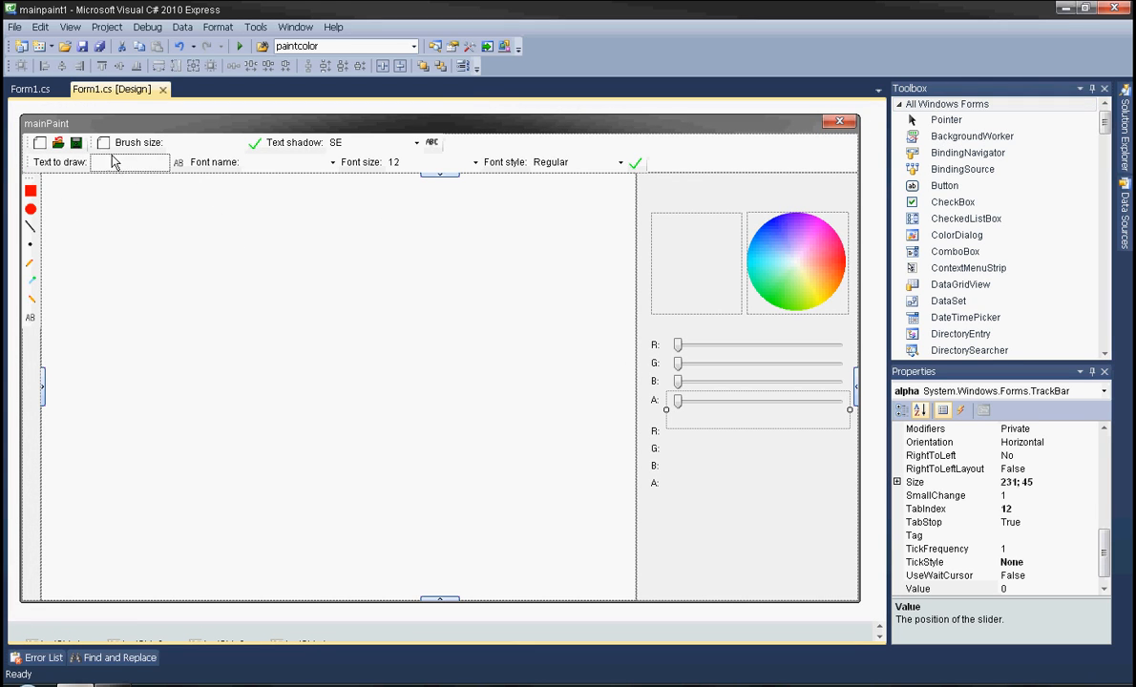
click(31, 89)
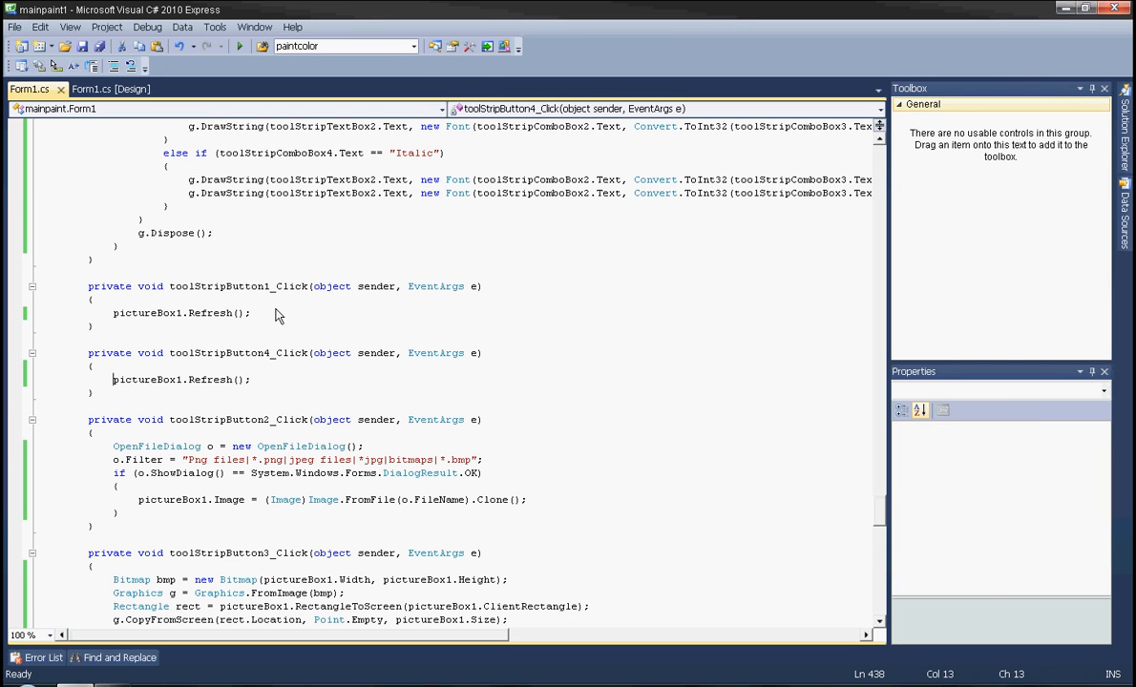
text(pictureBox1.Image = null;)
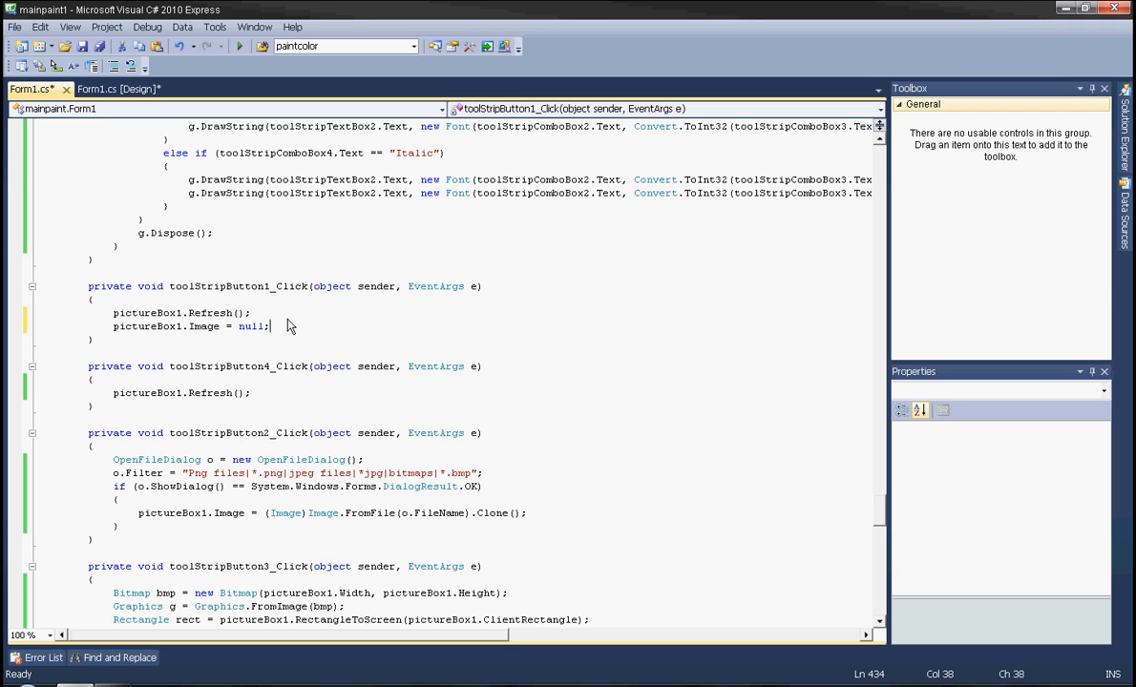
triple_click(191, 325)
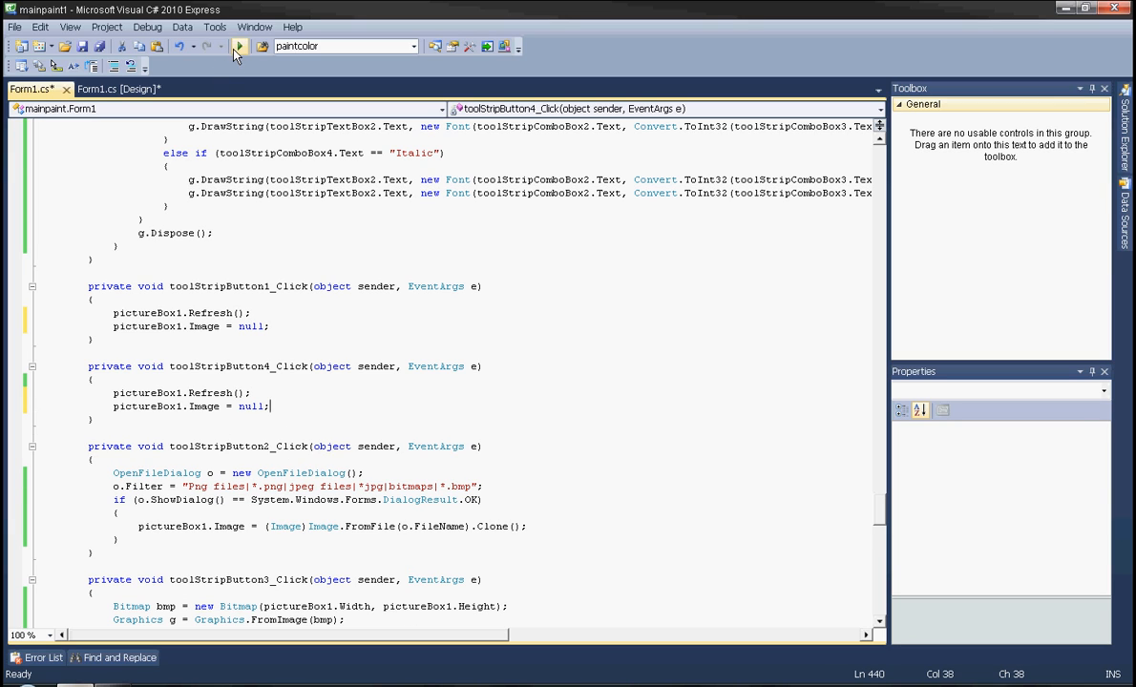
click(239, 46)
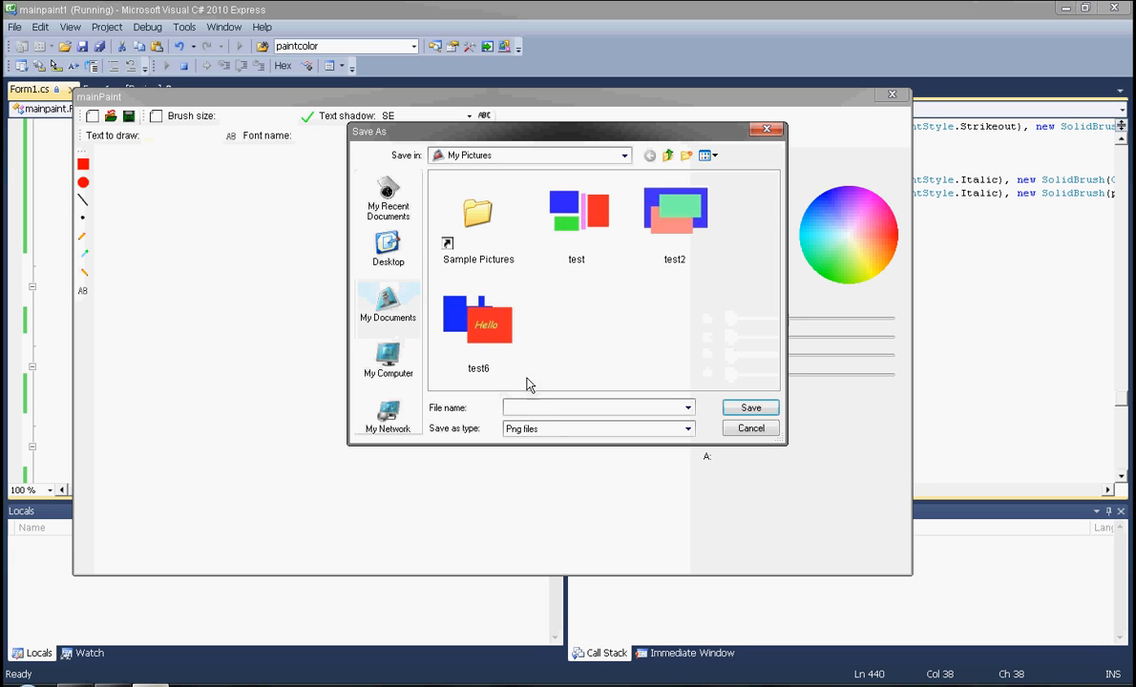
Save over test6.png, reopen test6 to get a blank canvas, then close the mainPaint window.
click(748, 409)
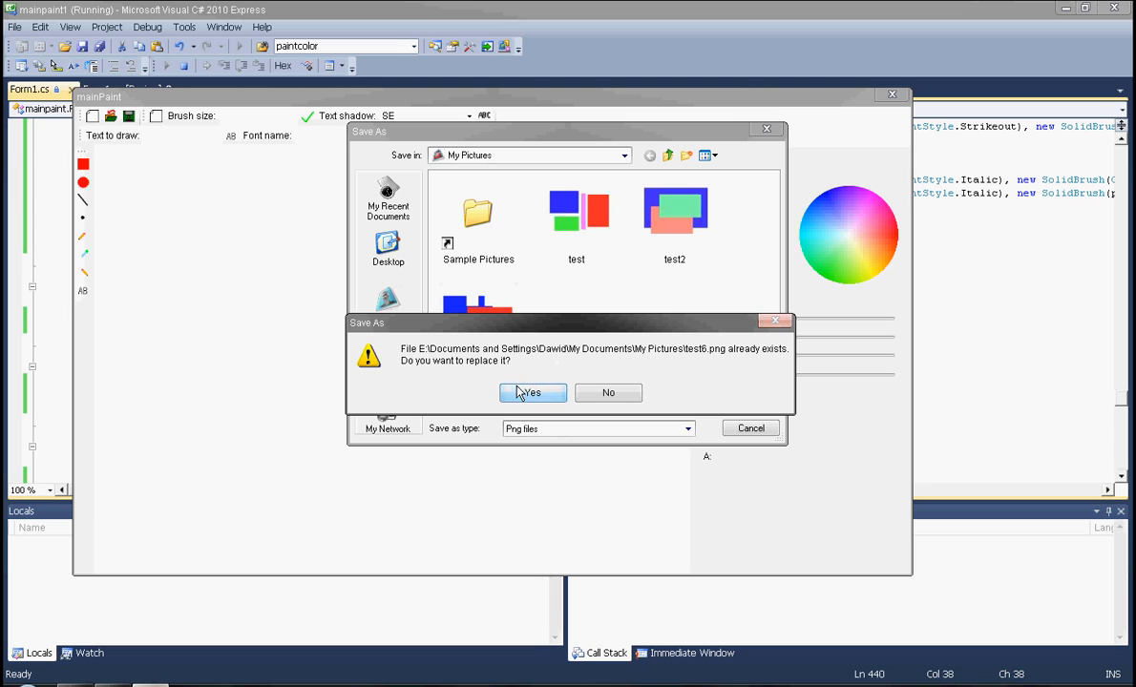
click(530, 393)
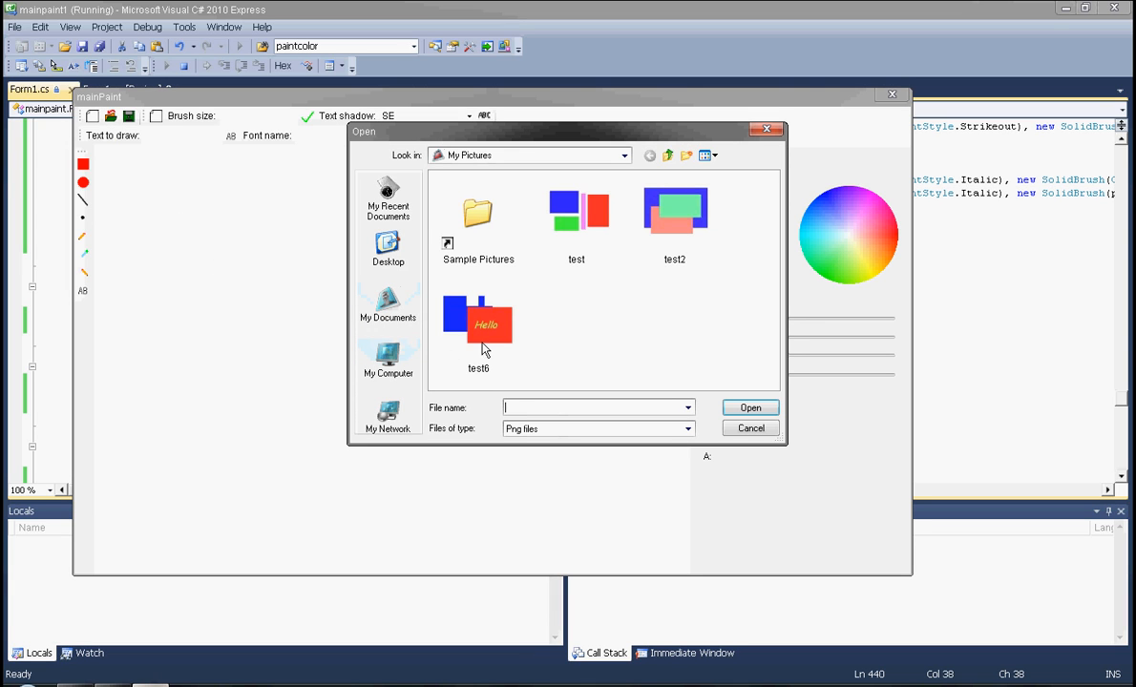
double_click(477, 325)
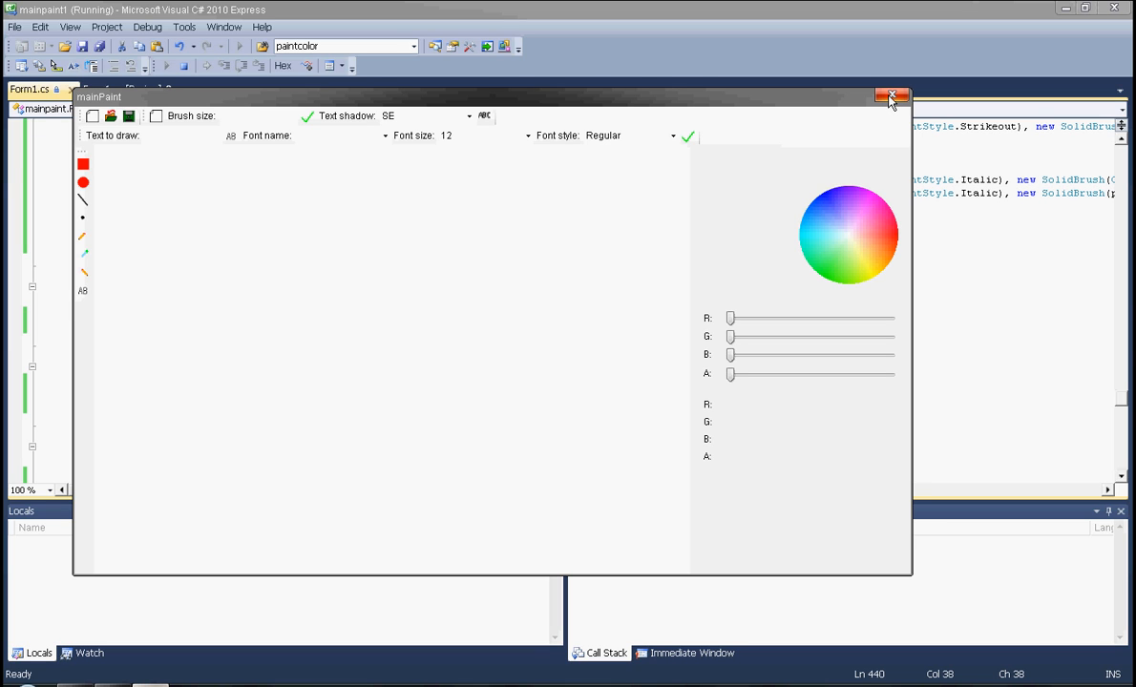
click(894, 96)
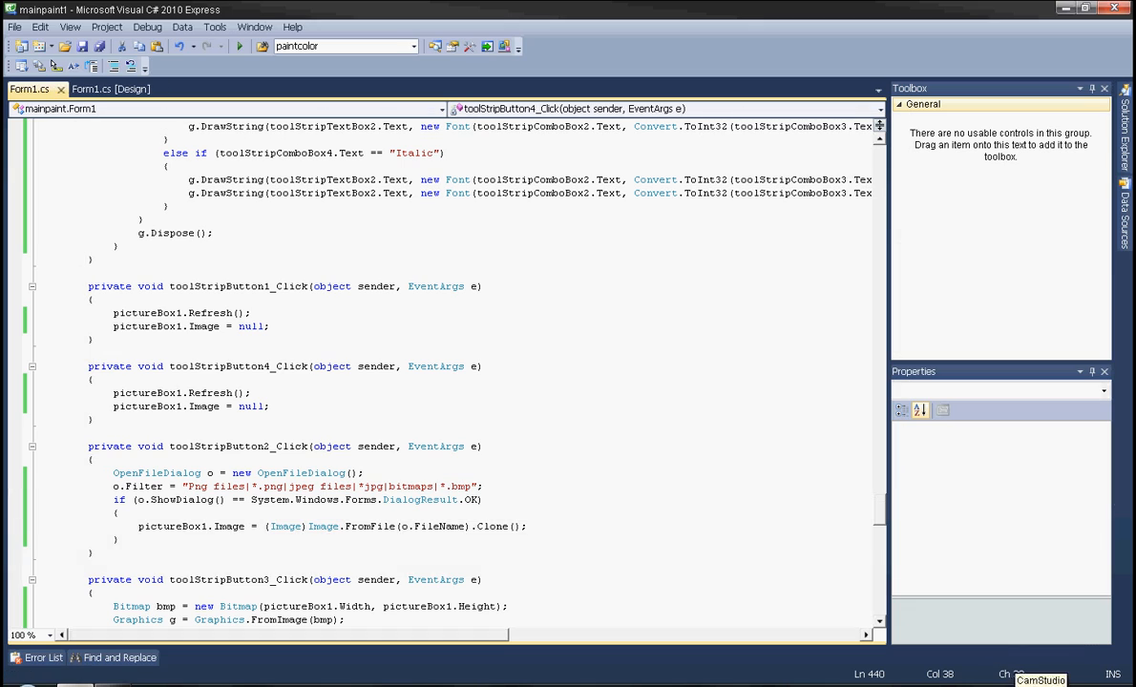